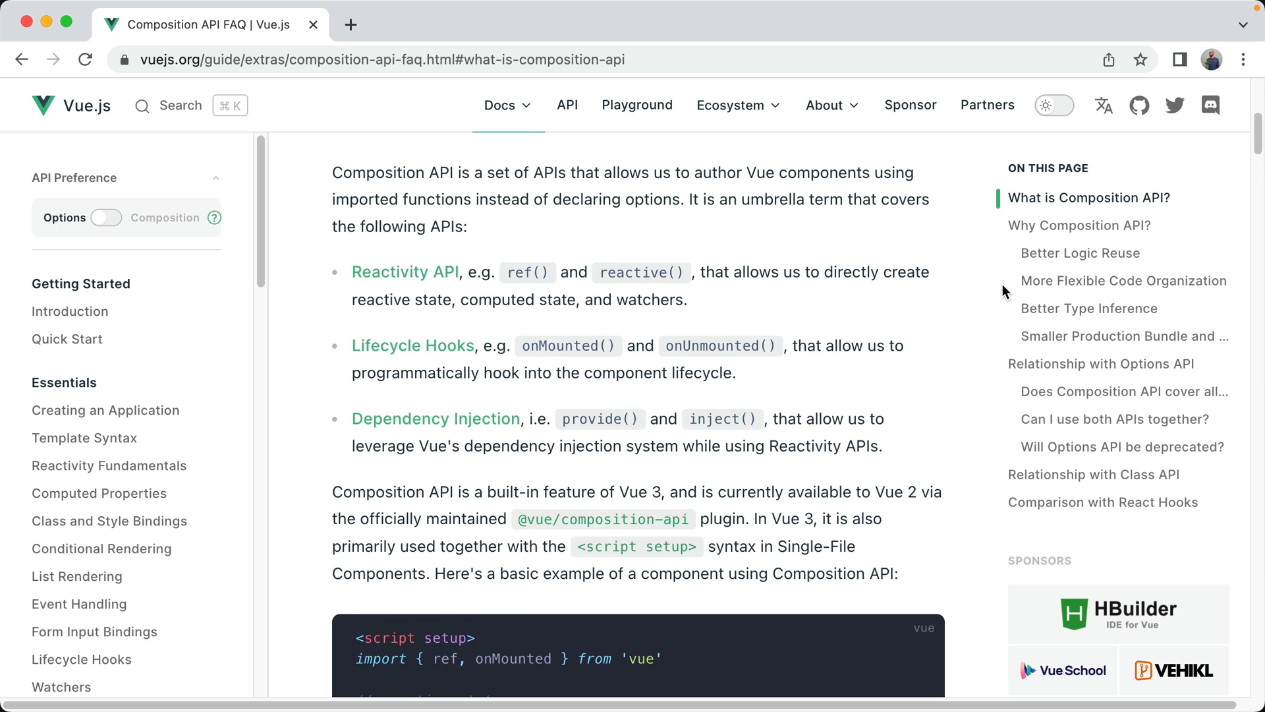
mouse_move(894, 266)
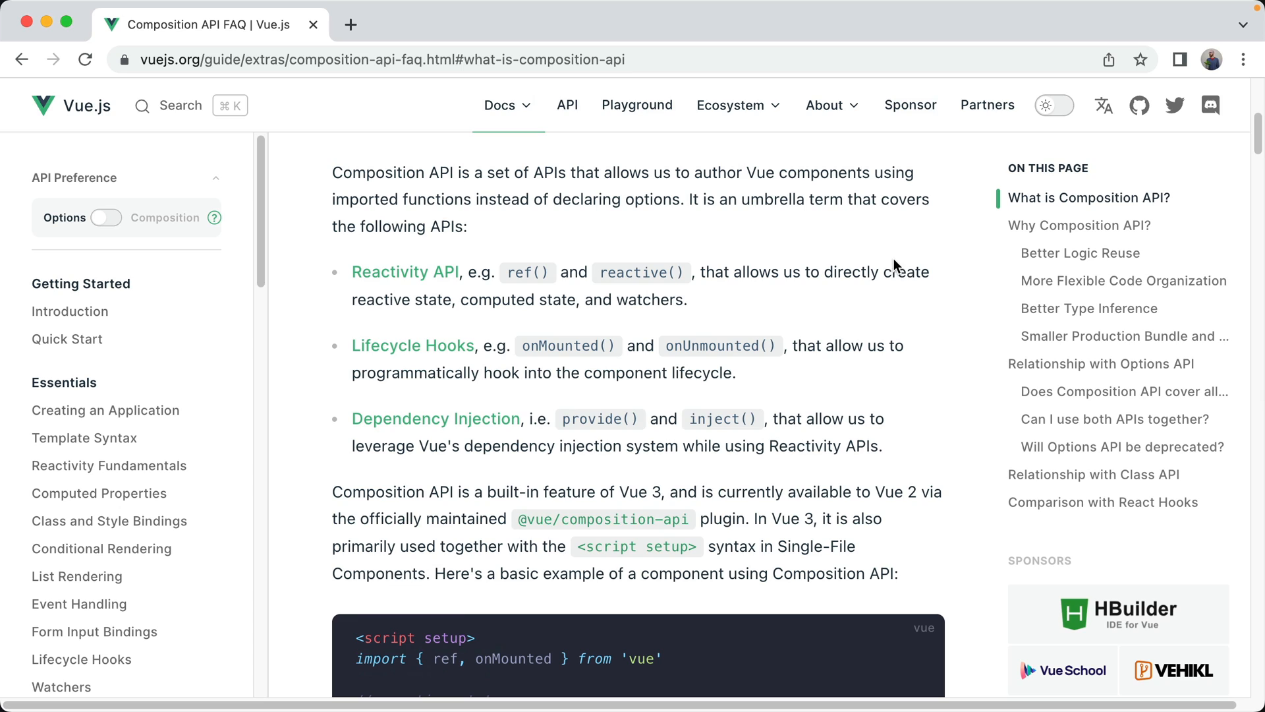
mouse_move(299, 299)
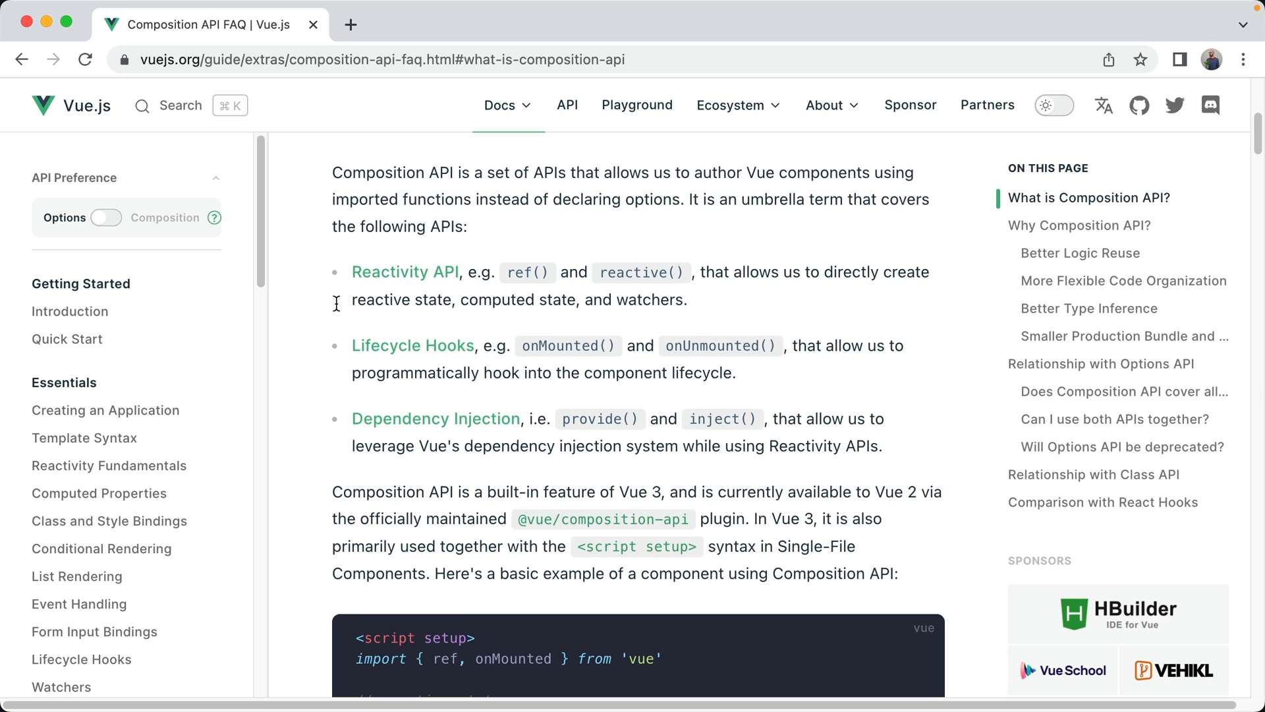
mouse_move(472, 449)
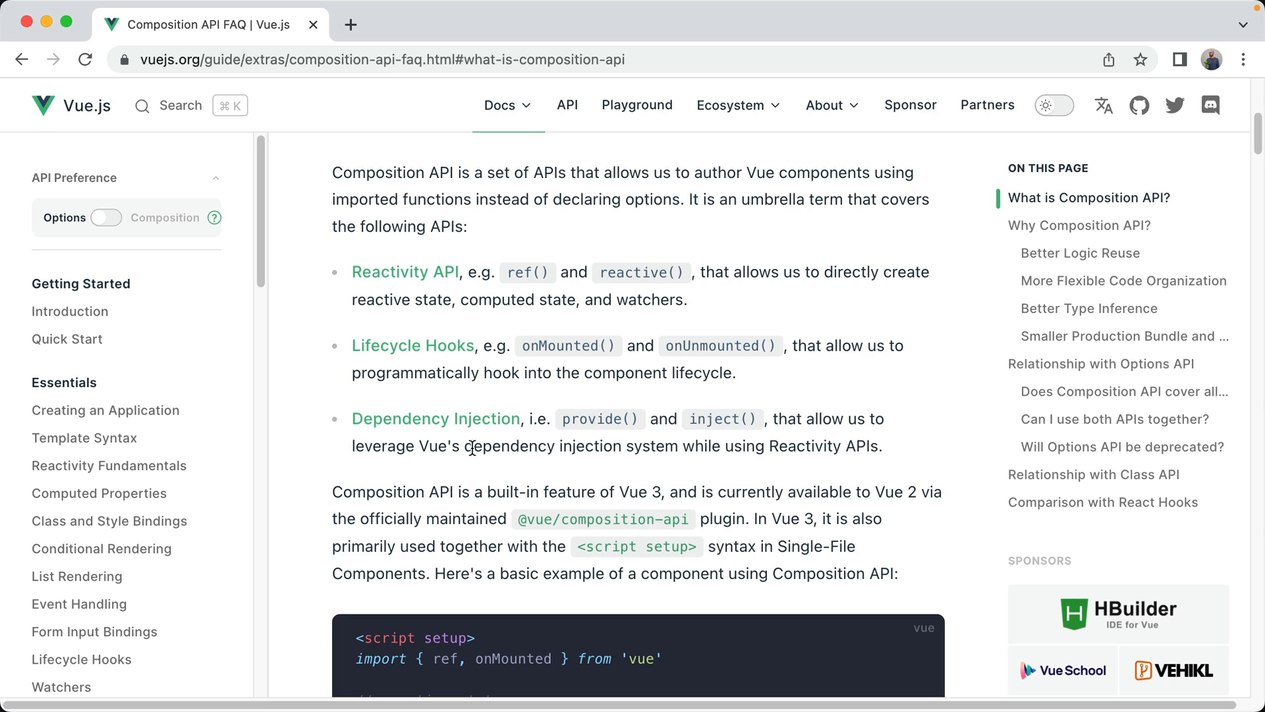
mouse_move(628, 474)
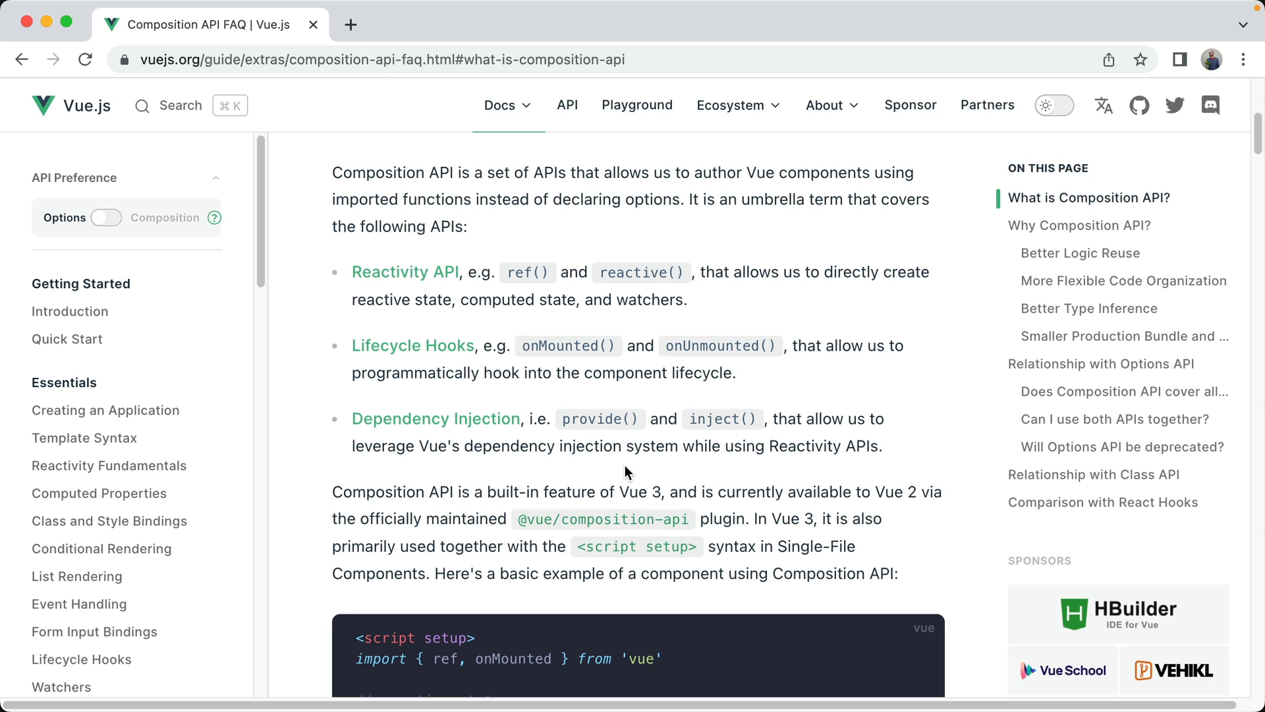
mouse_move(390, 474)
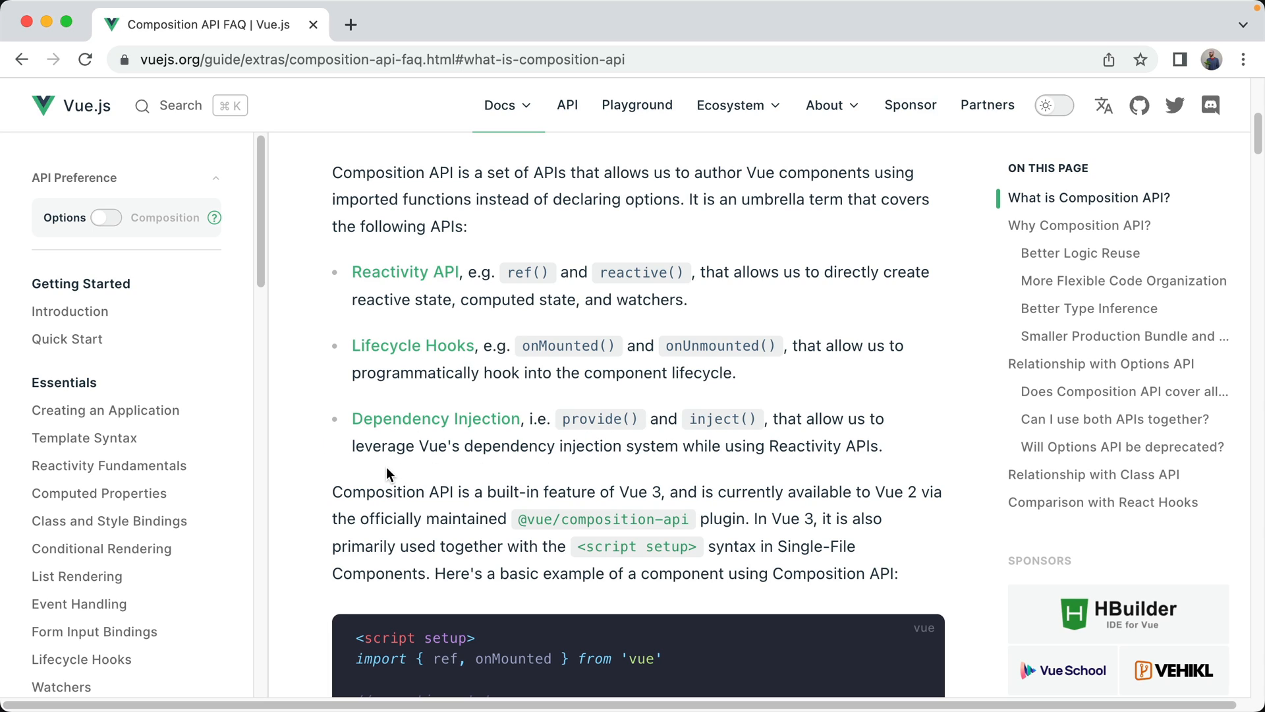
mouse_move(676, 481)
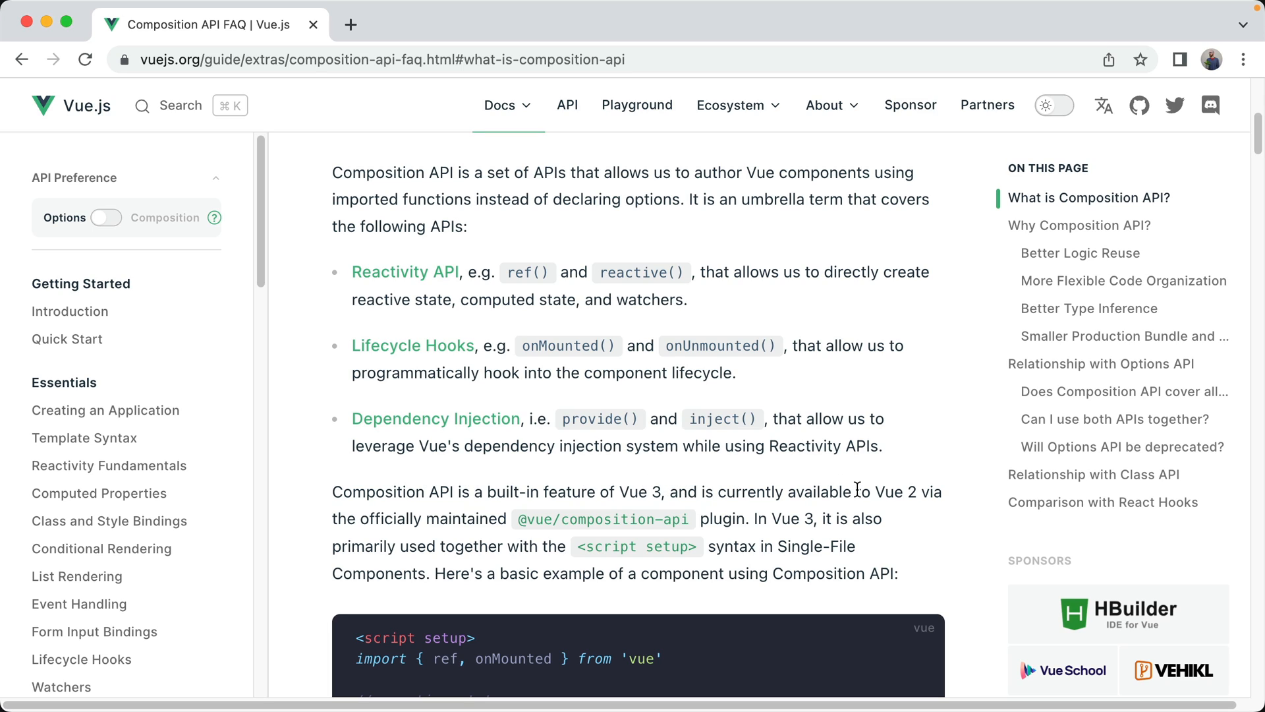
mouse_move(639, 479)
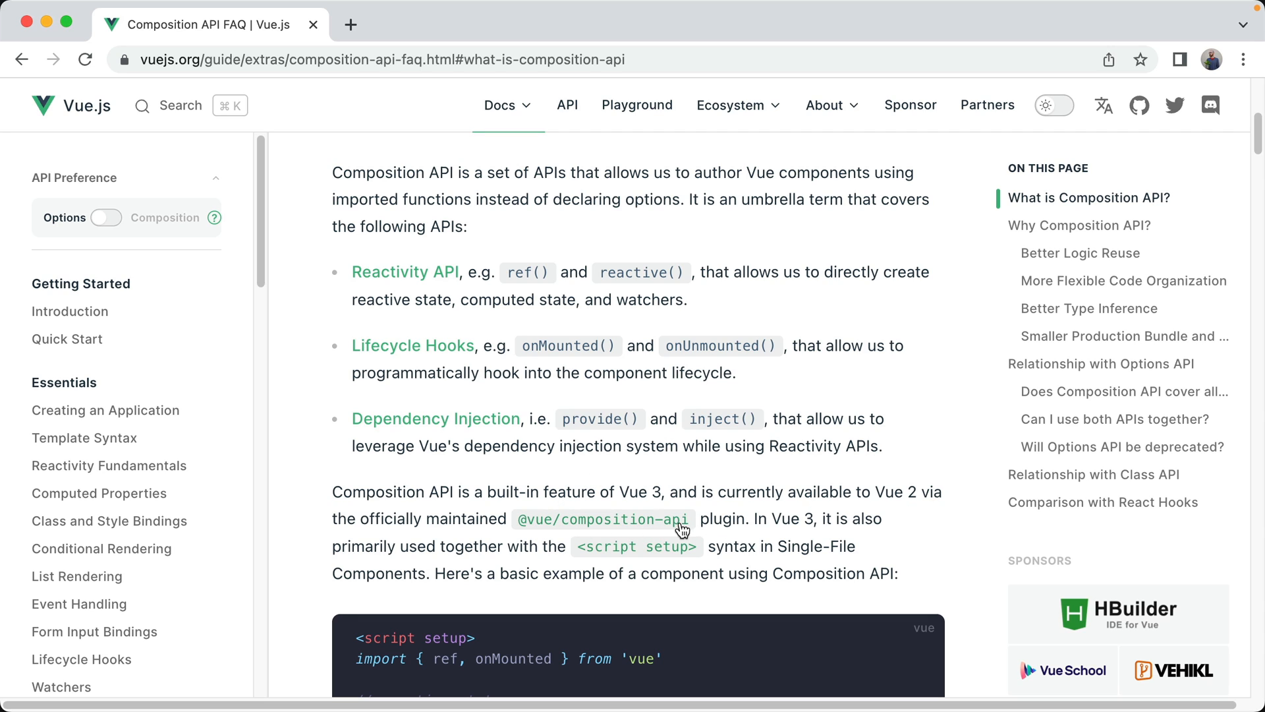
Increase A Cool Shirt's quantity and decrease Some Neat Pants' quantity in the cart demo.
left_click(1121, 446)
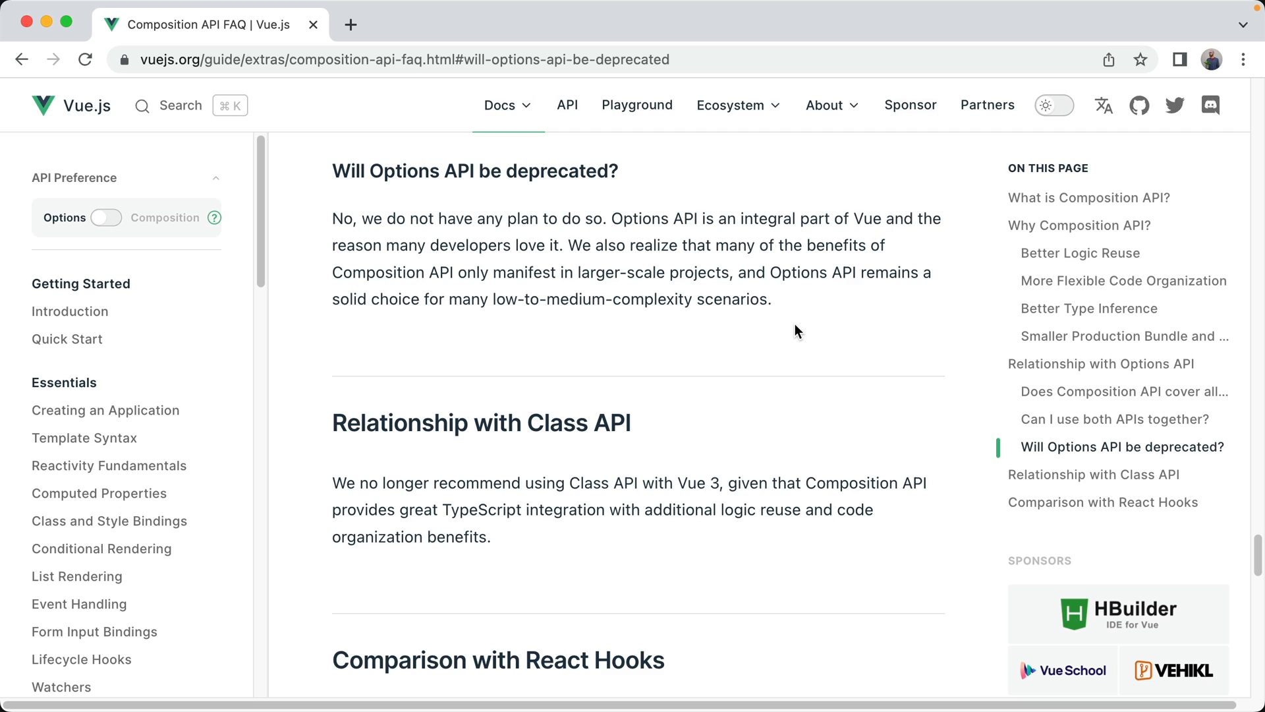
mouse_move(564, 170)
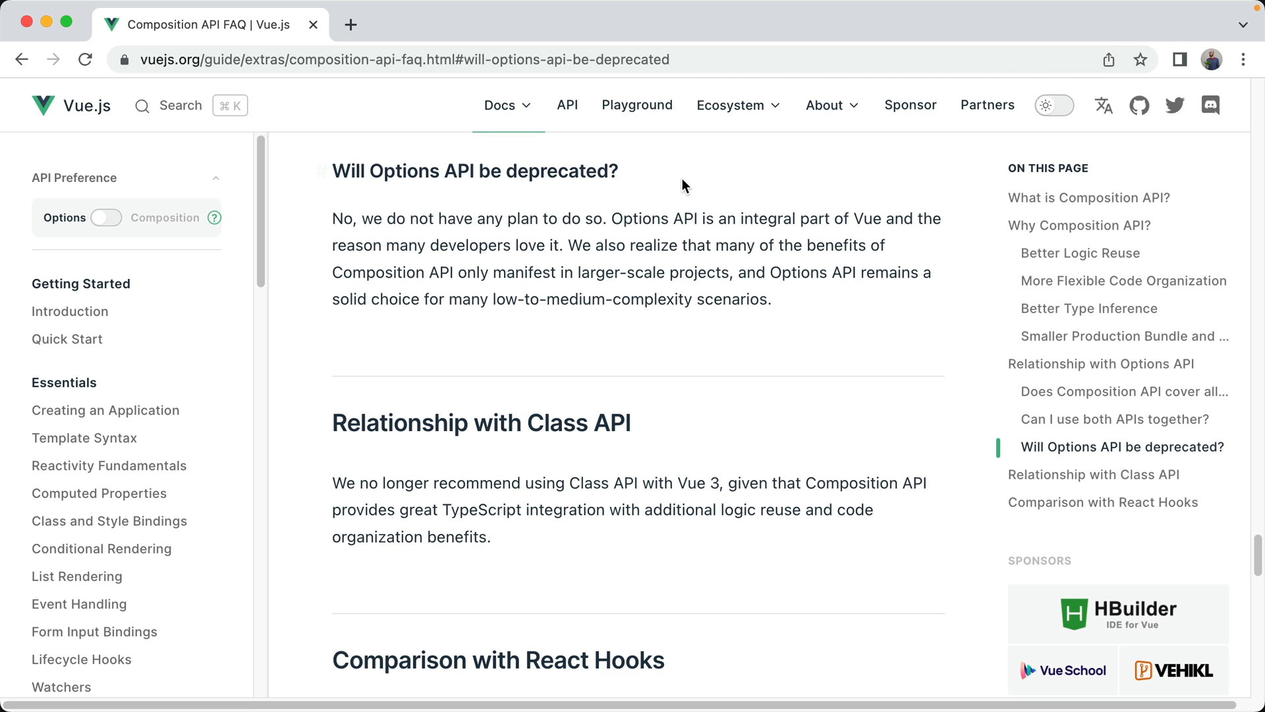
mouse_move(395, 108)
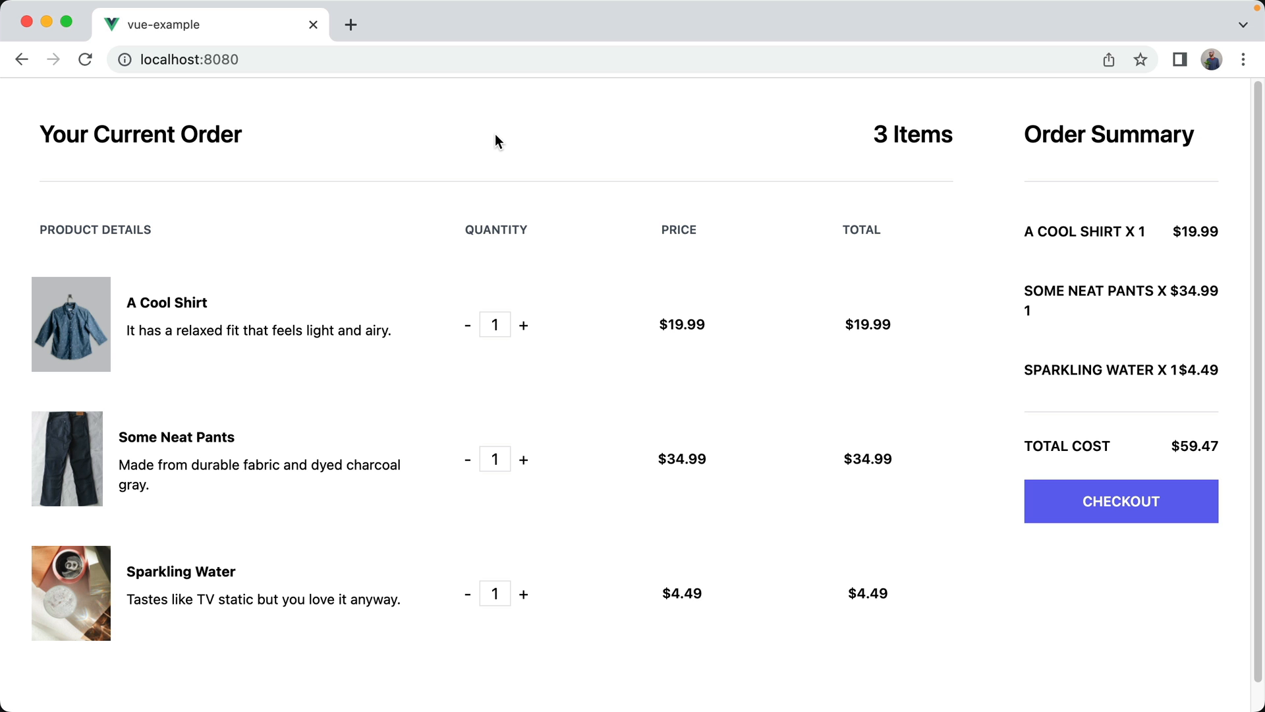
mouse_move(357, 154)
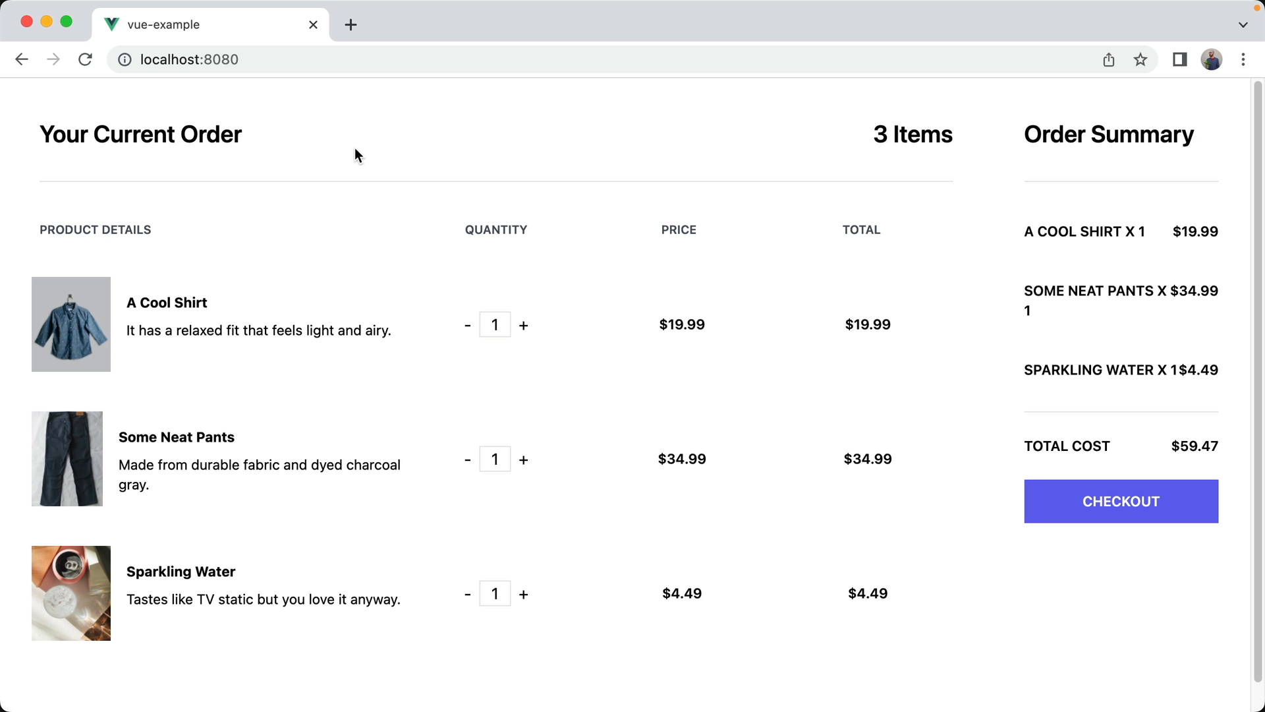
mouse_move(248, 136)
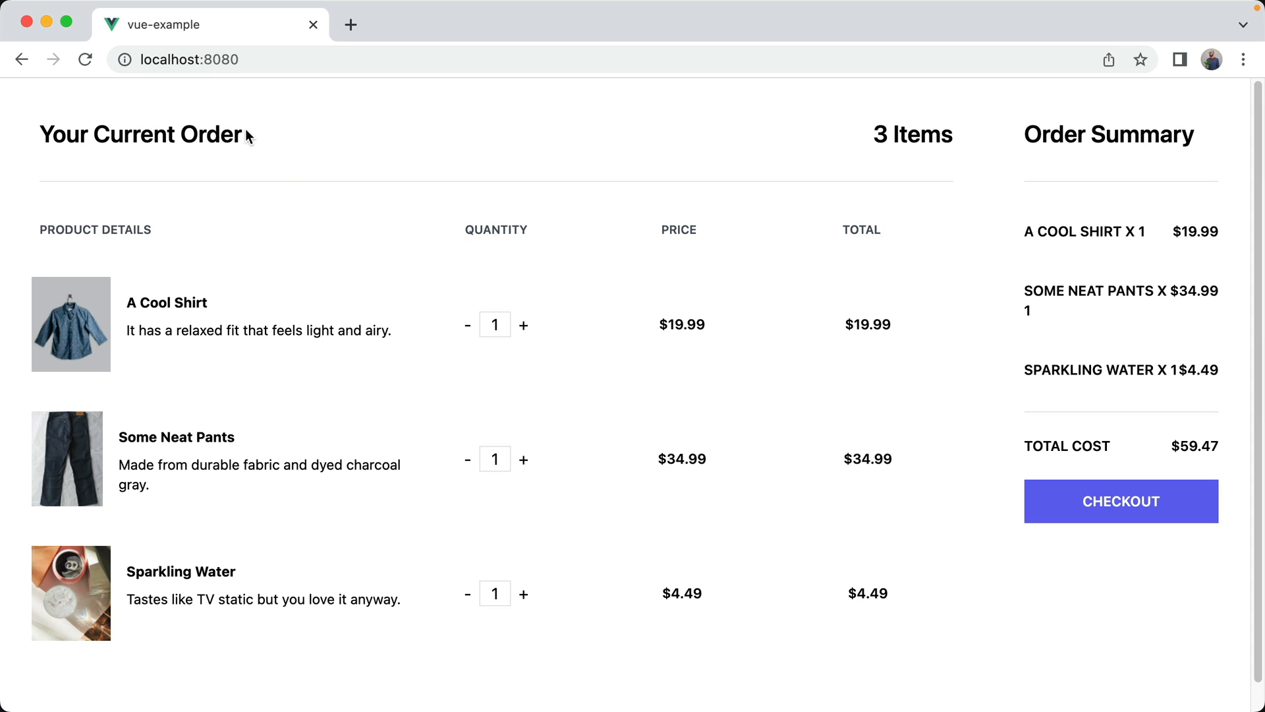
mouse_move(279, 301)
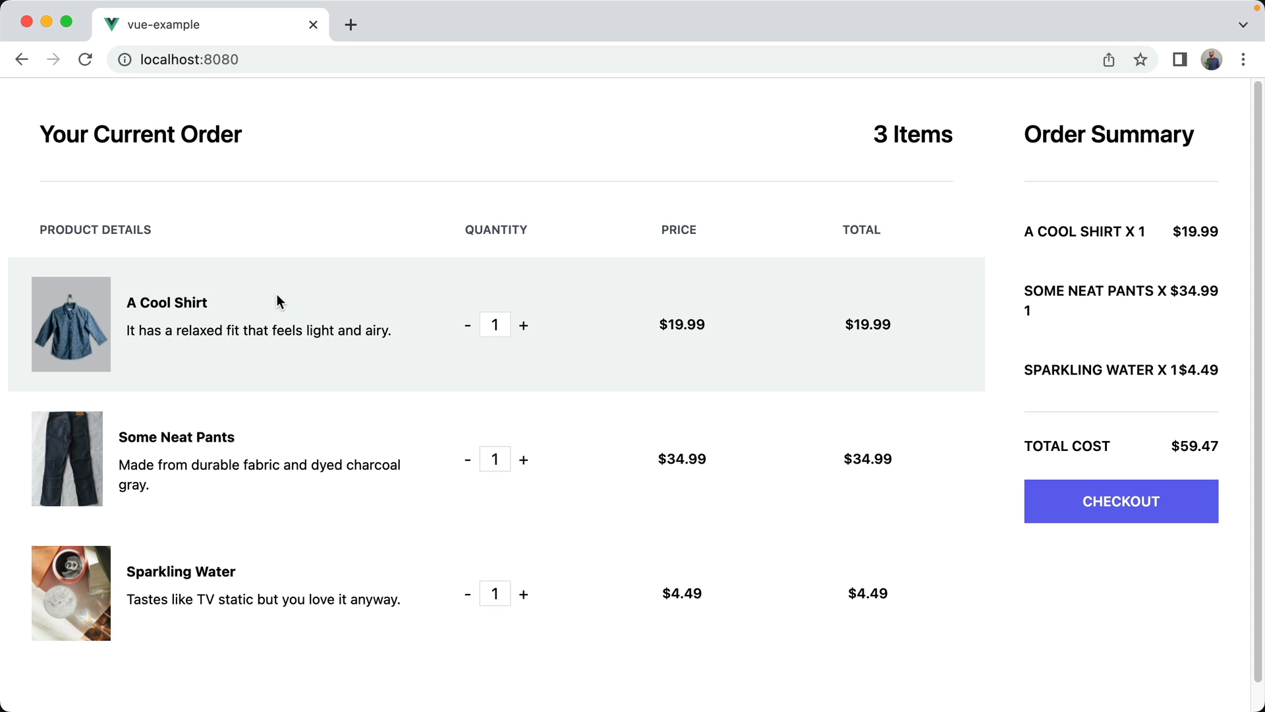
mouse_move(524, 332)
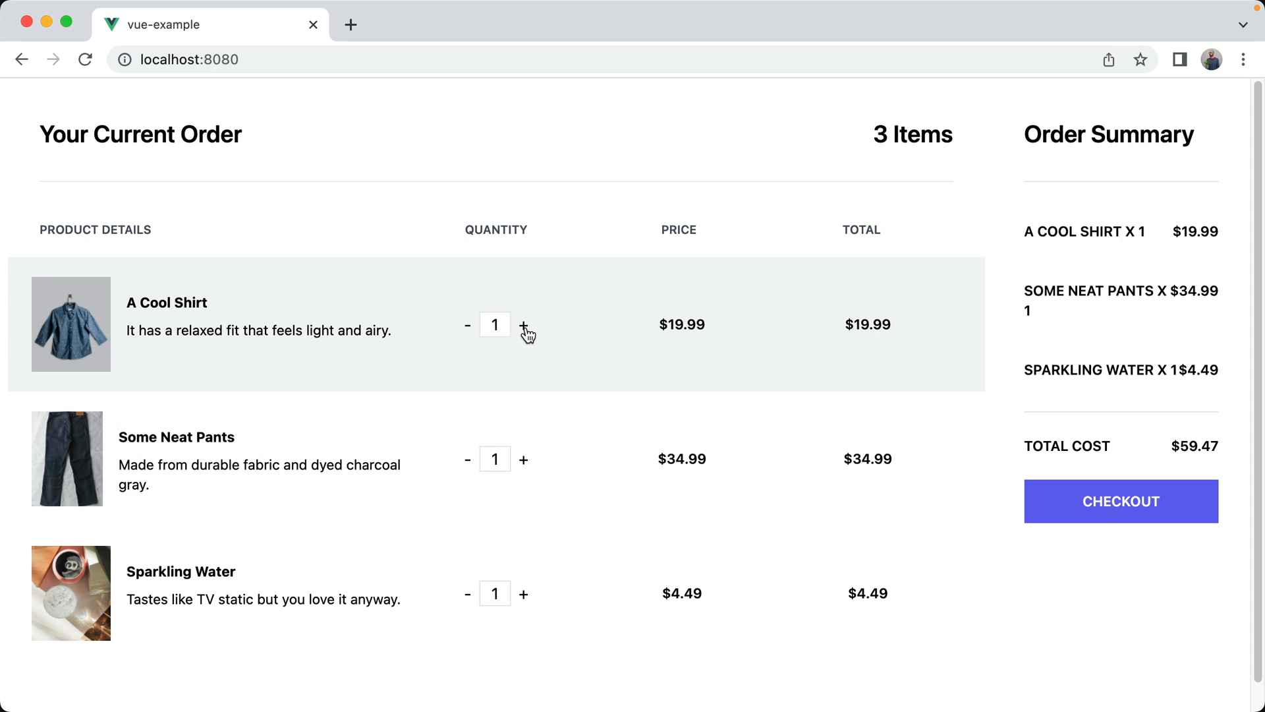
left_click(524, 460)
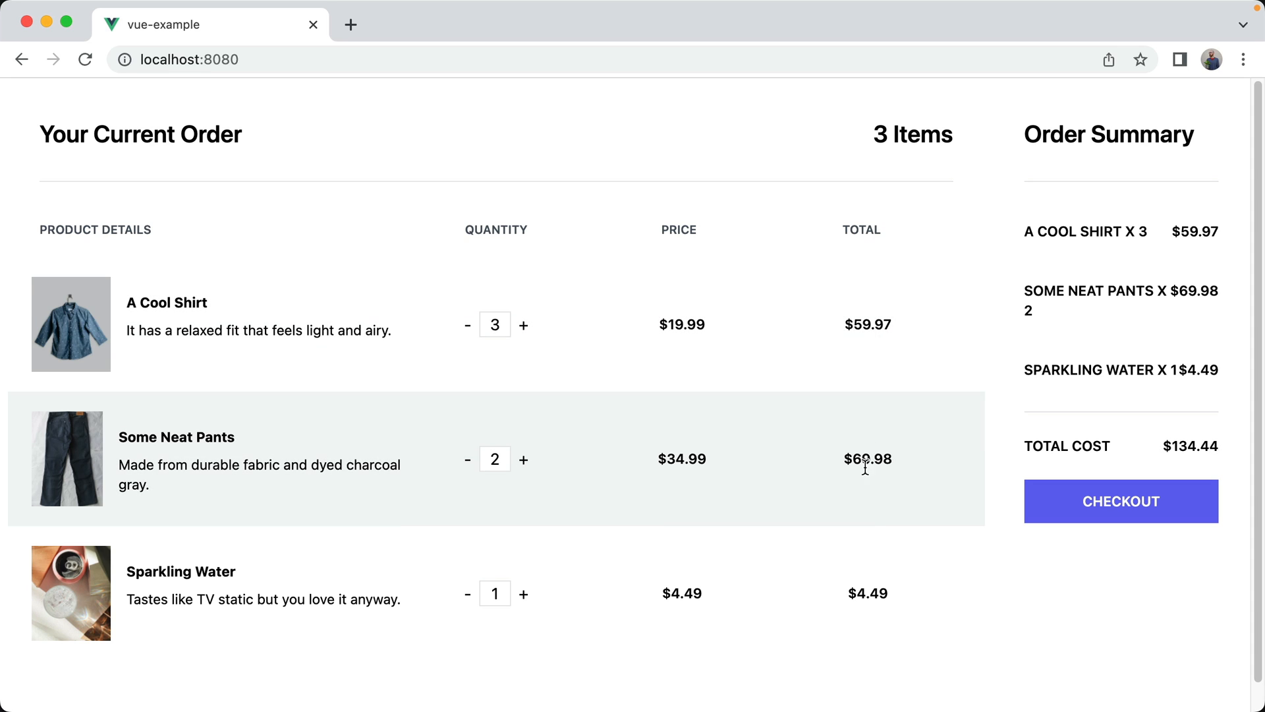
mouse_move(1132, 197)
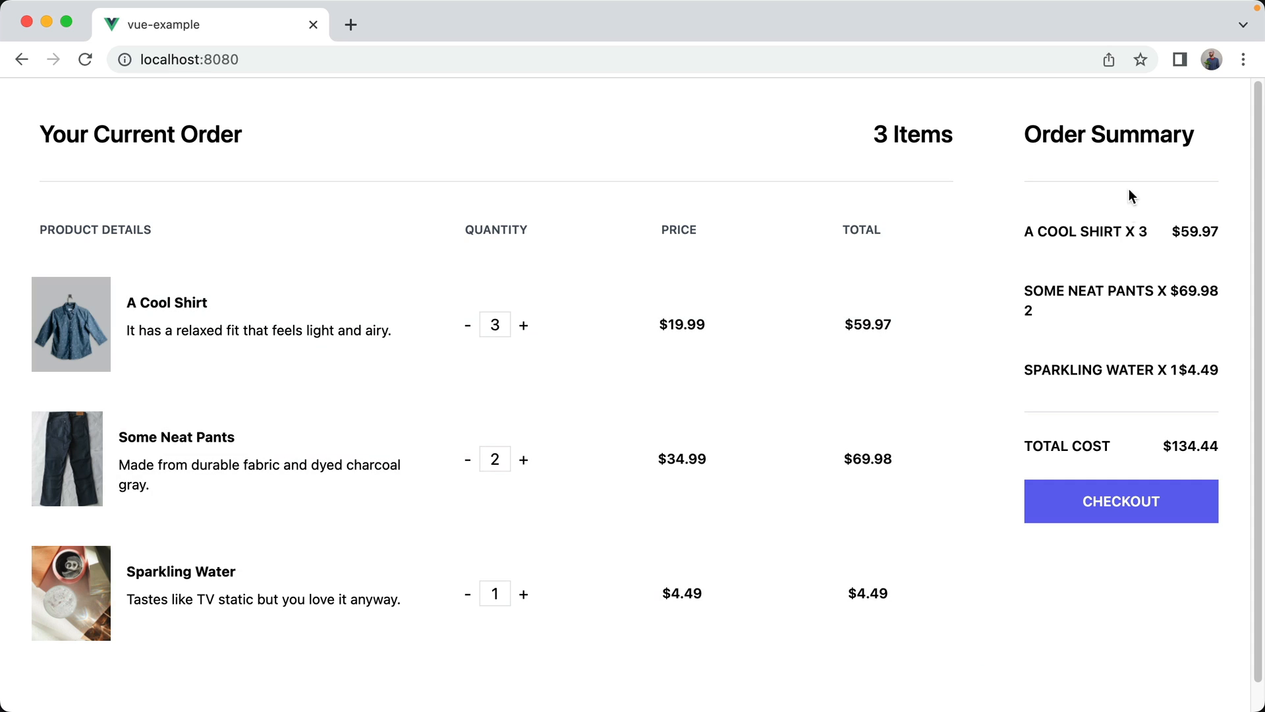
mouse_move(1143, 213)
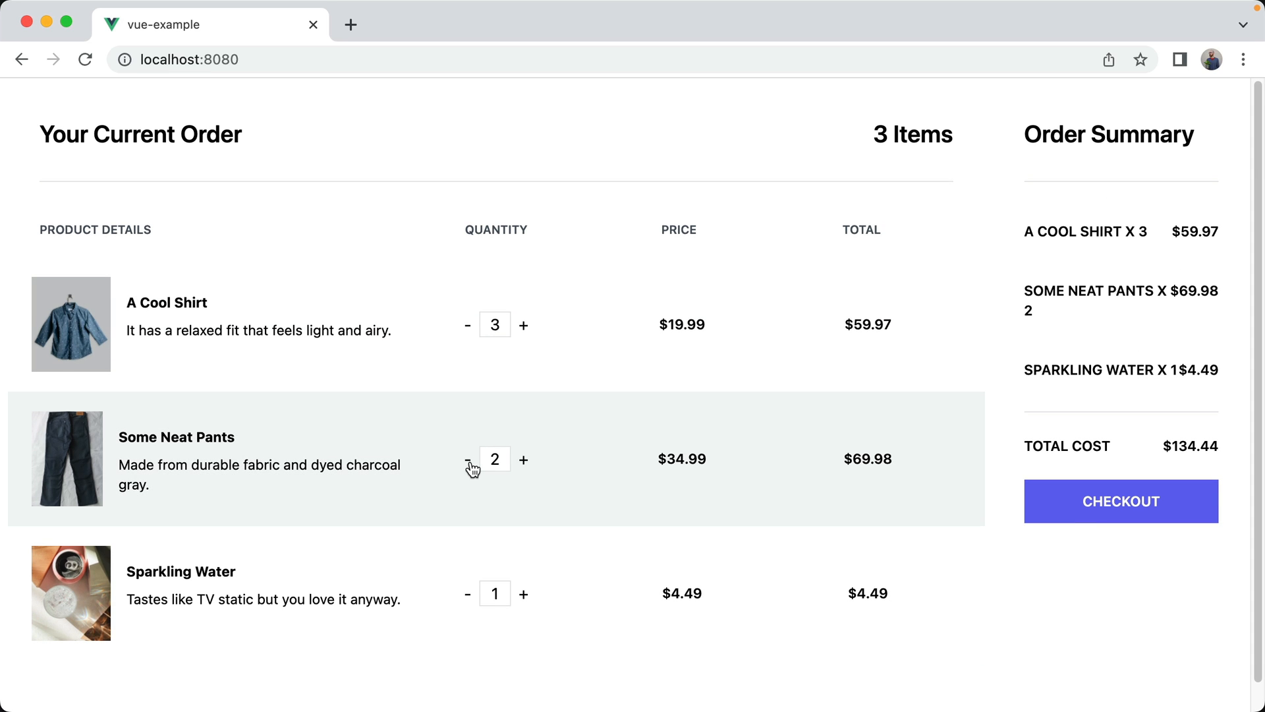
left_click(468, 459)
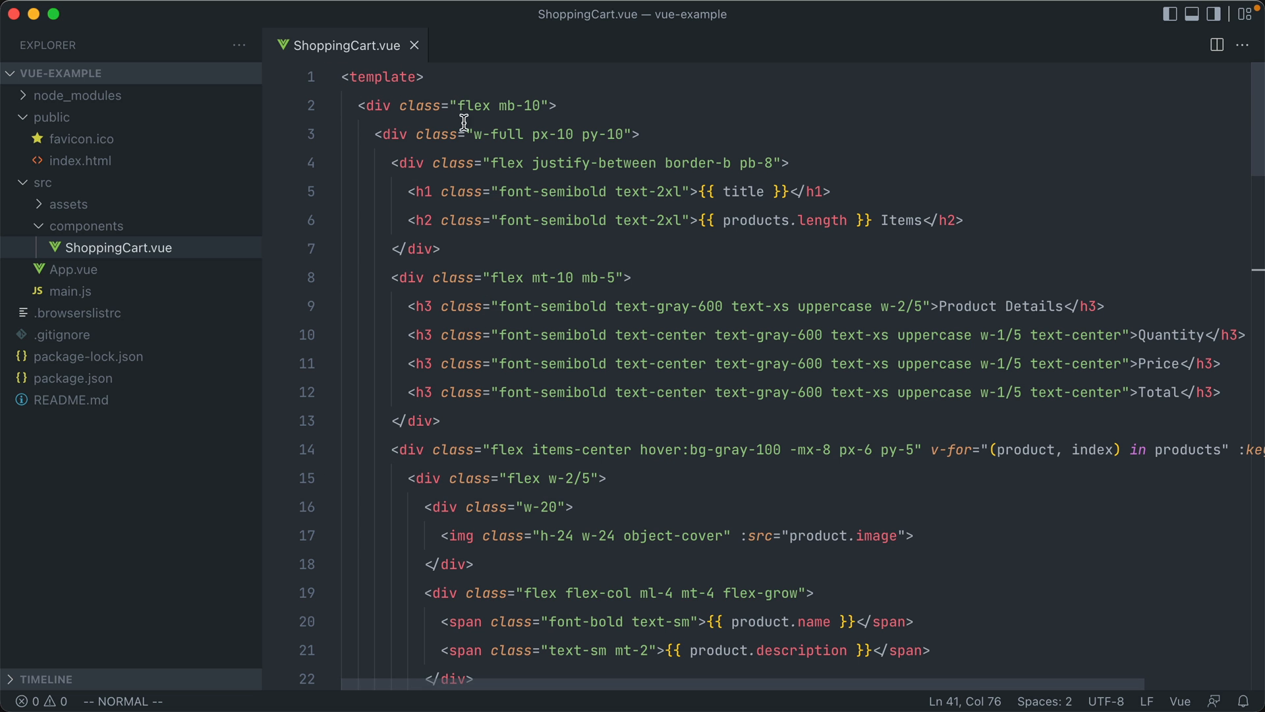
mouse_move(711, 374)
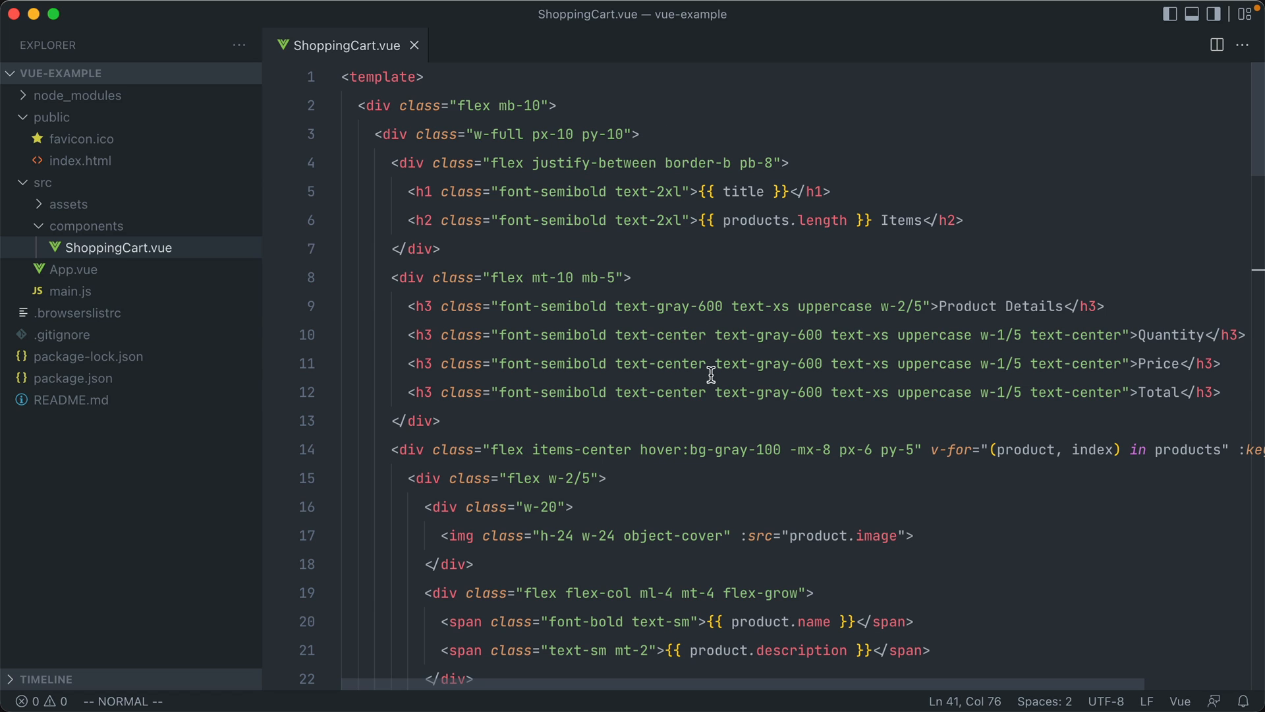
scroll("down", 3)
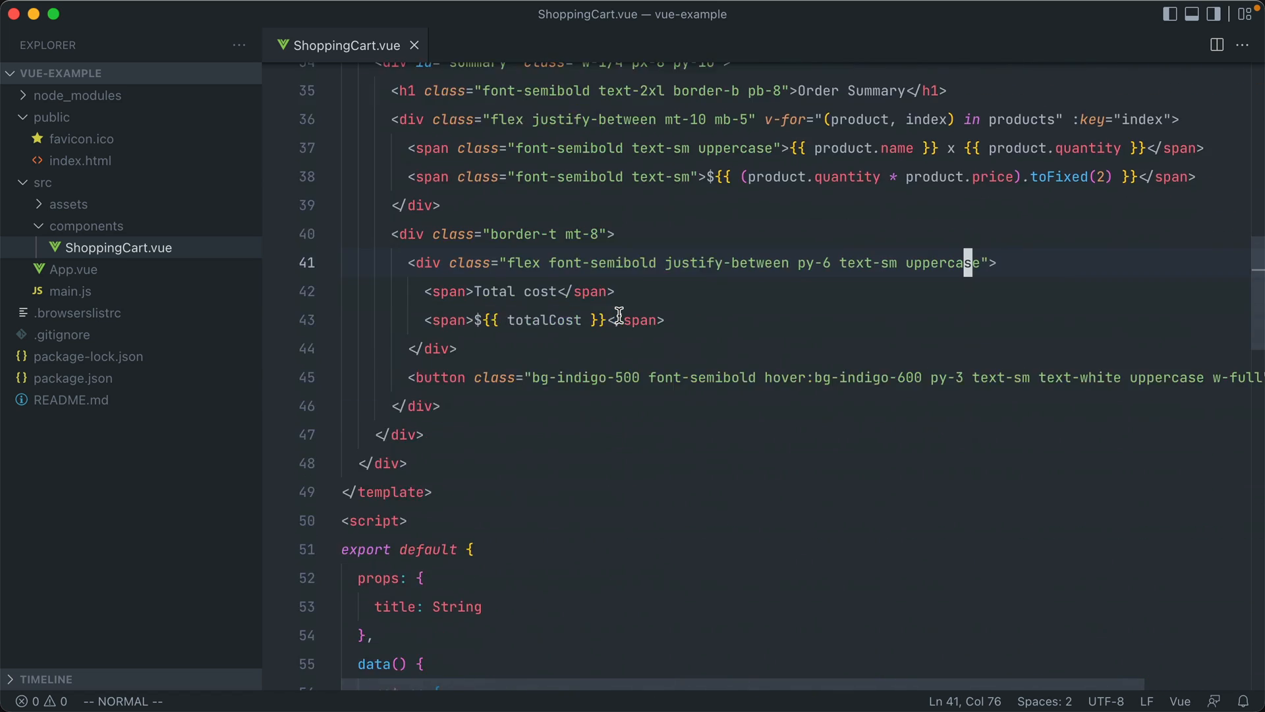
scroll("down", 3)
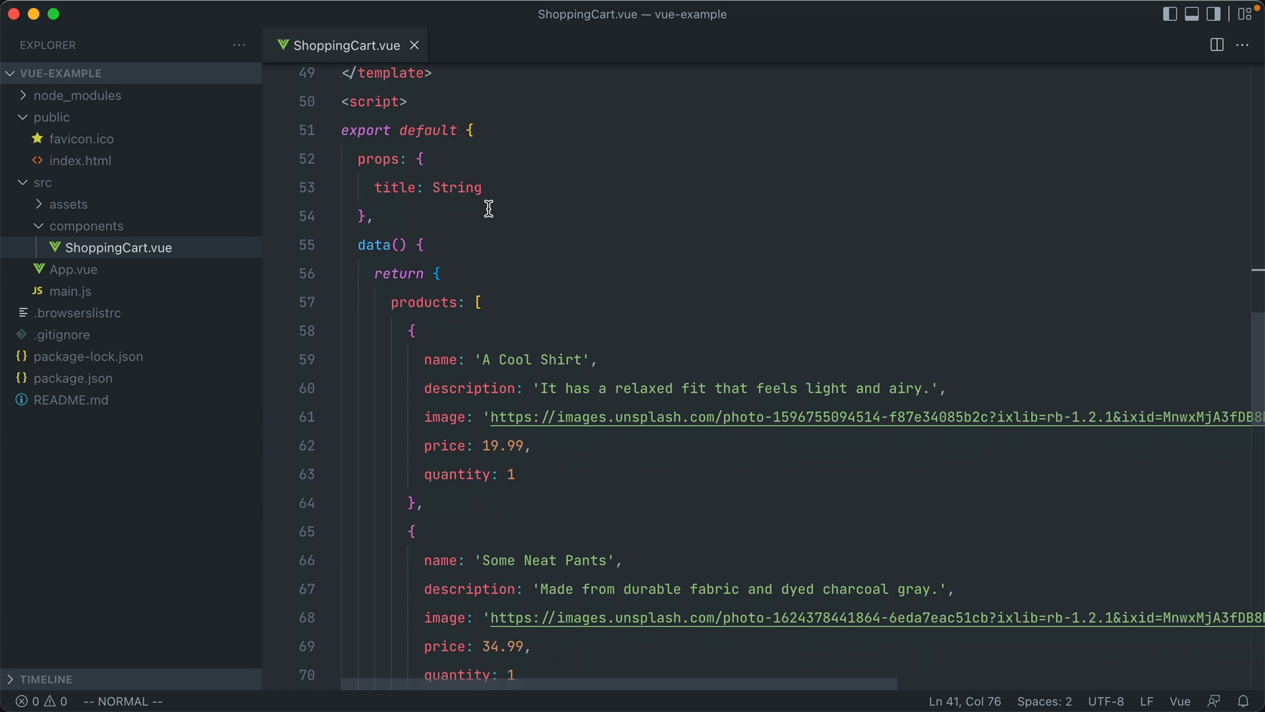
mouse_move(396, 212)
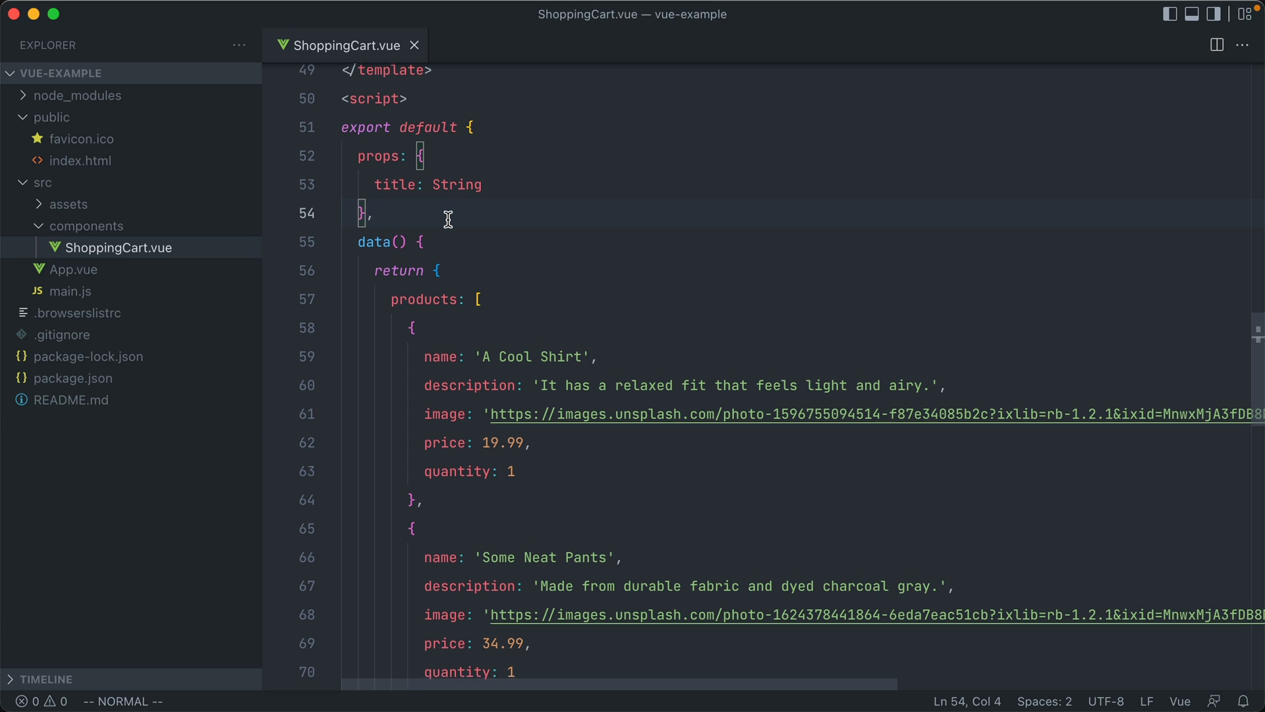
scroll("down", 3)
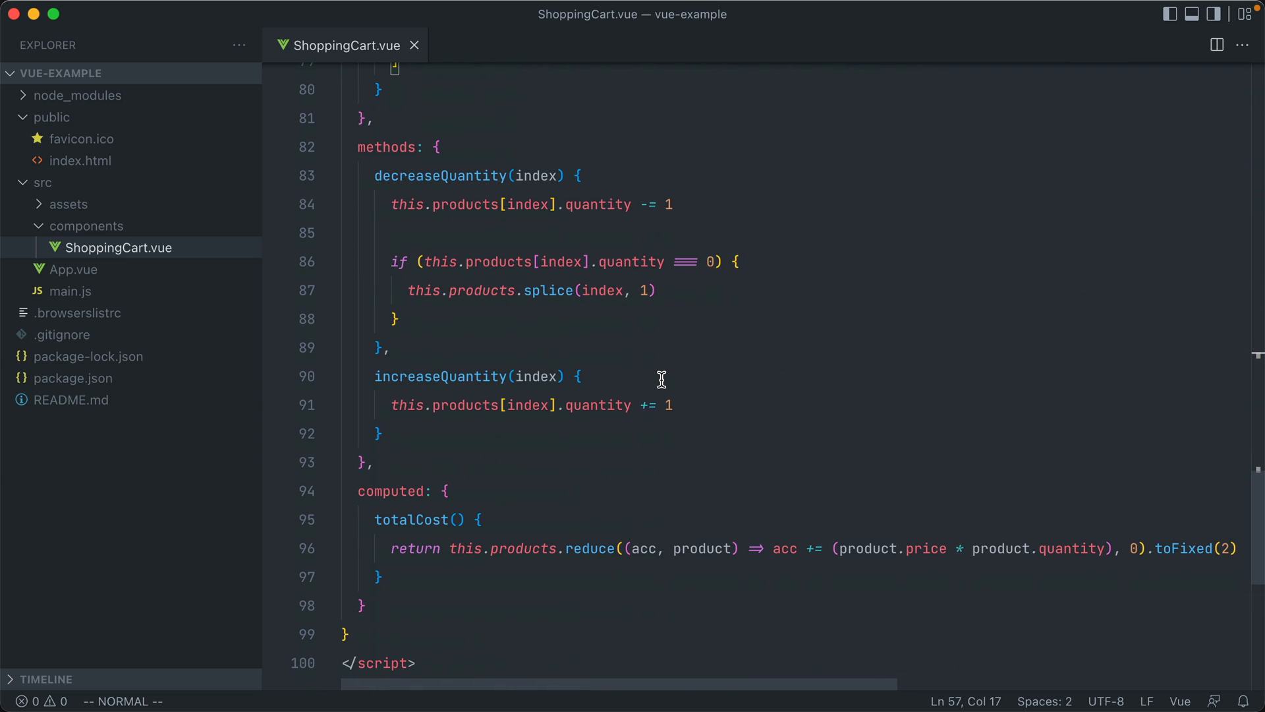
mouse_move(539, 174)
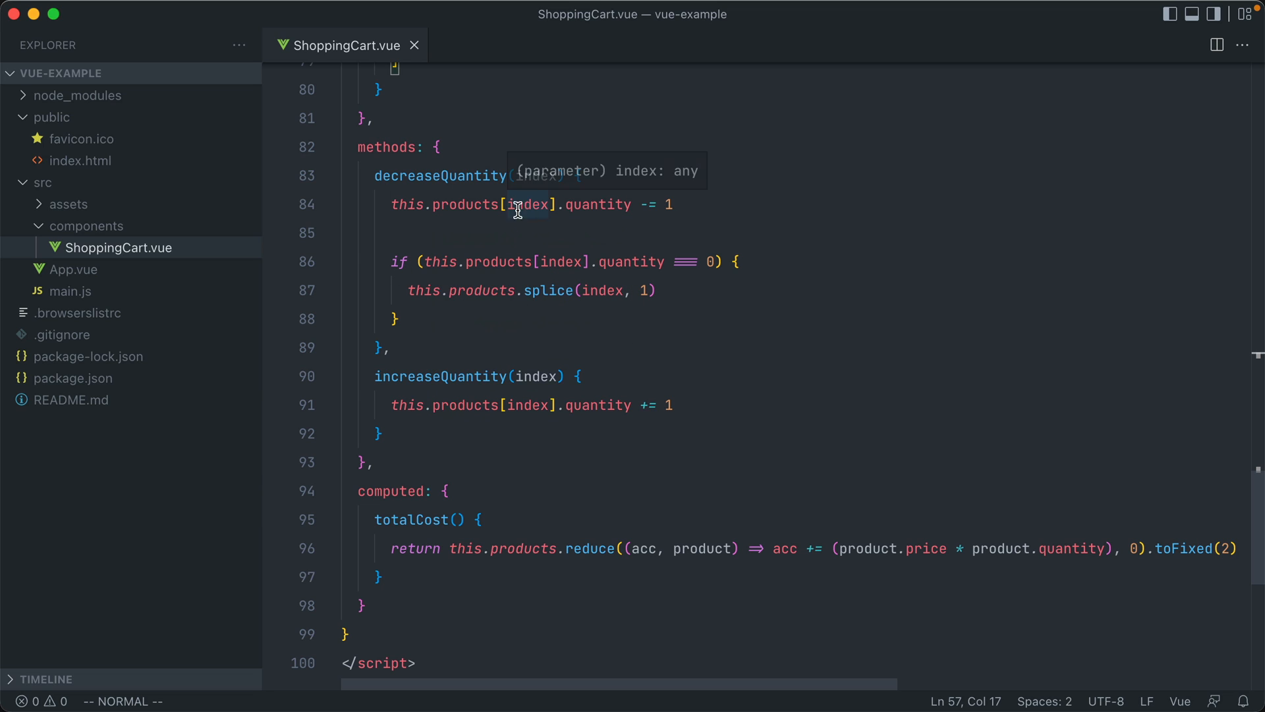
mouse_move(748, 280)
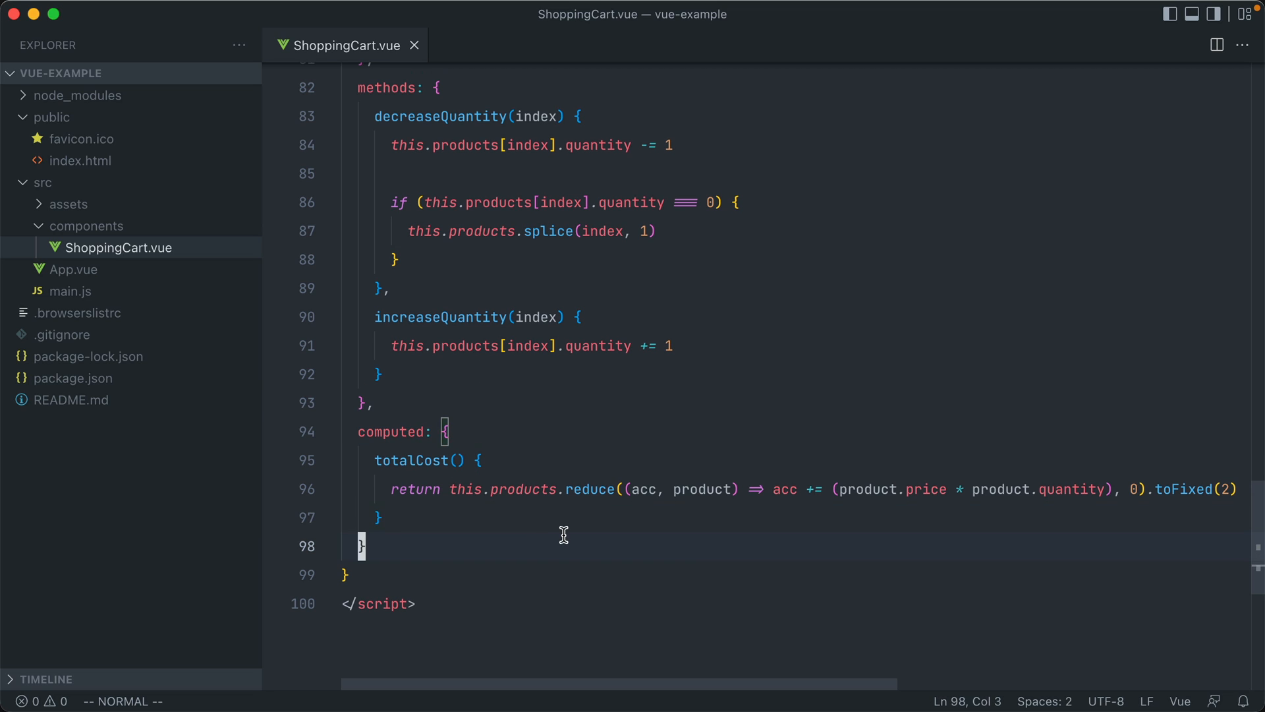
mouse_move(580, 574)
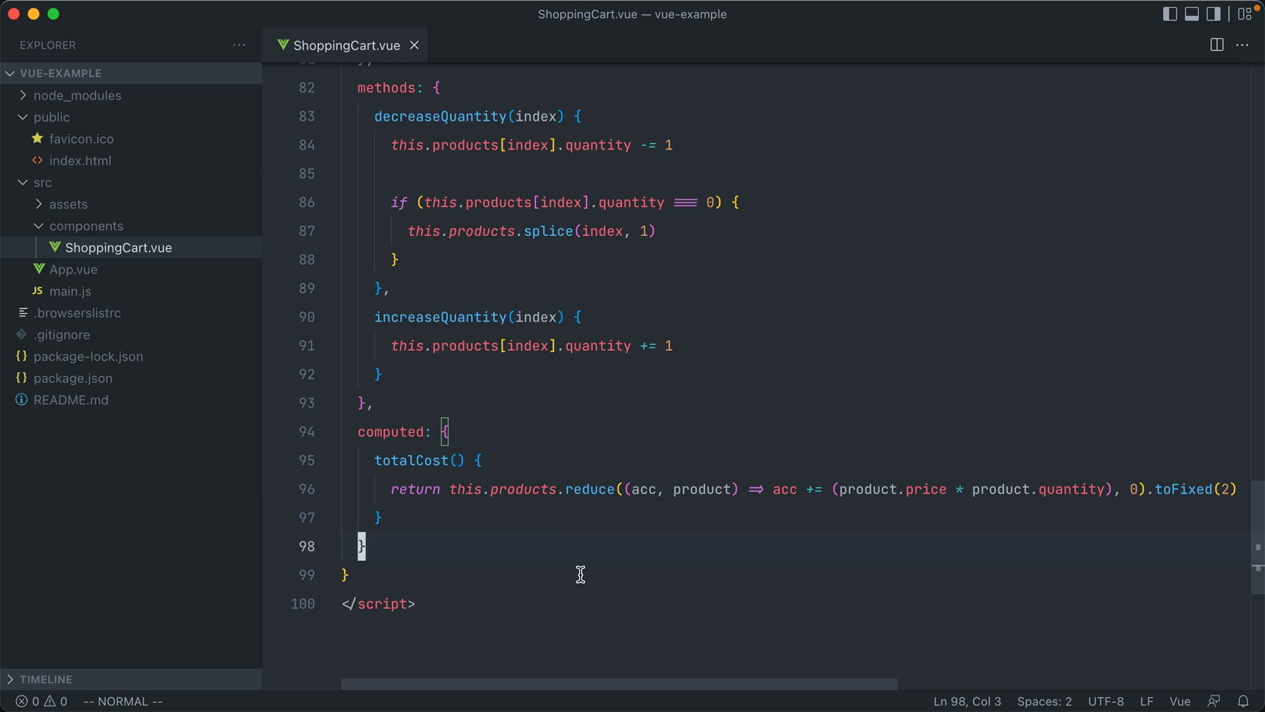
scroll("up", 3)
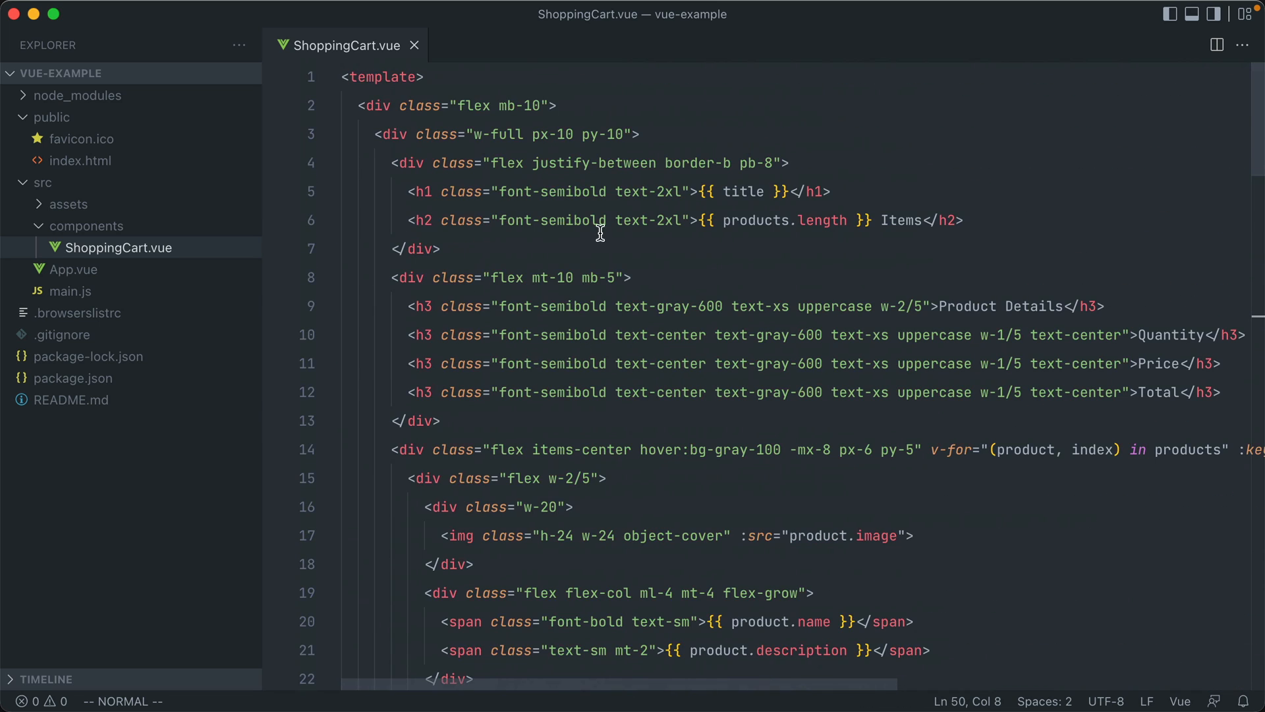
scroll("down", 3)
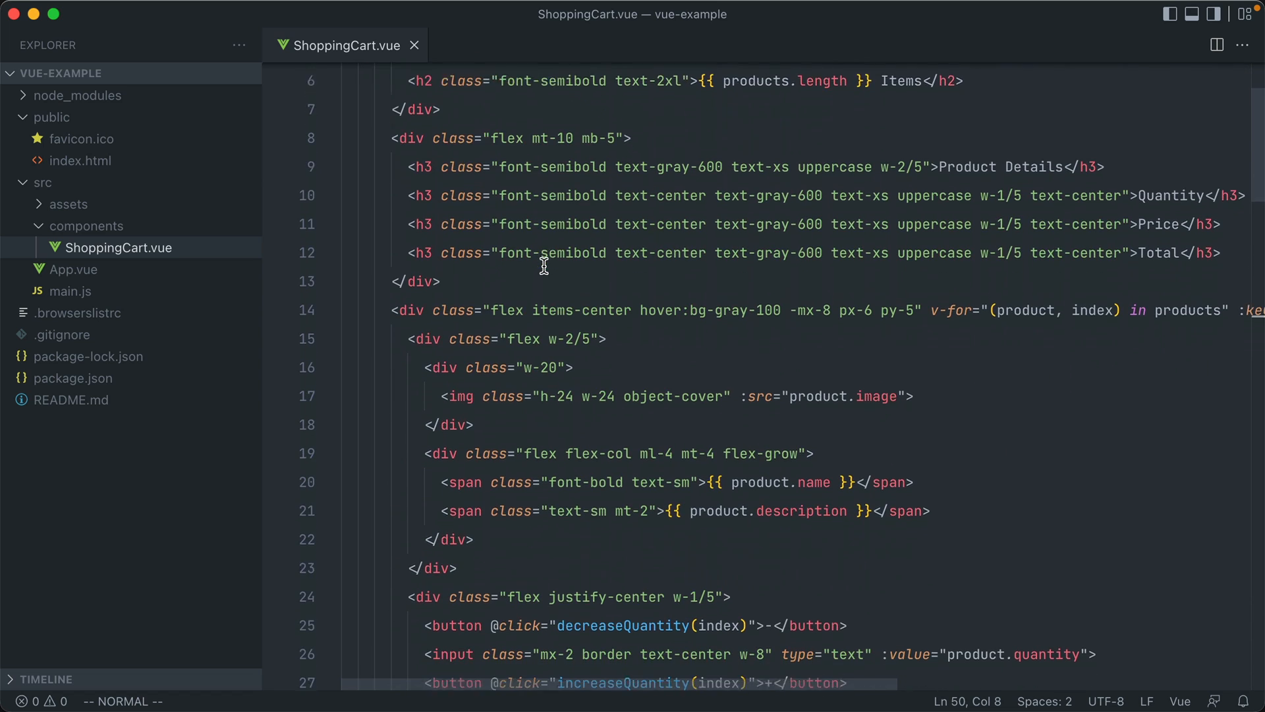
scroll("down", 3)
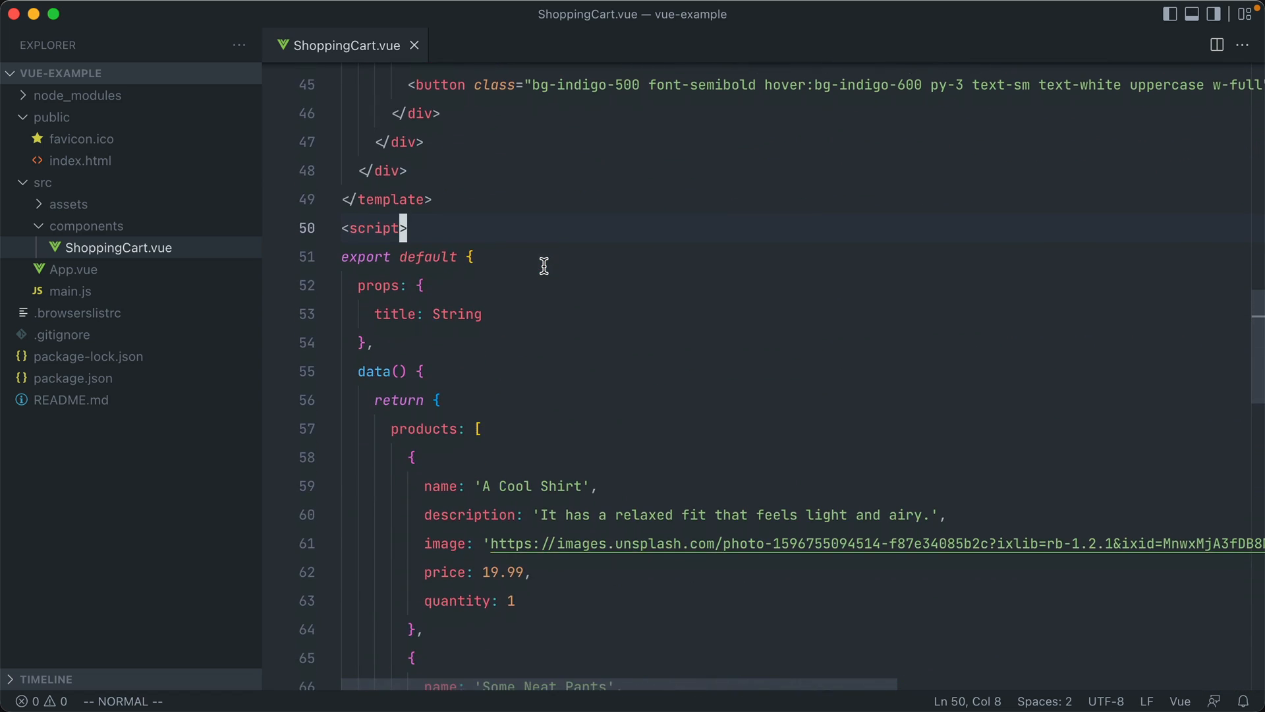
scroll("down", 3)
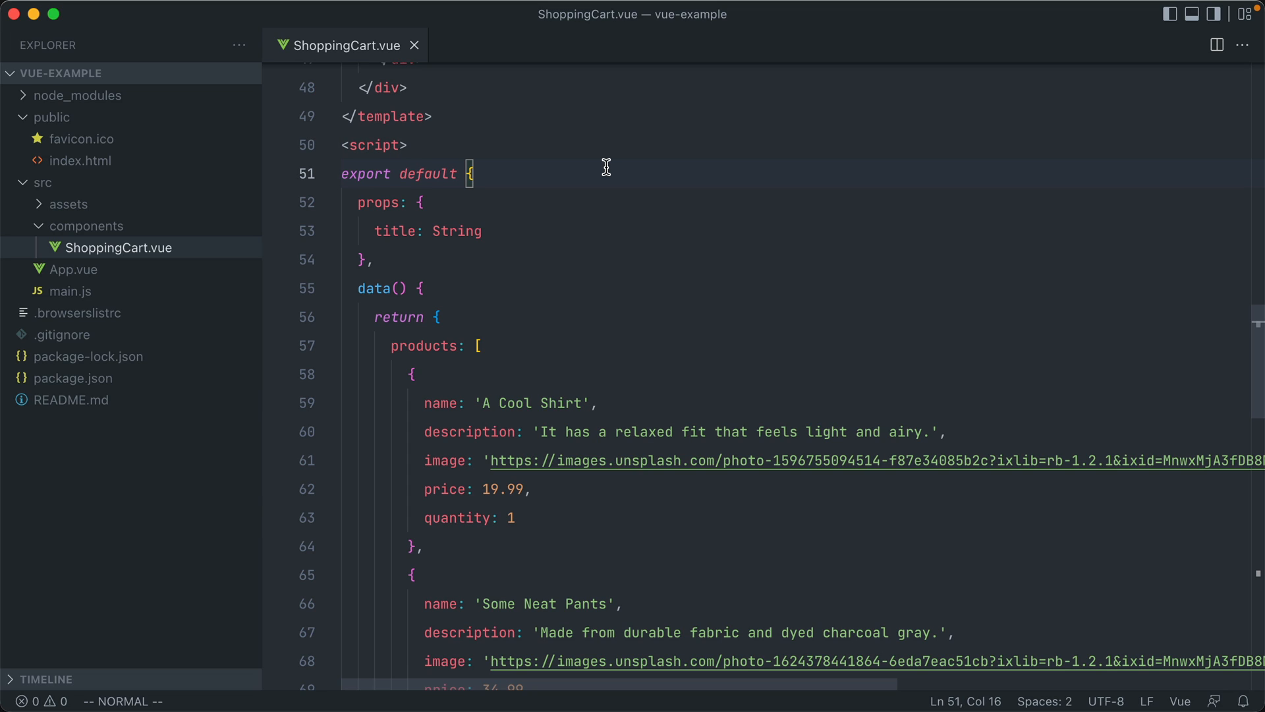
mouse_move(574, 169)
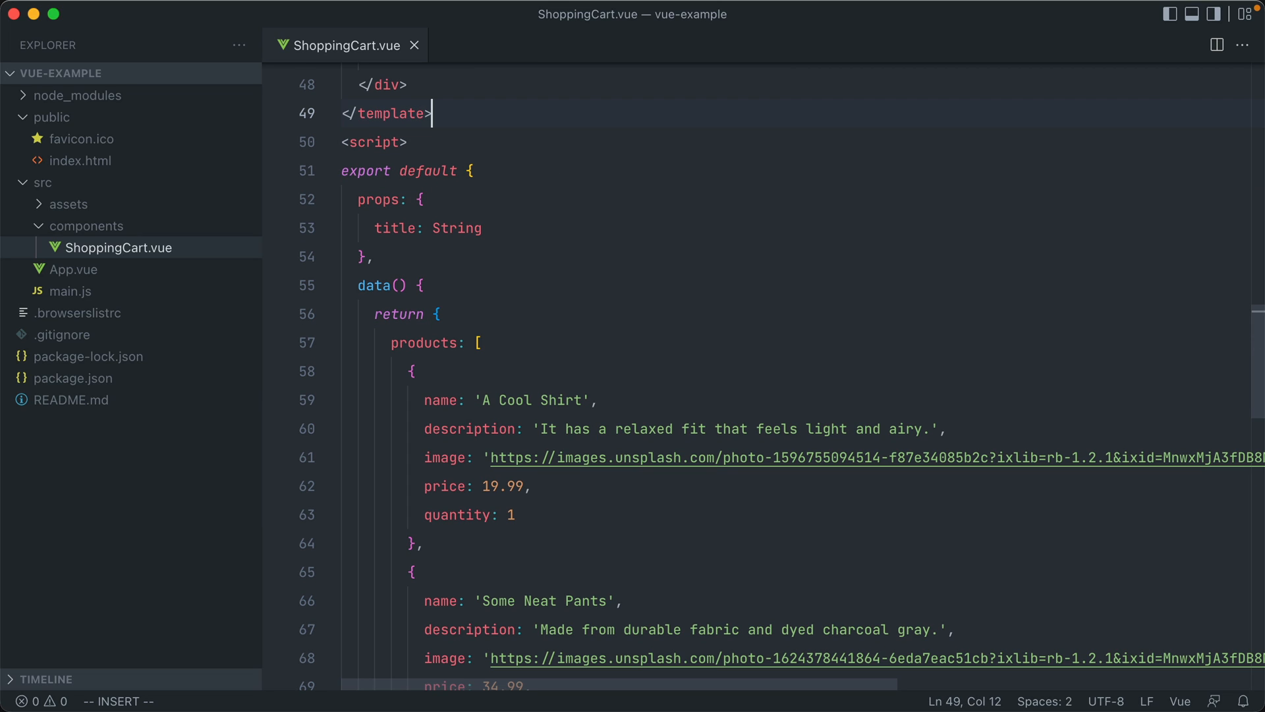
Insert a new script block containing an empty export default above the Options API script.
key("enter")
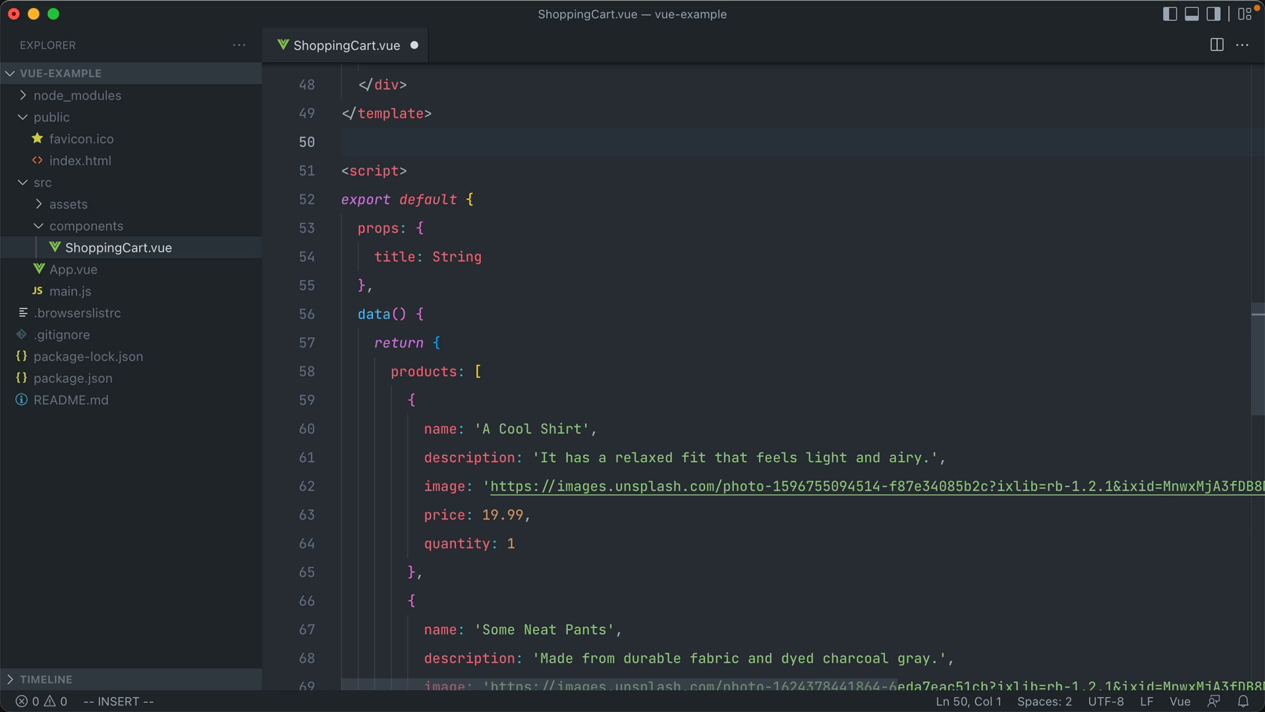
type("</script>")
type("<!-- Composition API -->")
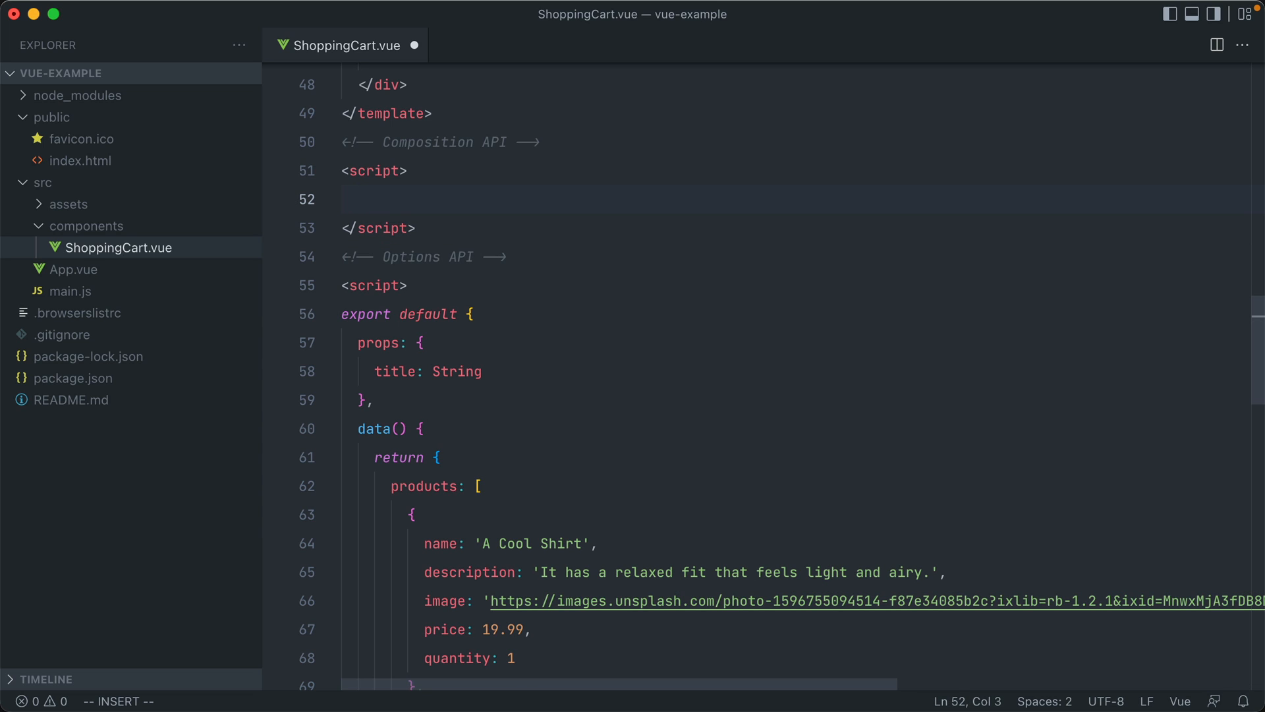
type("export default {")
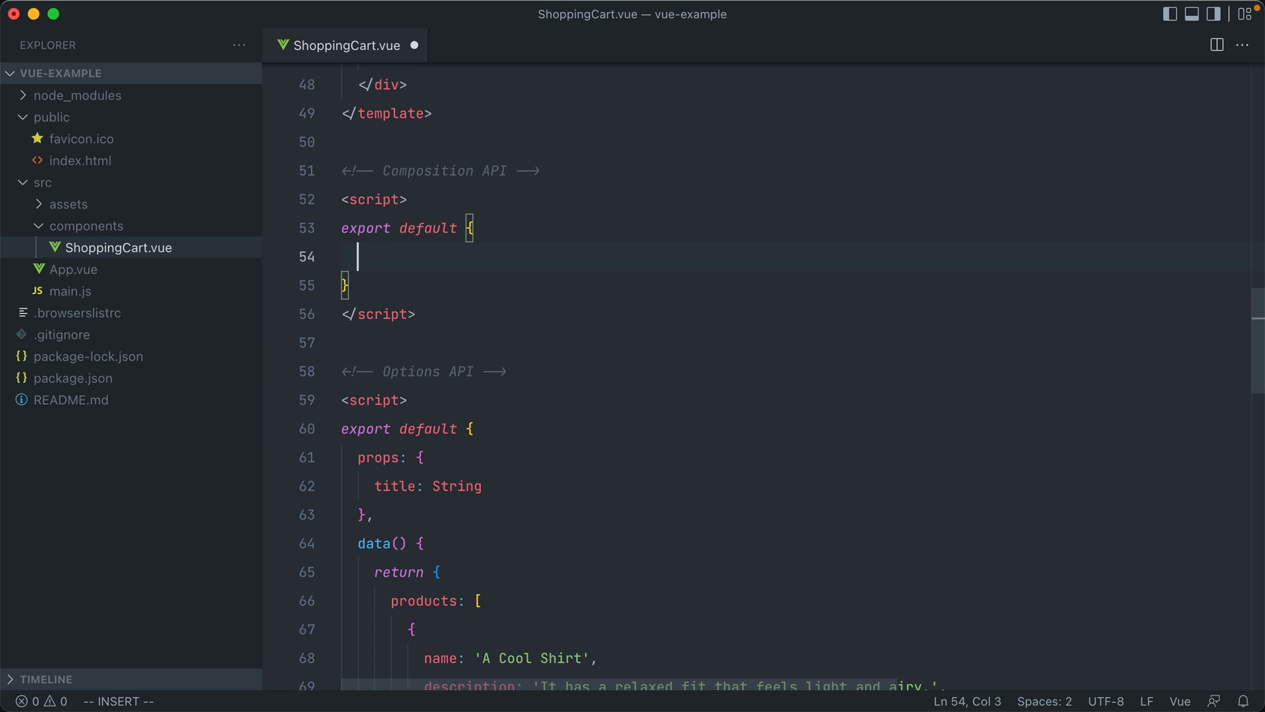
Write setup() declaring const products = [] and returning { products }.
type("setup() {")
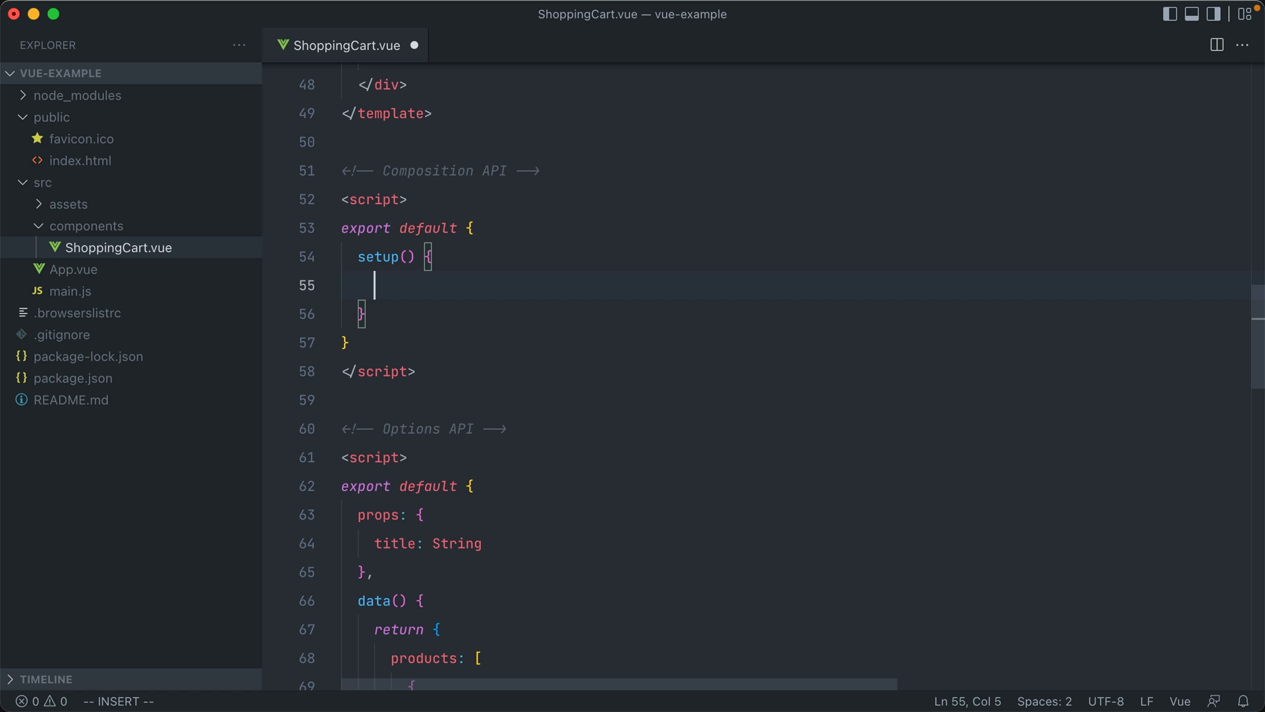
type("const")
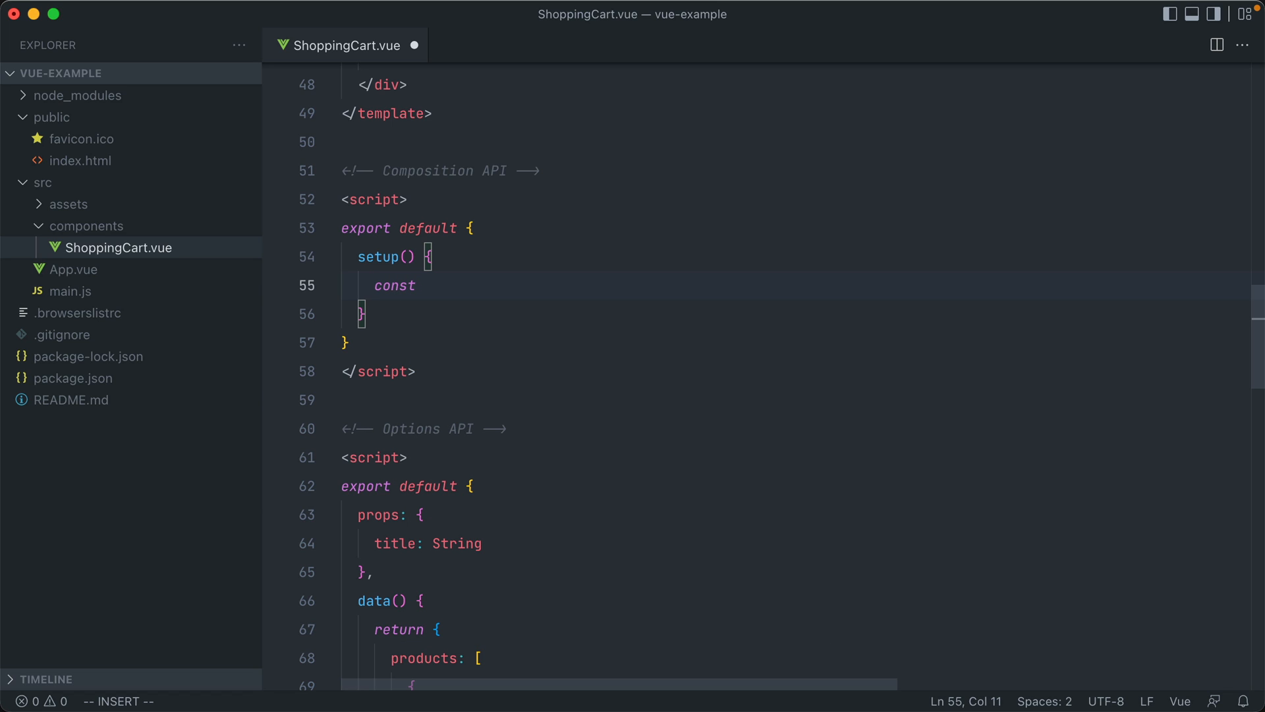
type("products =")
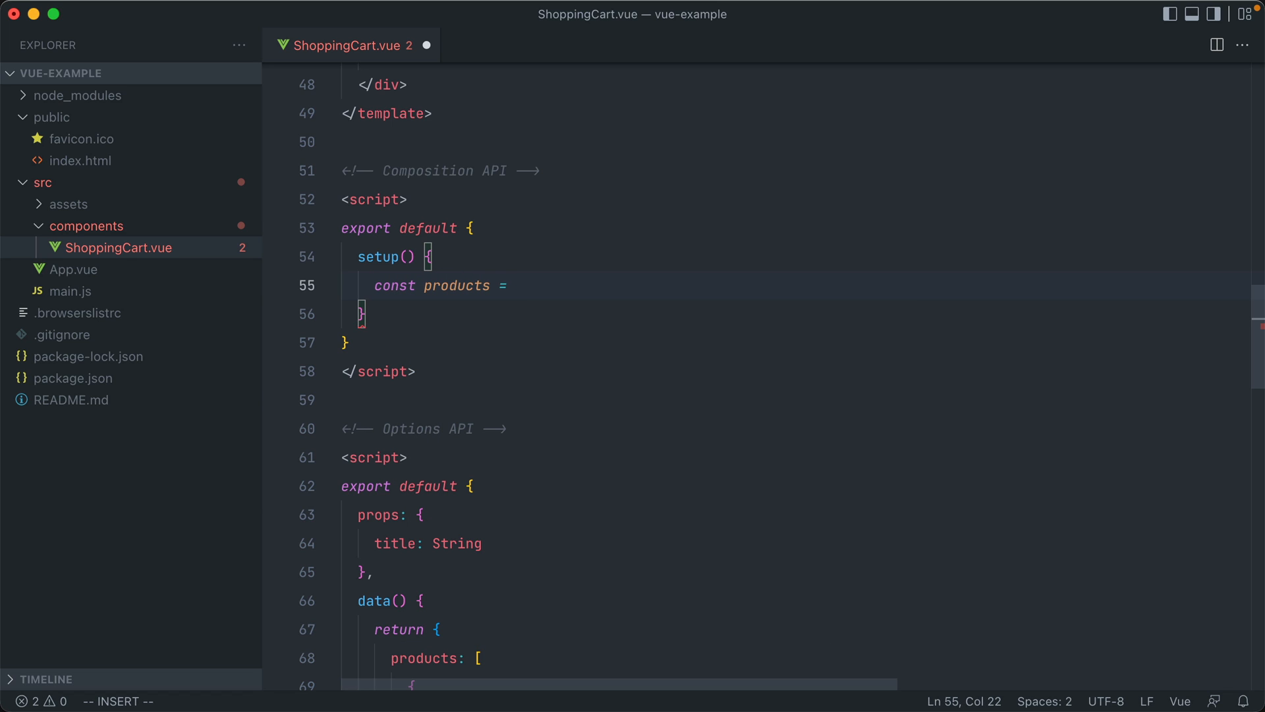
type("[];")
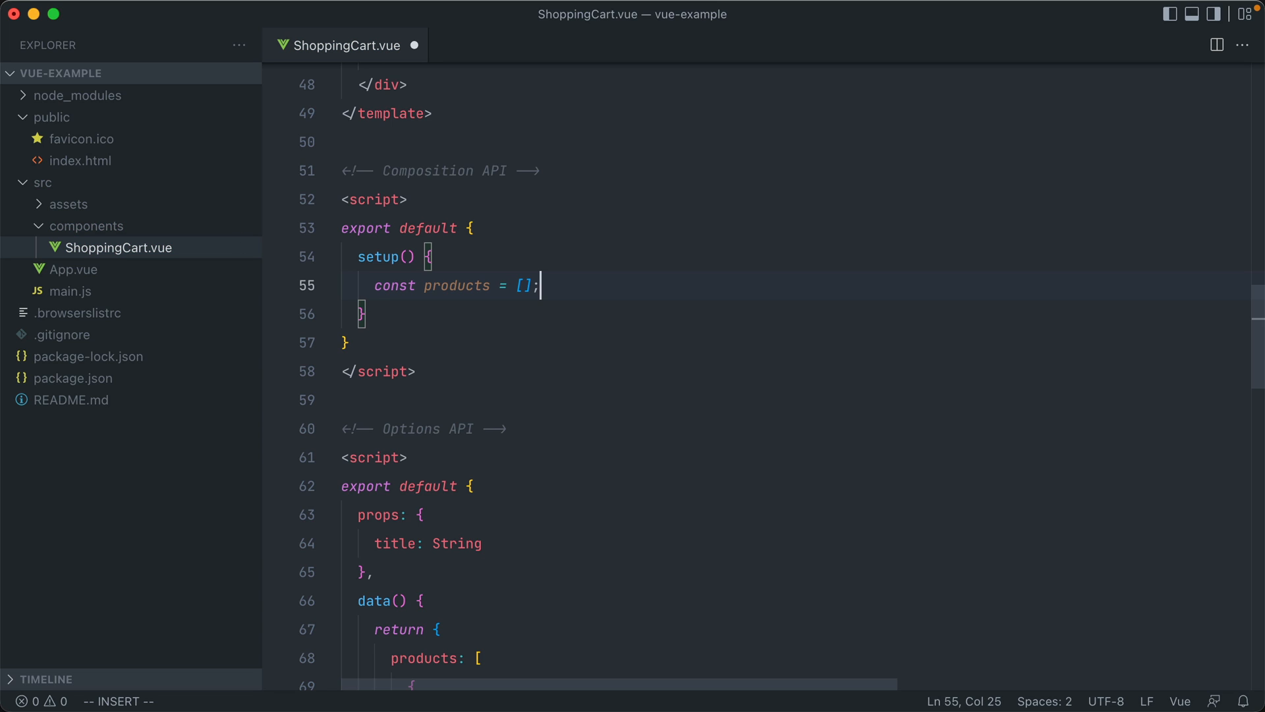
key("Enter")
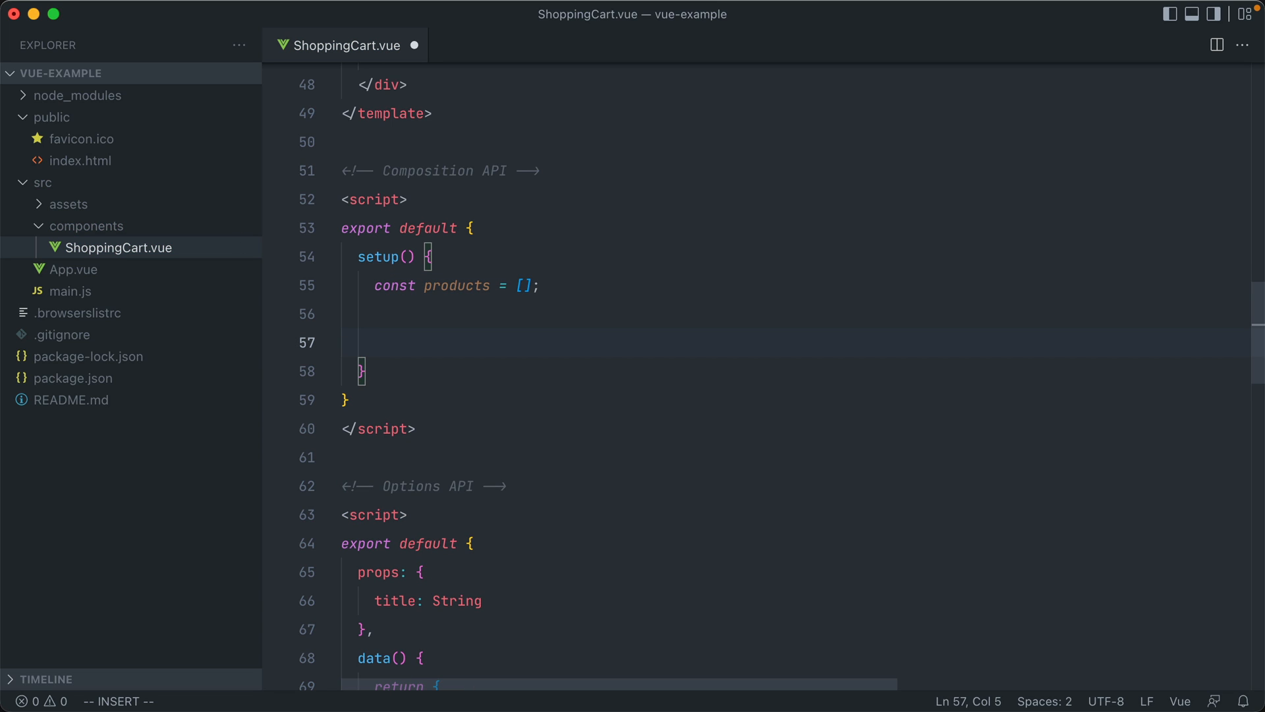
type("return {")
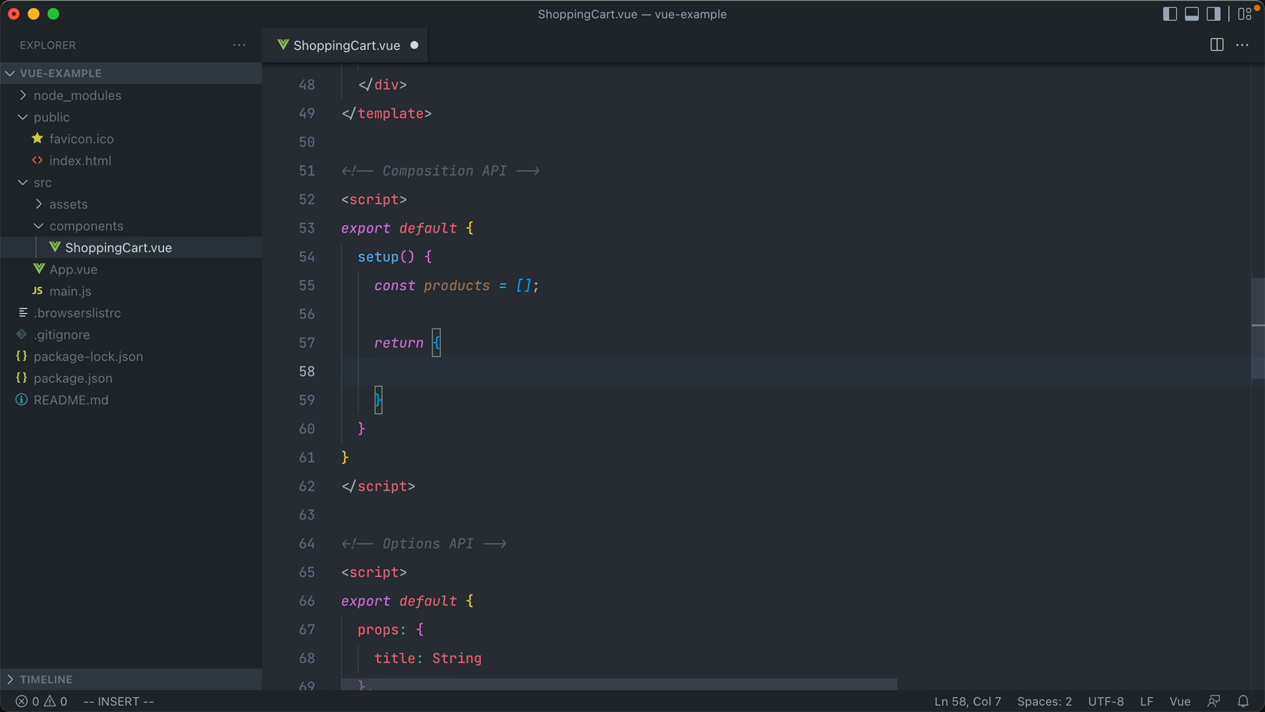
type("products")
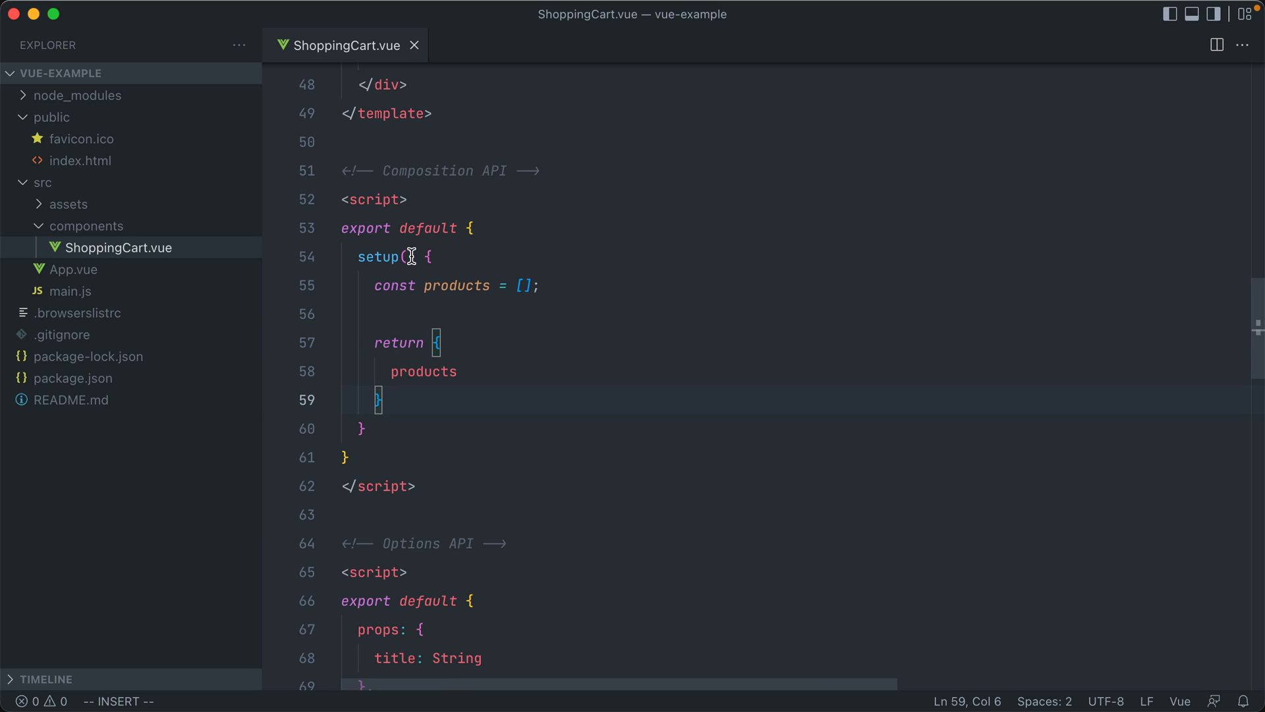
mouse_move(484, 349)
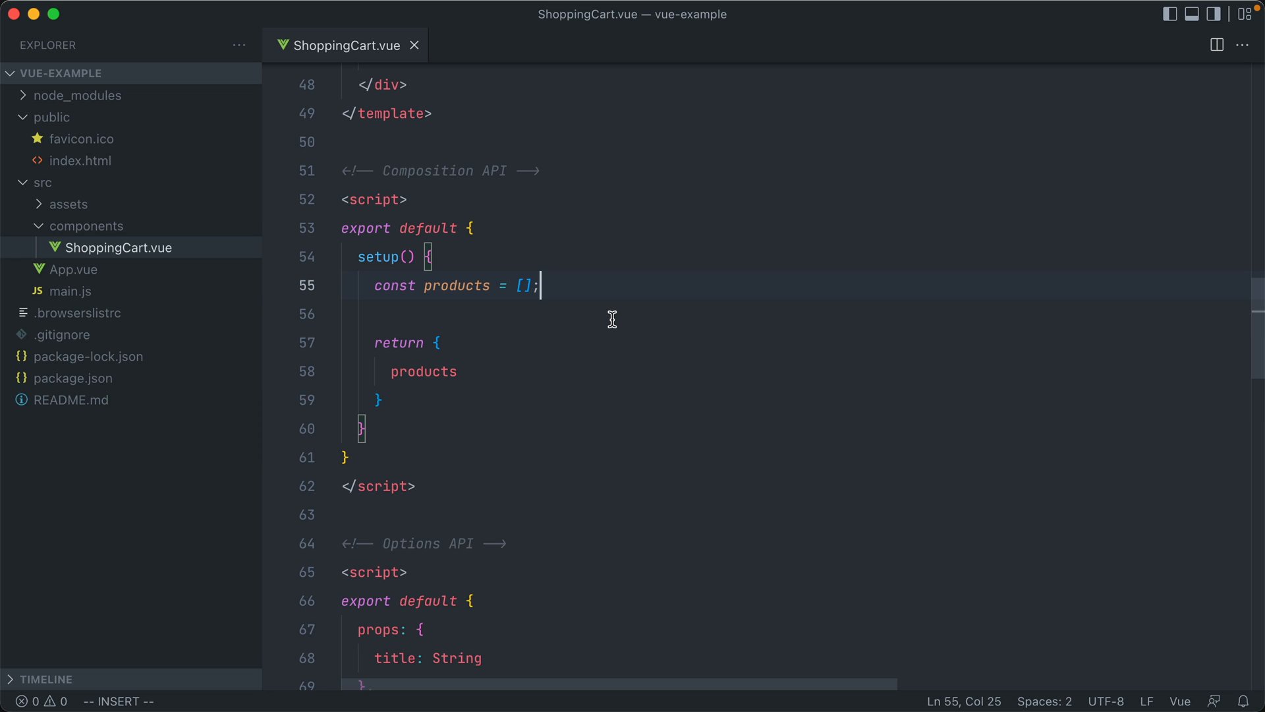
mouse_move(575, 289)
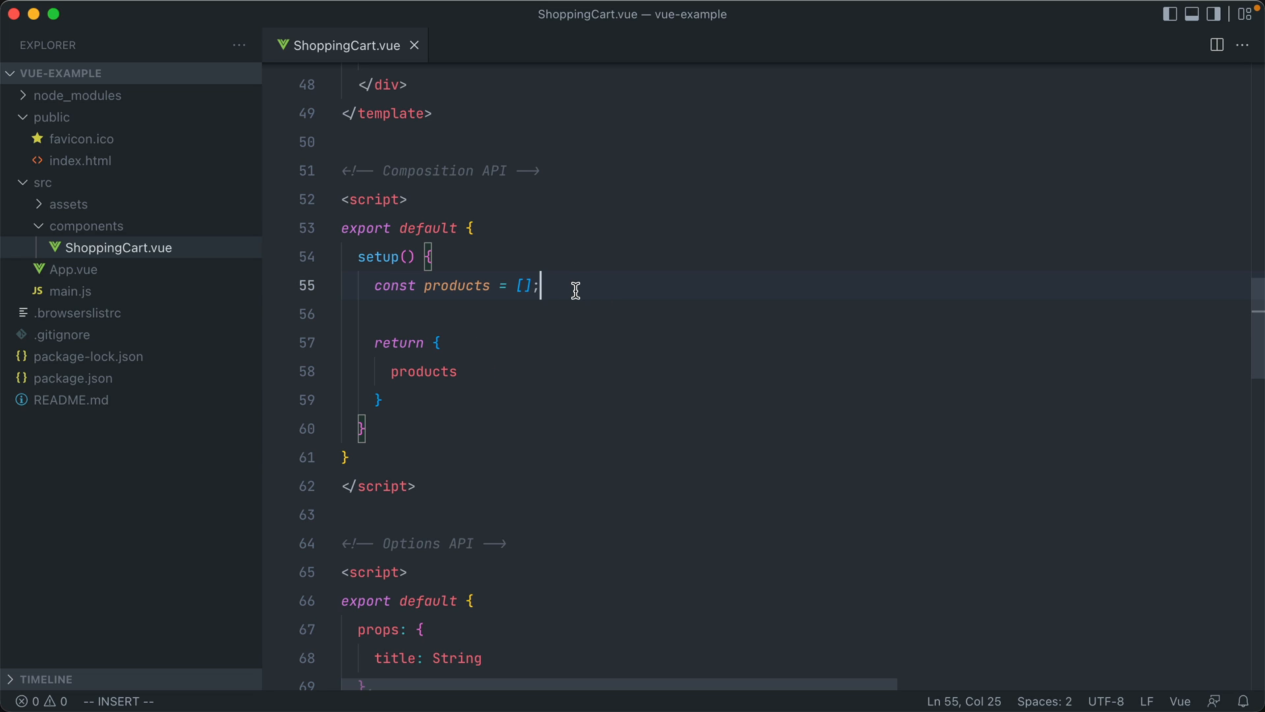
mouse_move(621, 296)
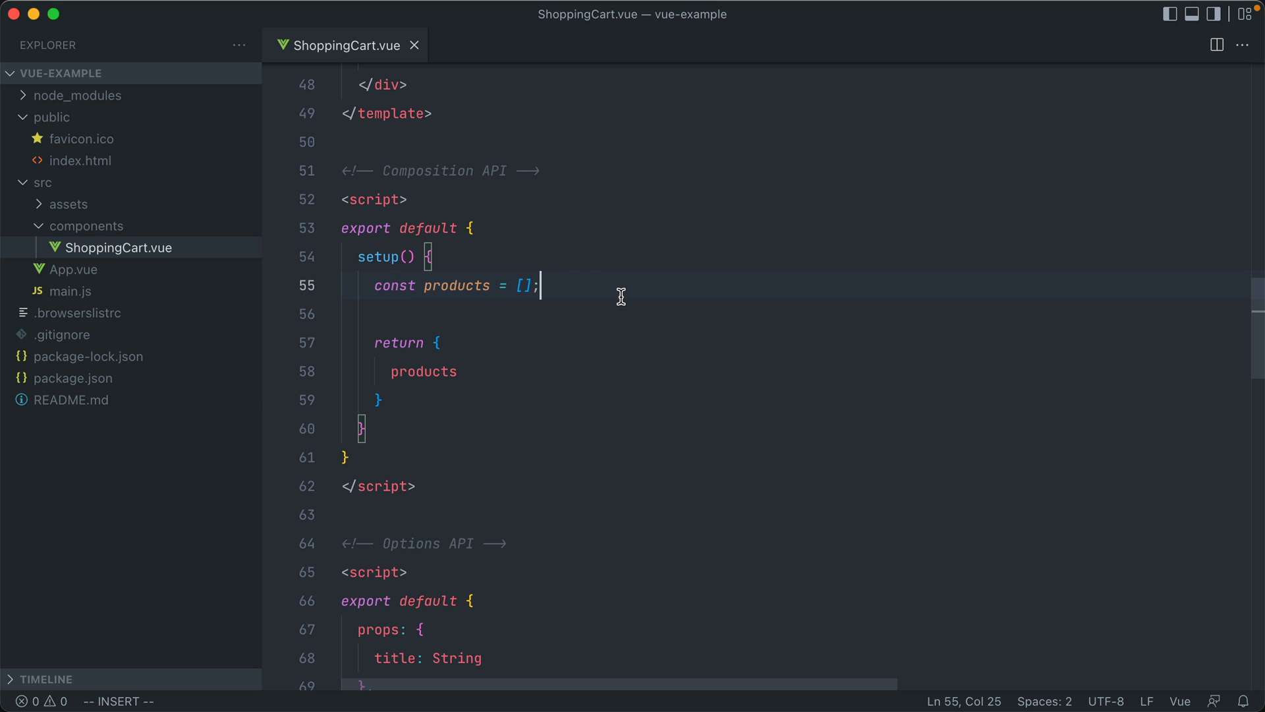
mouse_move(534, 396)
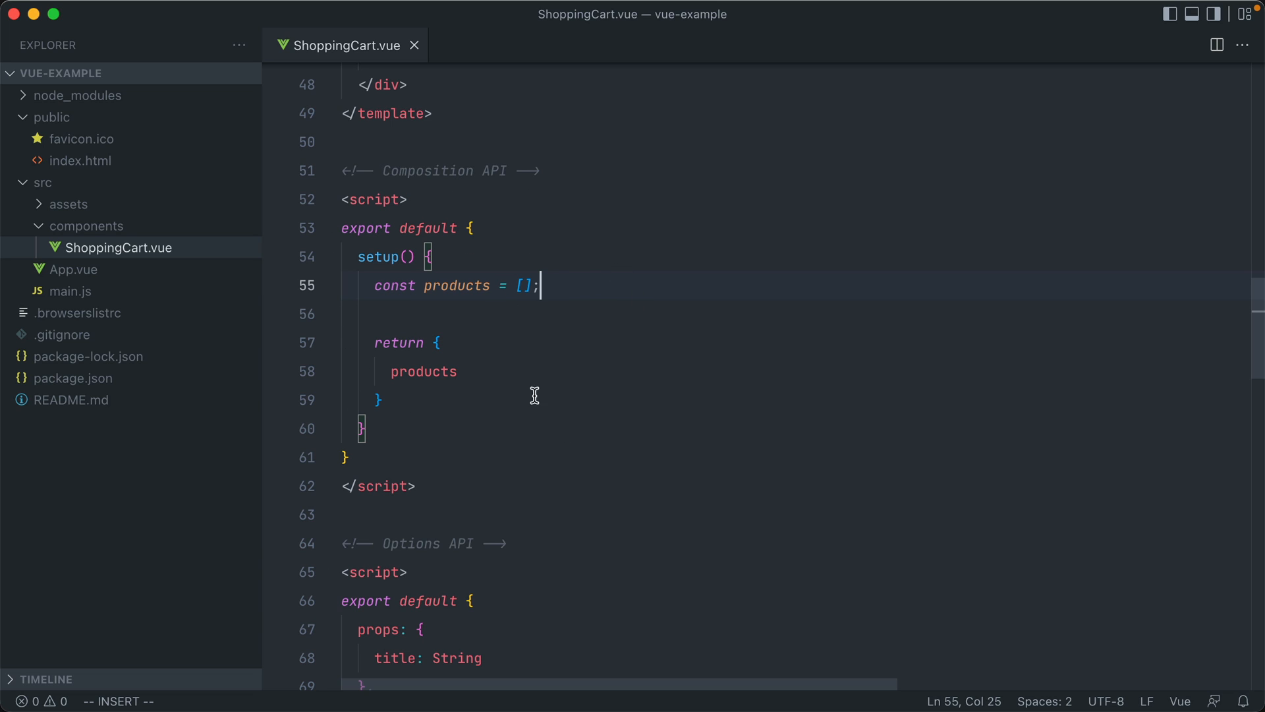
mouse_move(446, 216)
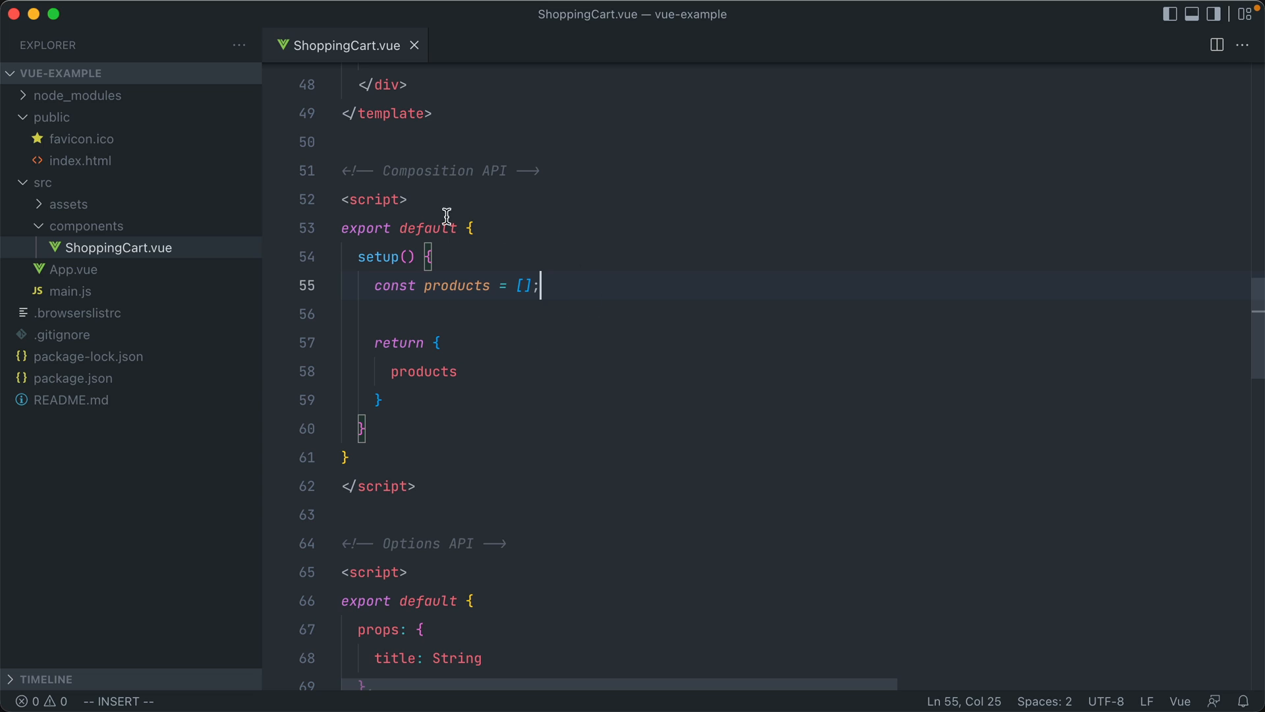
mouse_move(614, 313)
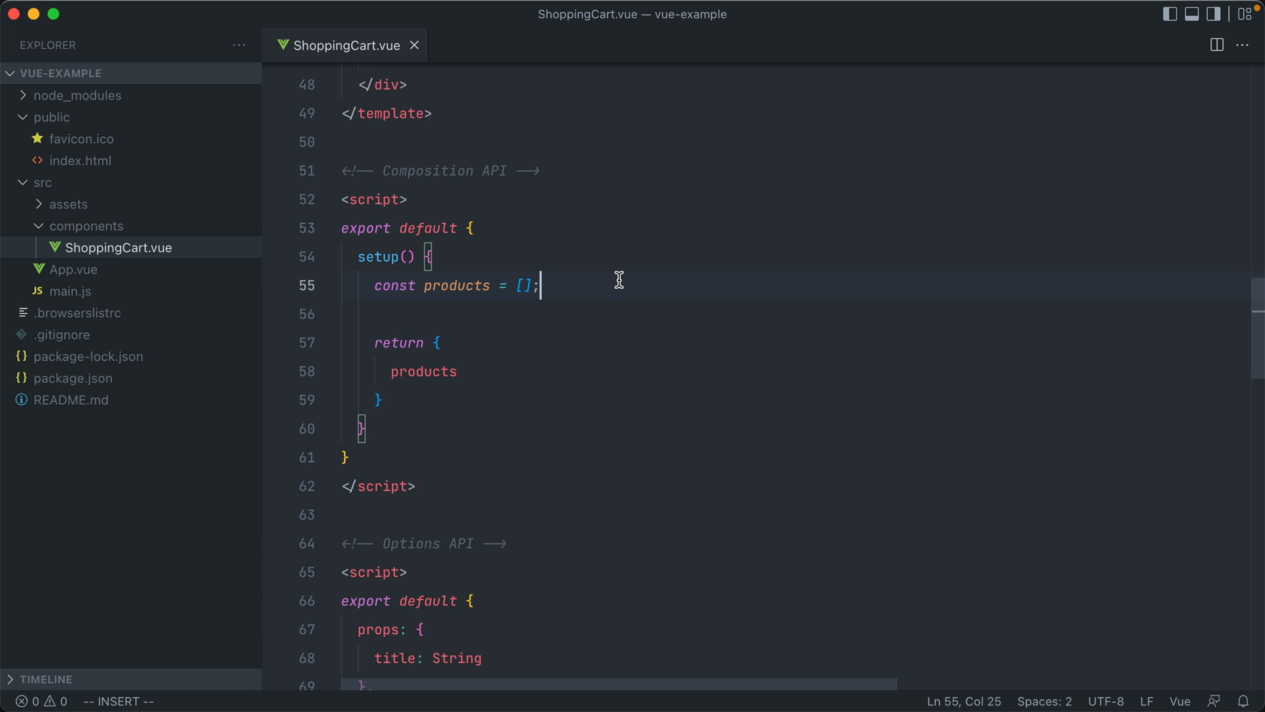
left_click(356, 200)
type("import { ref,")
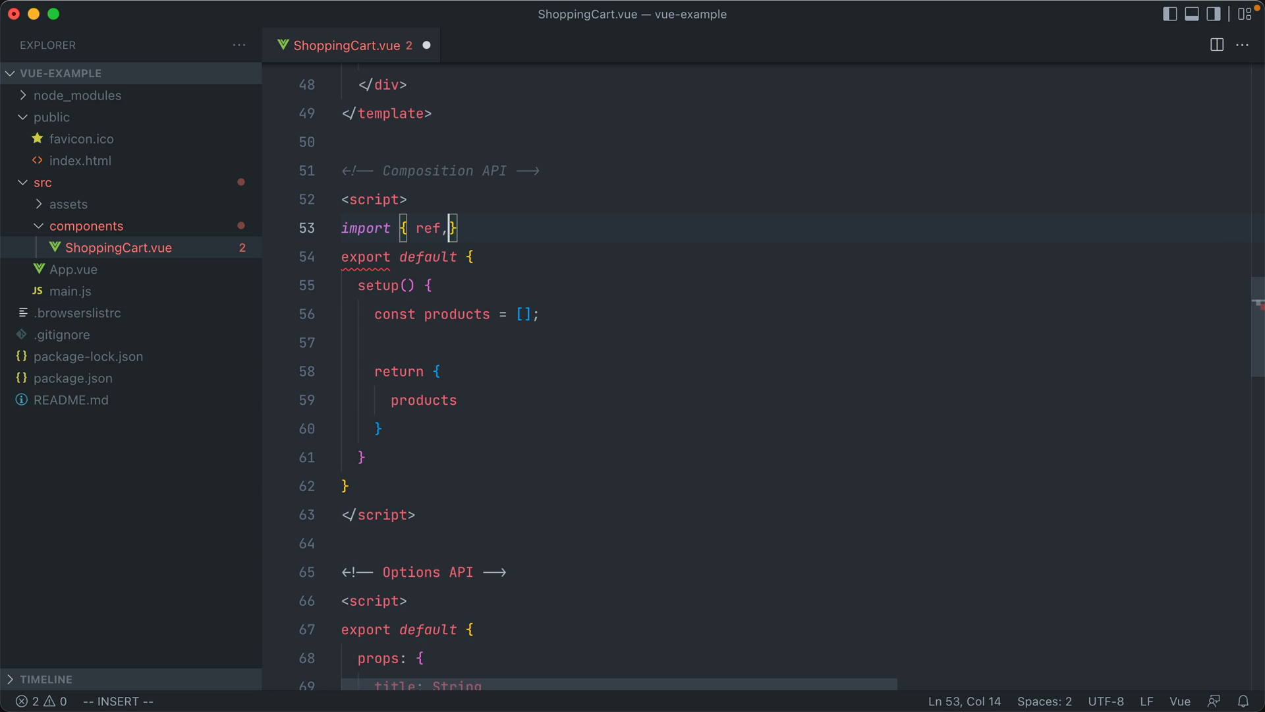
Import { ref, reactive } from 'vue' and wrap products as ref([]).
type("reactive } f")
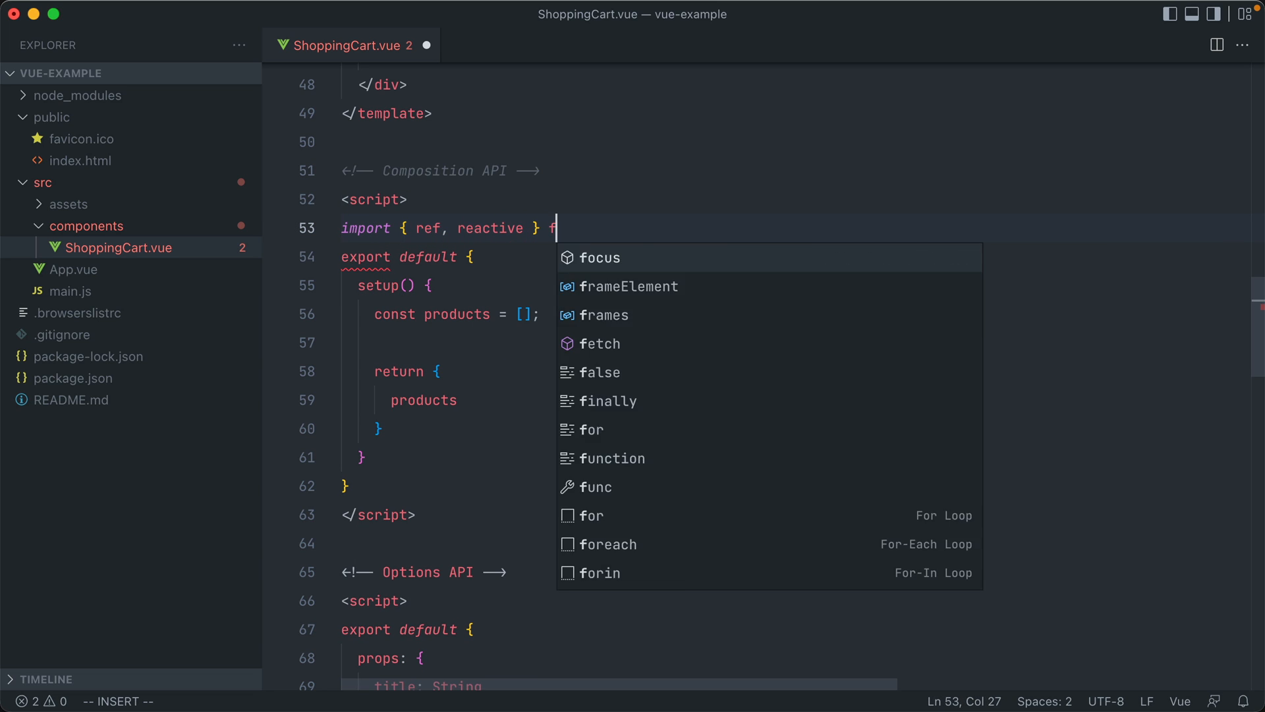
type("rom 'vue'")
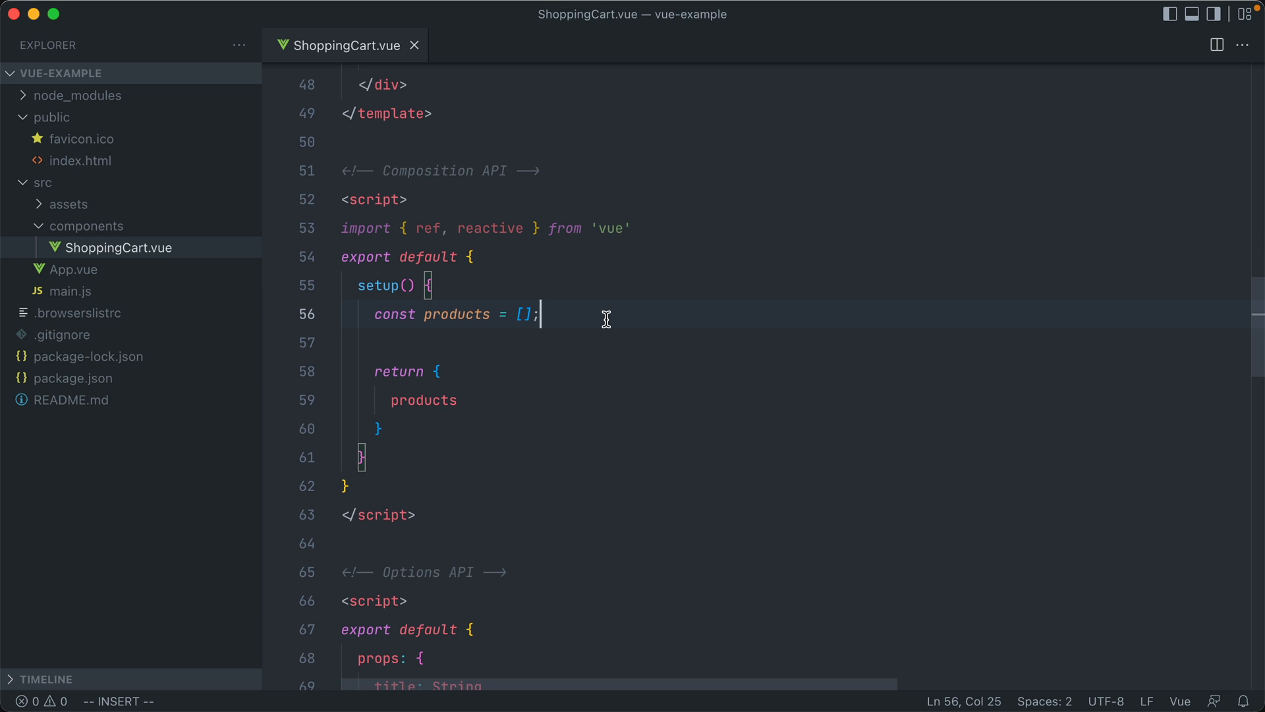
type("ref(")
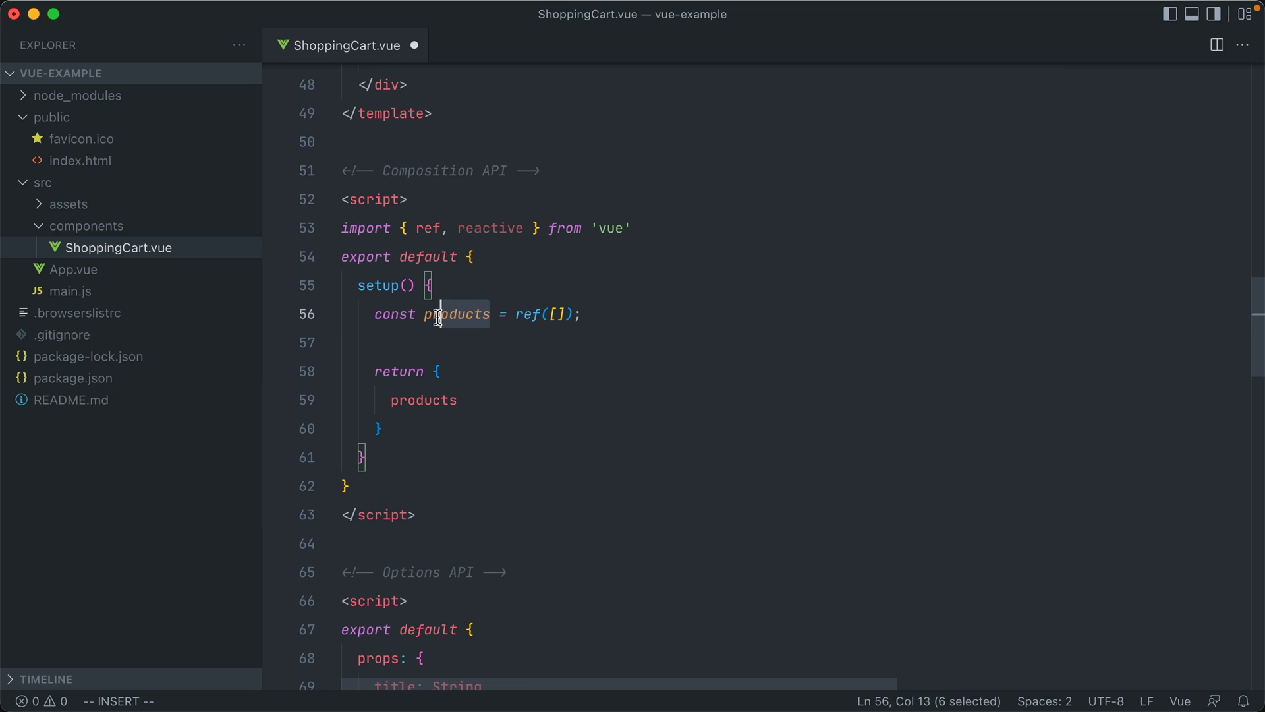
left_click(582, 314)
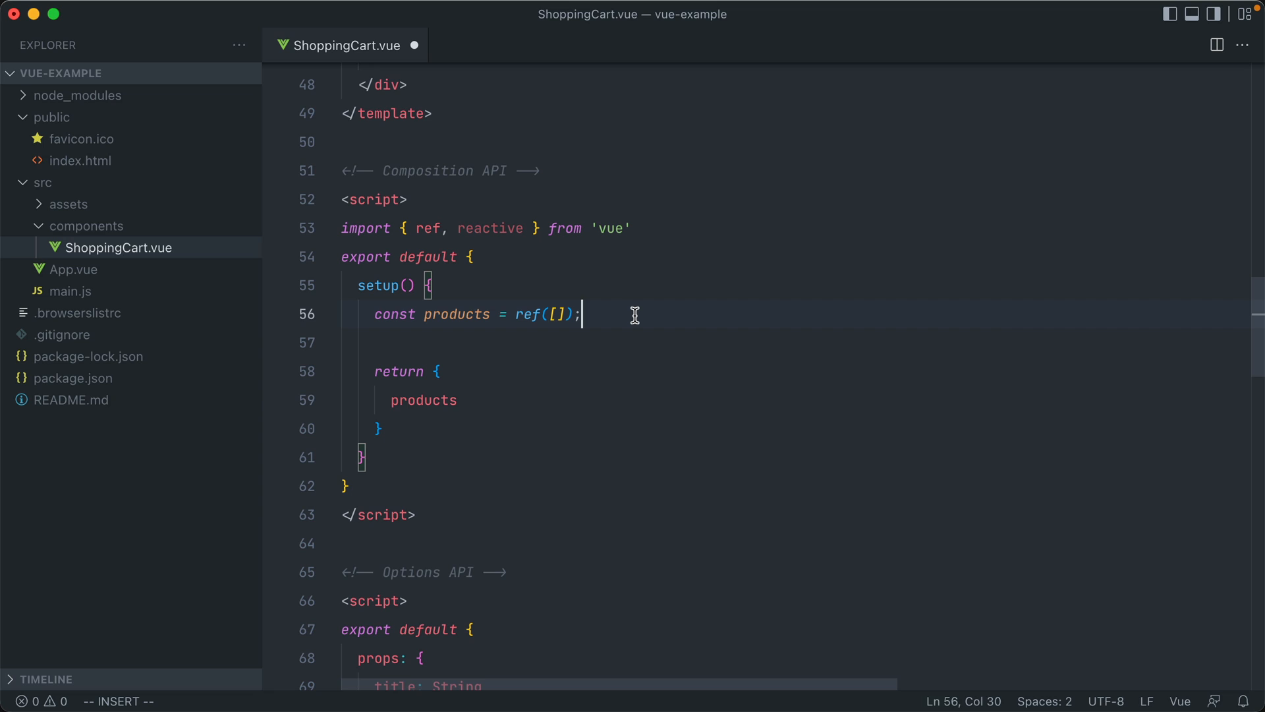
key("Enter")
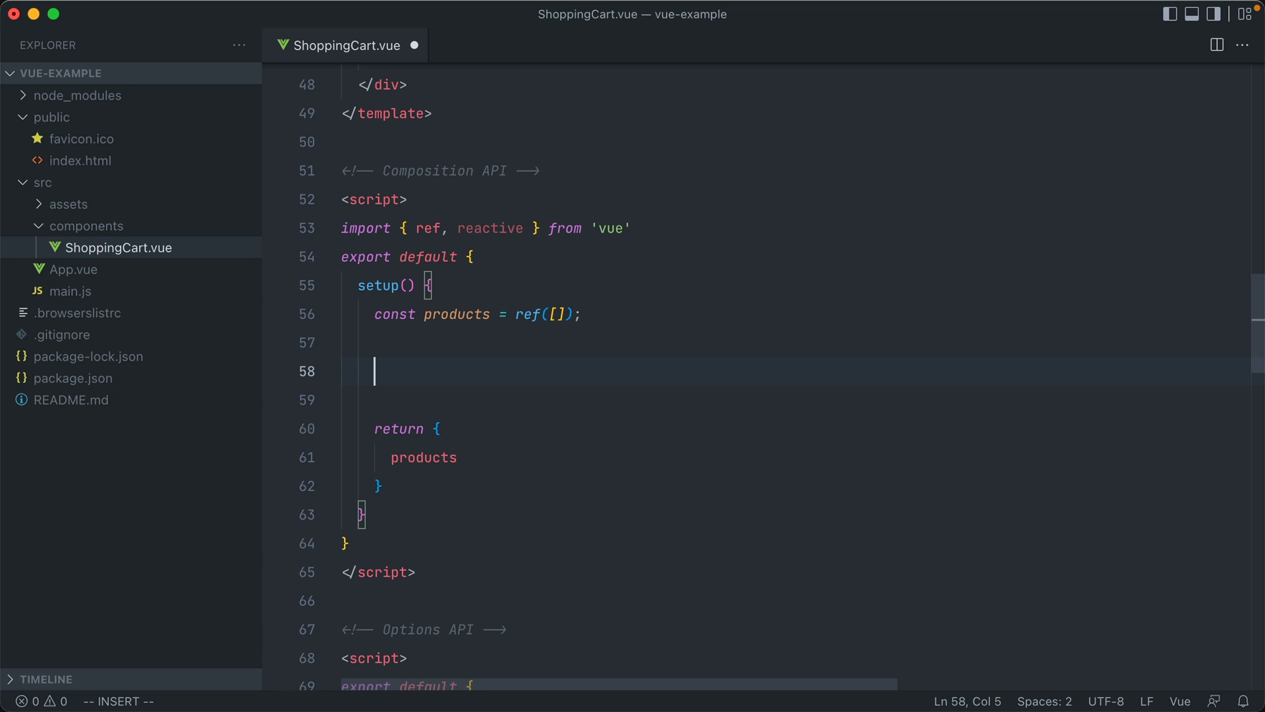
Type a products.push({...}) call below the products declaration.
type("produc")
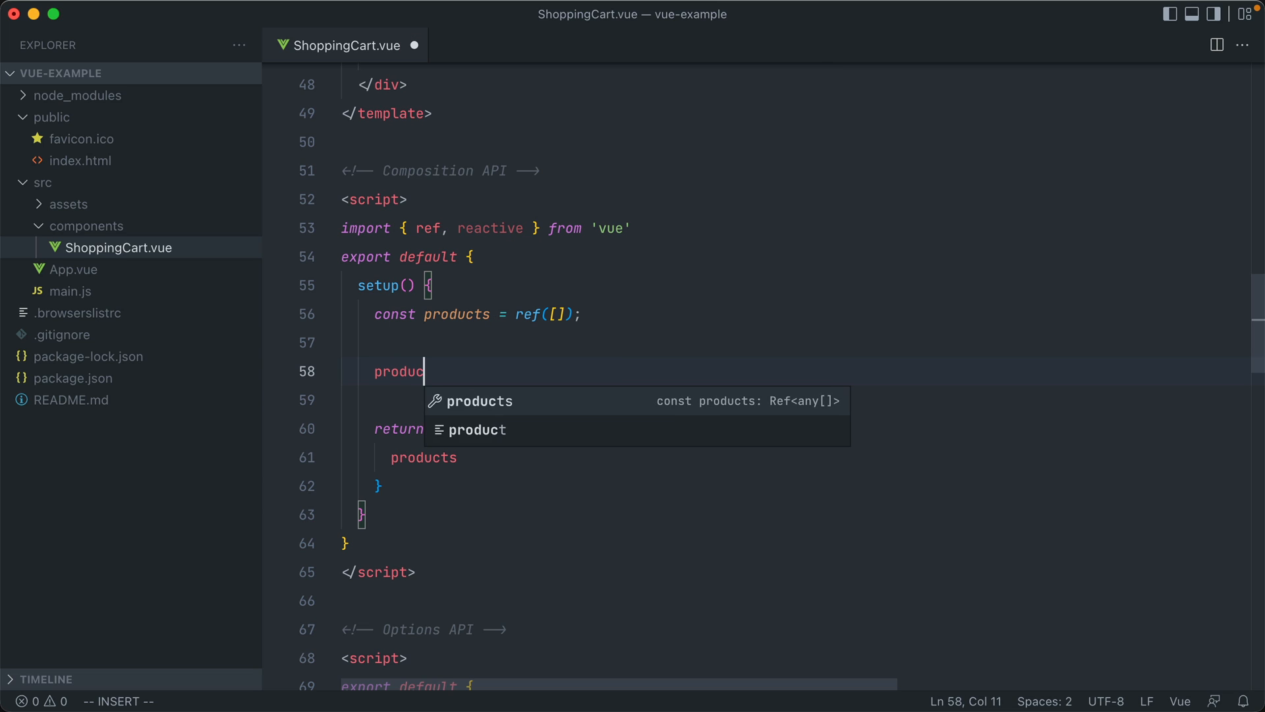
type("ts.pu")
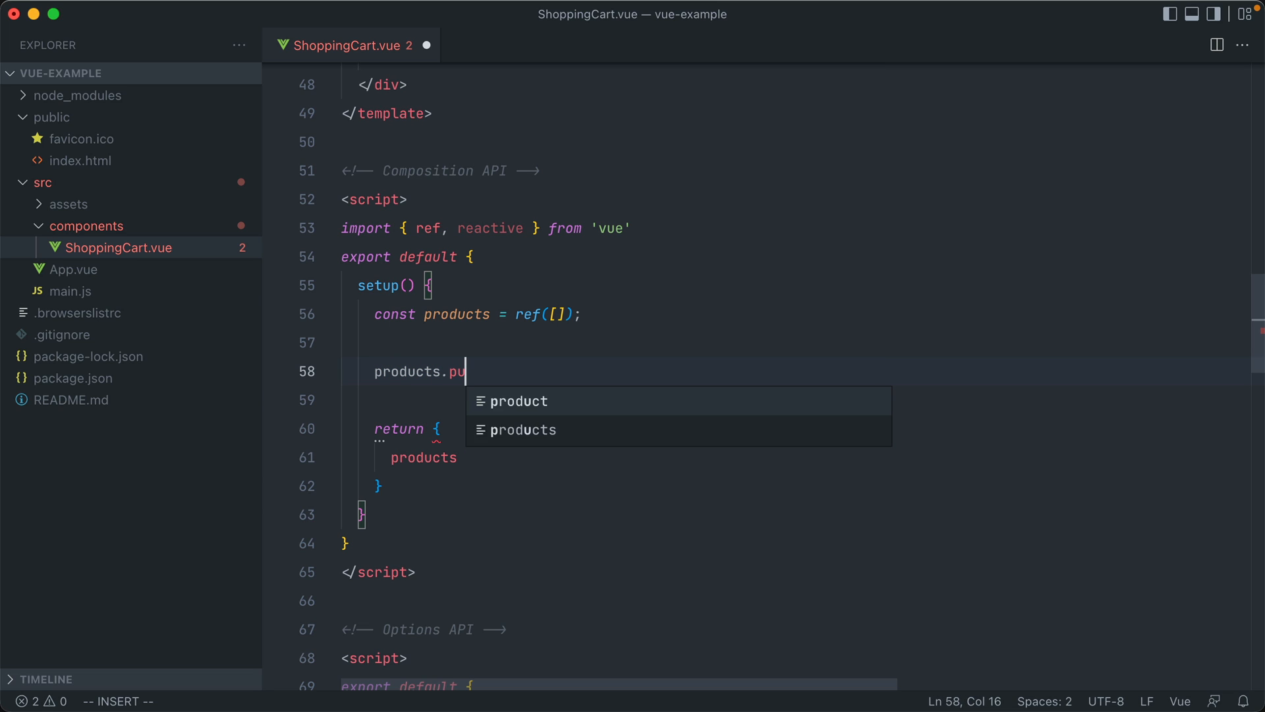
type("sh({})")
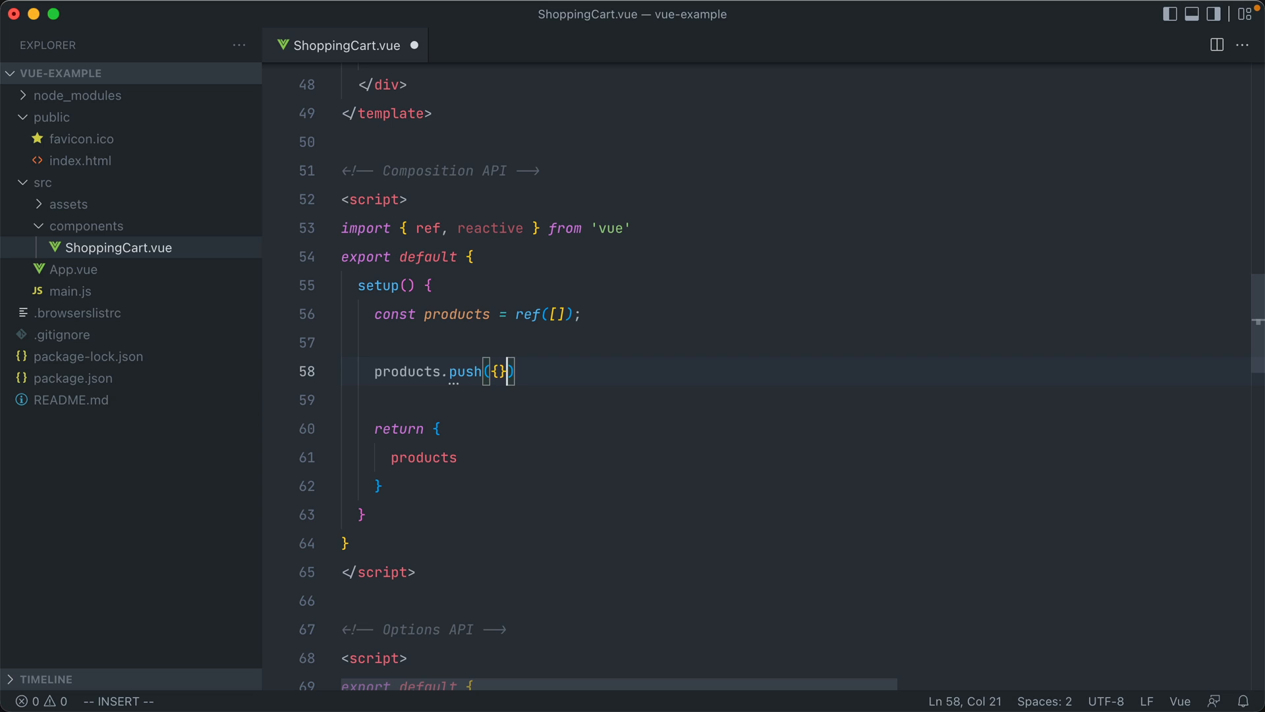
type("..")
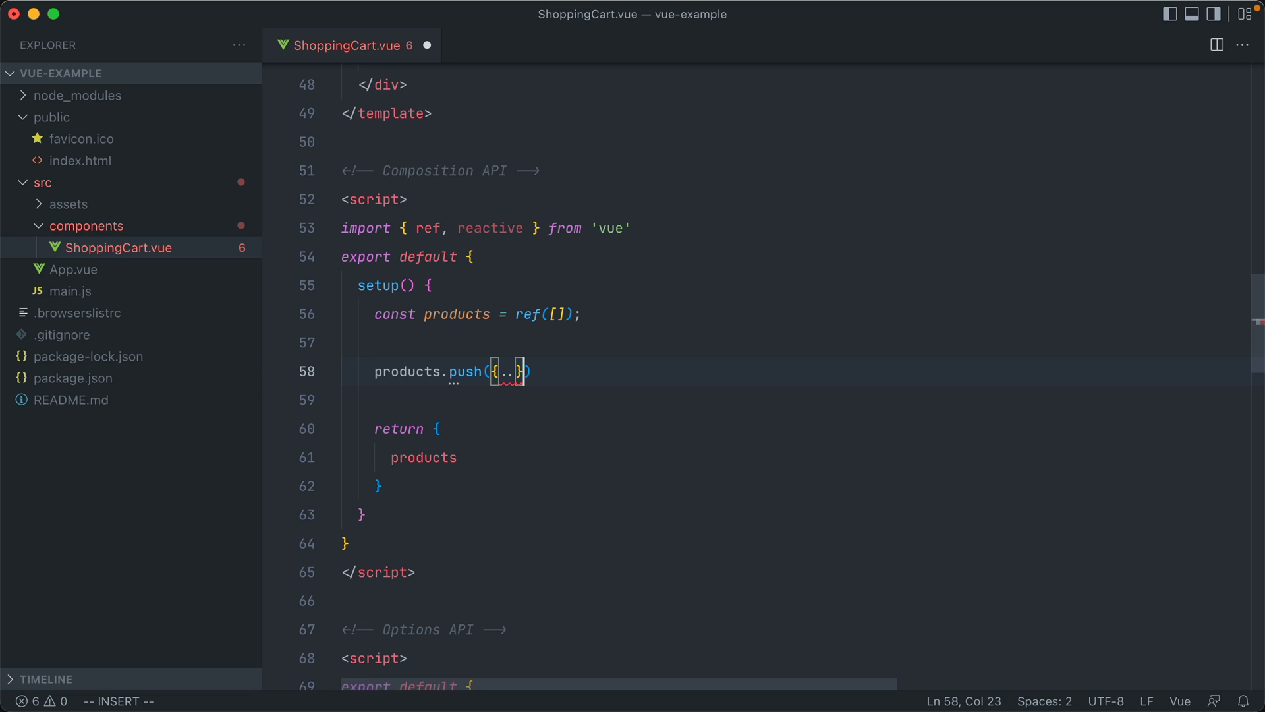
Rewrite it as products.value.push({...}) and highlight the ref([]) call.
key("Backspace")
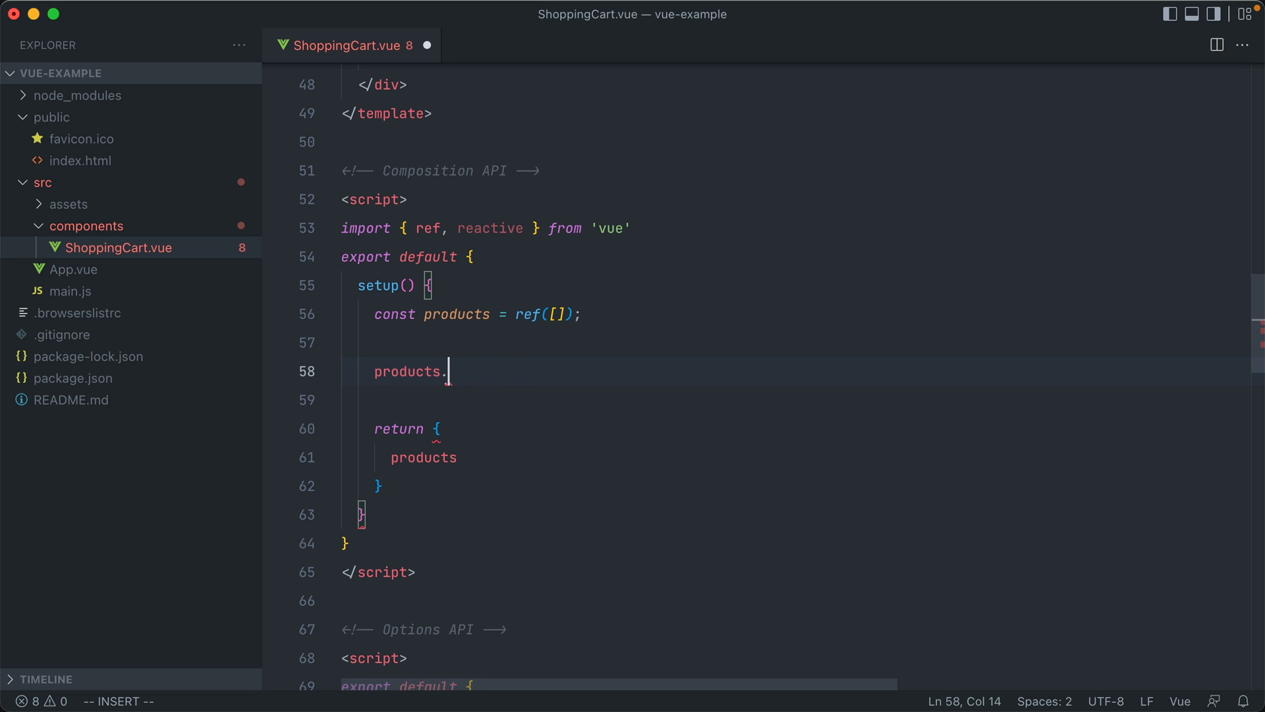
type("value")
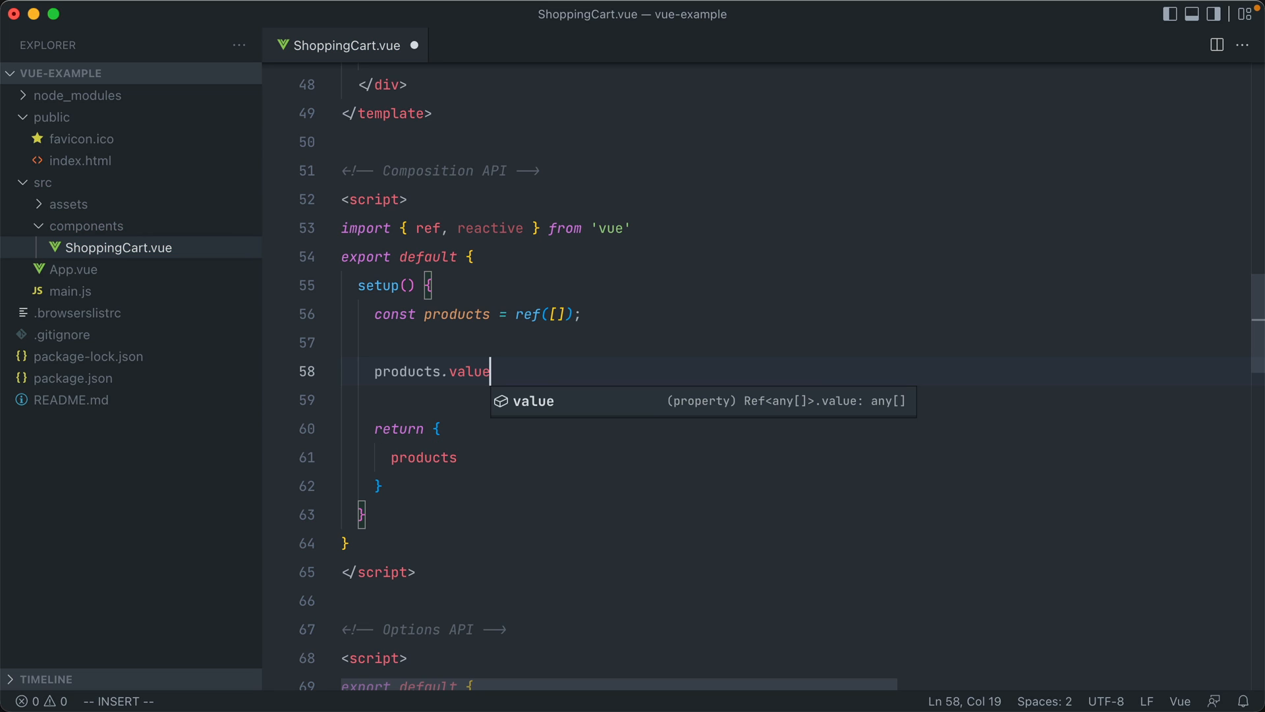
type(".push()")
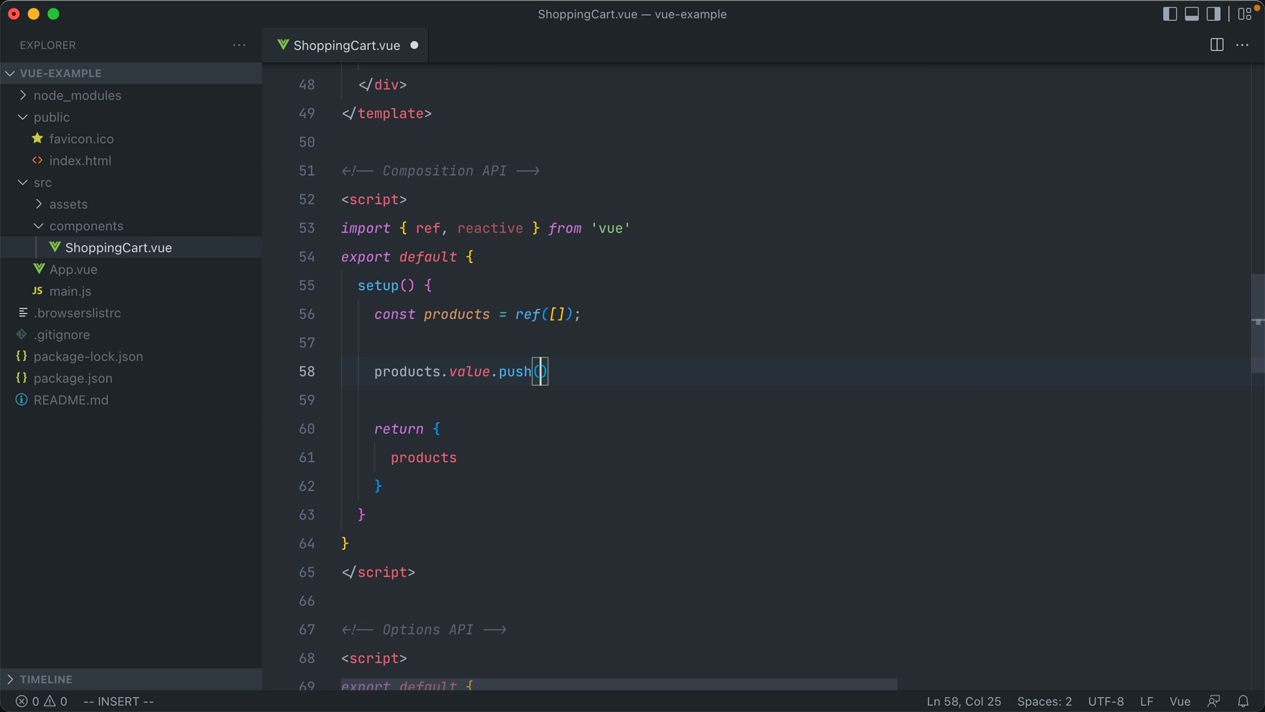
type("{...}")
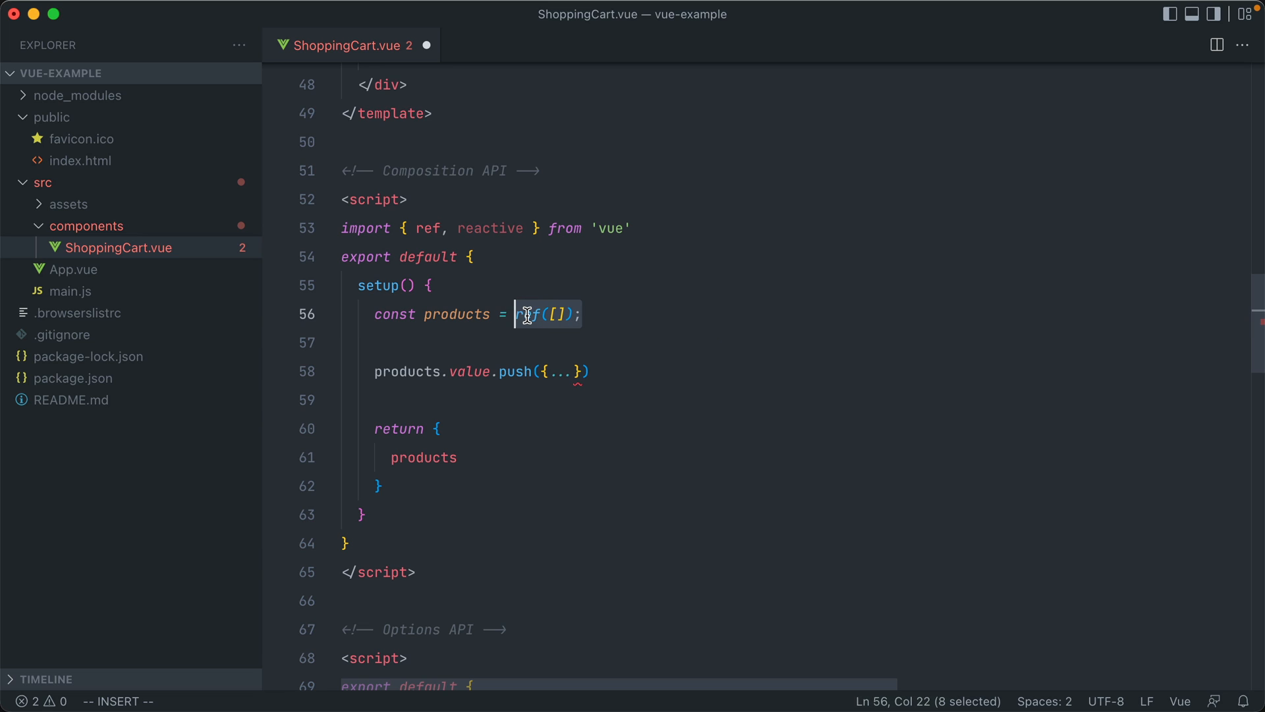
double_click(456, 313)
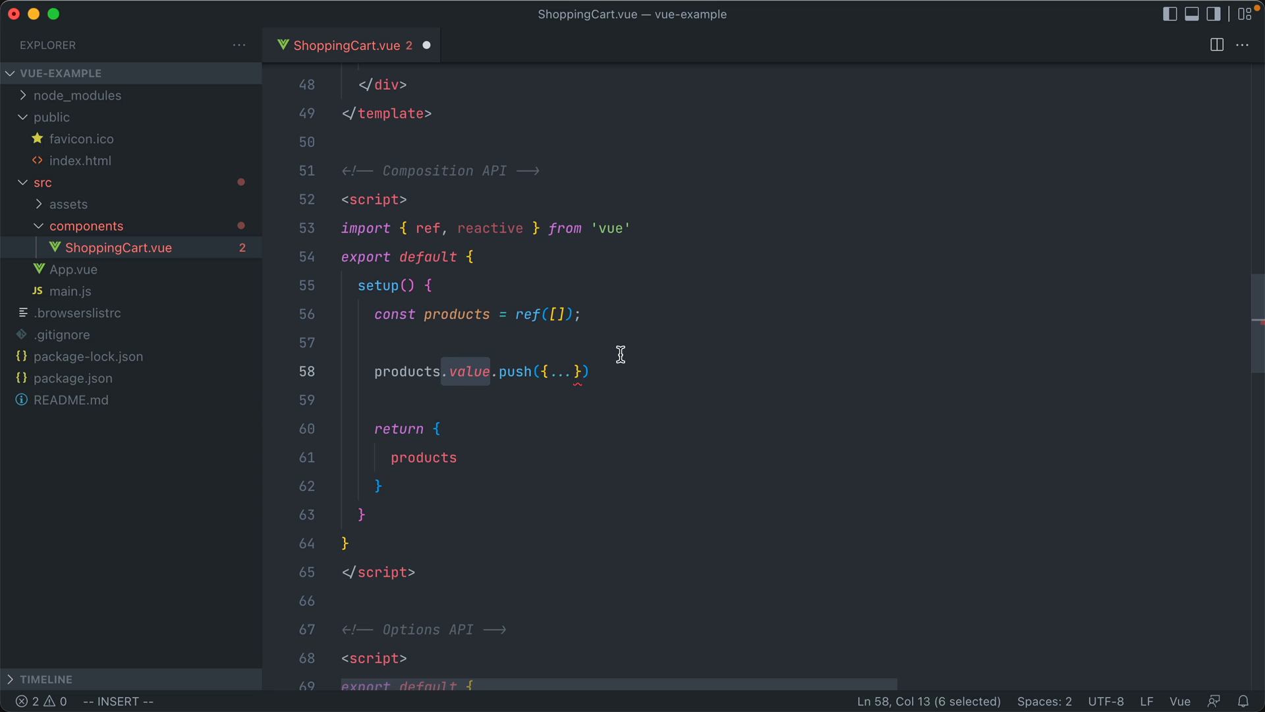
left_click(589, 371)
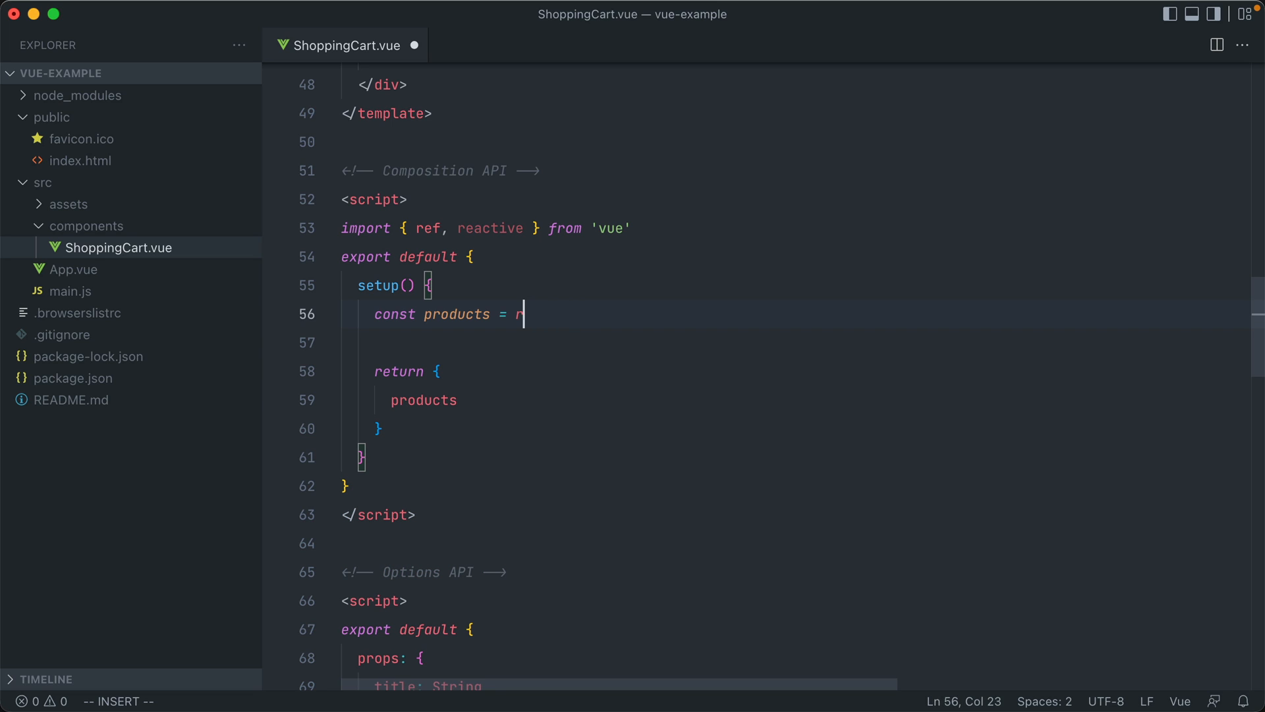
Try declaring products as reactive([]) with a products.push({}) call.
type("eactive([]);")
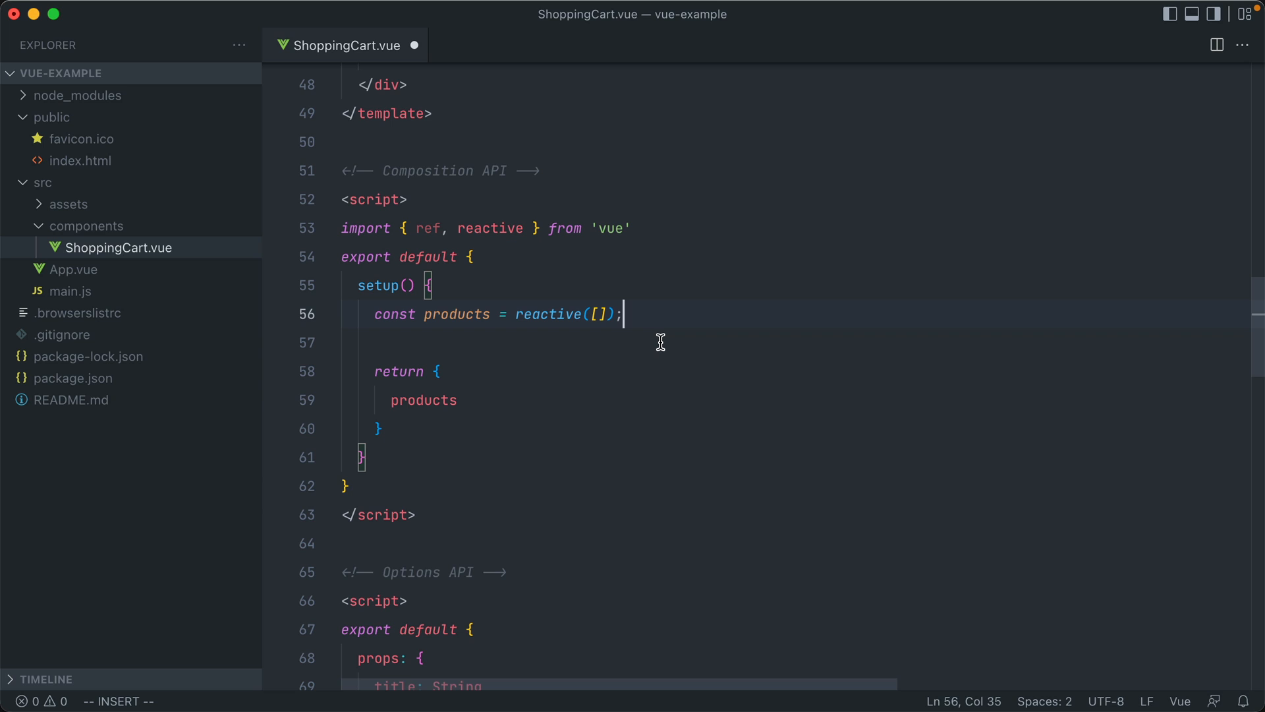
type("products.")
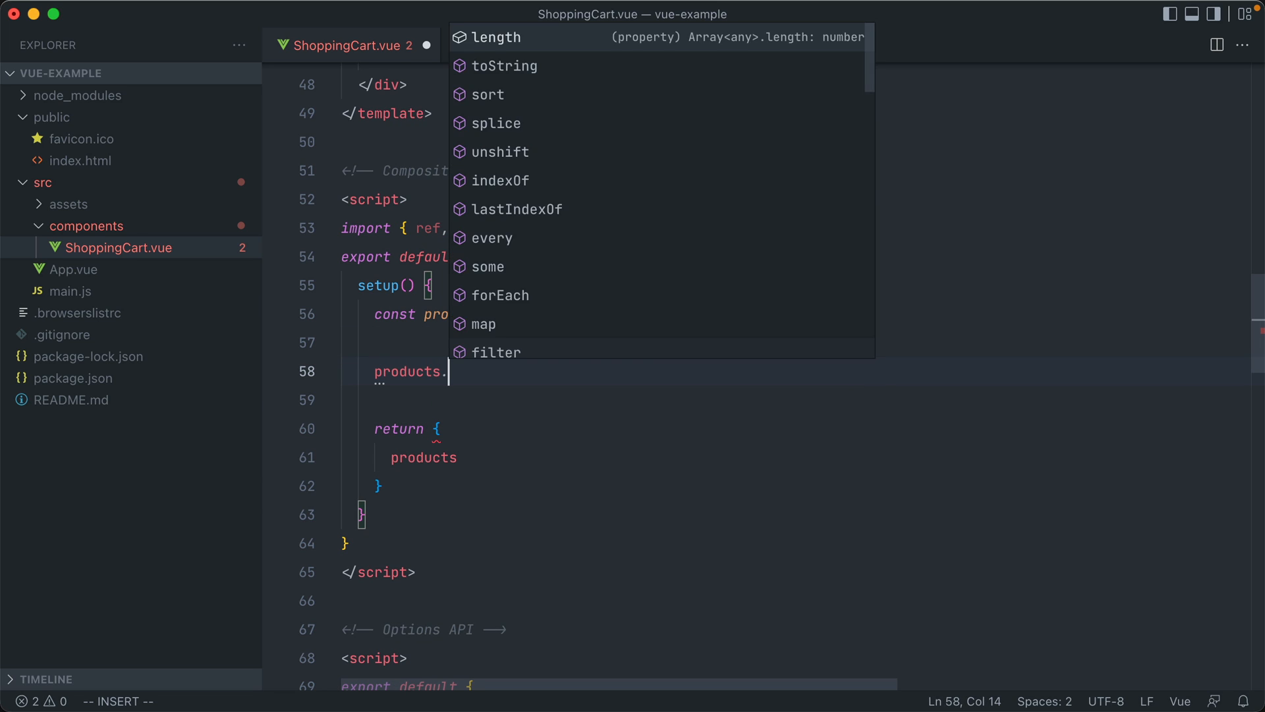
type("push({})")
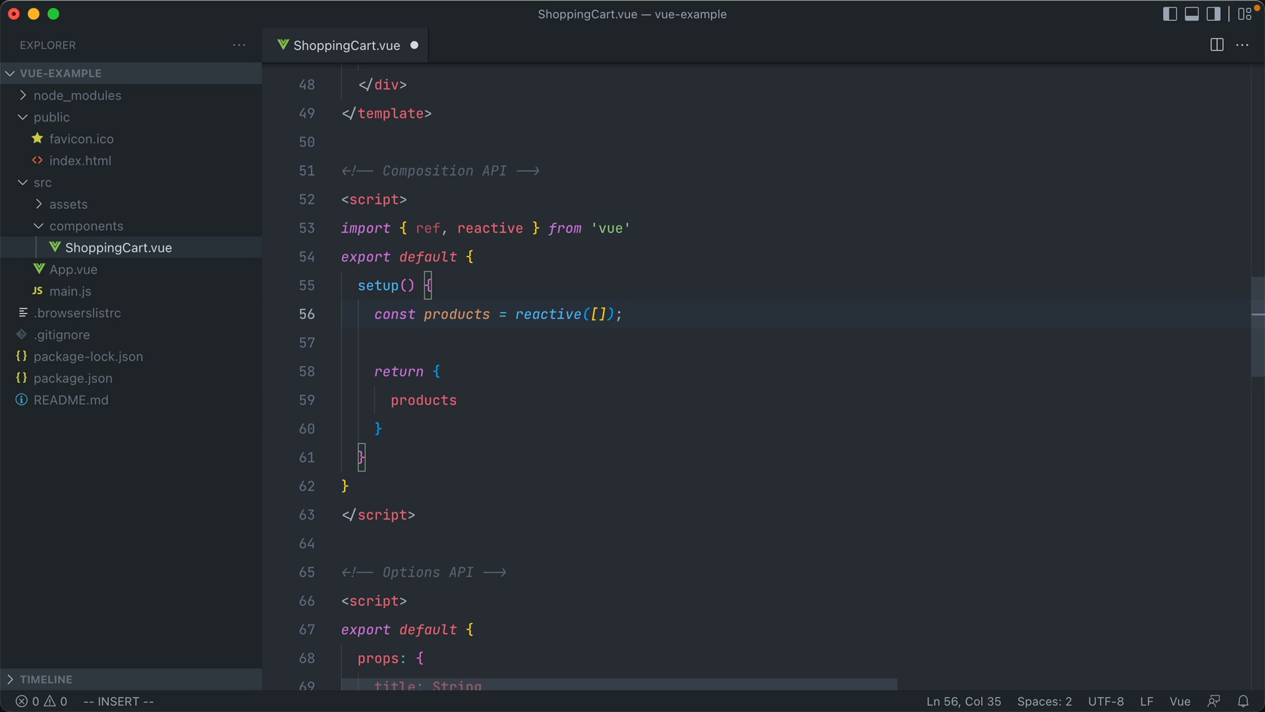
key("Backspace")
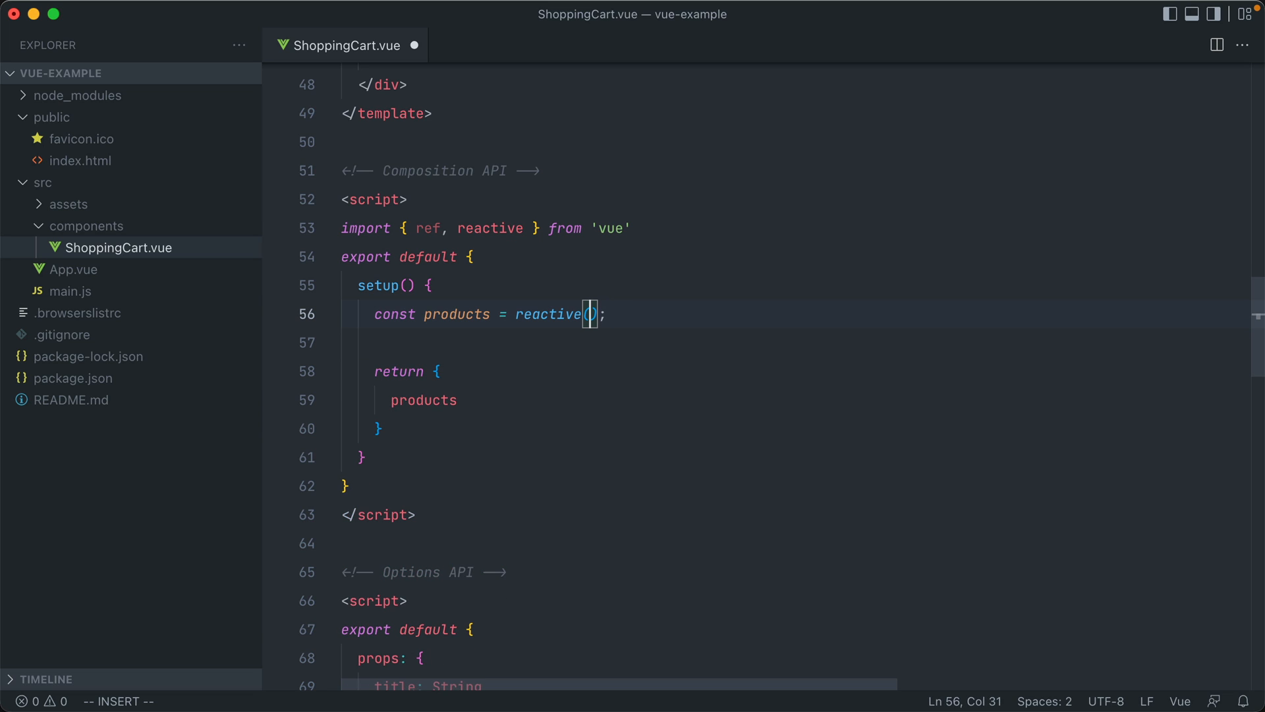
Try a reactive object with items: [], then restore const products = ref([]).
type("}")
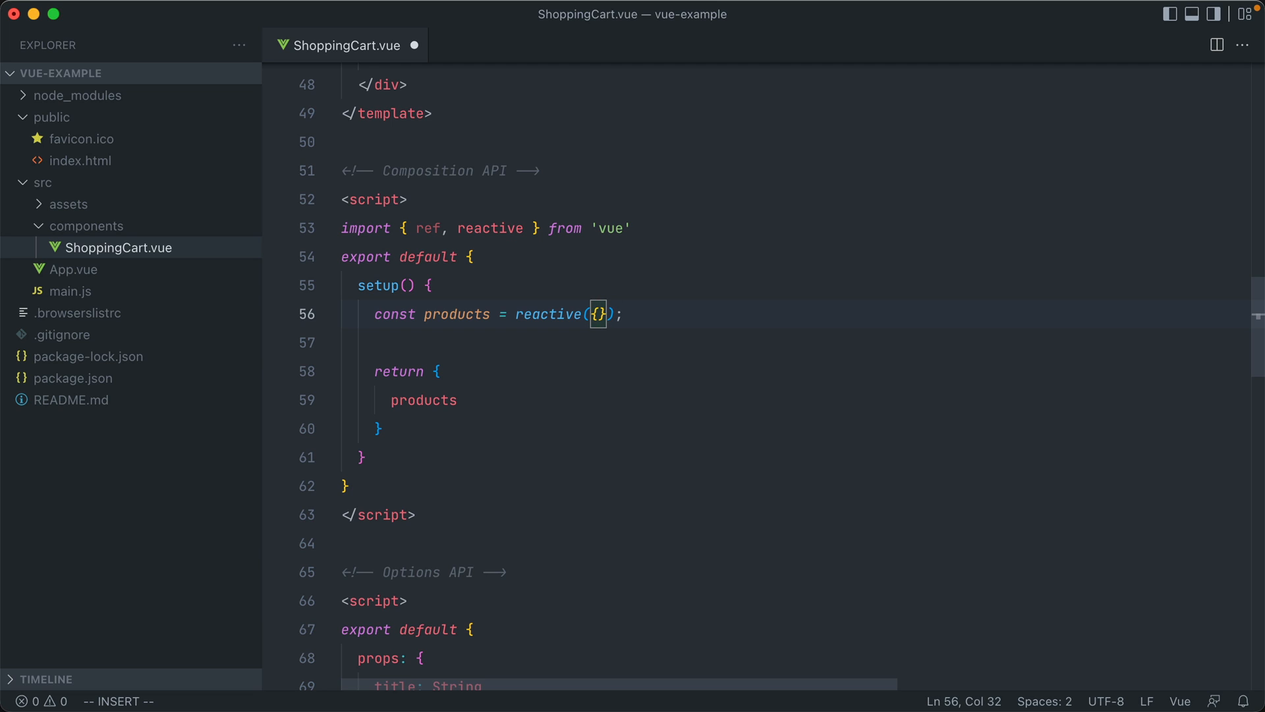
type("items: []")
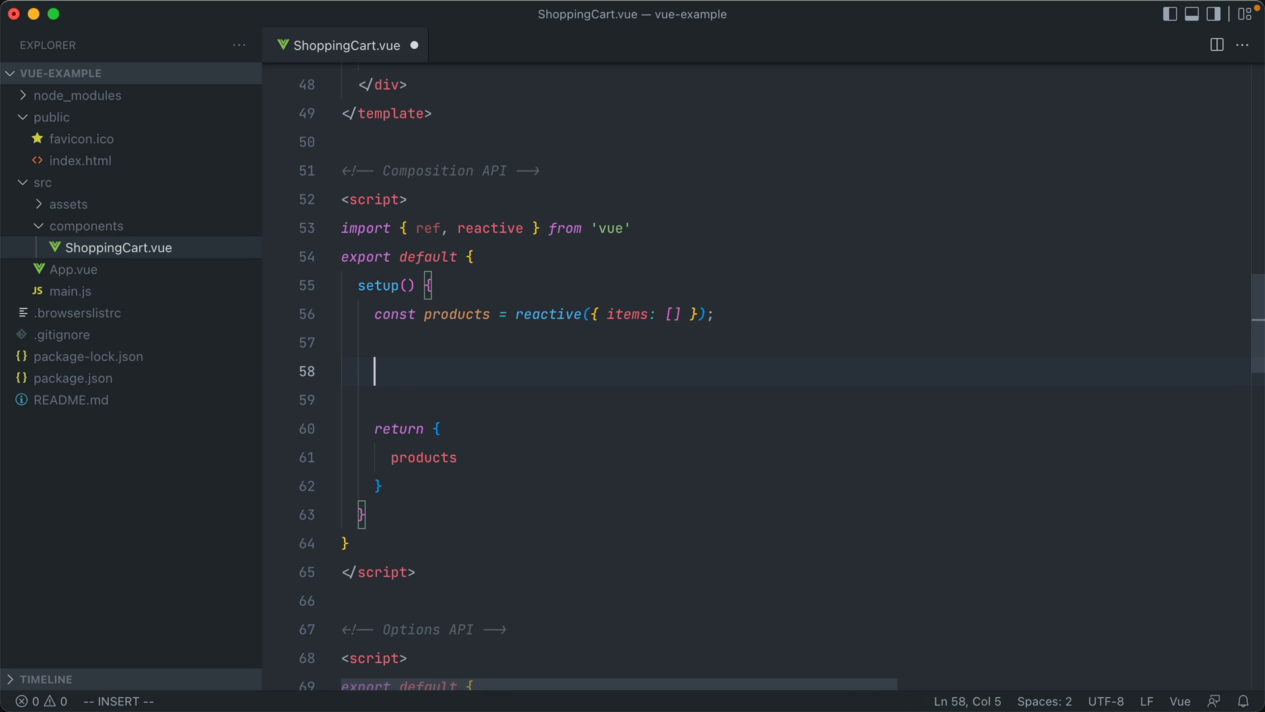
type("products.items.pu")
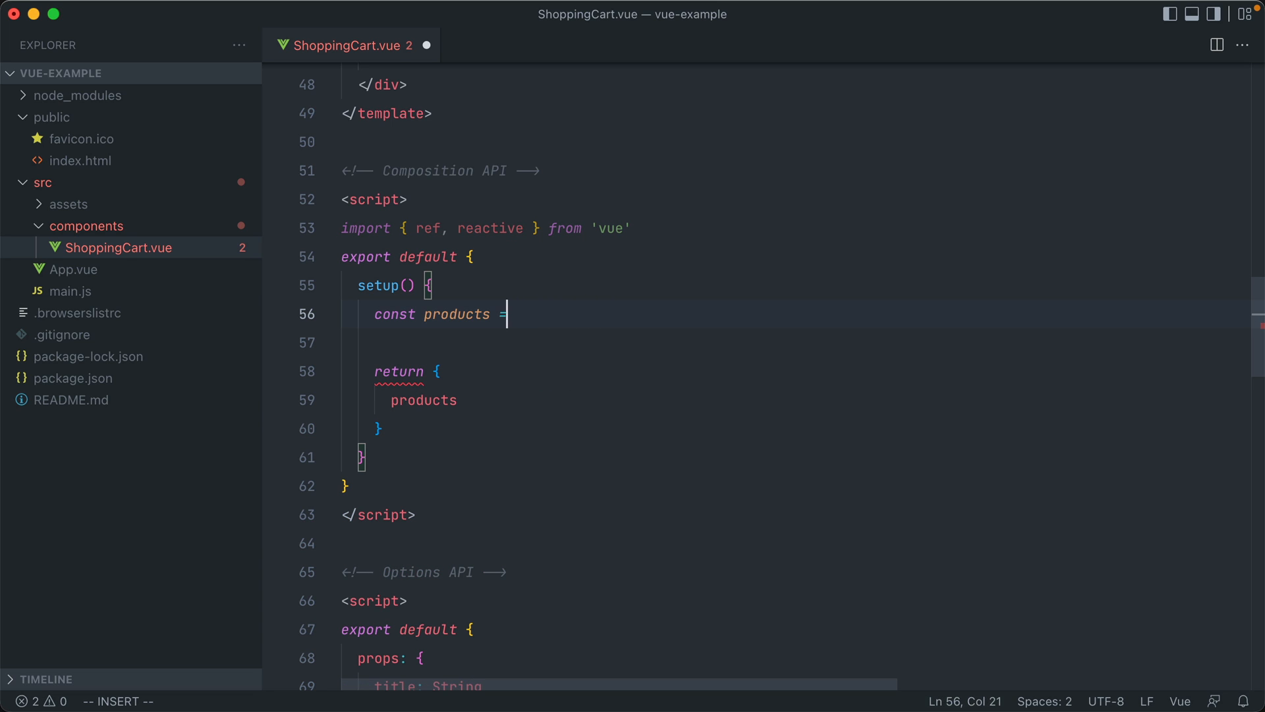
type("ref([])")
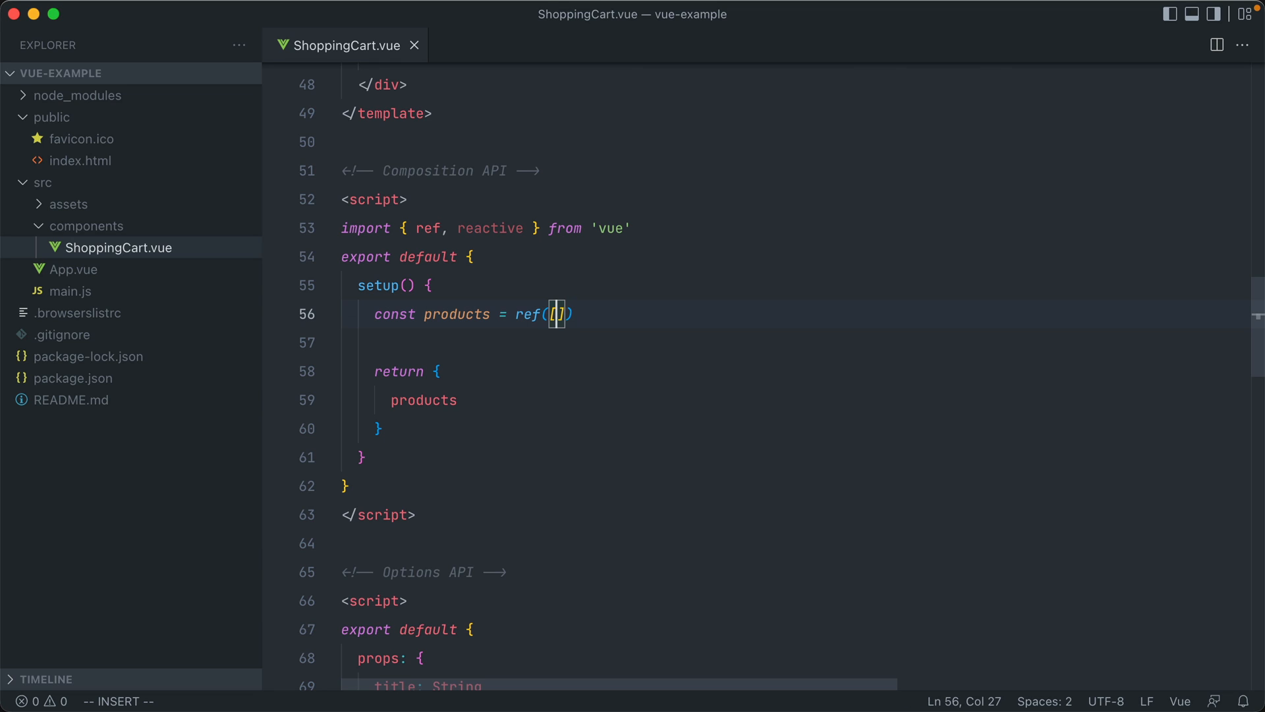
type("[")
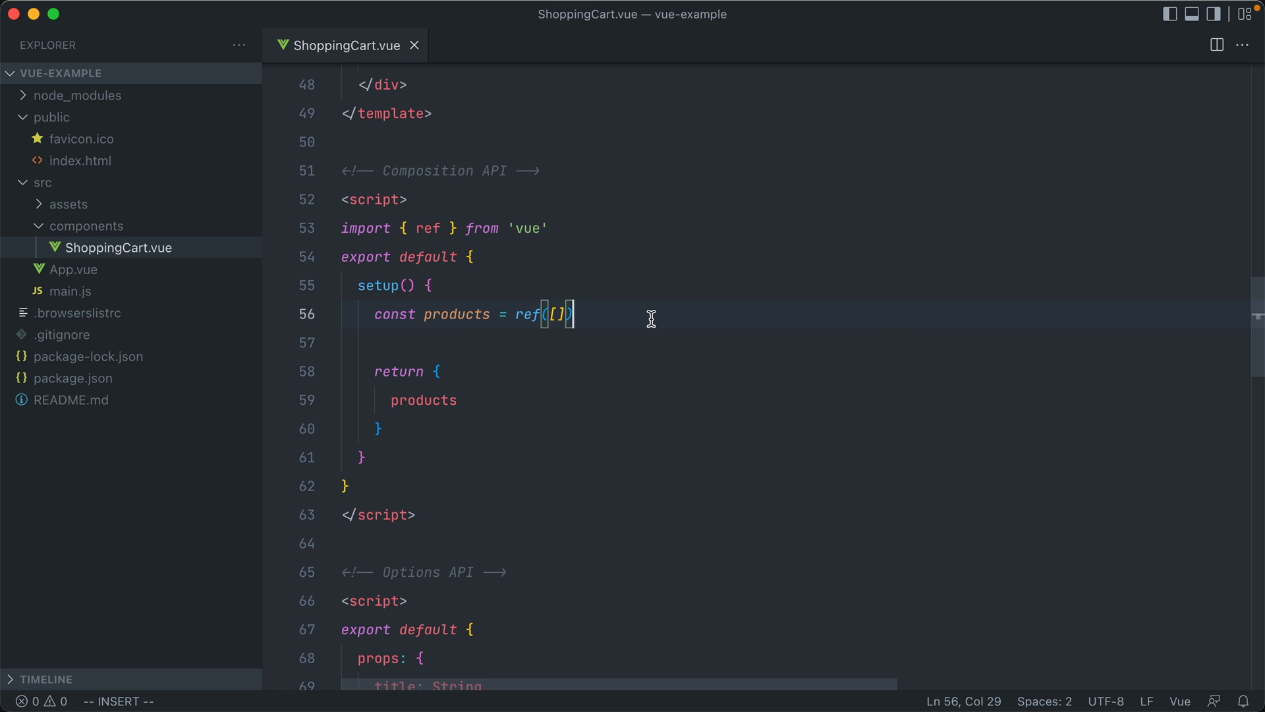
mouse_move(489, 401)
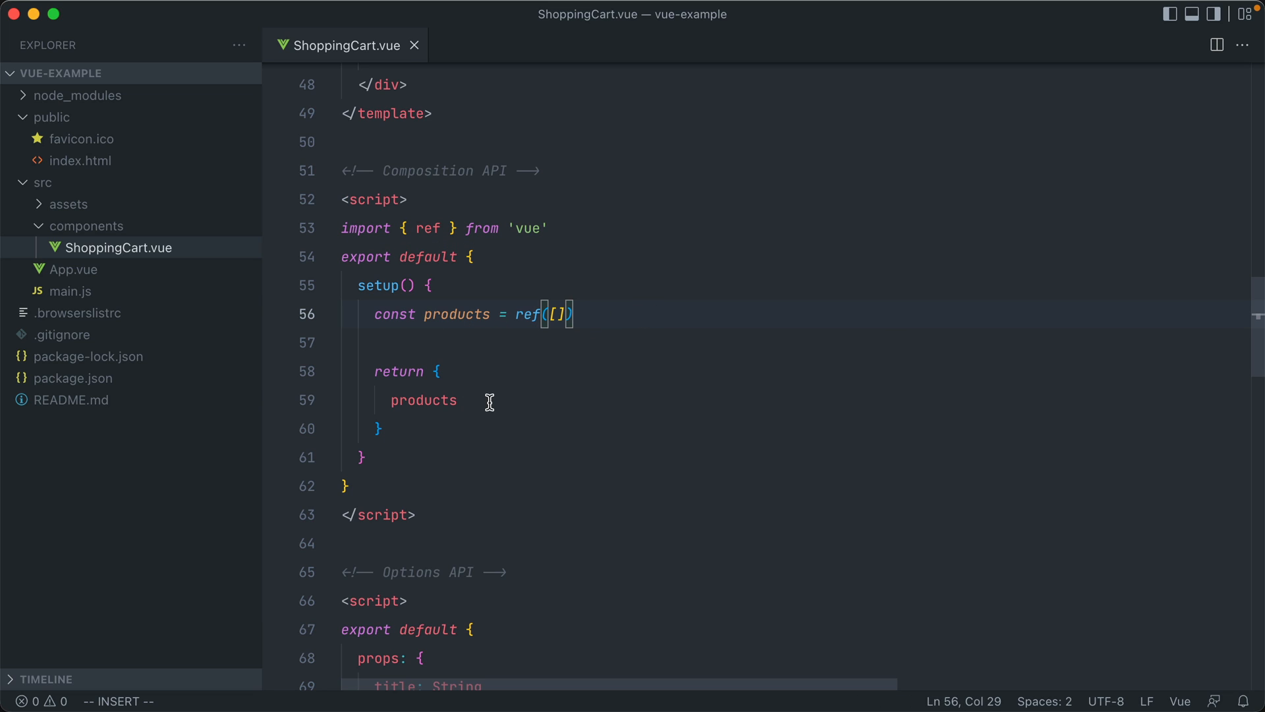
mouse_move(461, 446)
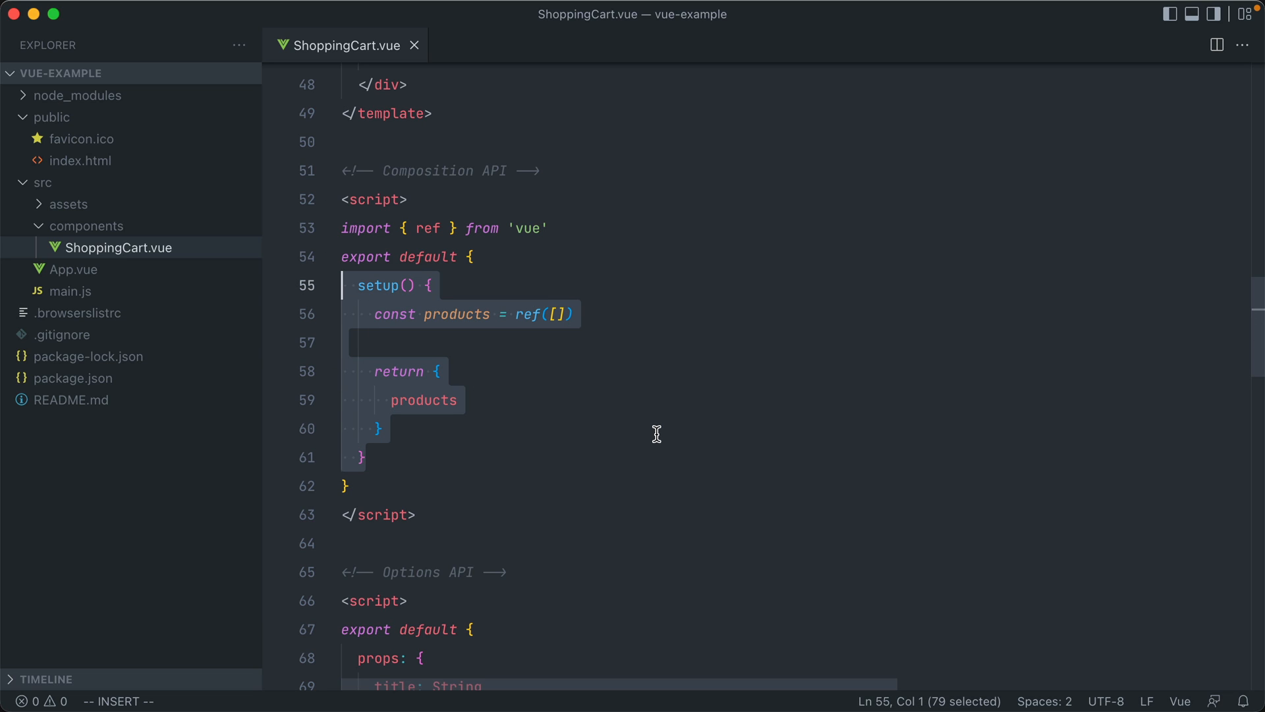
mouse_move(582, 429)
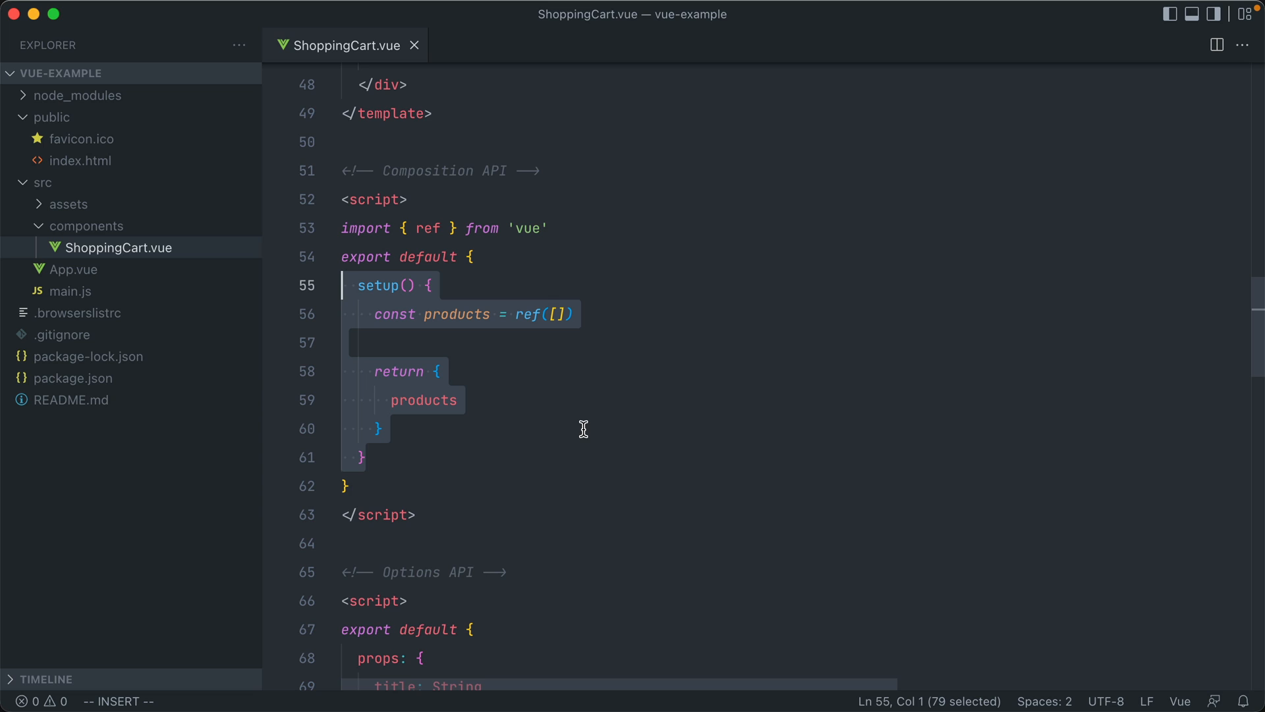
mouse_move(561, 384)
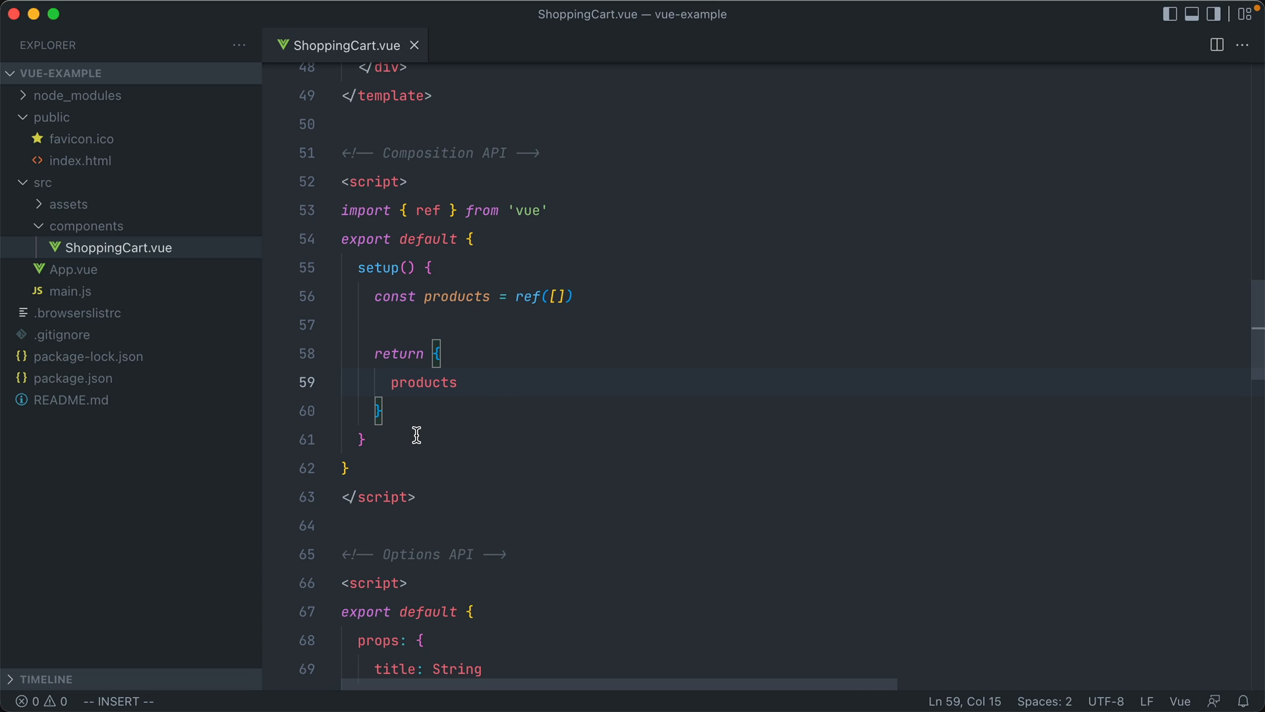
Scroll down to view the Options API script with its props and product data.
scroll("down", 3)
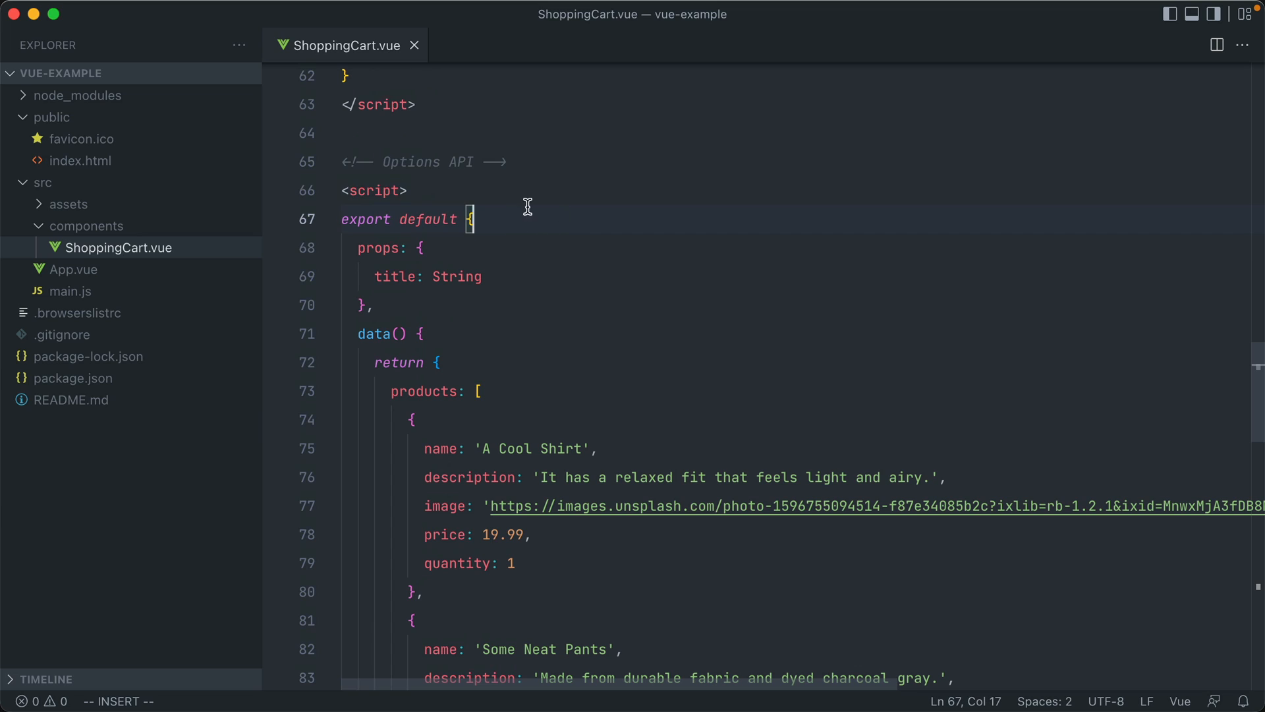
scroll("down", 3)
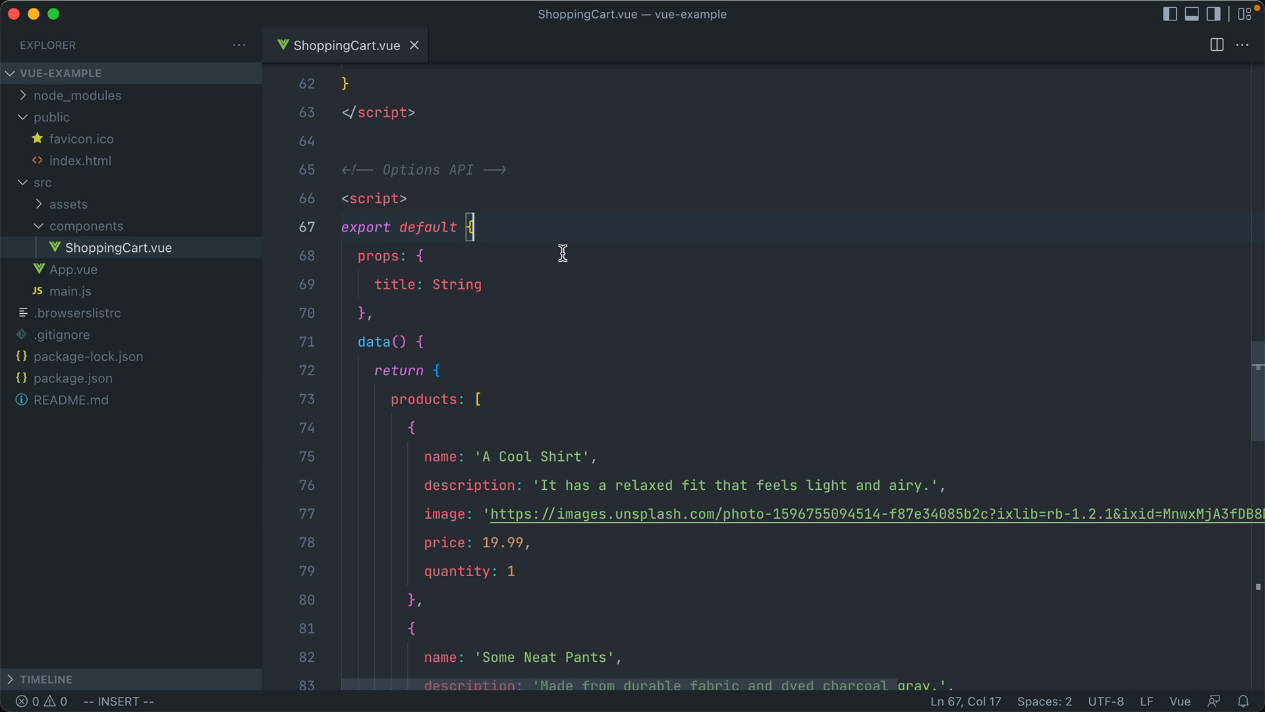
mouse_move(565, 249)
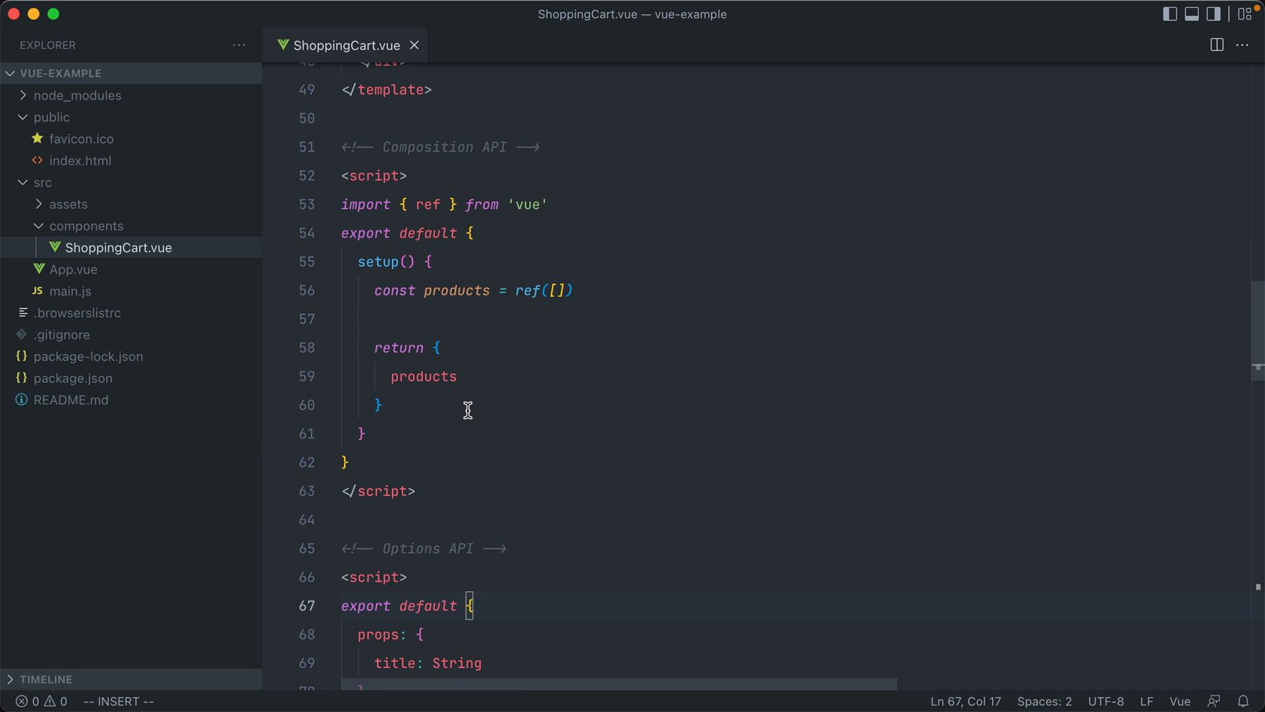
mouse_move(449, 417)
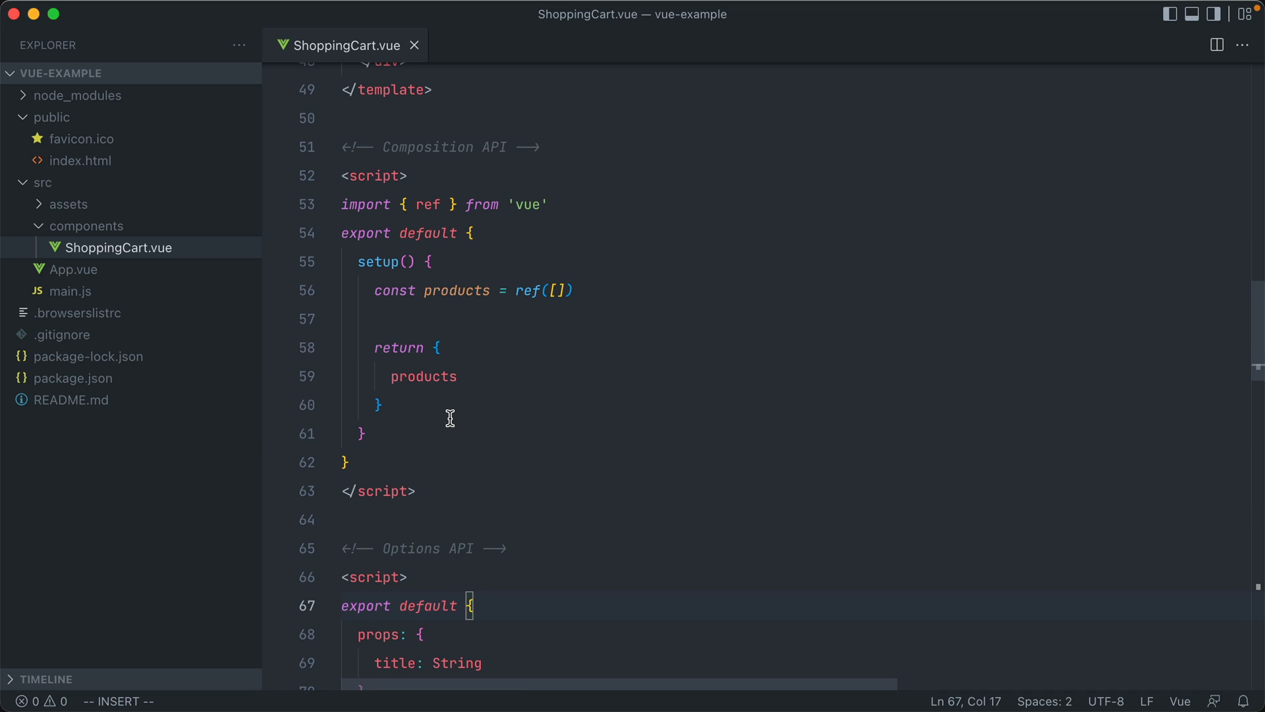
mouse_move(426, 454)
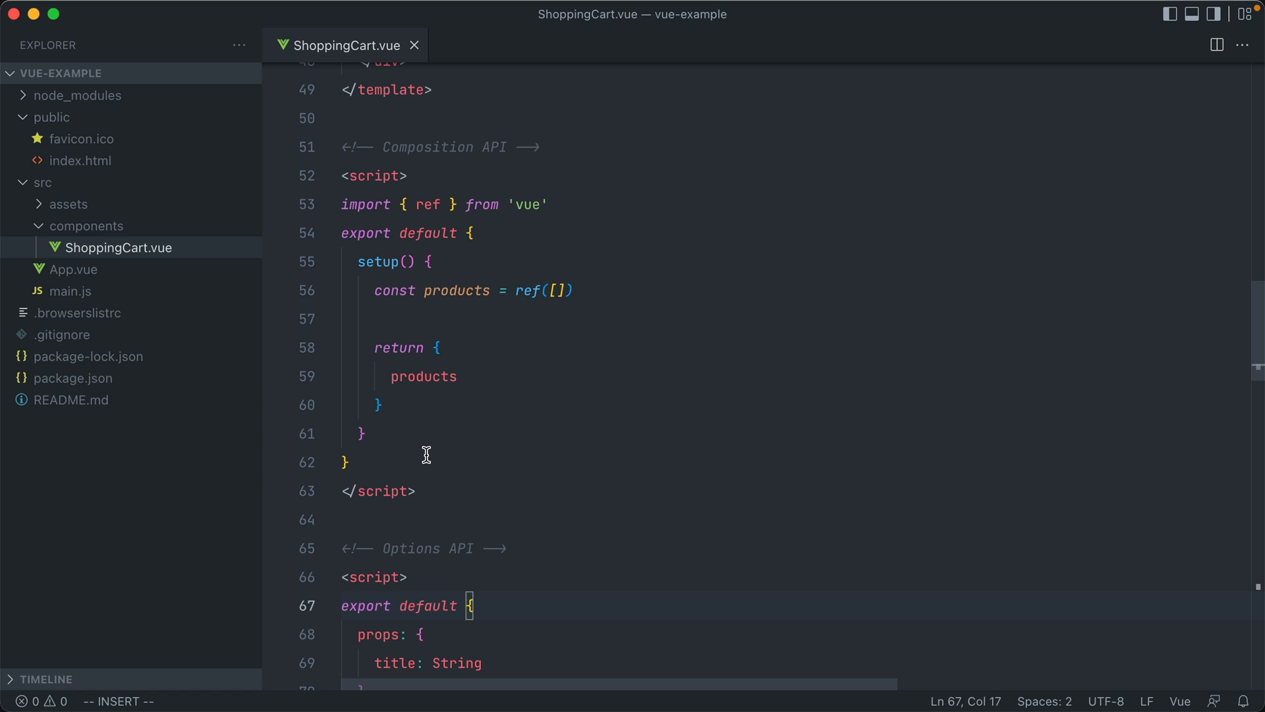
Add the setup attribute to the script tag, keeping products as a top-level ref([]).
left_click(407, 176)
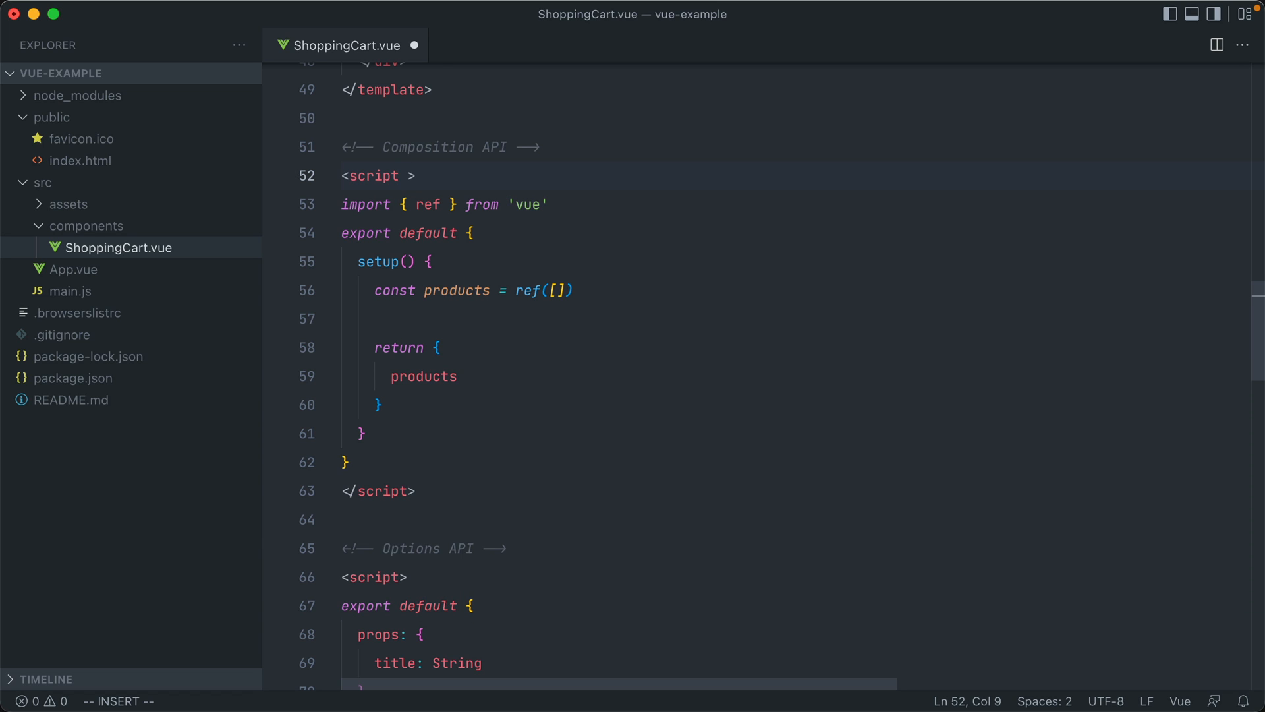
type("setup")
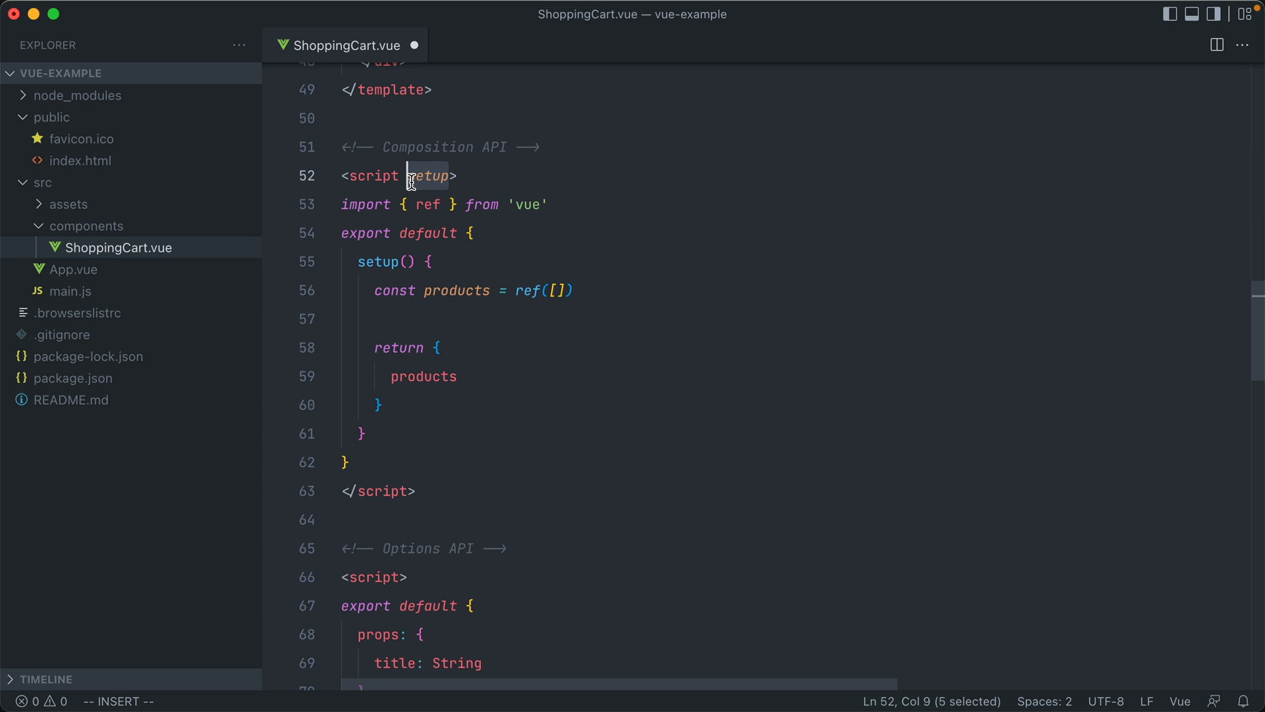
left_click(474, 233)
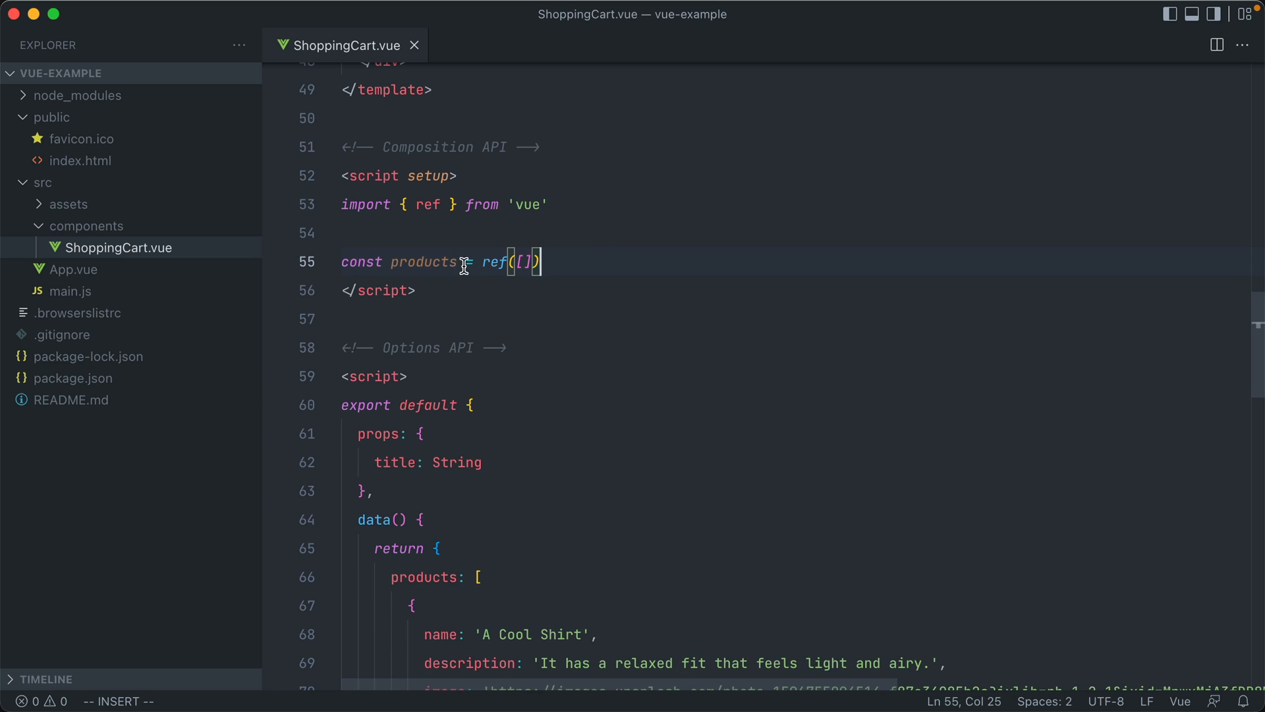
double_click(423, 261)
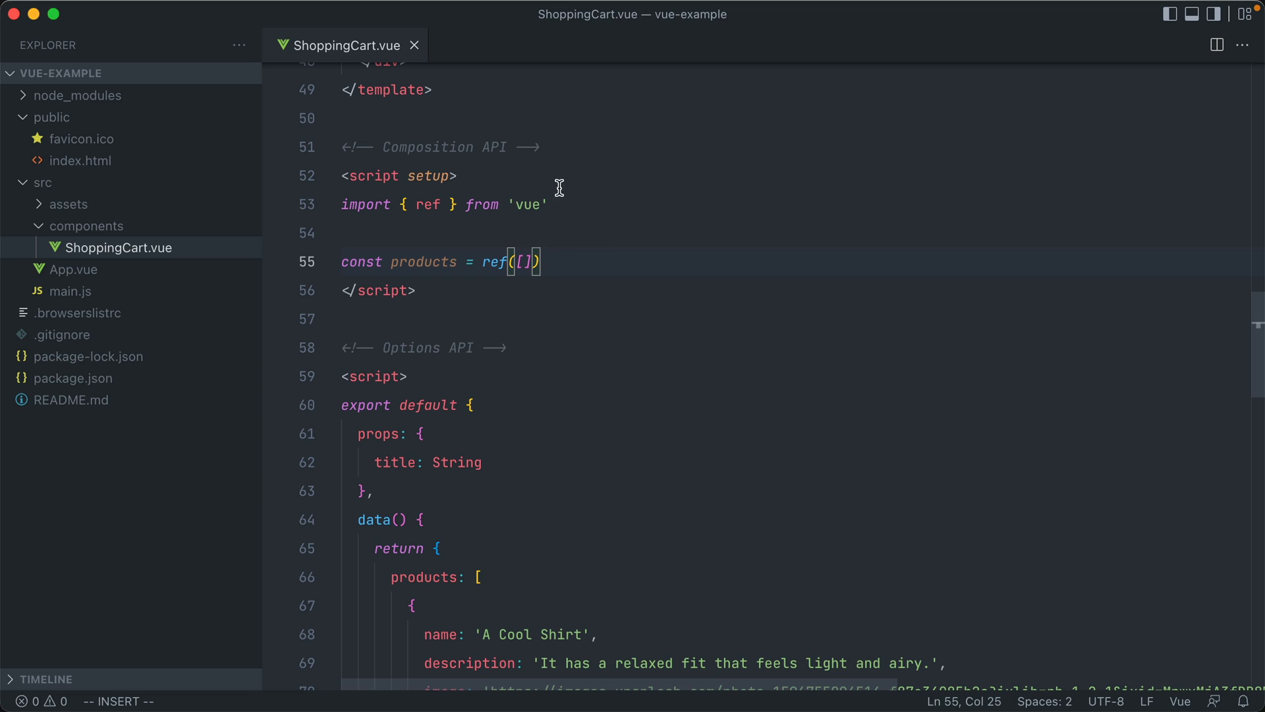
mouse_move(420, 183)
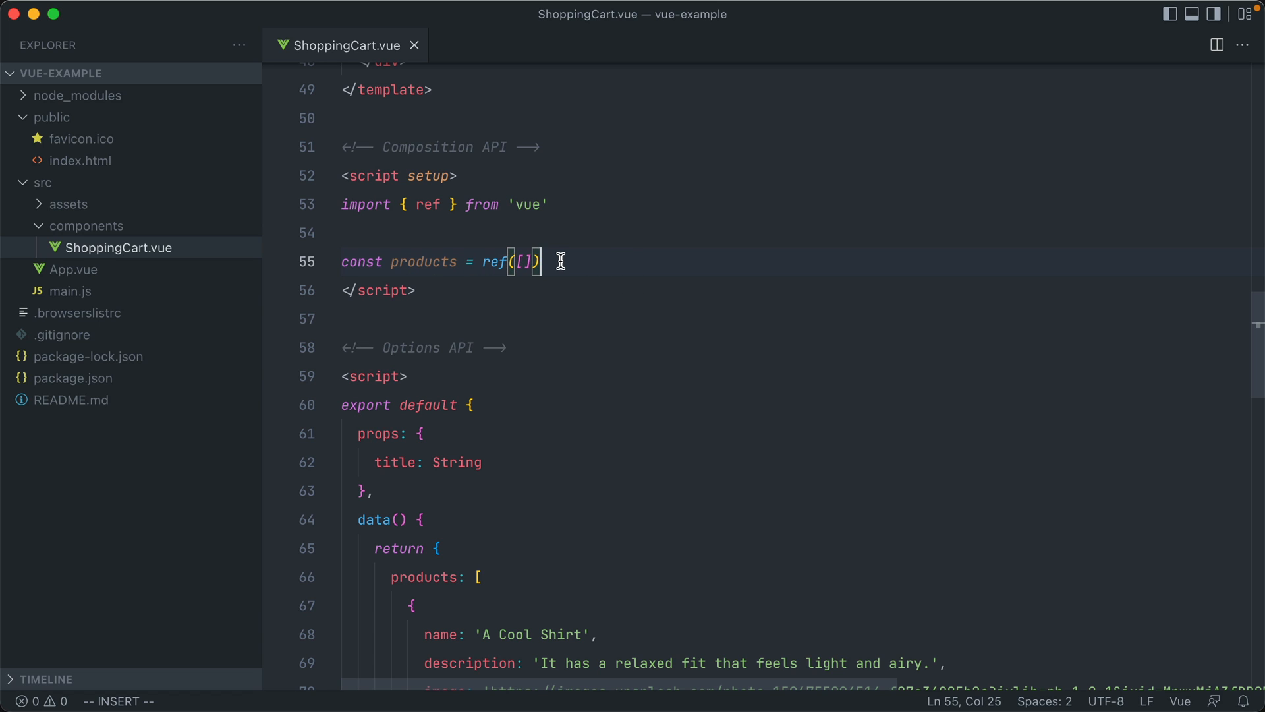
scroll("down", 3)
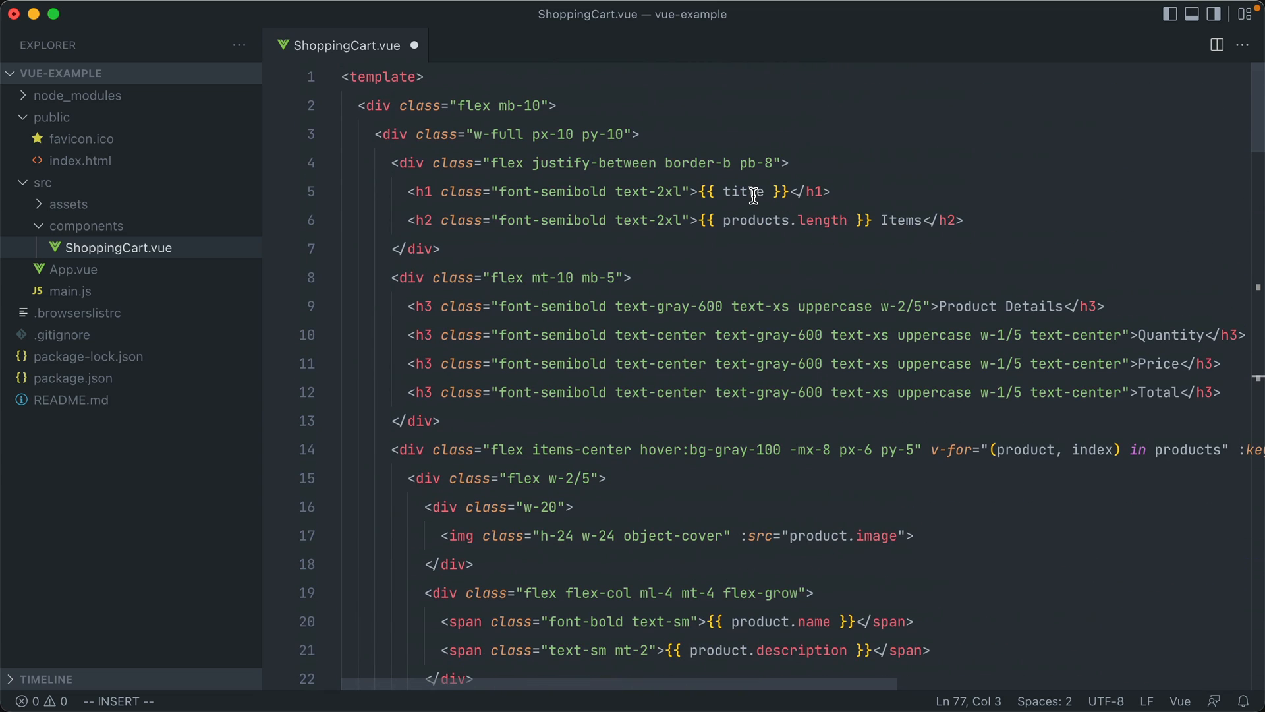
Add defineProps to the vue import and declare const props = defineProps({ title: String }).
double_click(743, 191)
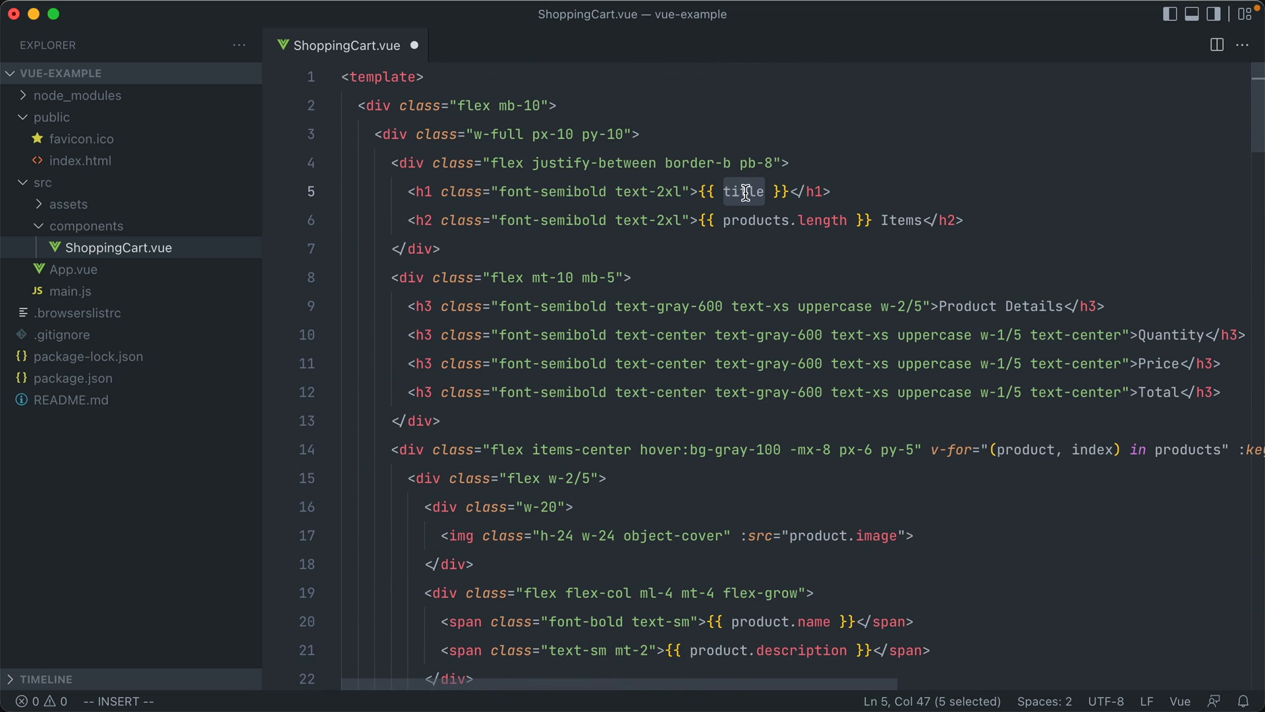
scroll("down", 3)
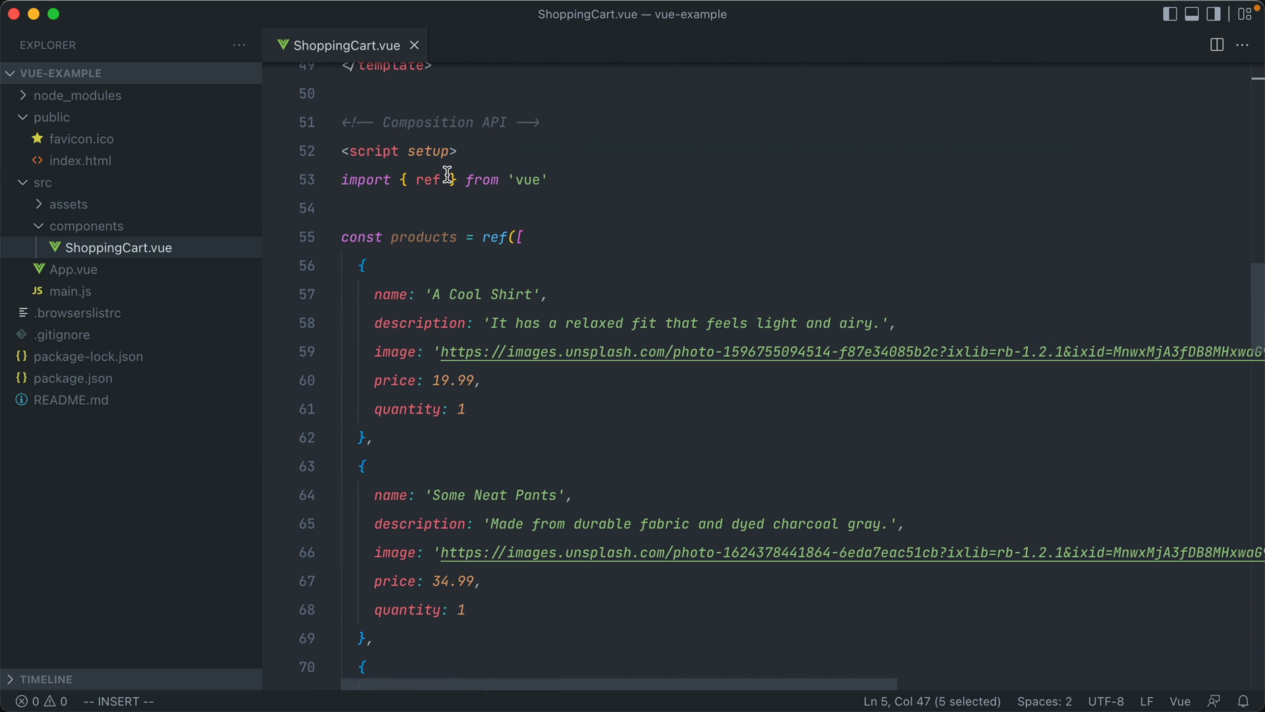
type(",")
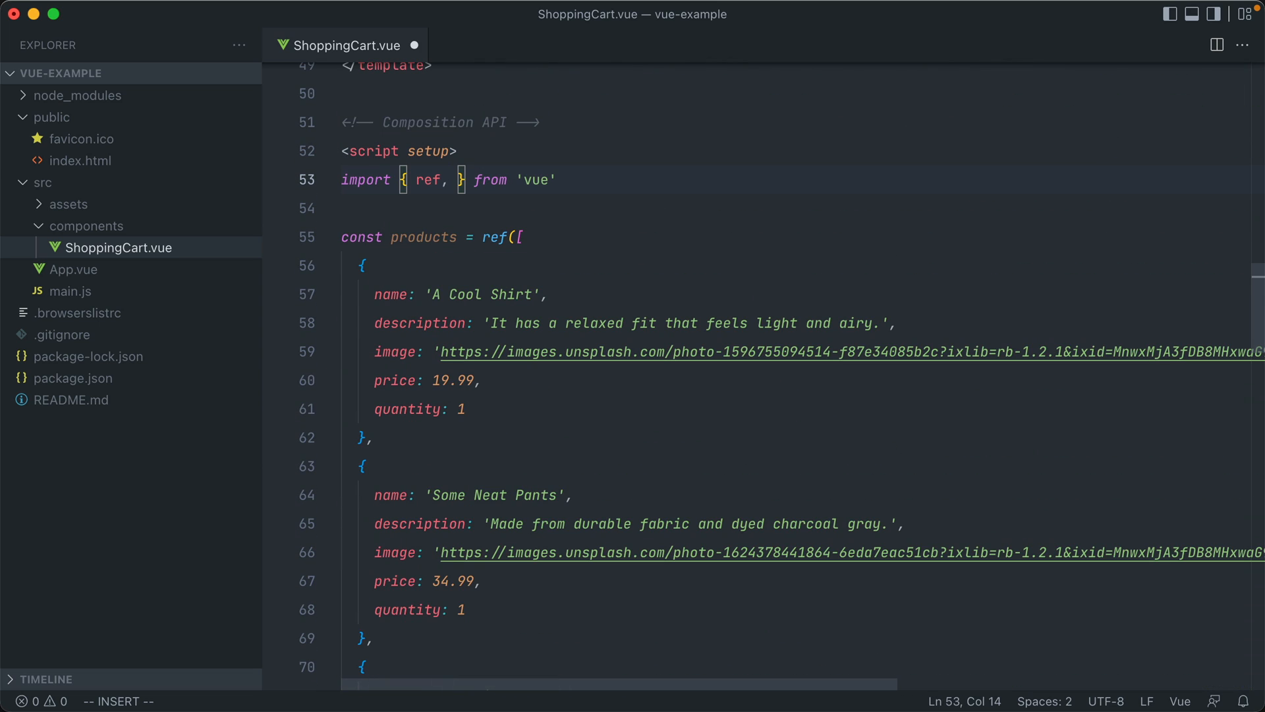
type("defineProps")
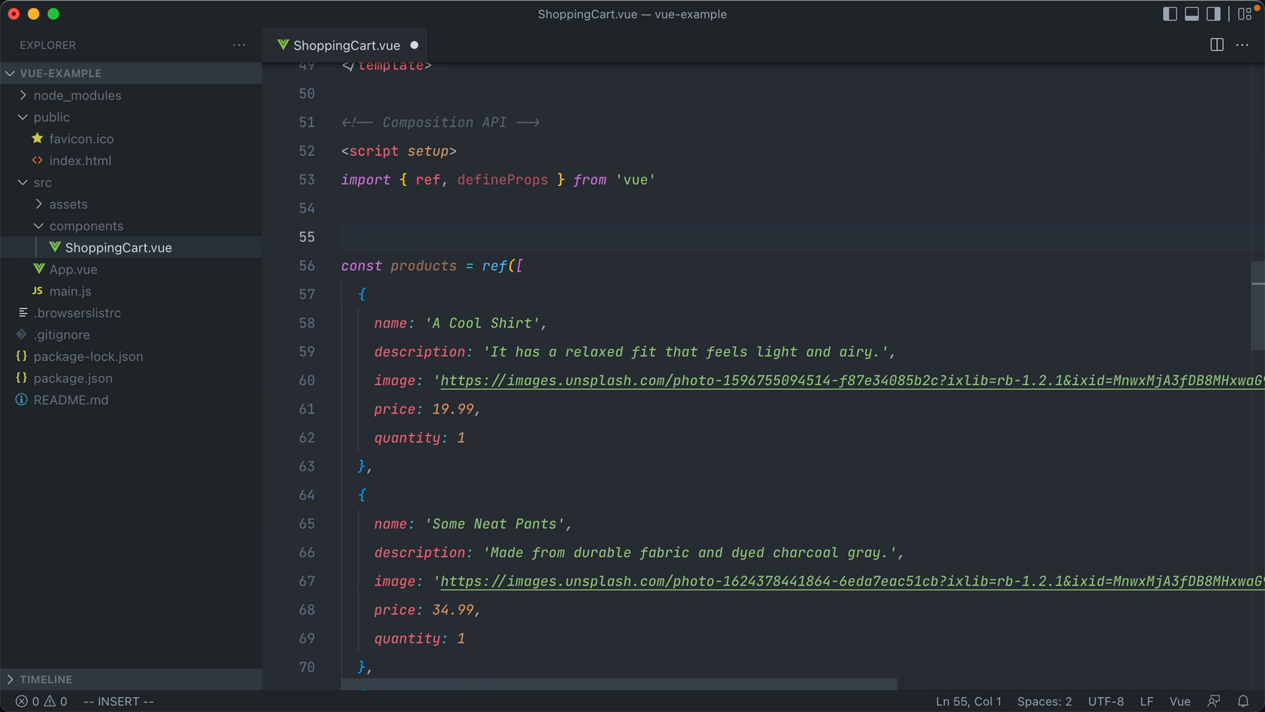
type("const props = defineProps(")
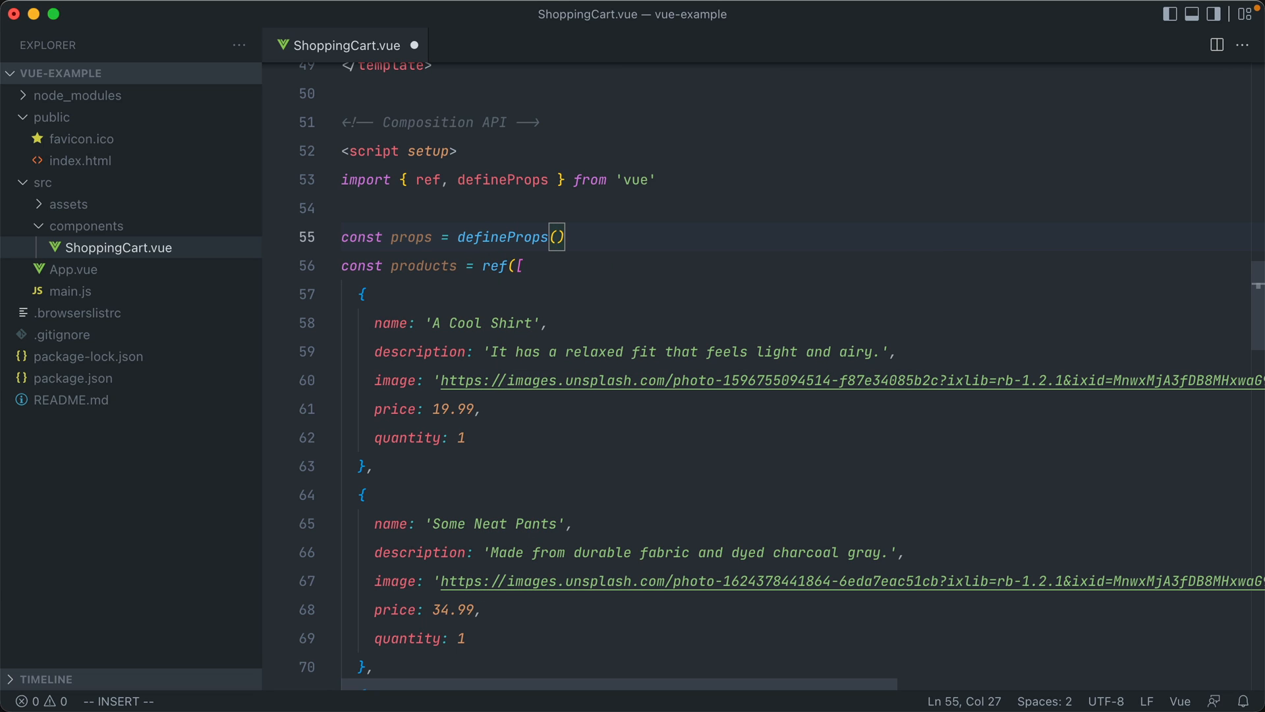
type("{")
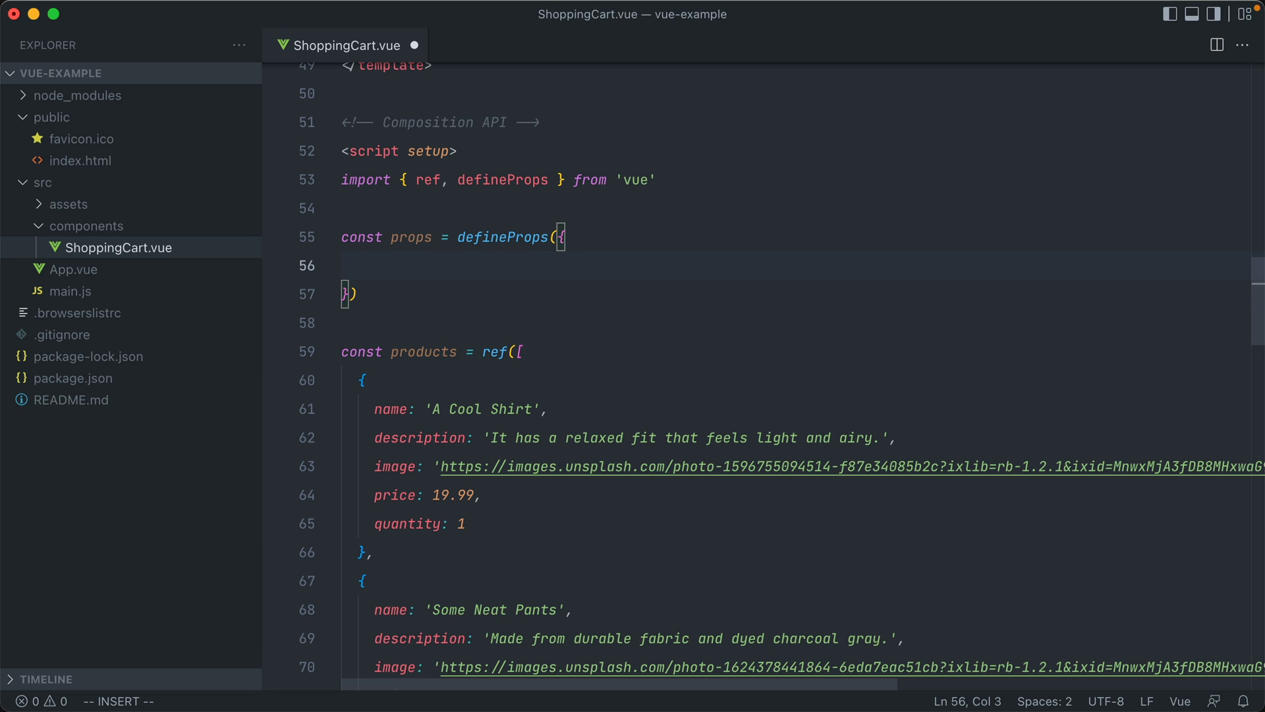
type("title: String")
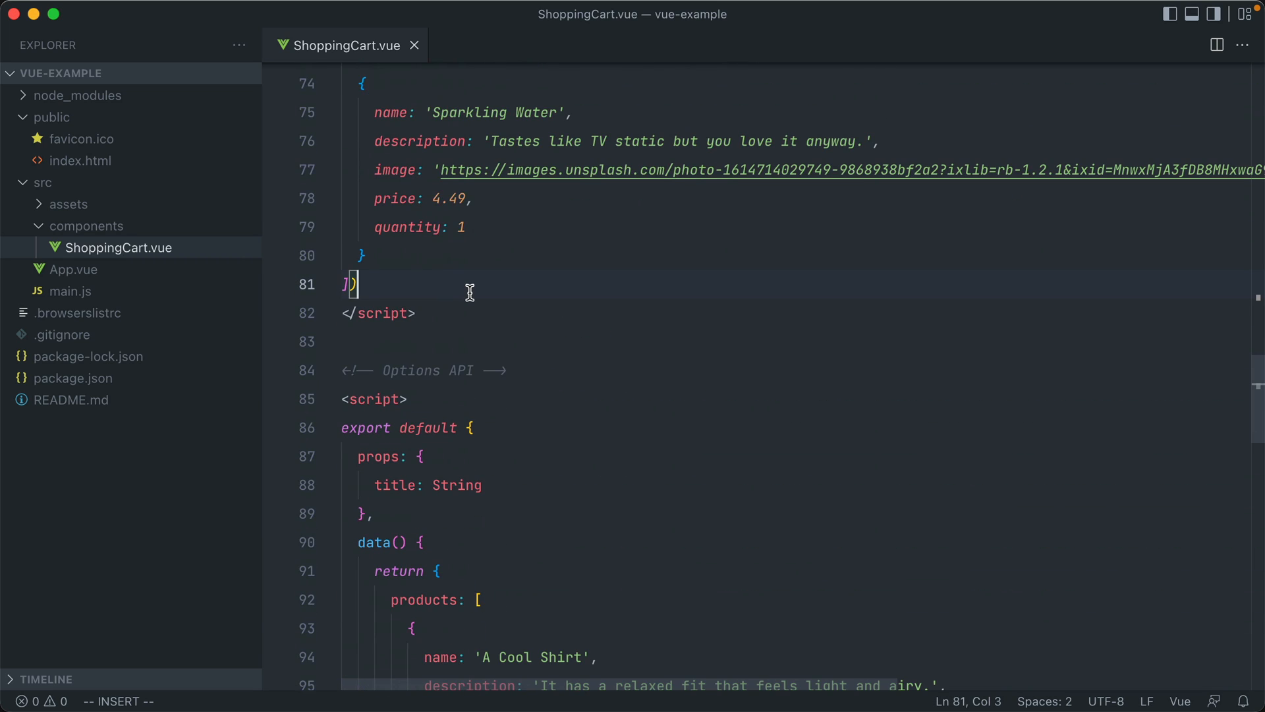
key("enter")
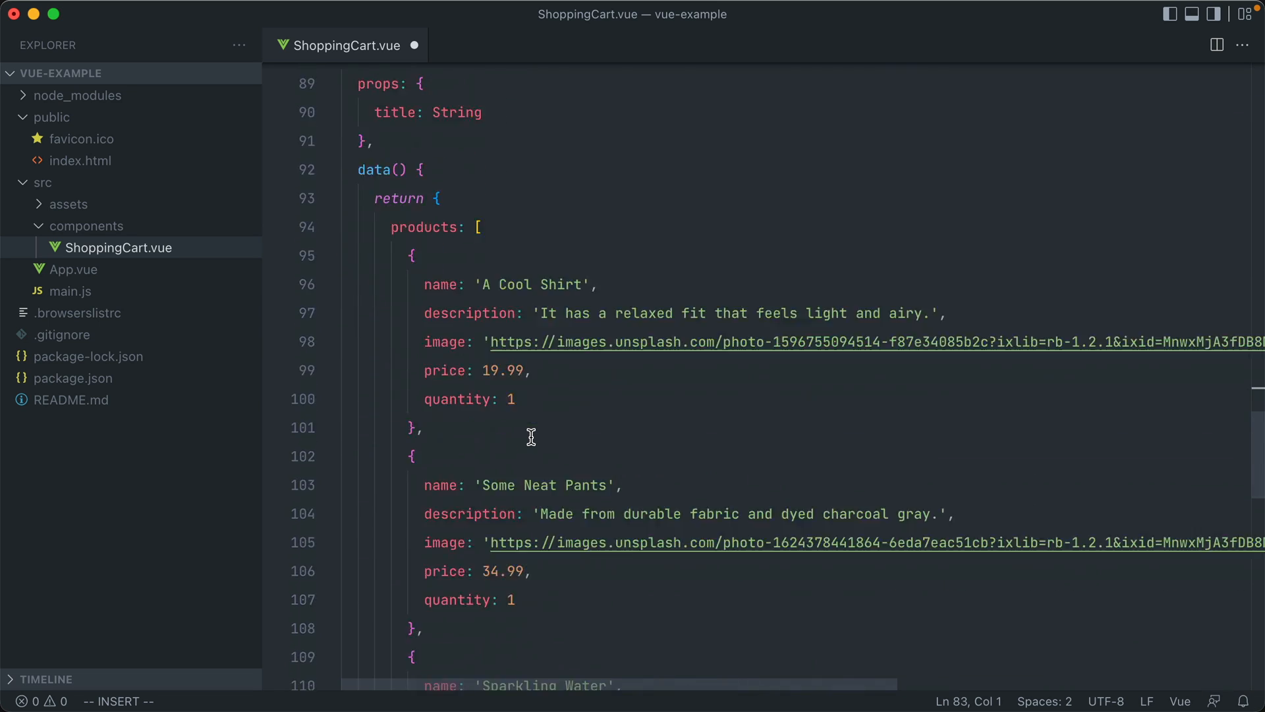
scroll("down", 3)
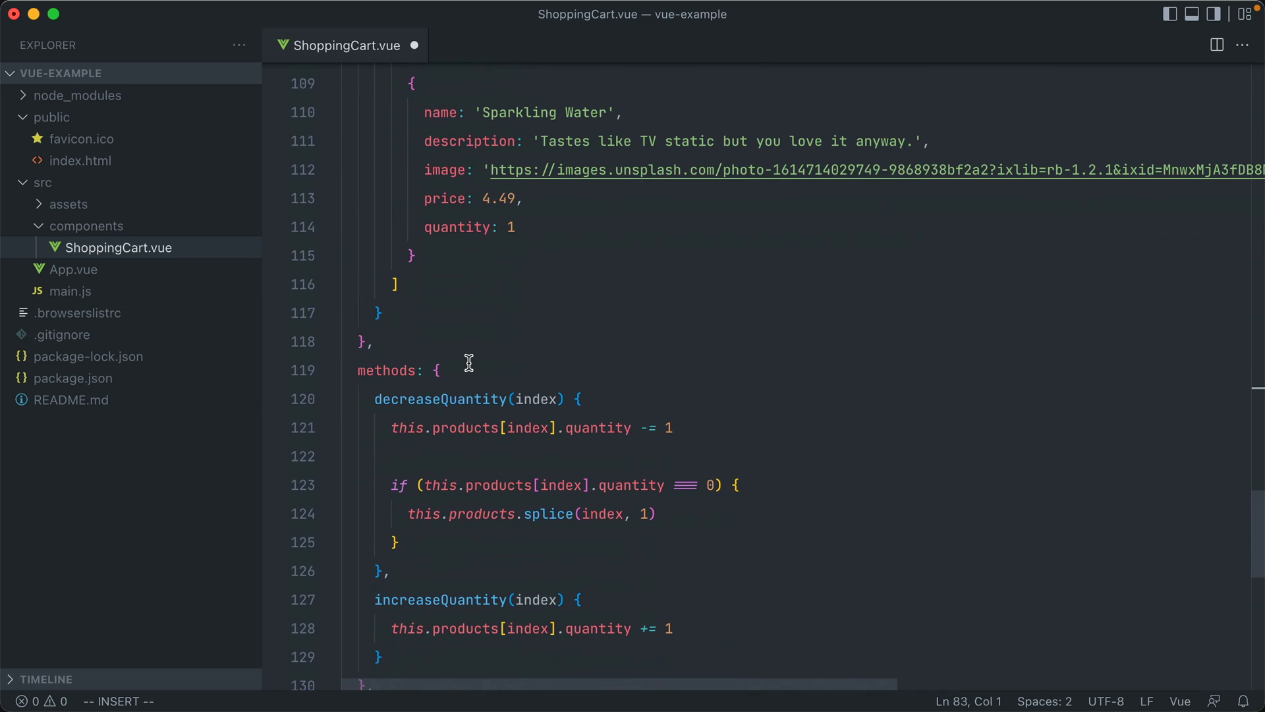
scroll("down", 3)
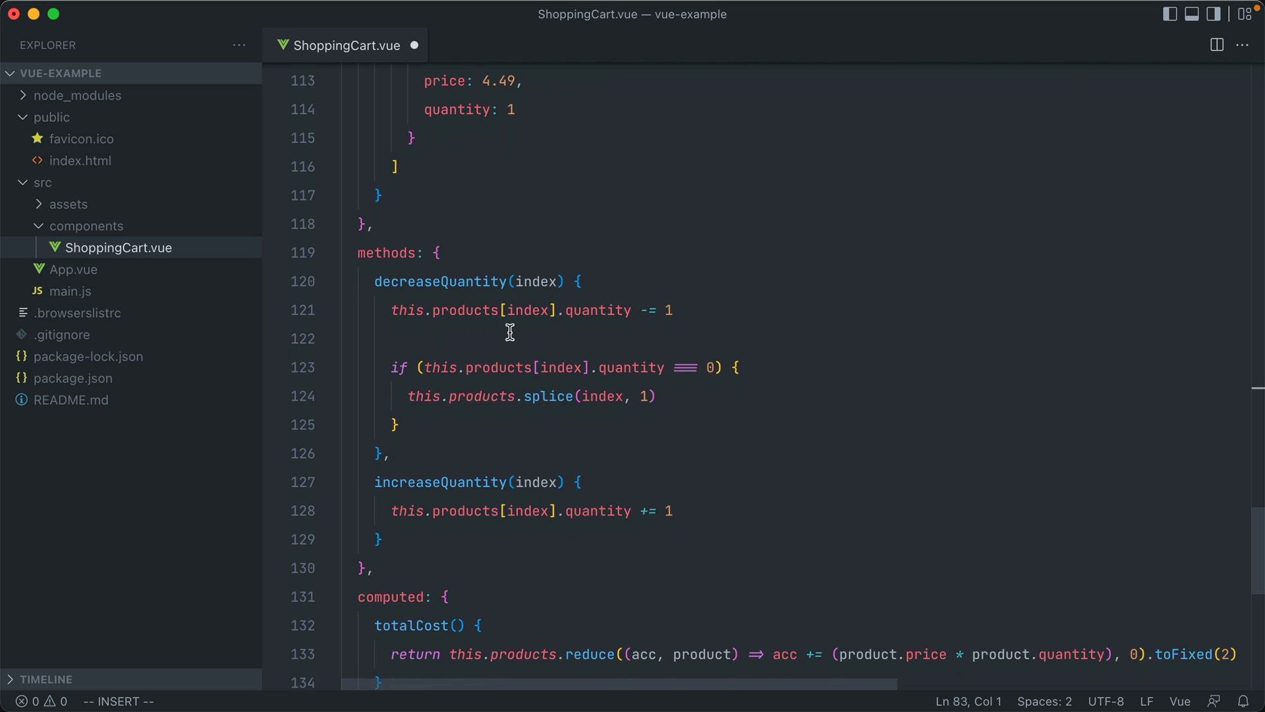
mouse_move(493, 498)
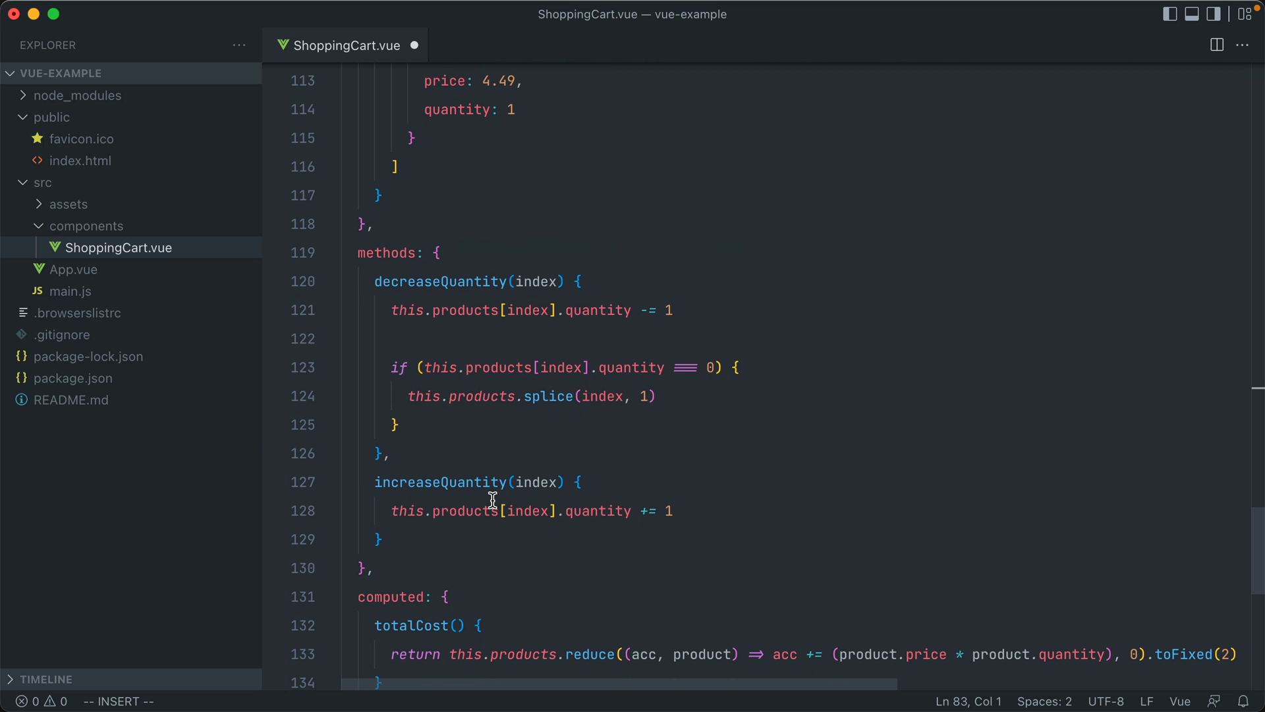
mouse_move(530, 281)
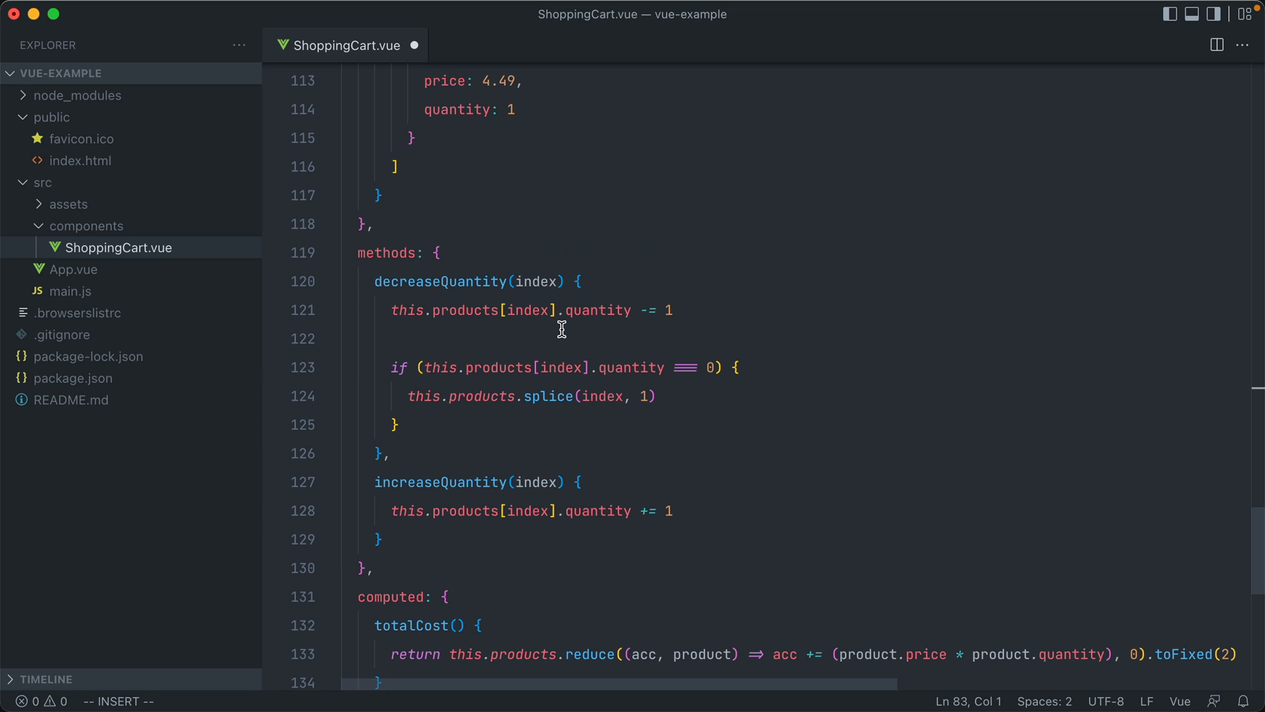
mouse_move(519, 323)
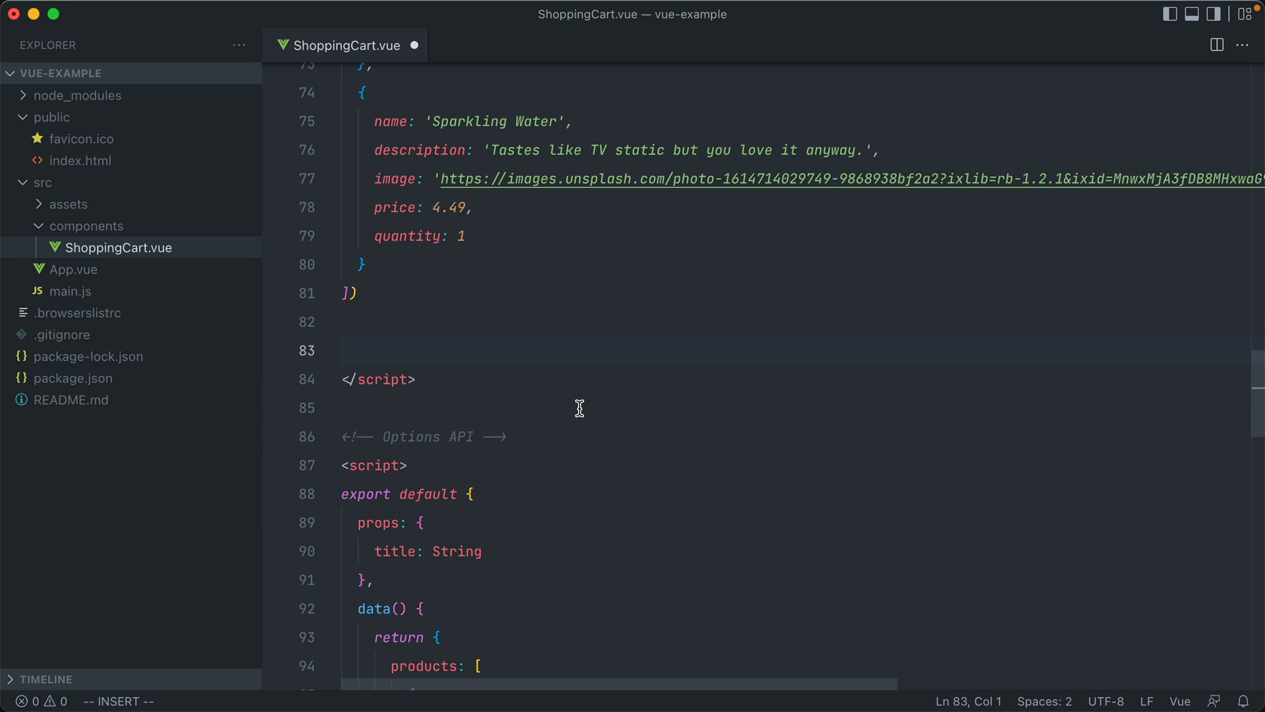
Write const foo = () => { console.log('Hello, world!') } after products, then select it.
left_click(342, 350)
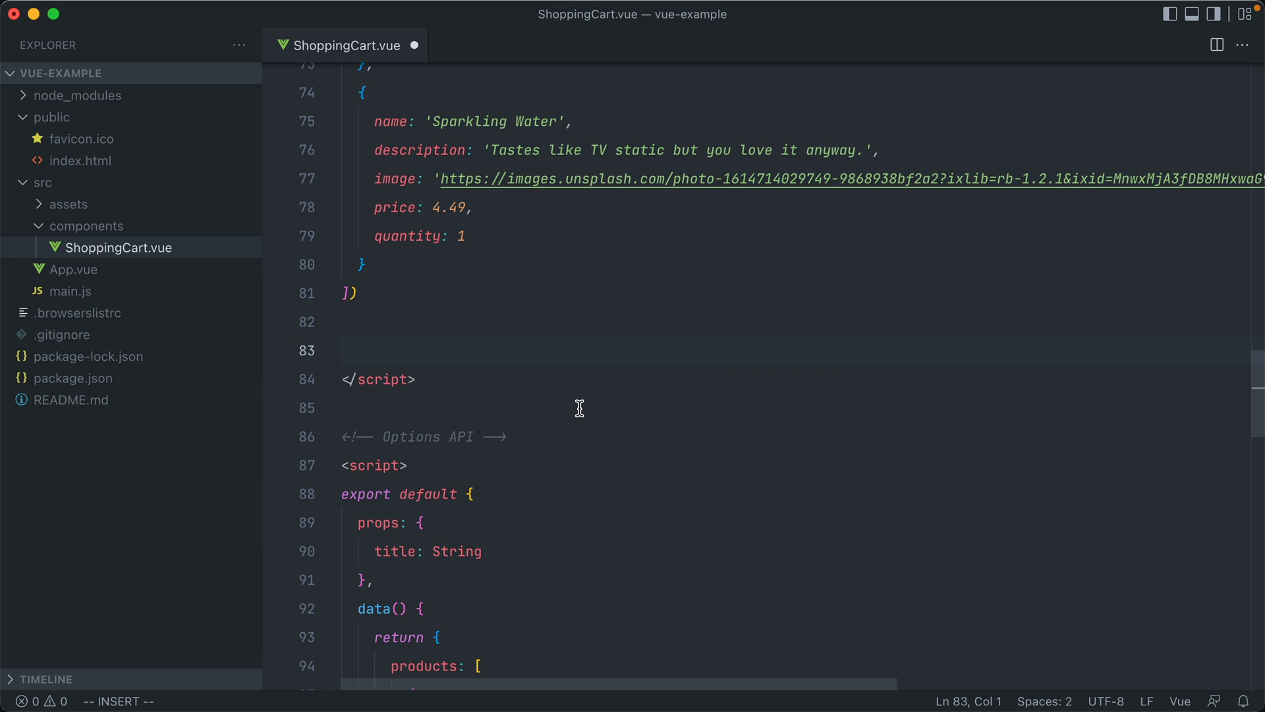
type("const")
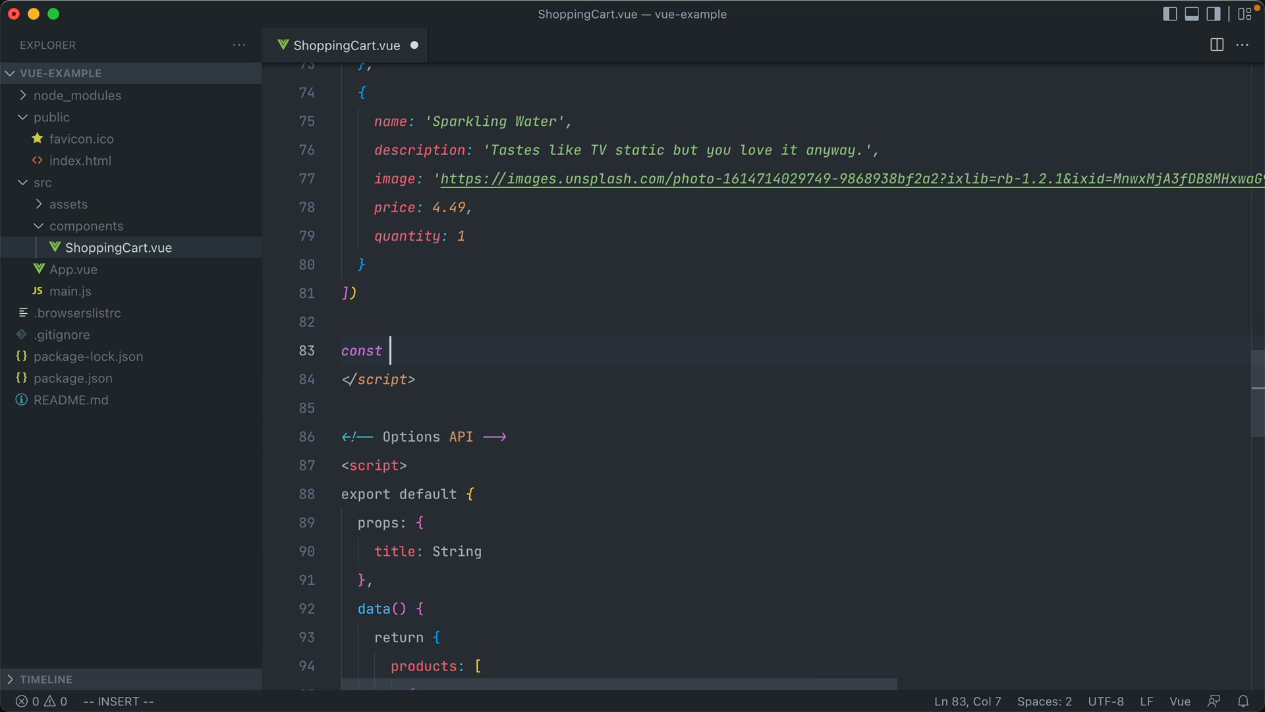
type("foo = () => {")
type("console.log('")
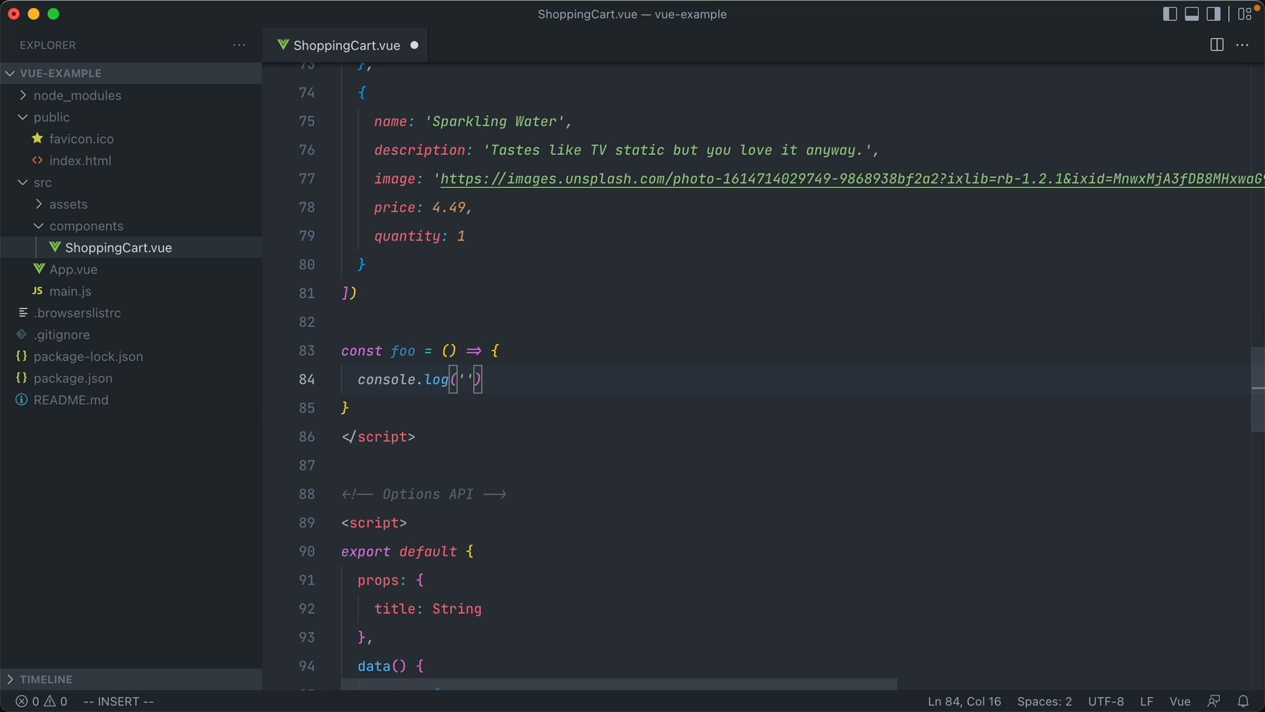
type("Hello, world!")
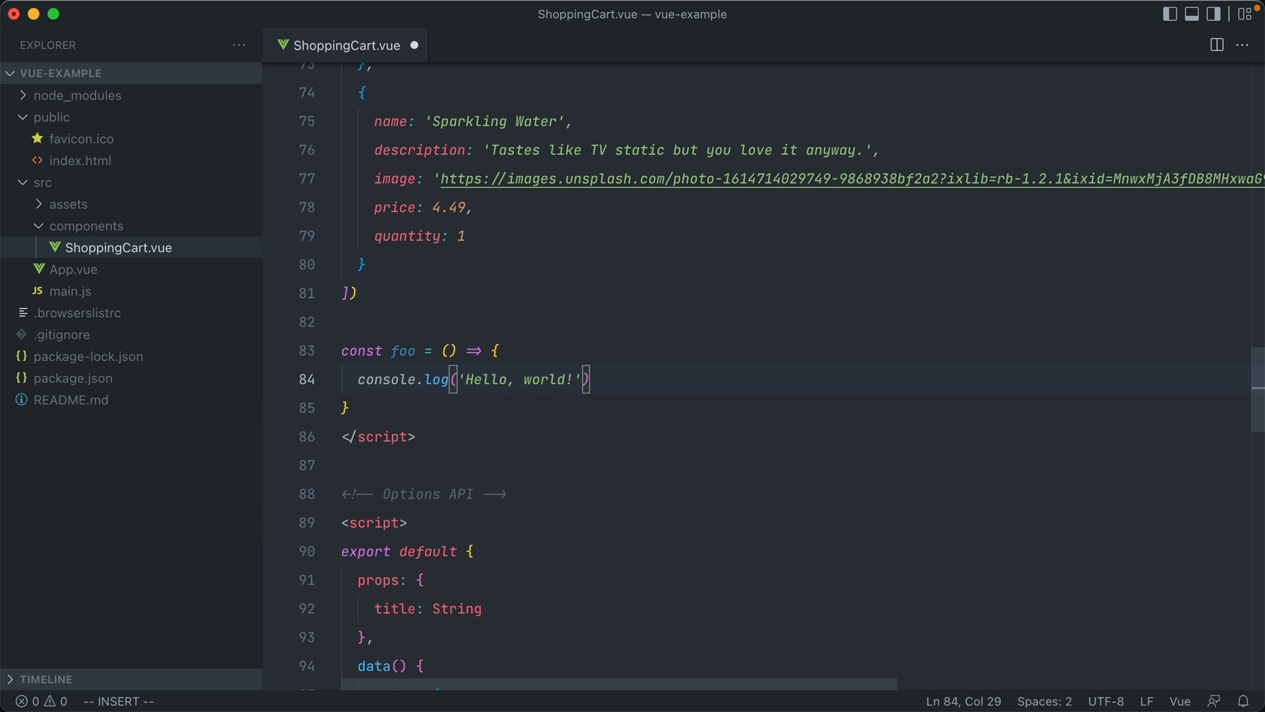
double_click(393, 350)
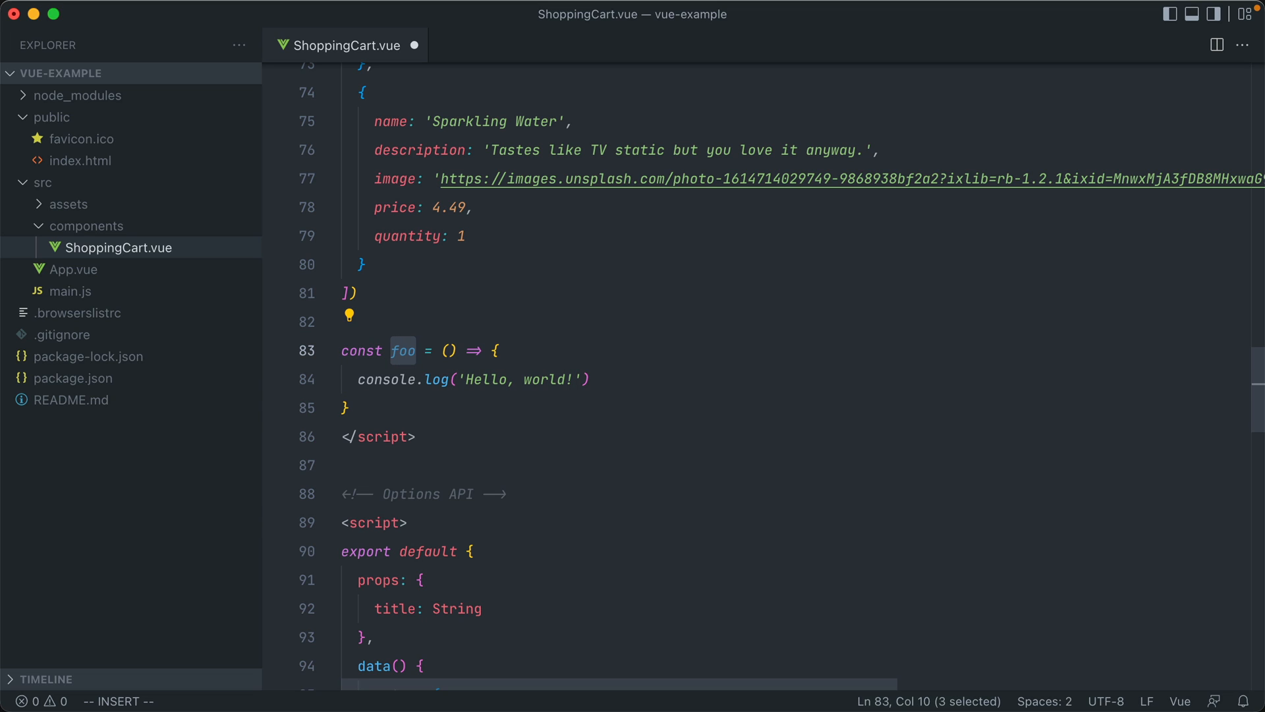
left_click_drag(391, 350, 347, 407)
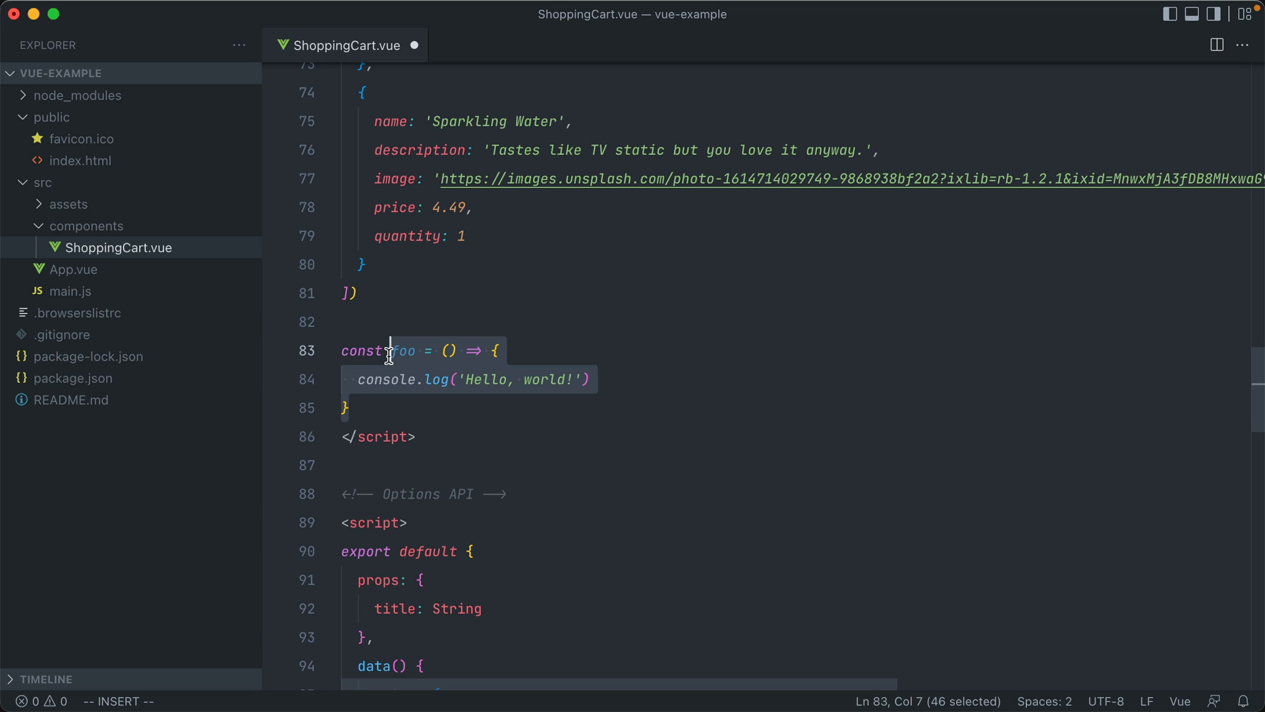
Write a decreaseQuantity arrow function taking index, followed by an empty increaseQuantity function.
type("e")
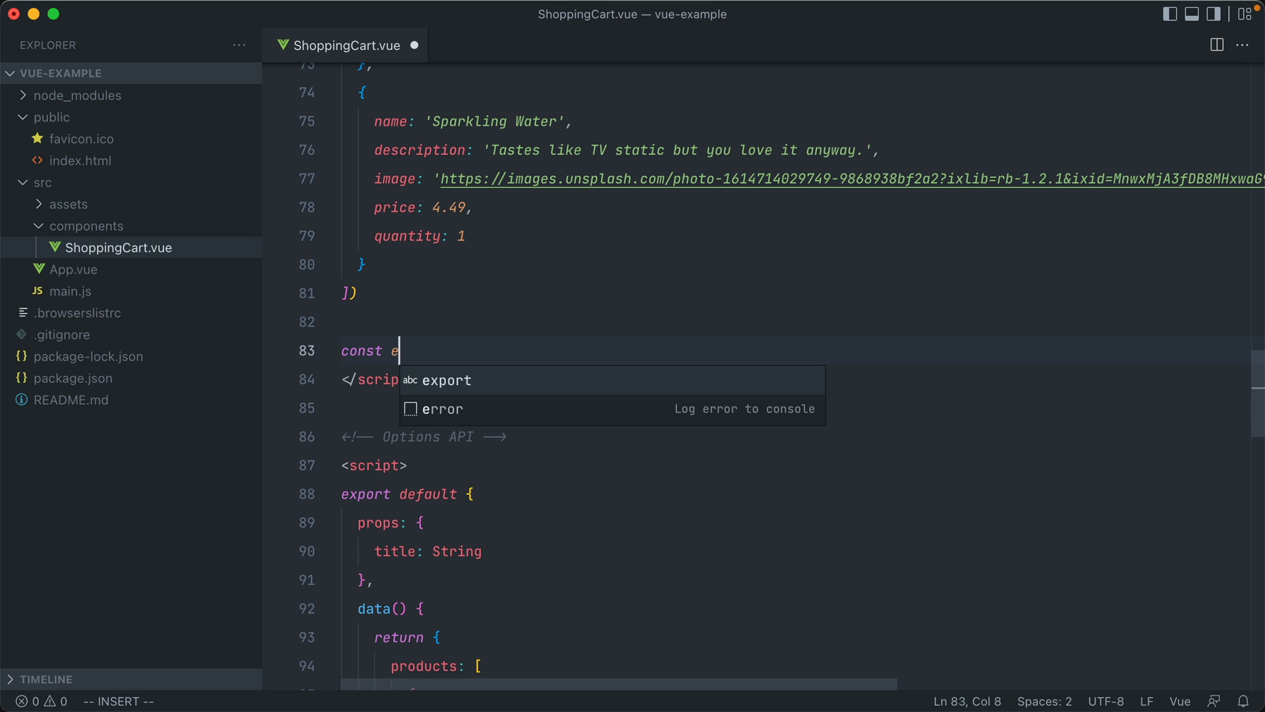
type("decreaseQuantity")
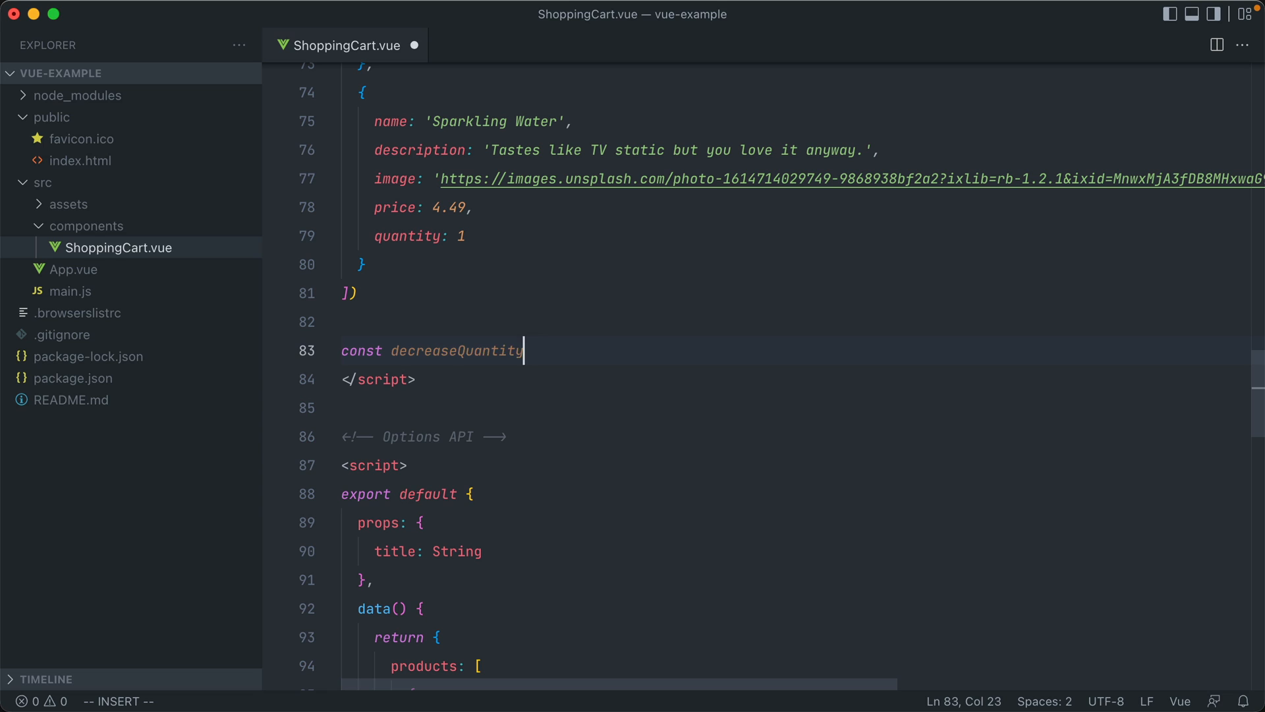
type("= ()")
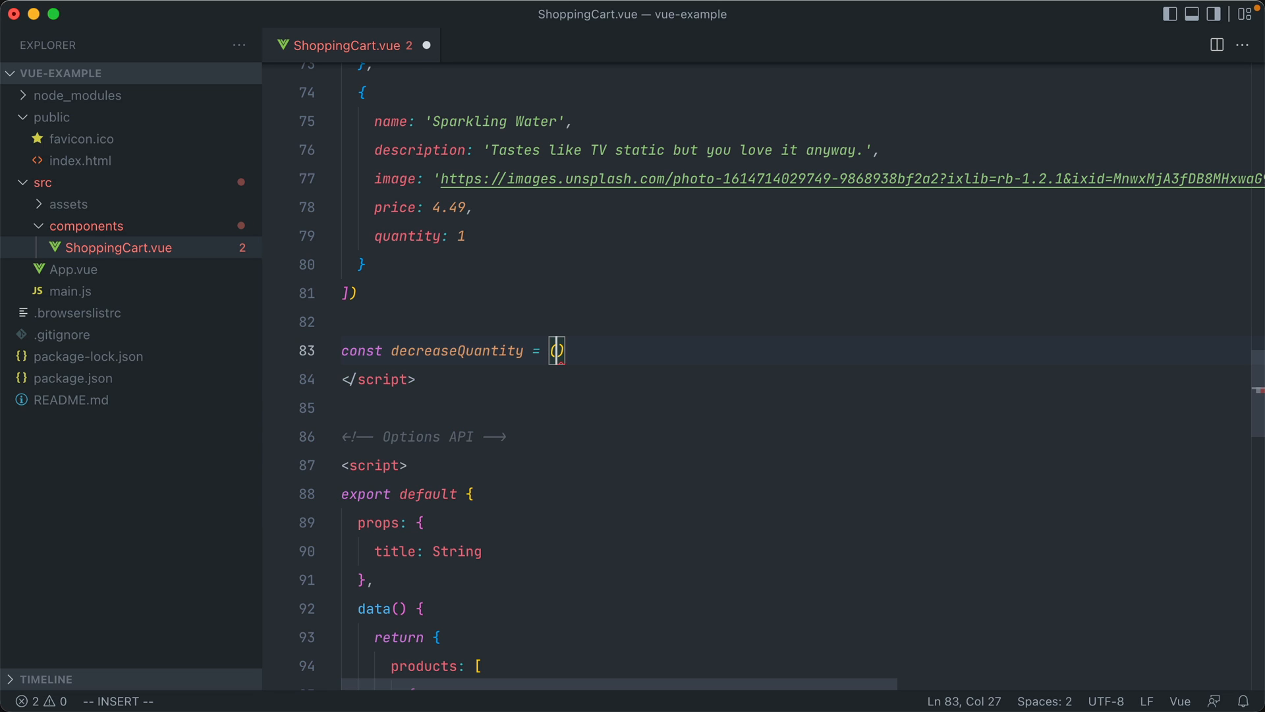
type("index) =>")
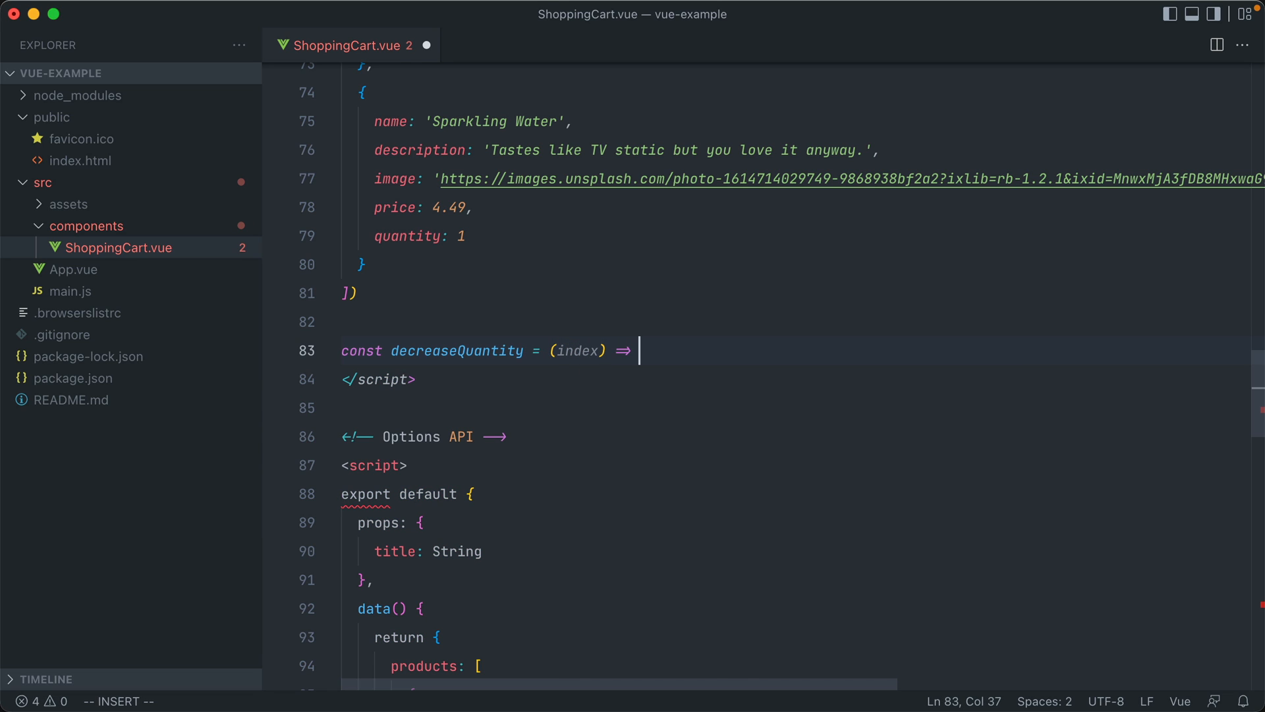
type("co")
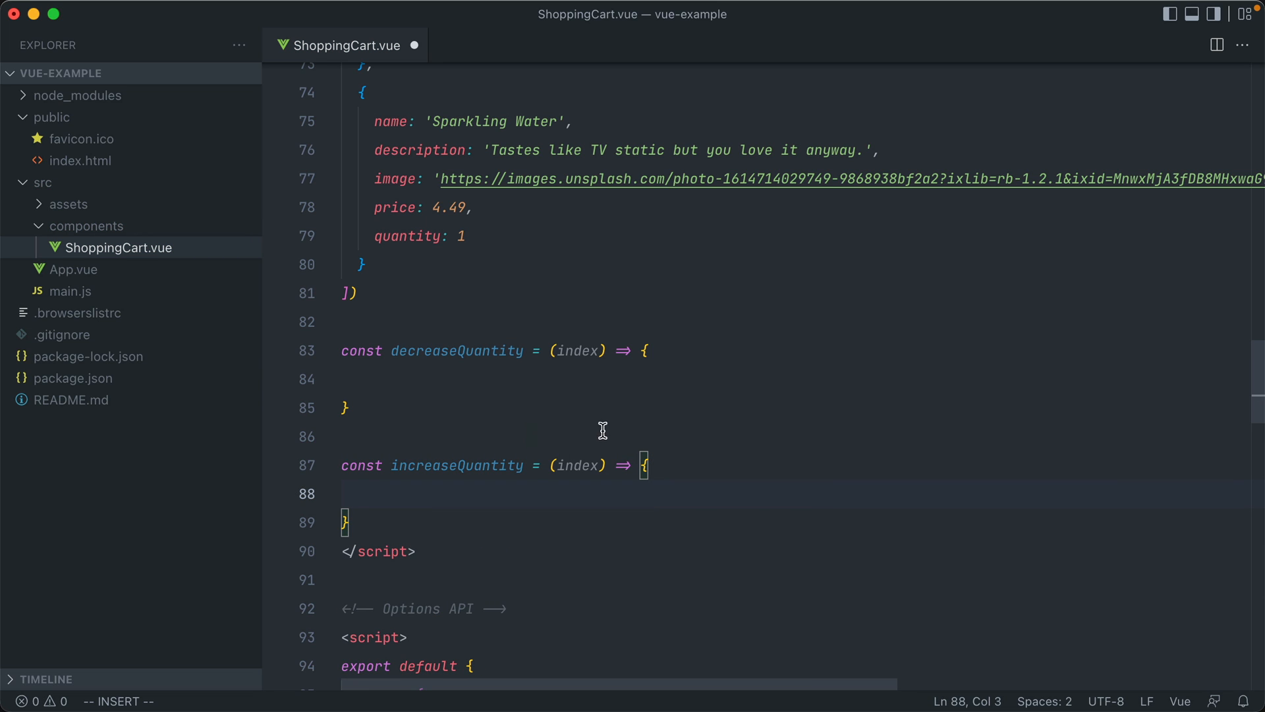
scroll("down", 3)
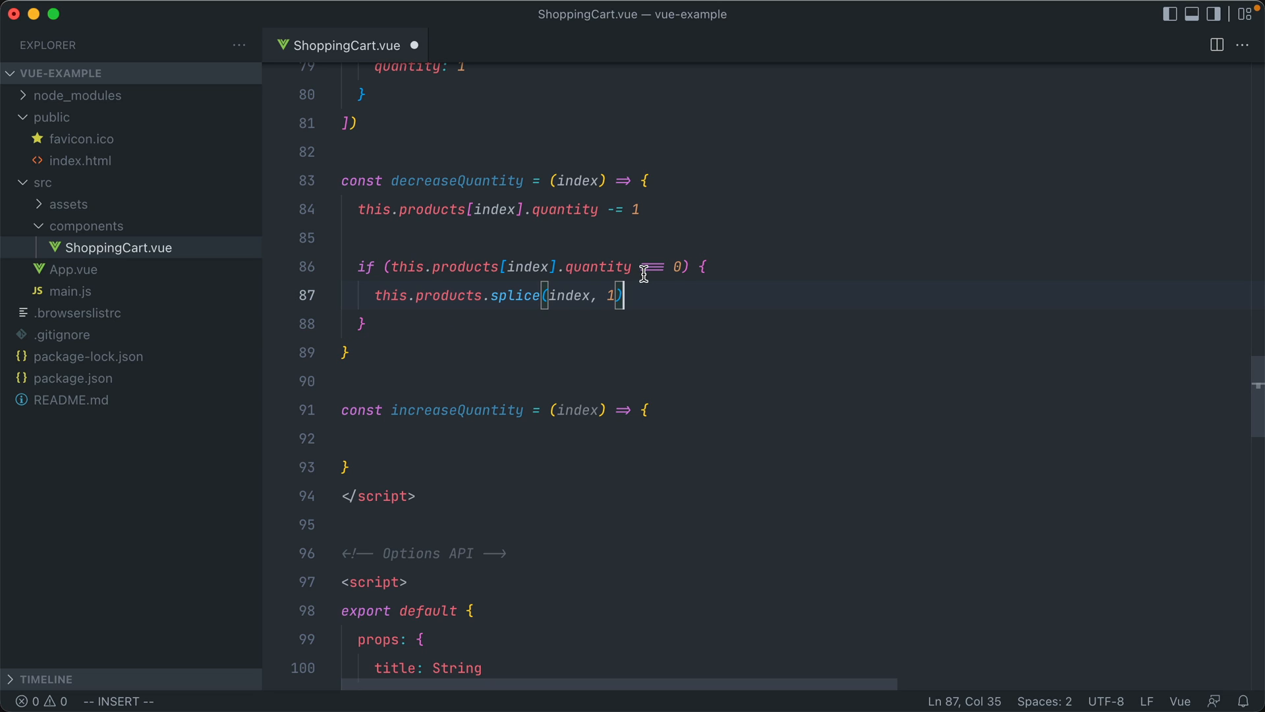
mouse_move(466, 301)
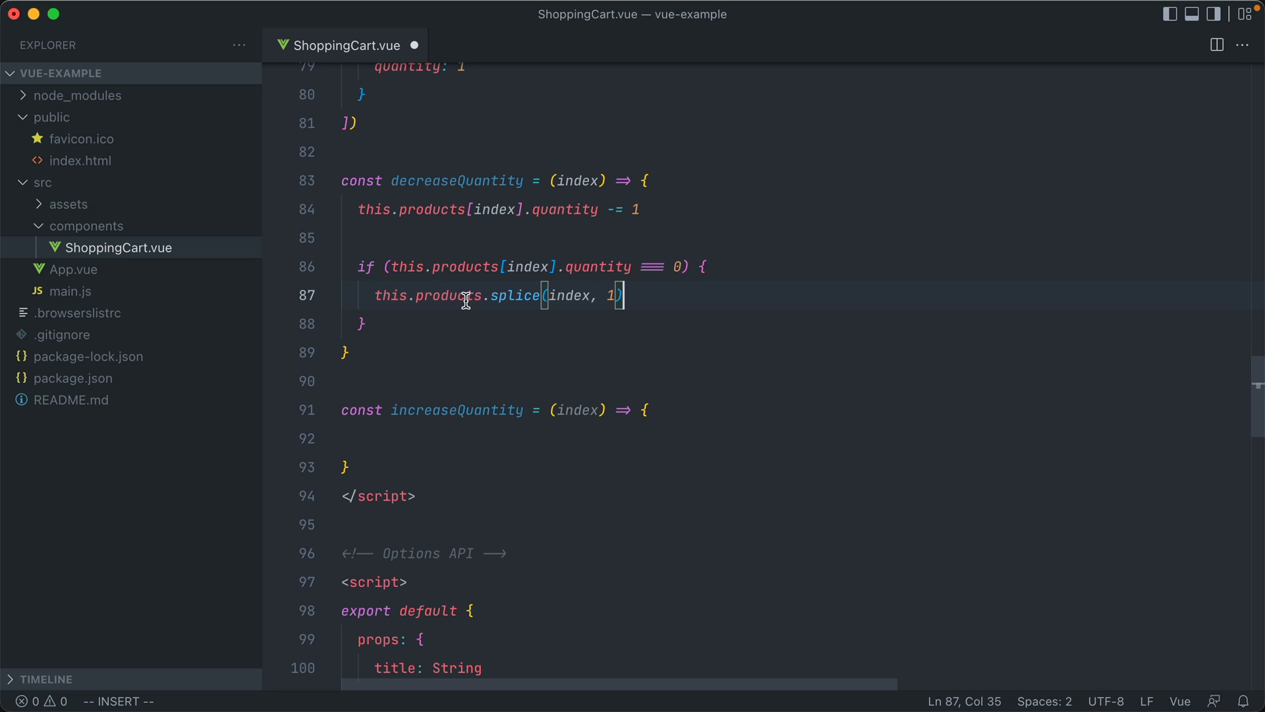
mouse_move(597, 356)
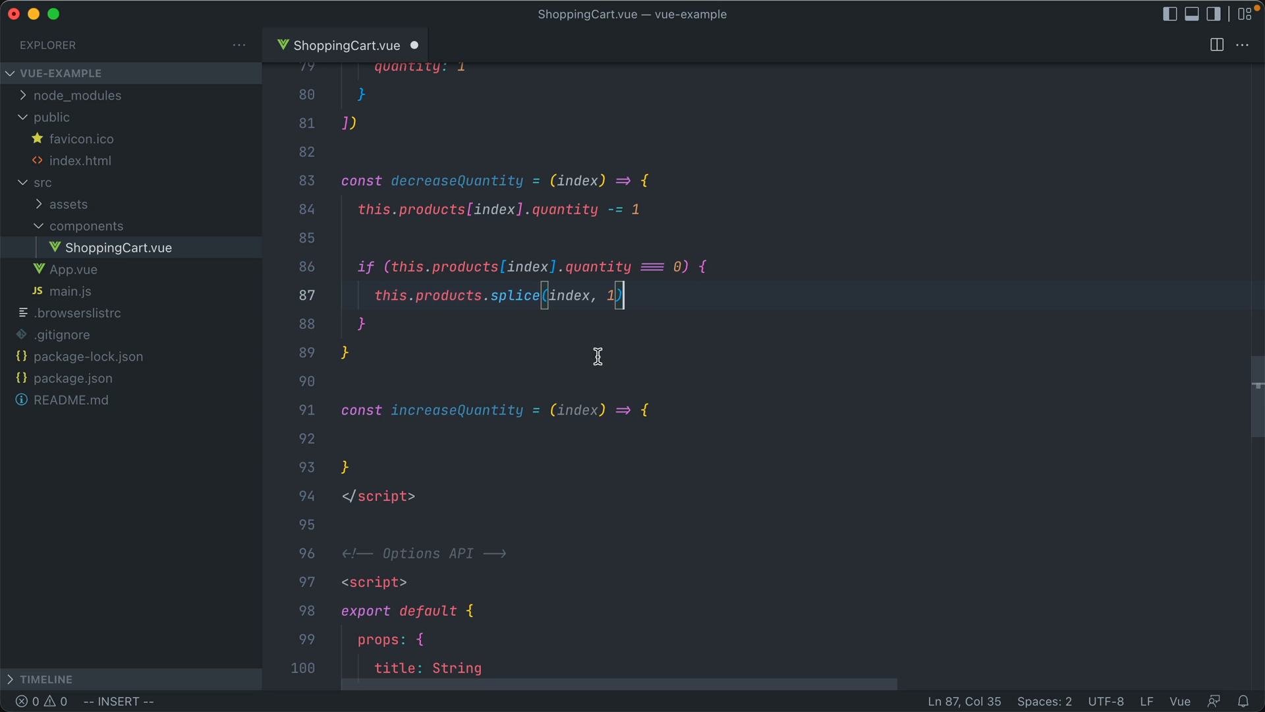
scroll("down", 3)
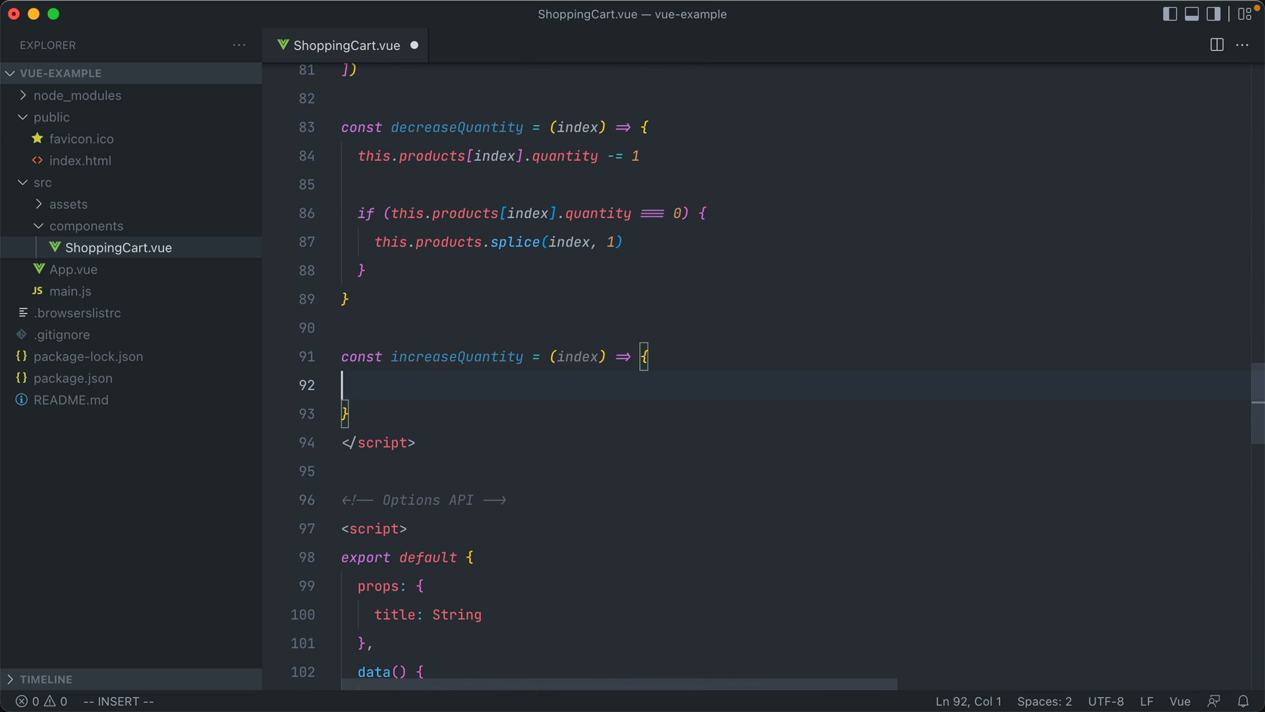
Add 'this.products[index].quantity += 1' to increaseQuantity and switch both functions to products.value.
type("this.products[index].quantity += 1")
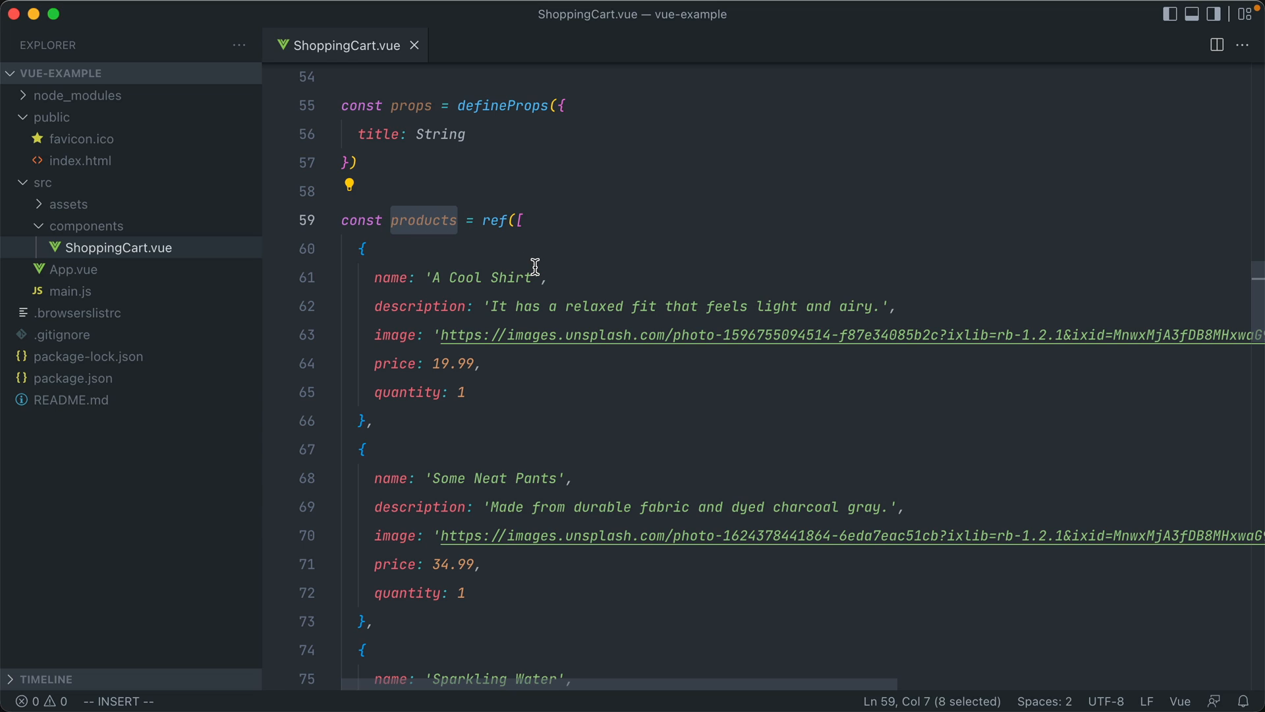
left_click(517, 220)
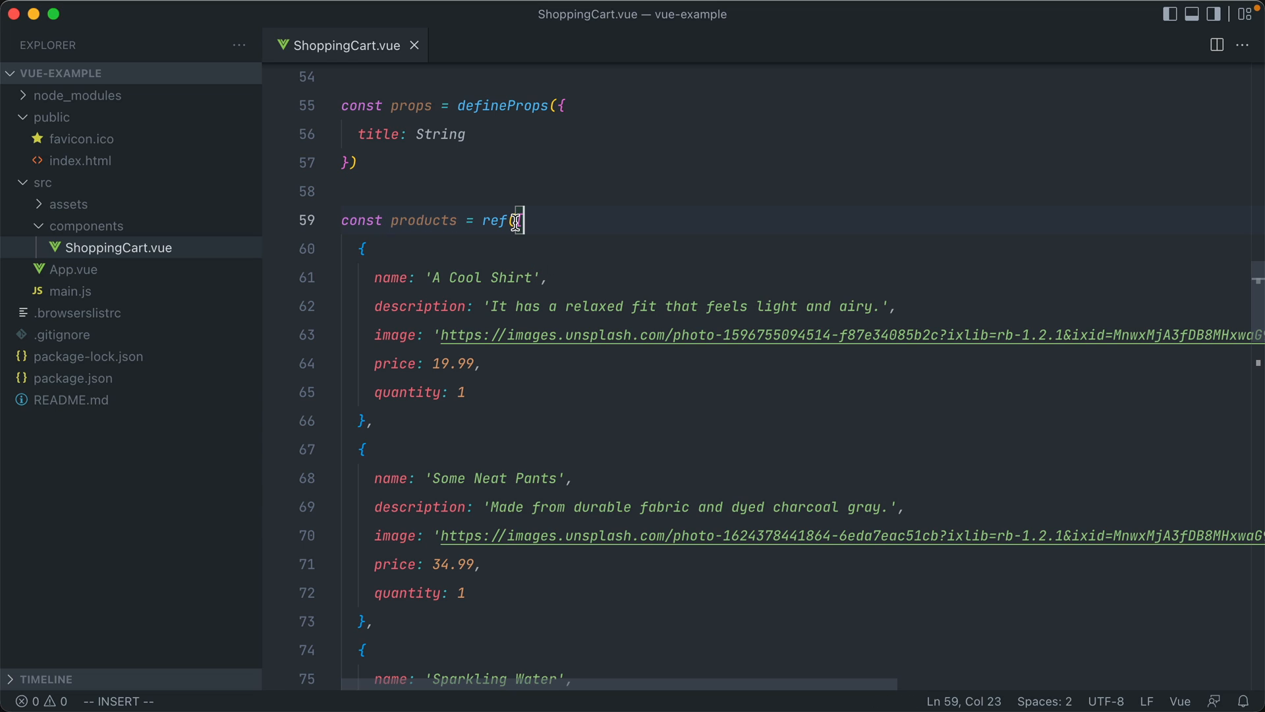
mouse_move(580, 226)
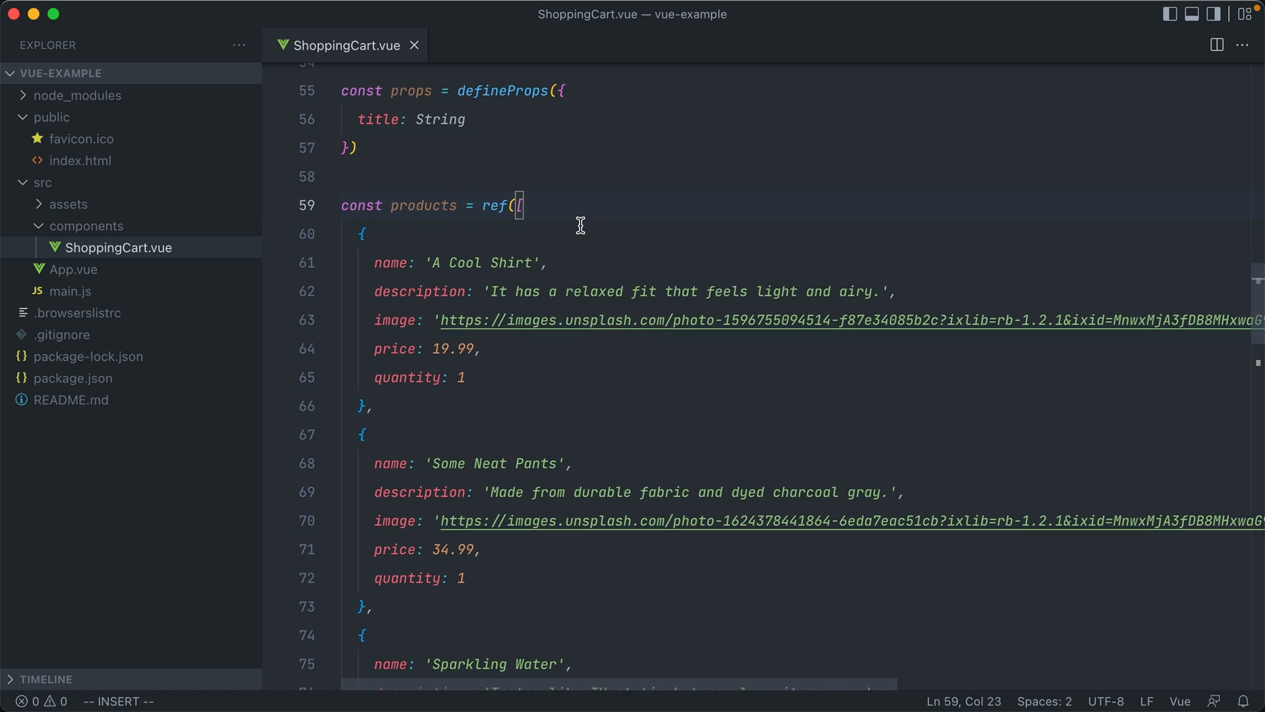
scroll("down", 3)
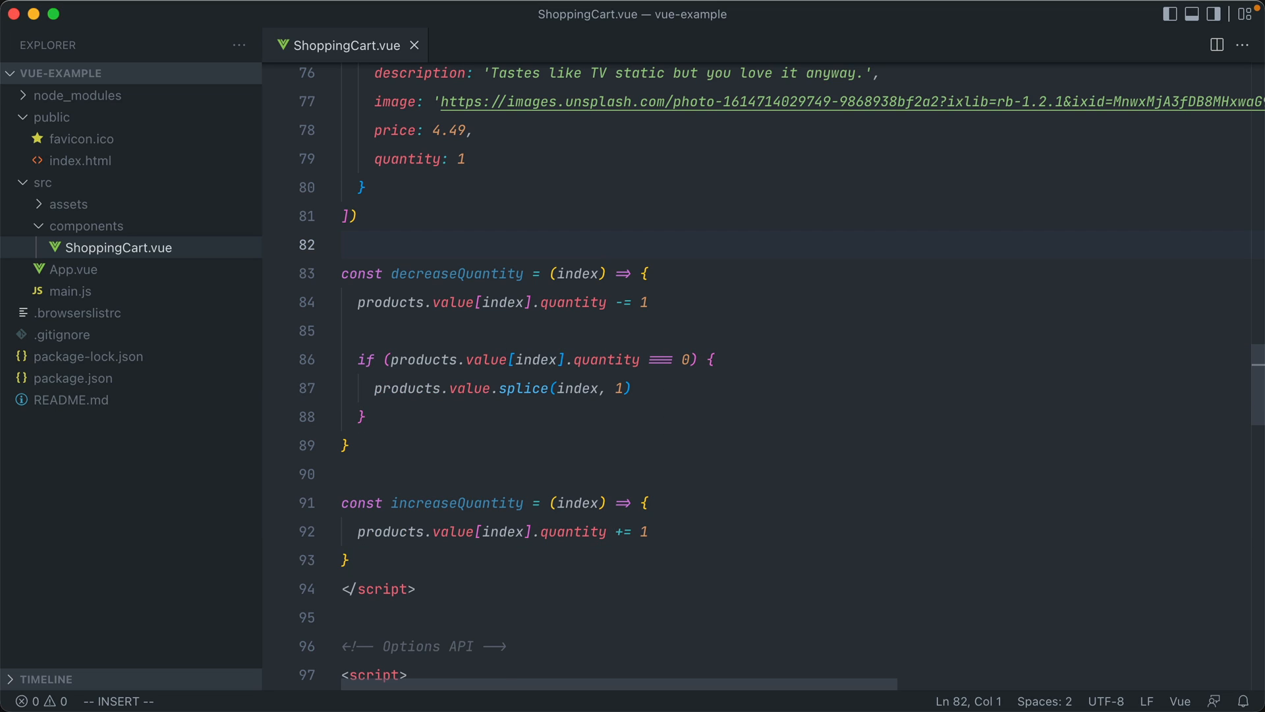
Add // Methods, // Data Attributes, // Props and // Computed Properties comments above their blocks.
type("// Methods")
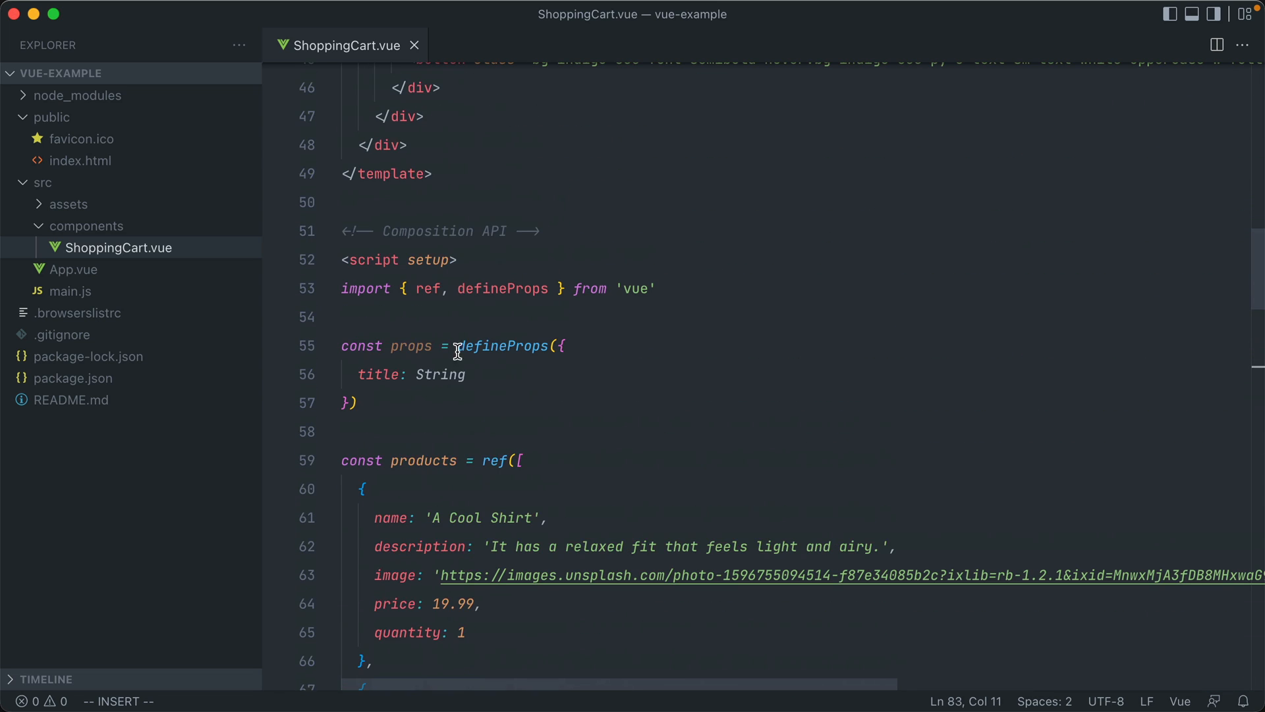
type("// Data Attributes")
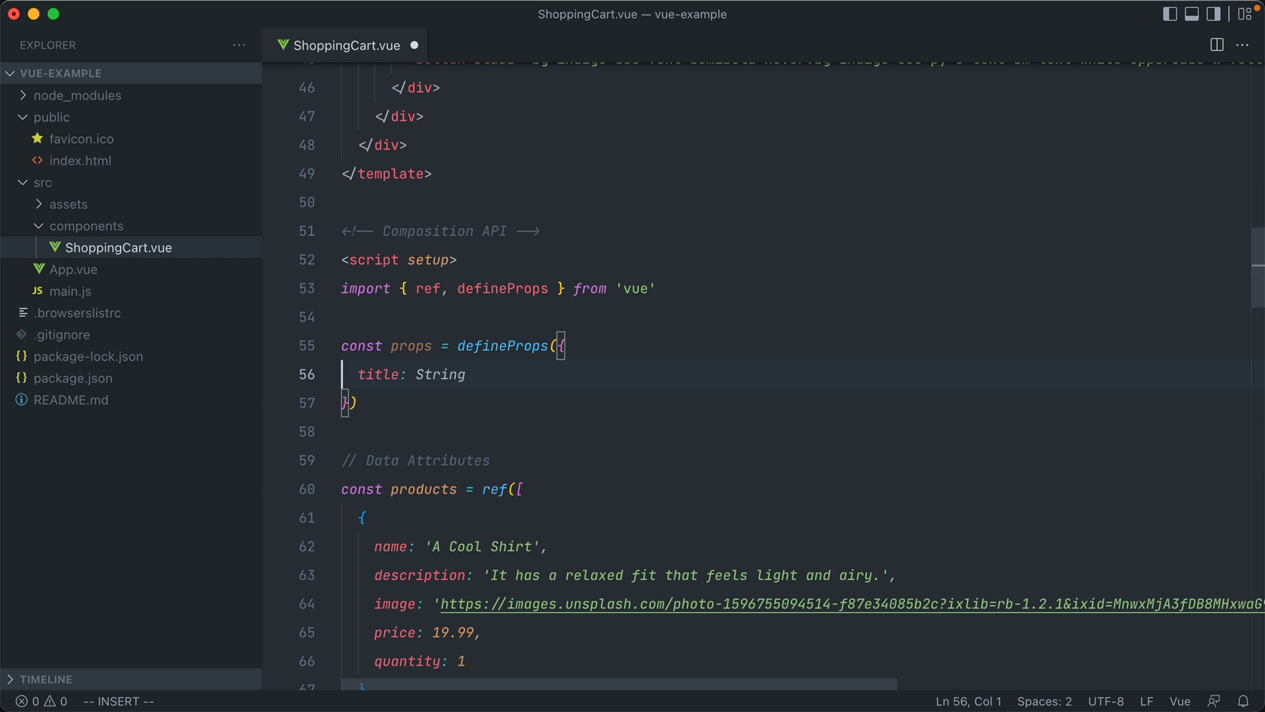
type("// Props")
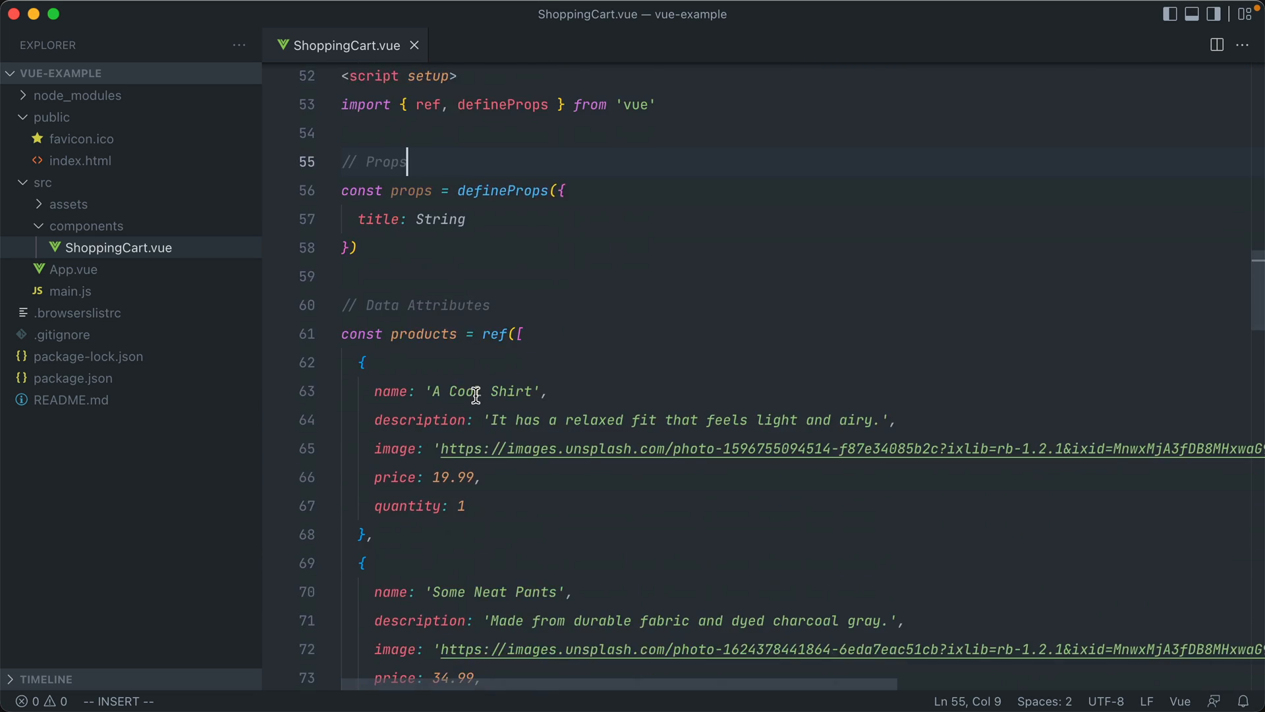
scroll("down", 3)
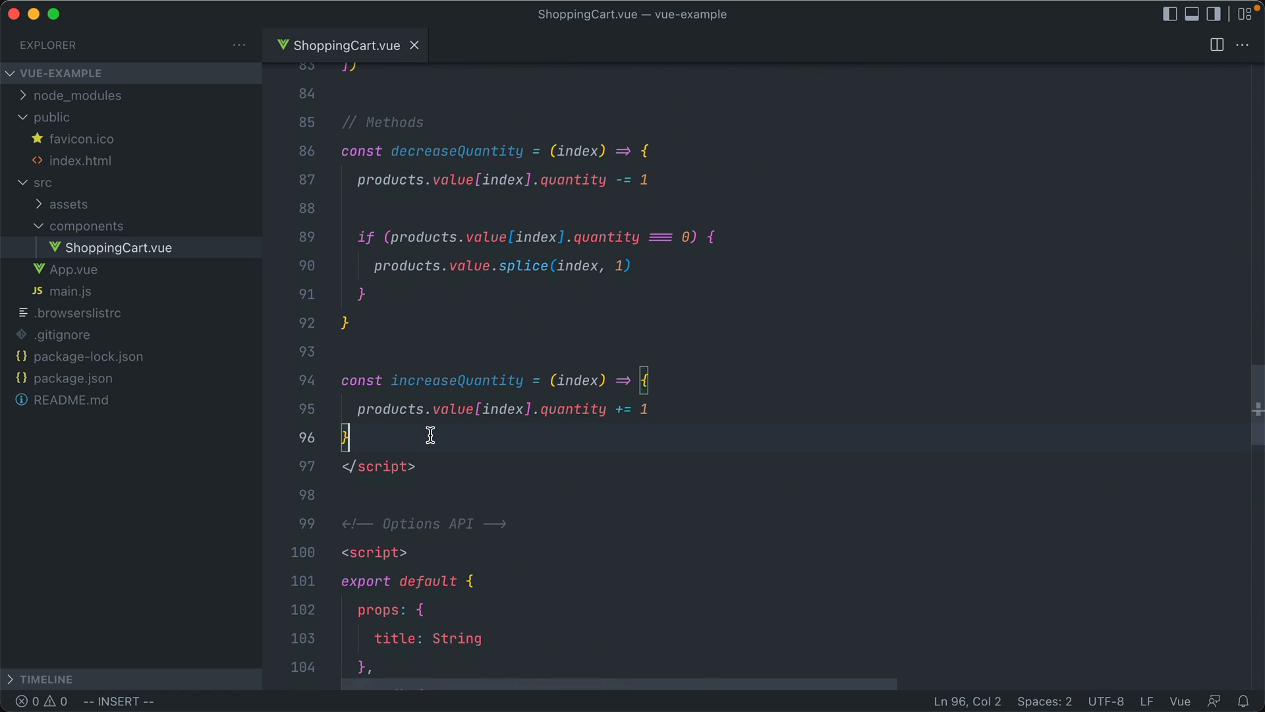
type("// Computed Prope")
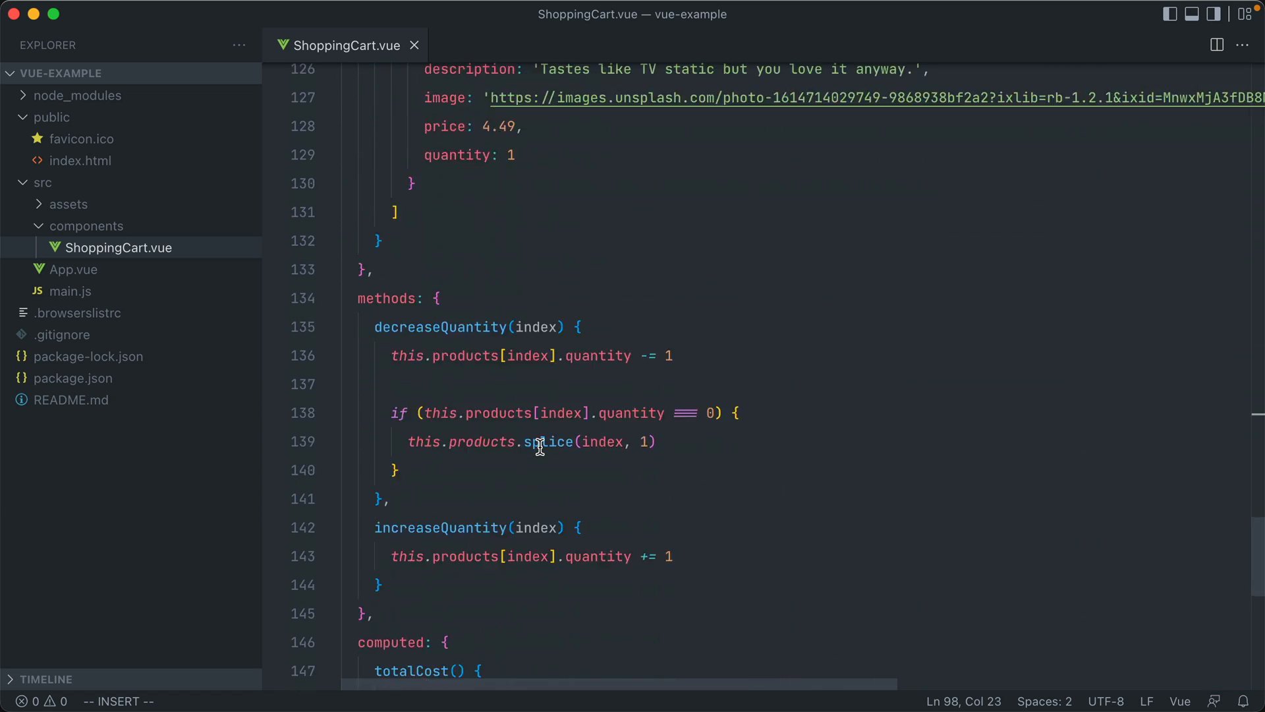
Go to the script setup's vue import of ref and defineProps.
scroll("down", 3)
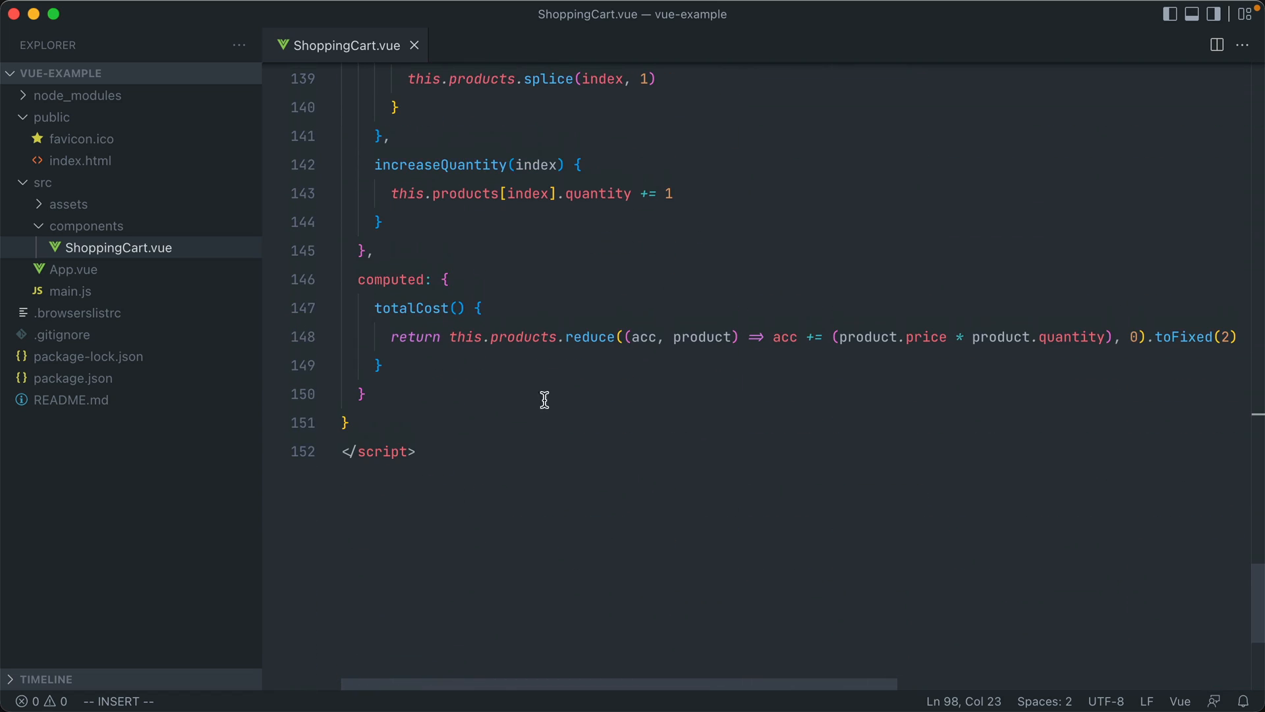
mouse_move(453, 279)
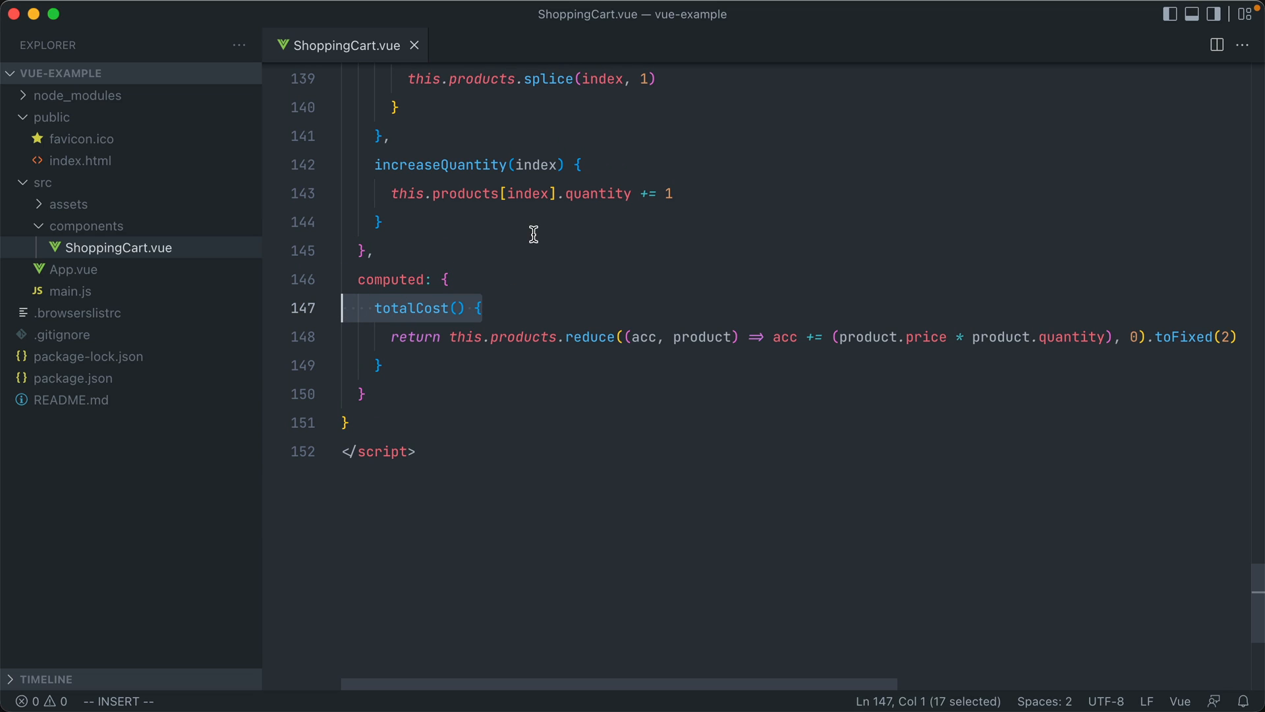
left_click(575, 165)
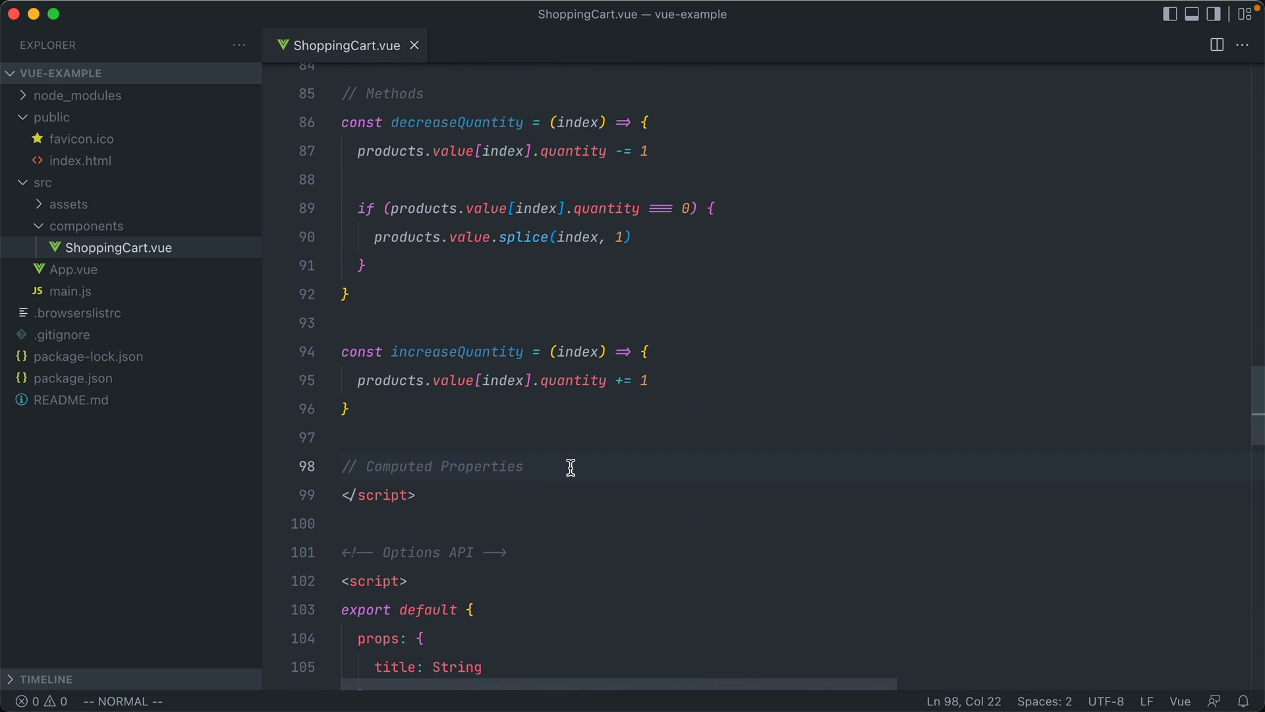
mouse_move(653, 420)
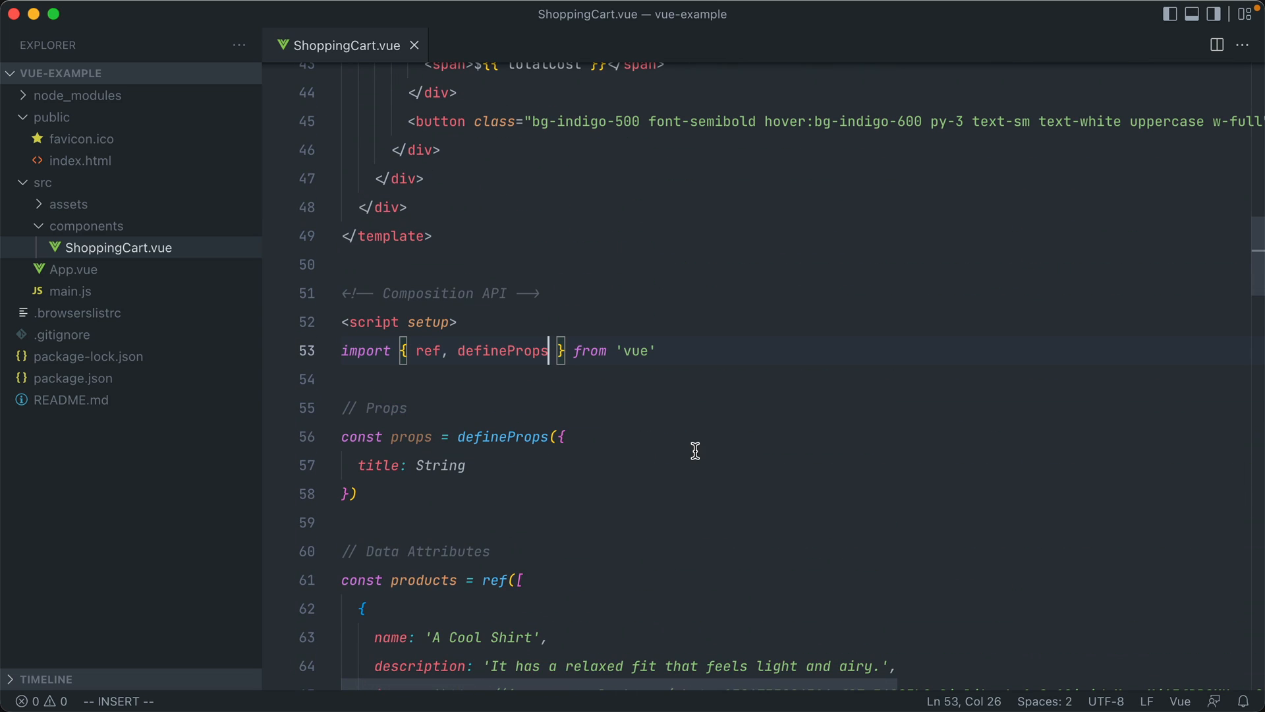
Append ', computed' after defineProps in the vue import.
type(", computed")
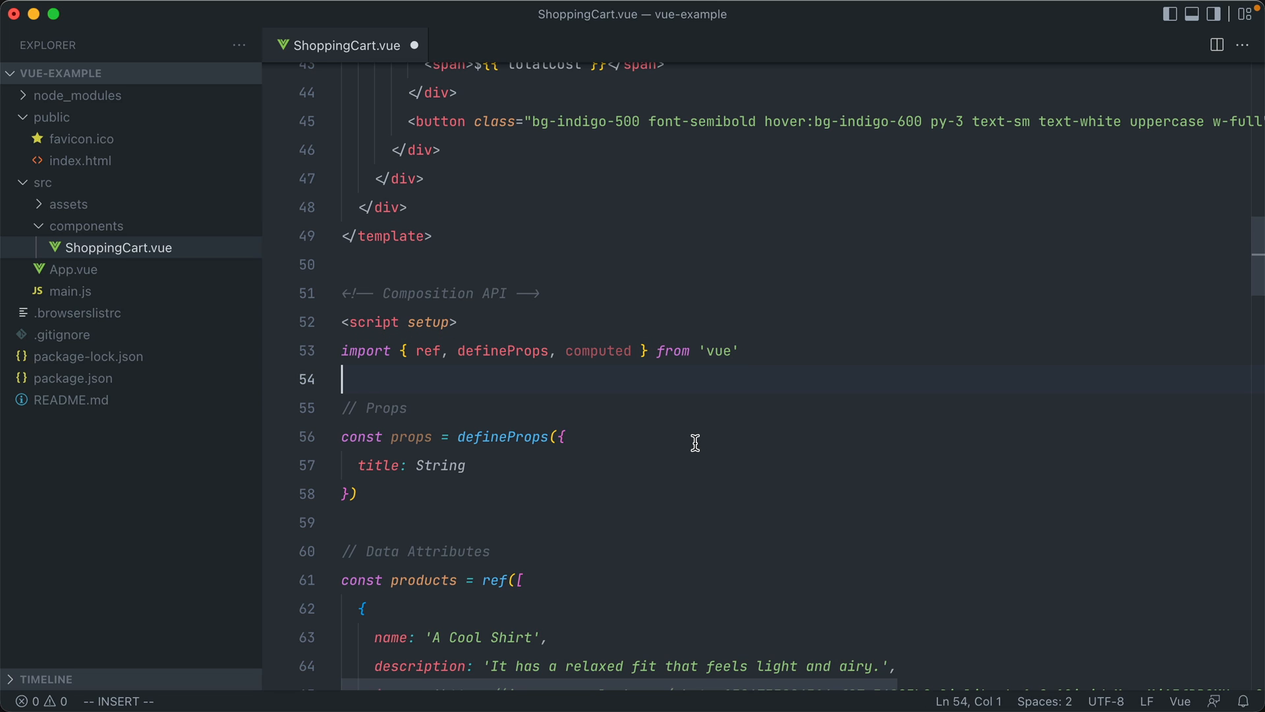
scroll("down", 3)
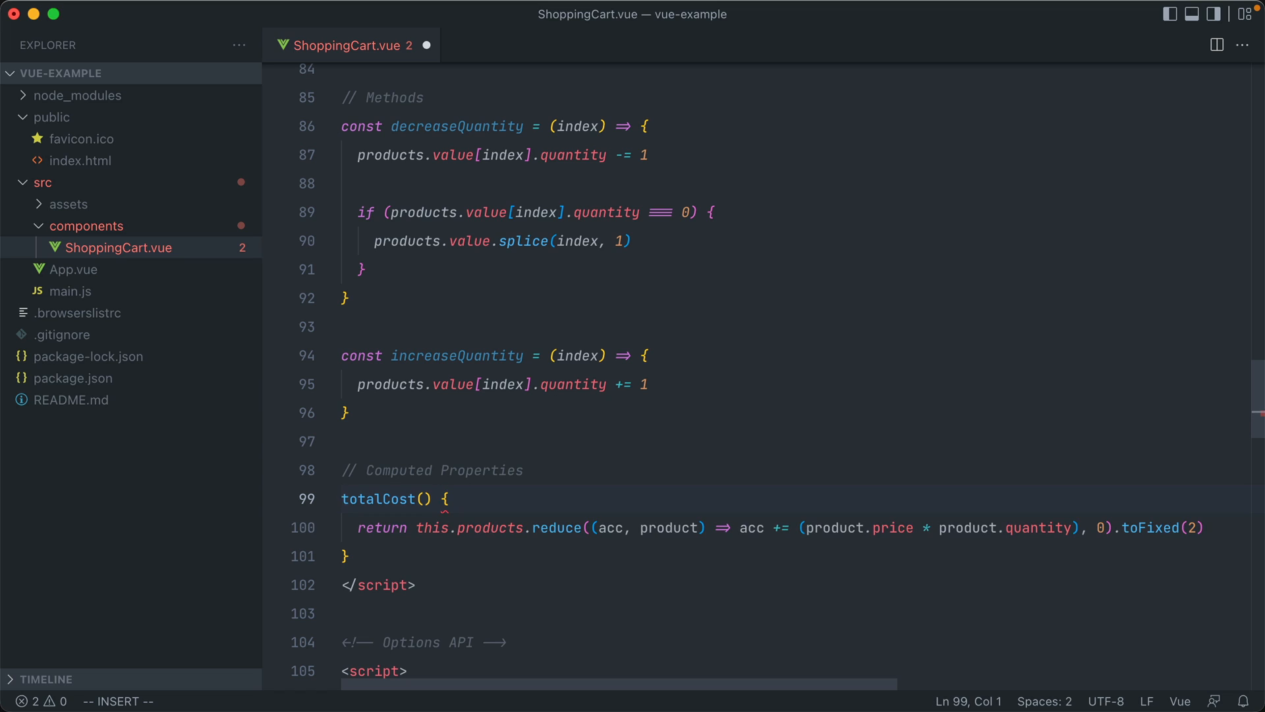
Rewrite totalCost as const totalCost = computed(() => ...), reducing products.value instead of this.products.
type("const")
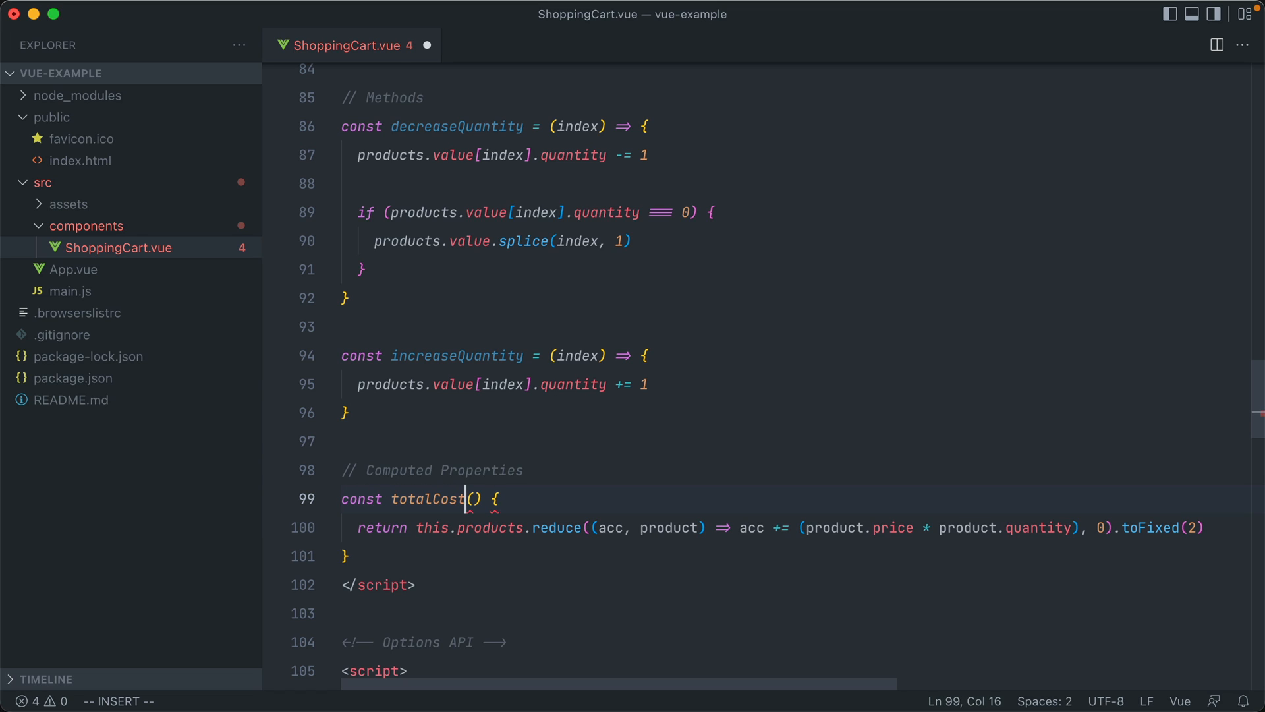
type("=")
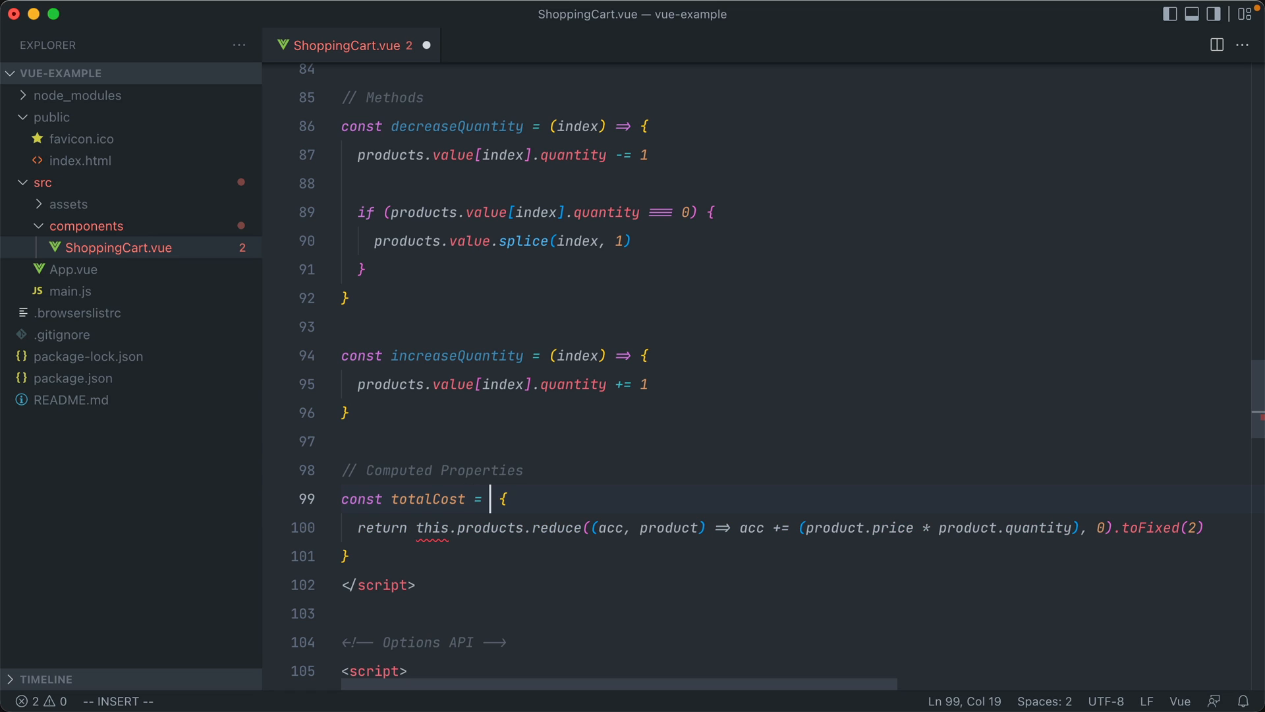
type("computed()")
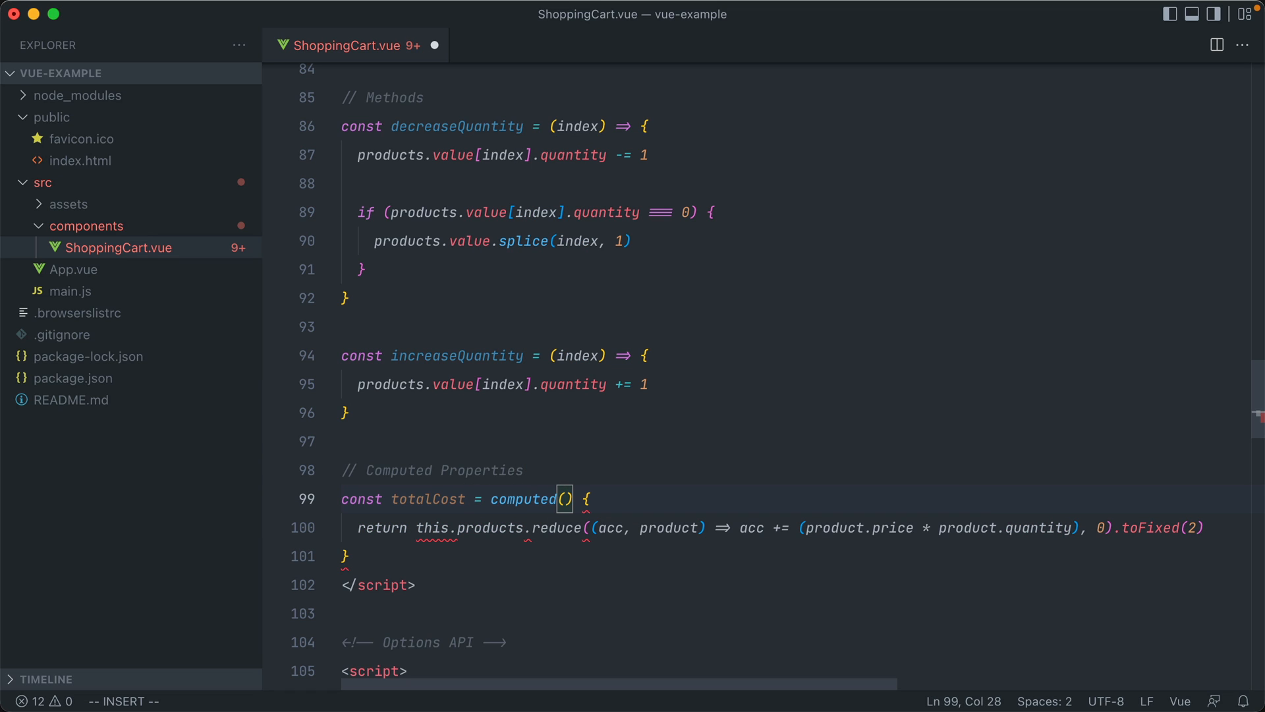
type("()")
left_click(794, 556)
type(")")
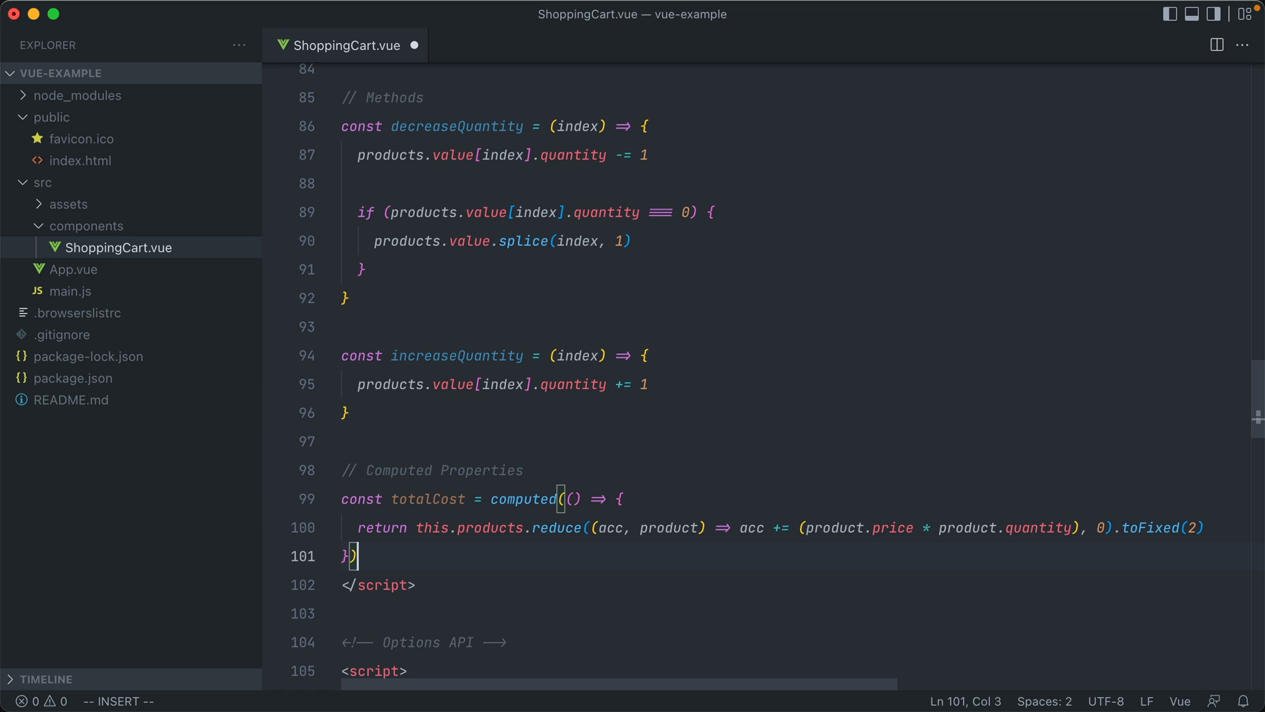
left_click(565, 498)
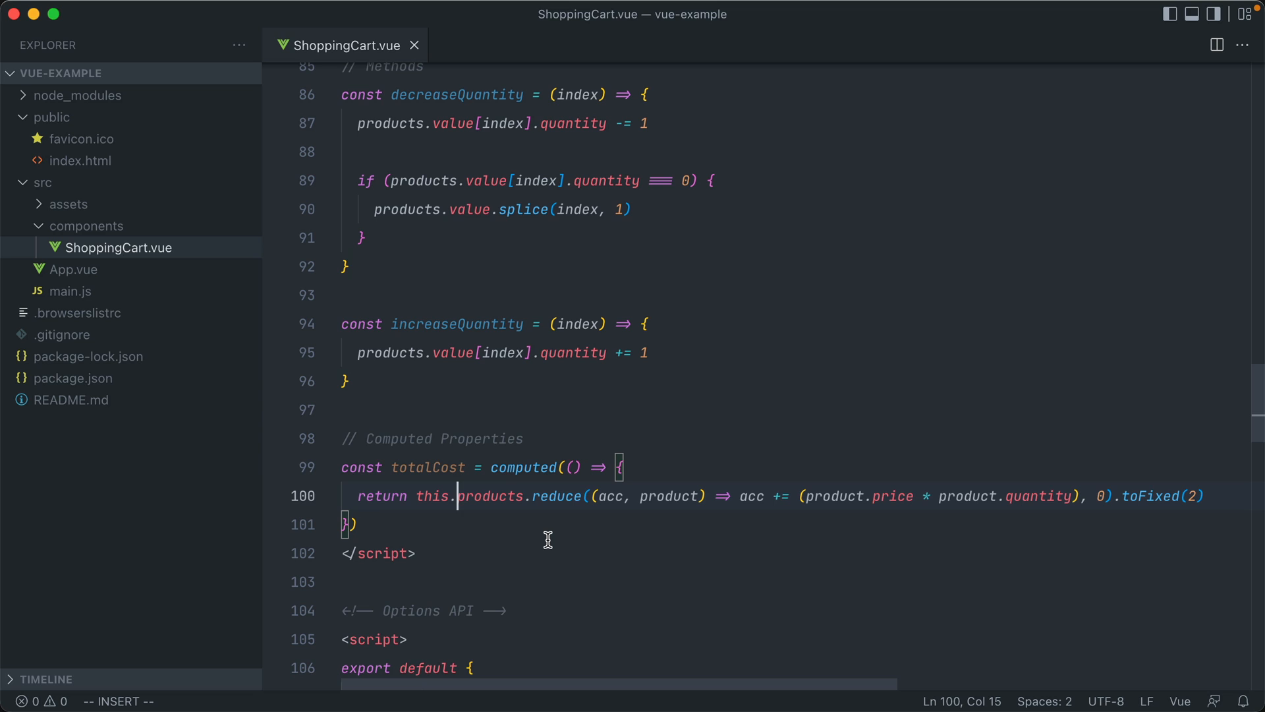
key("BackSpace")
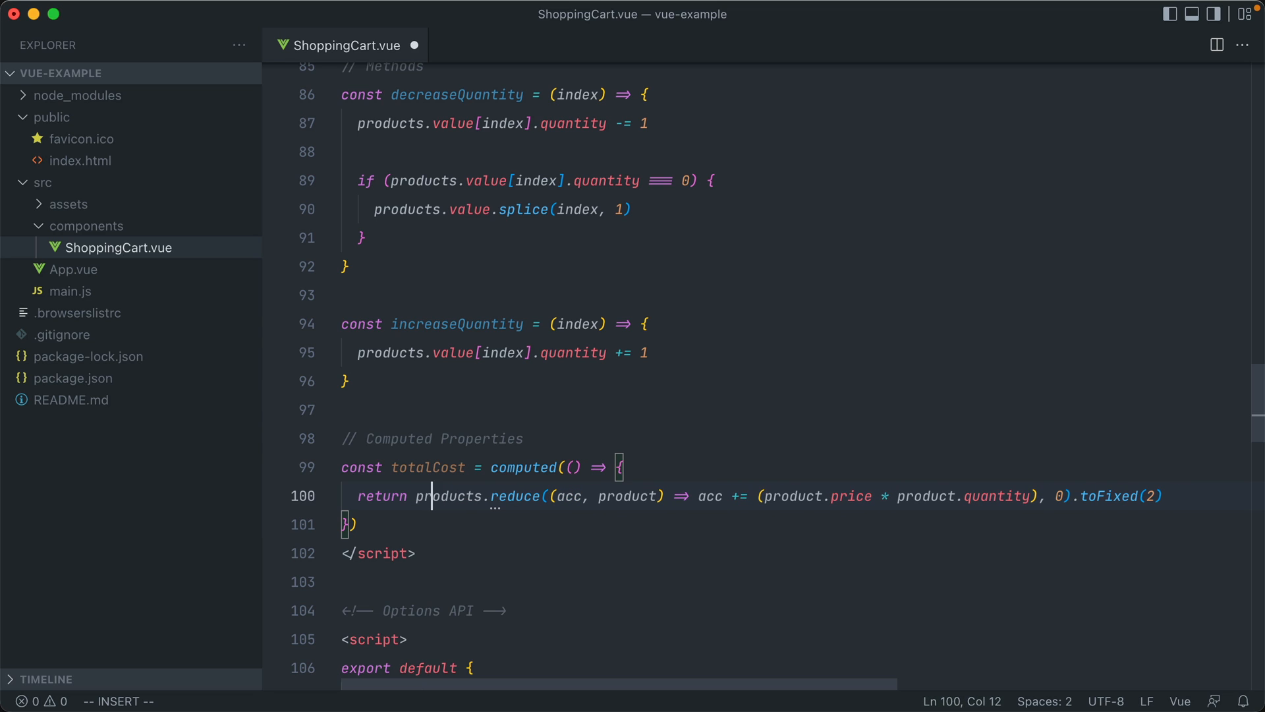
type(".value")
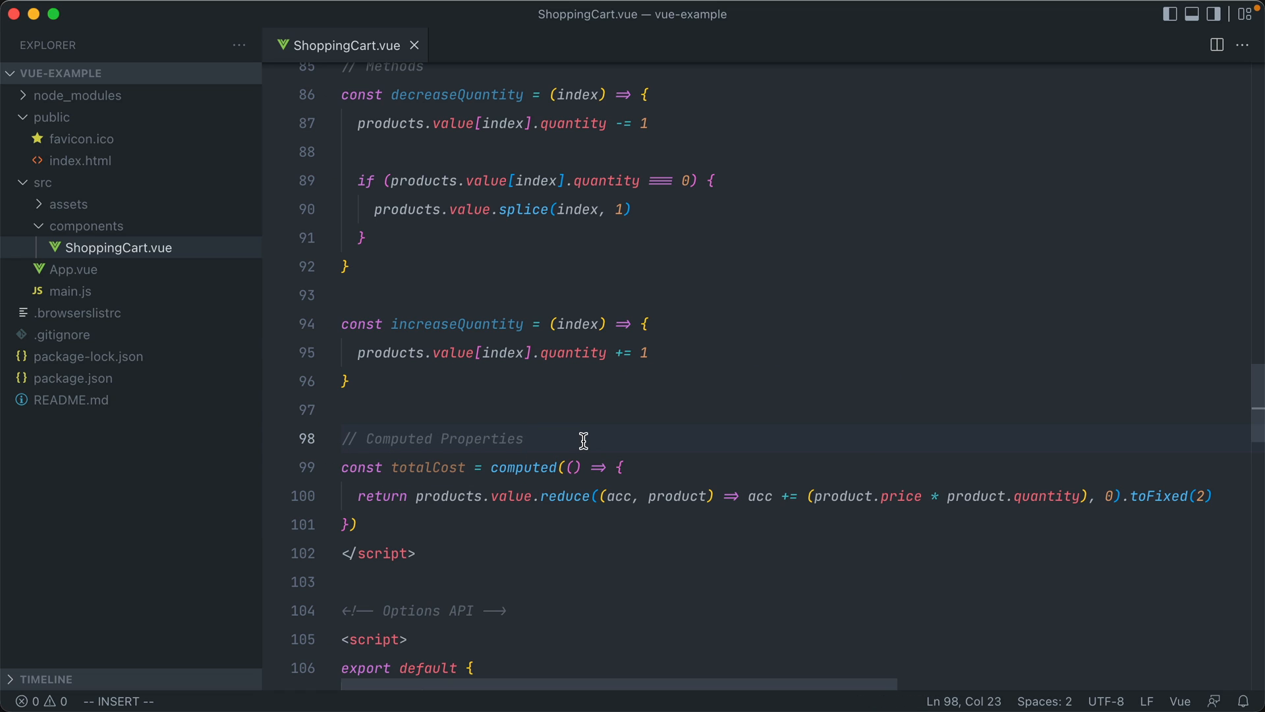
scroll("down", 3)
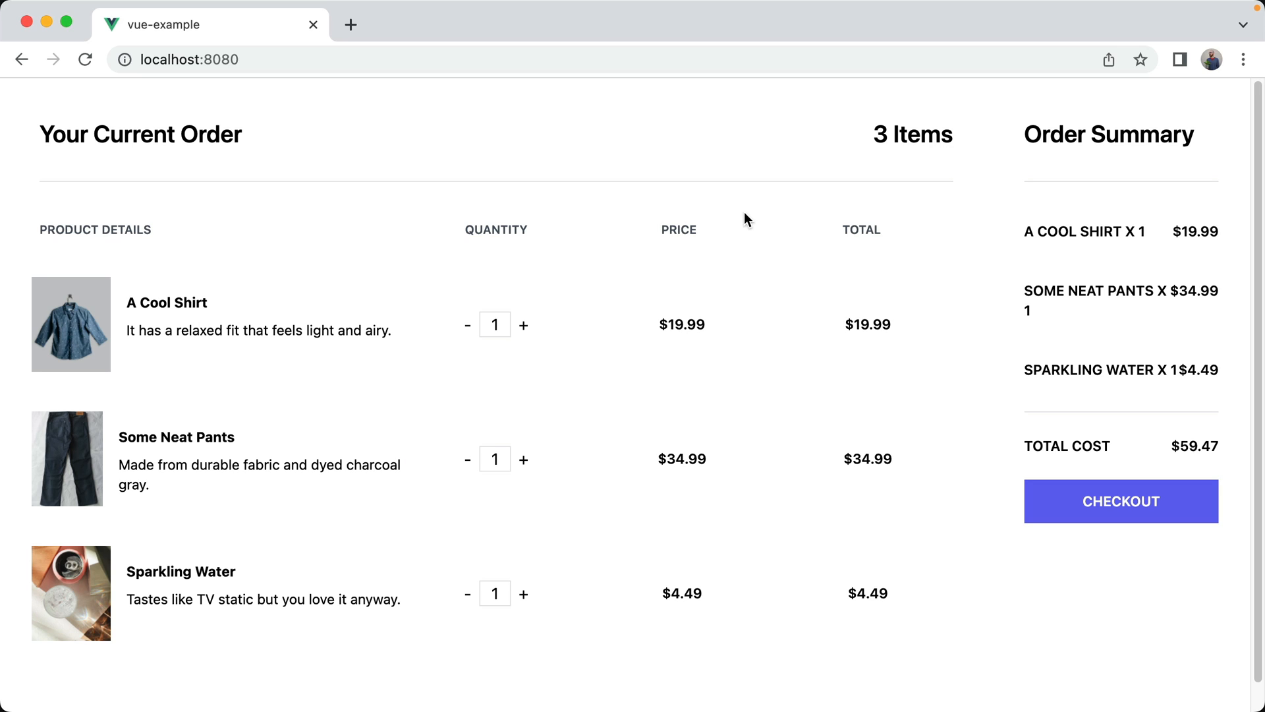
mouse_move(441, 224)
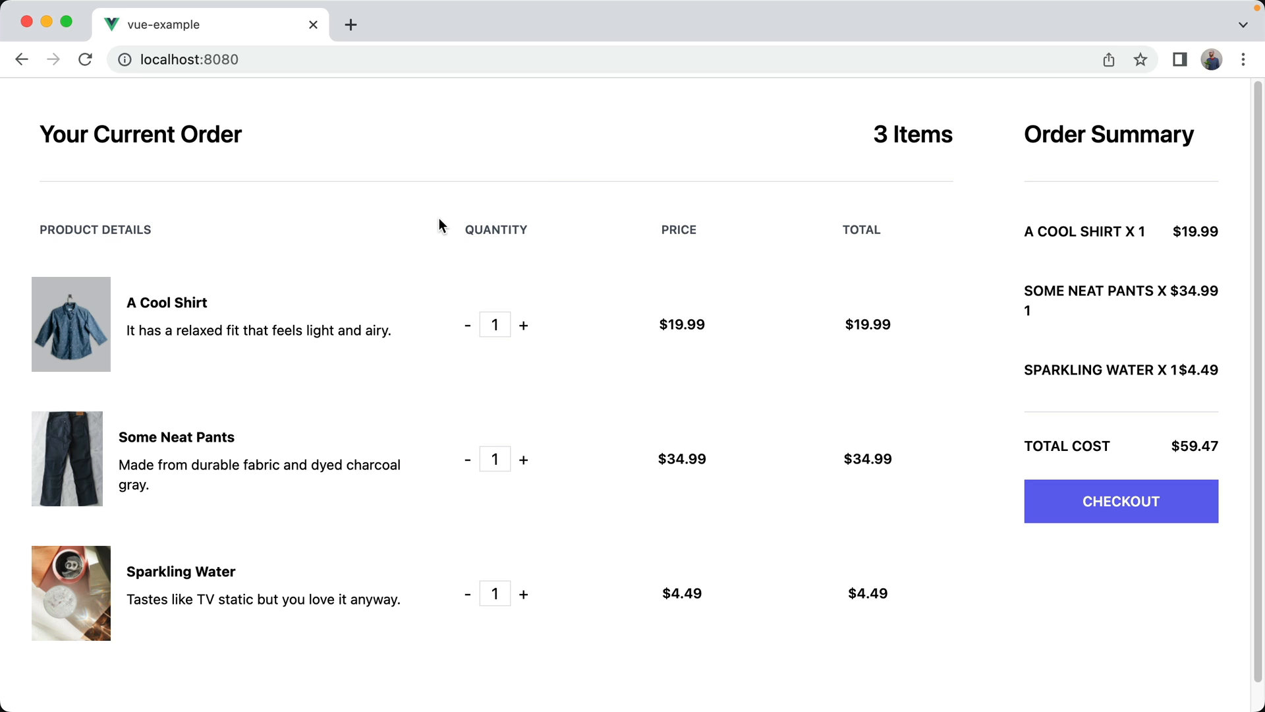
Raise A Cool Shirt to 3, remove Some Neat Pants, and set Sparkling Water to 2.
left_click(522, 324)
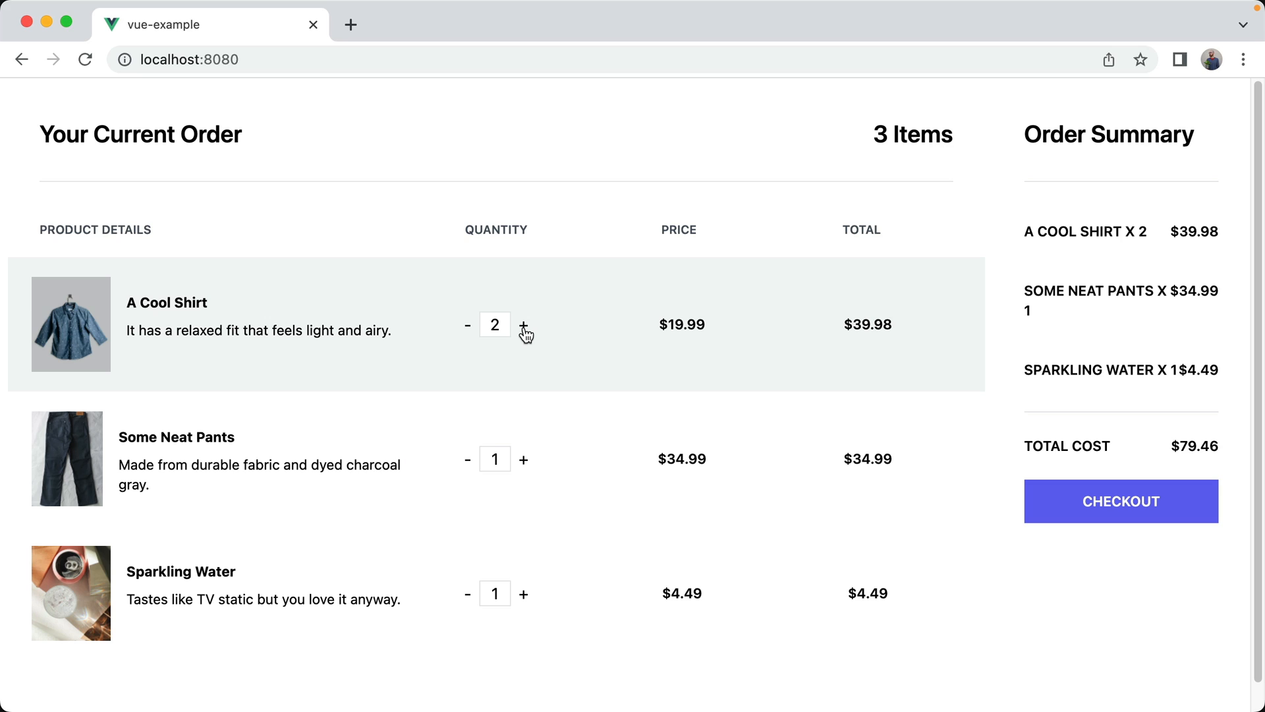
left_click(524, 325)
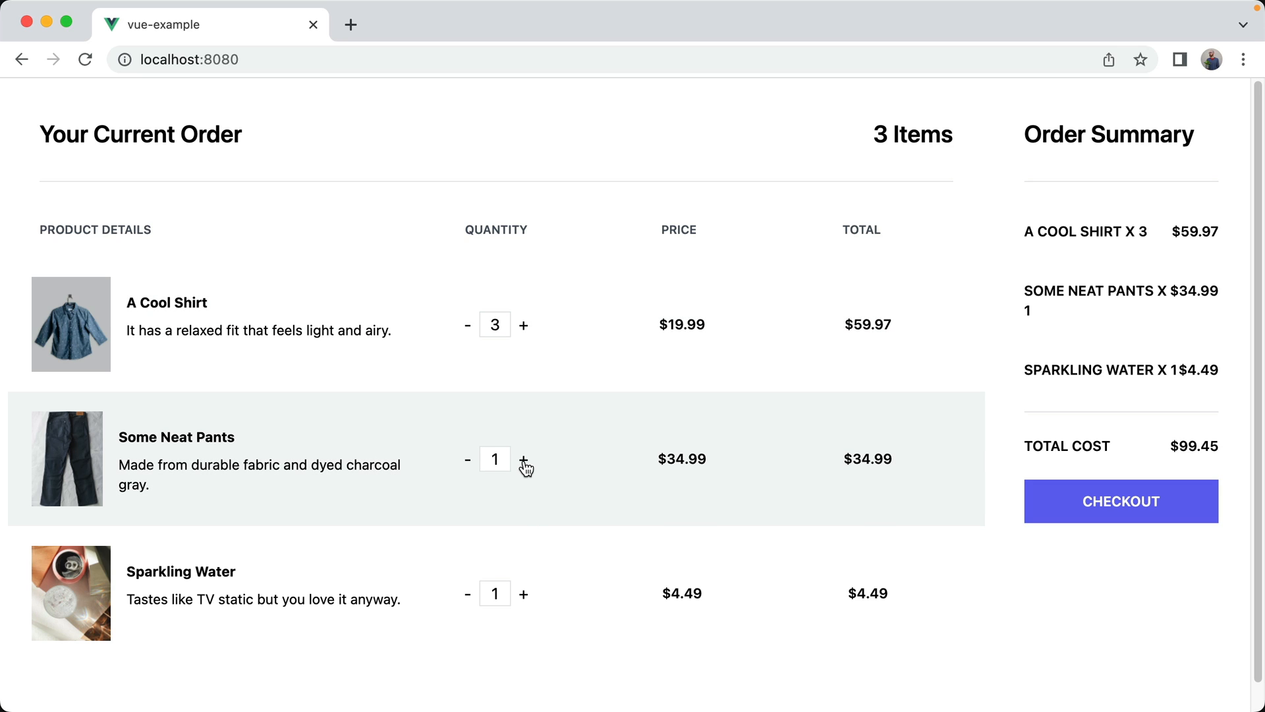
left_click(523, 459)
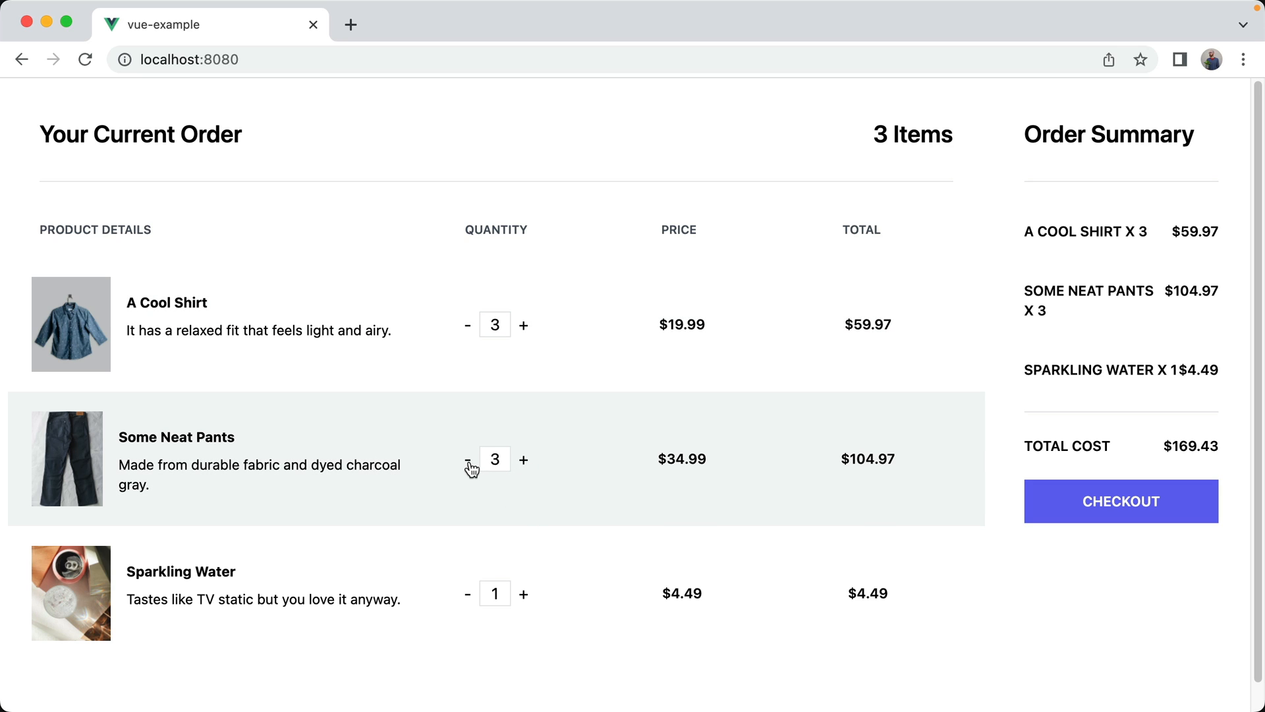
left_click(467, 459)
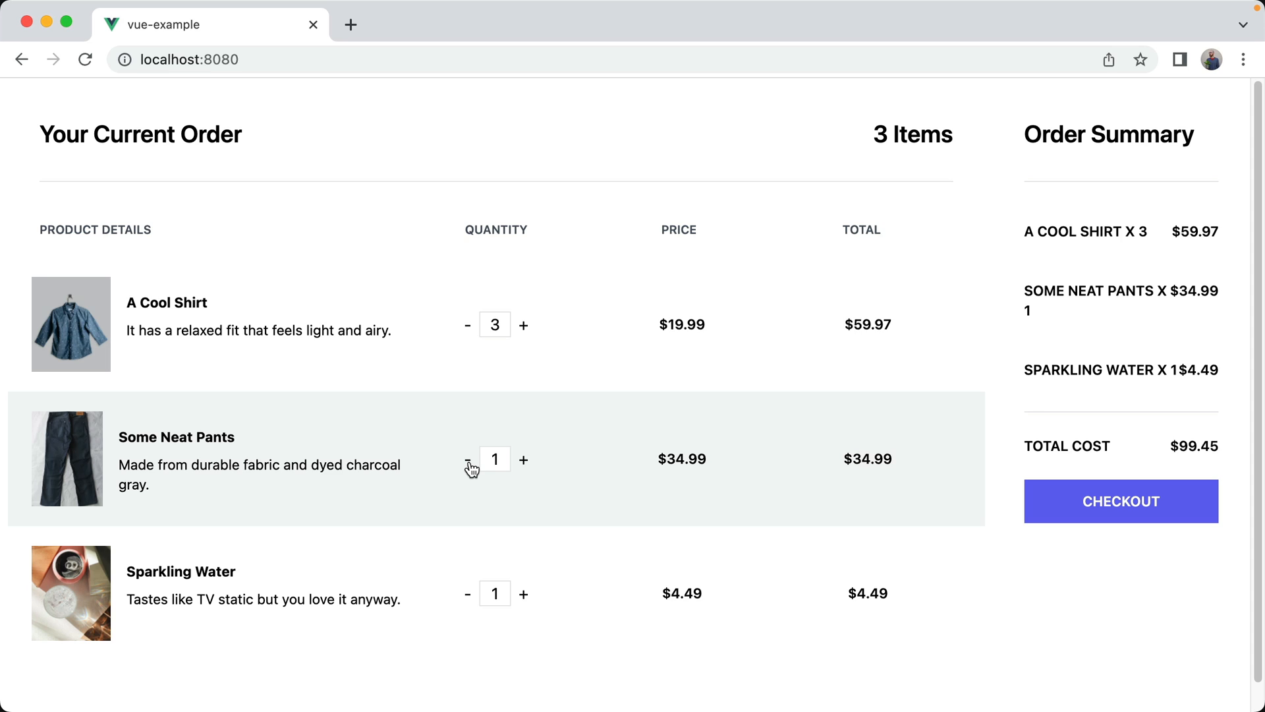
left_click(468, 459)
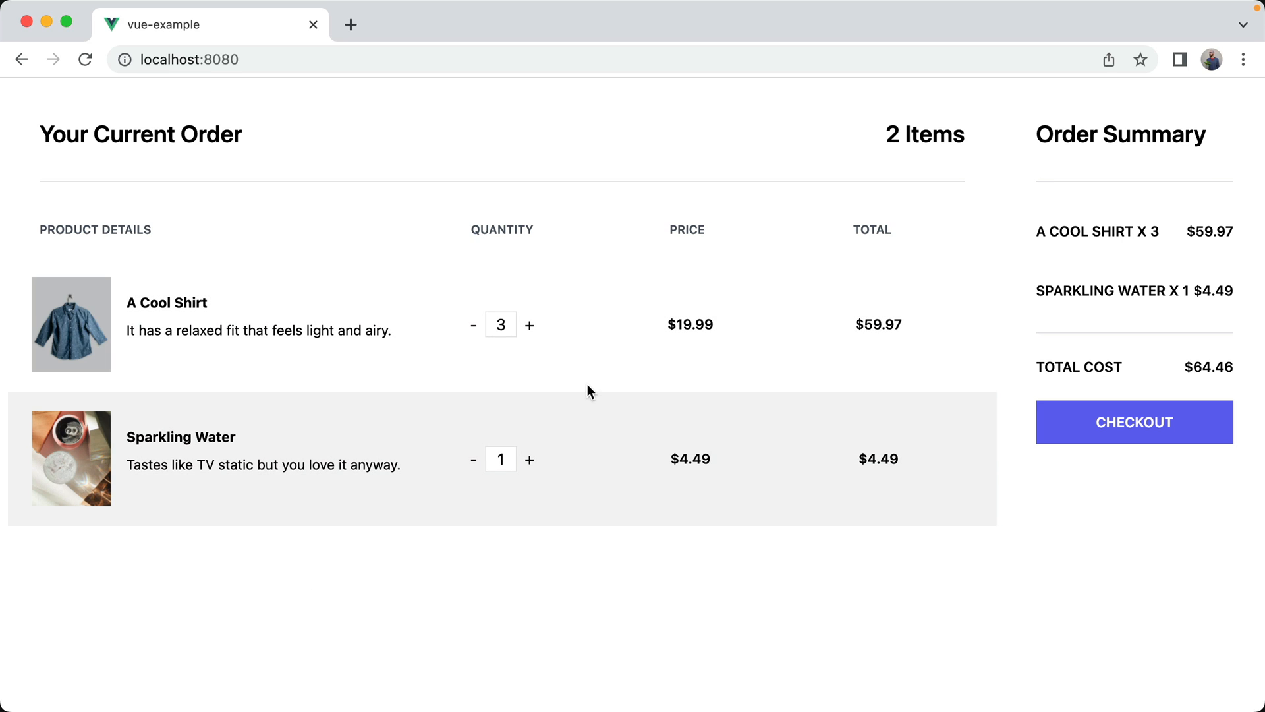
left_click(530, 460)
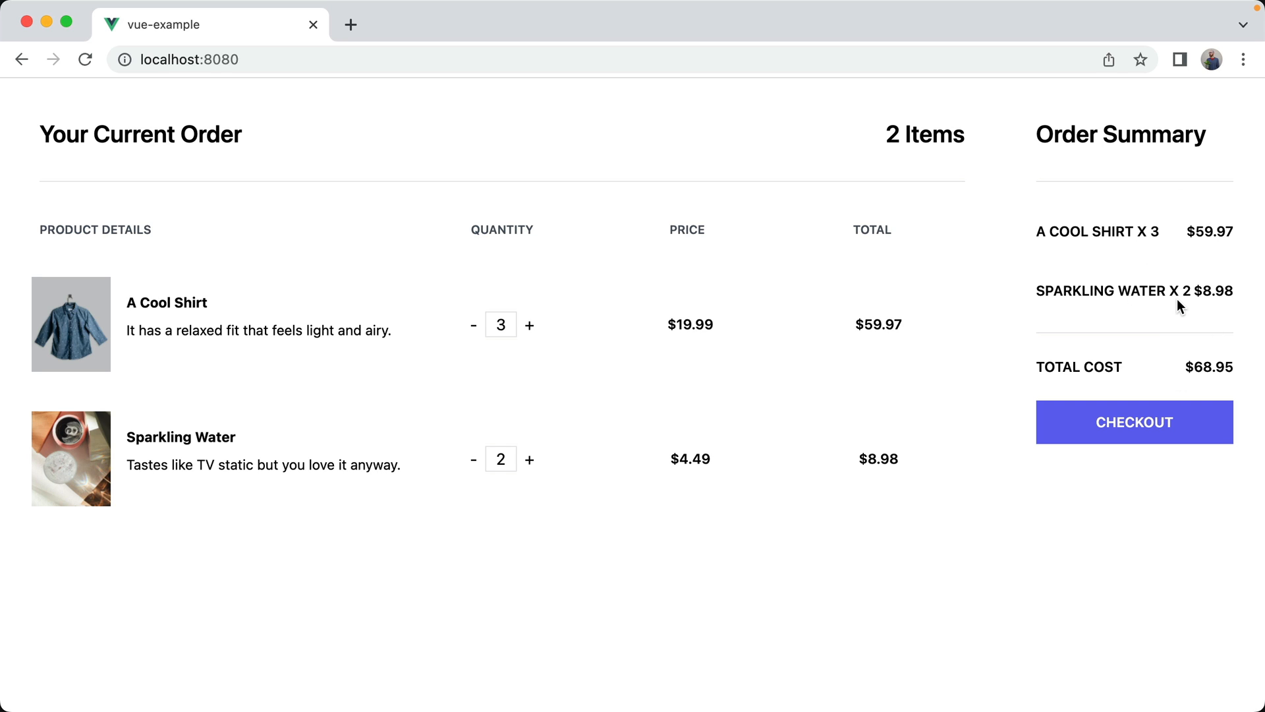
mouse_move(1067, 283)
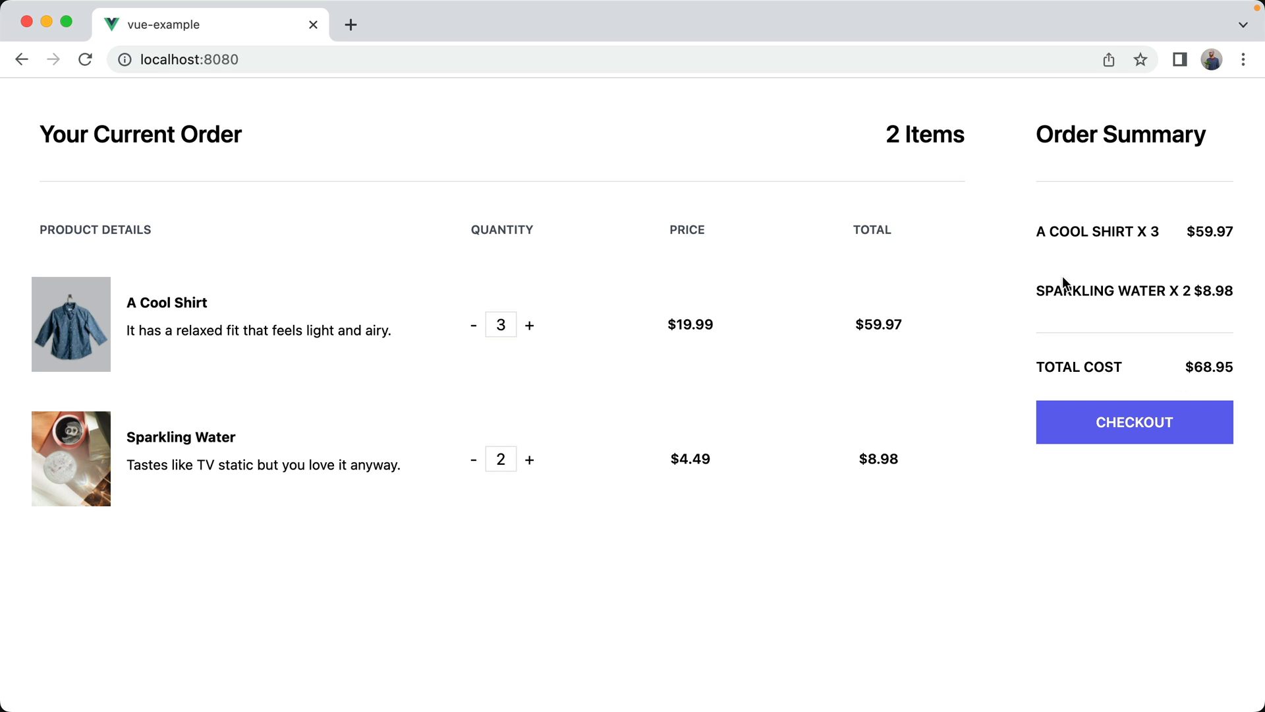
triple_click(140, 134)
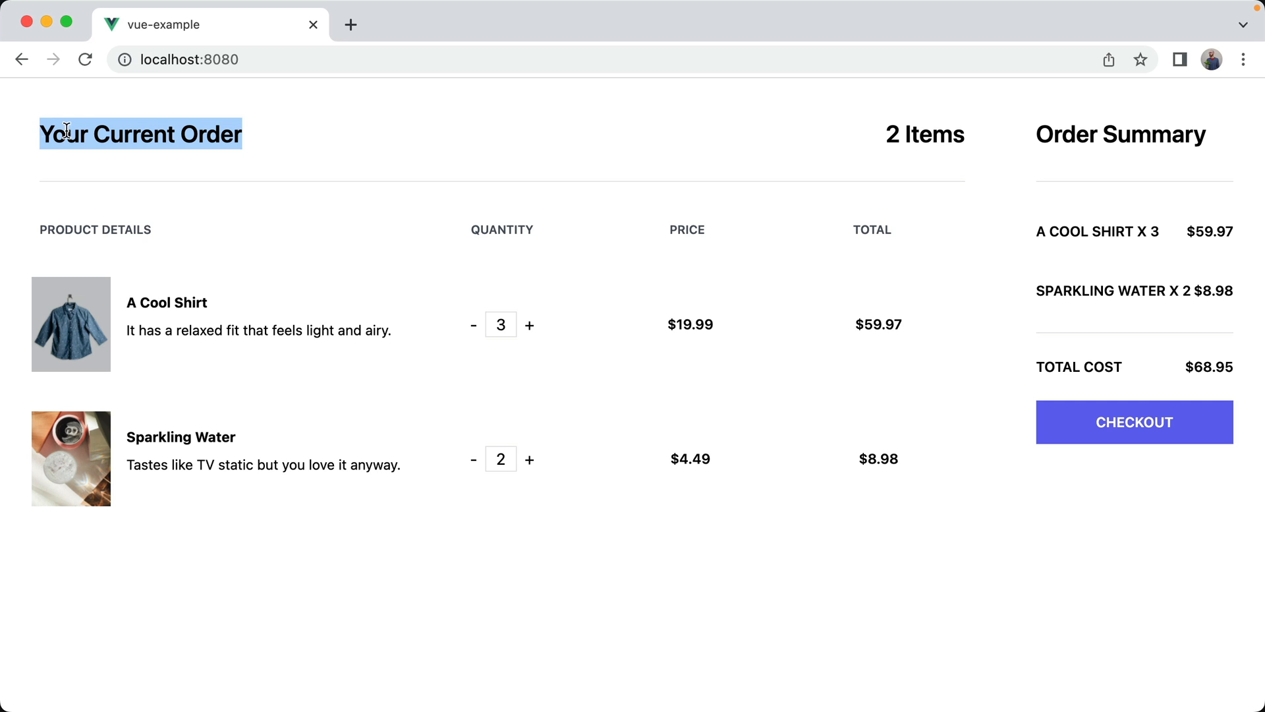
left_click(194, 219)
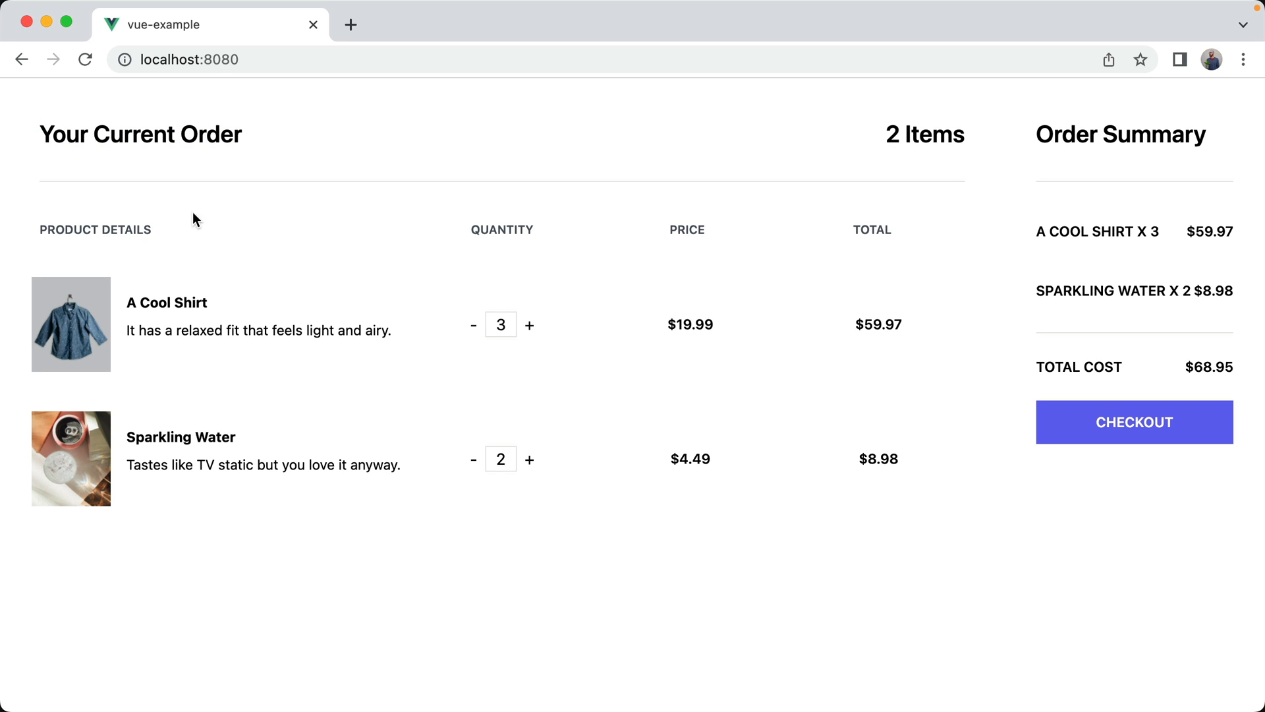
mouse_move(301, 337)
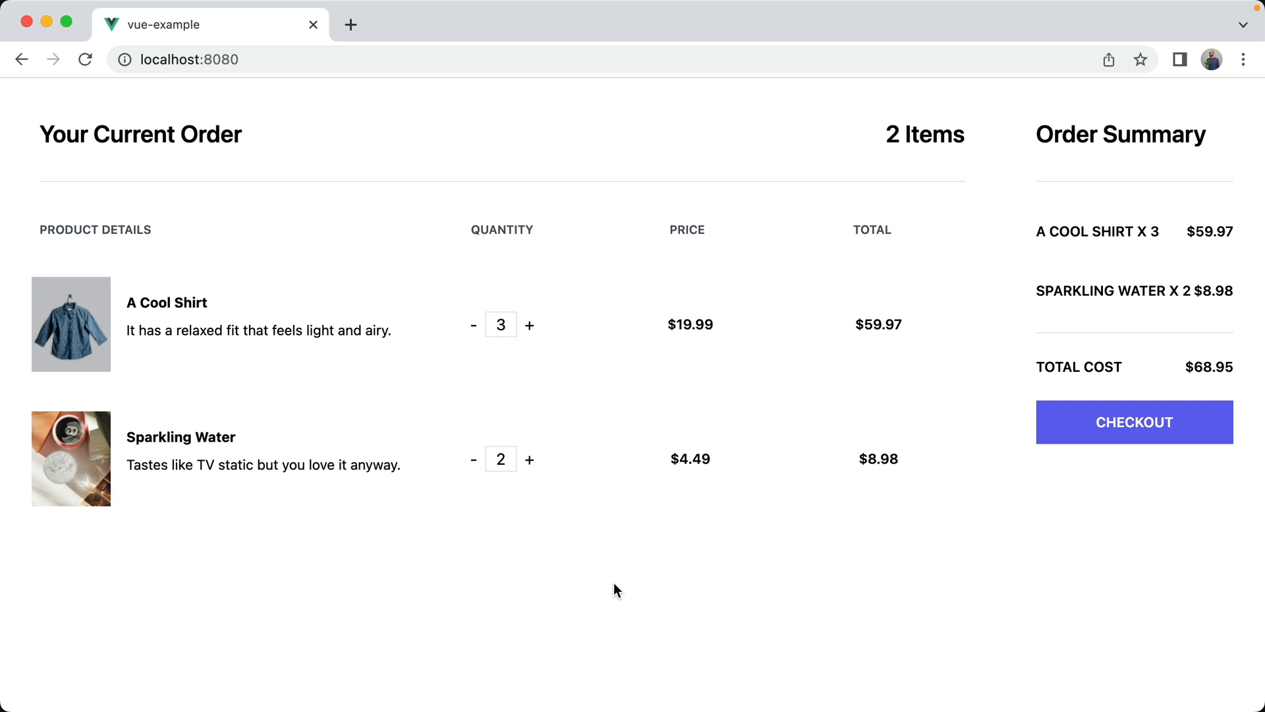
mouse_move(609, 575)
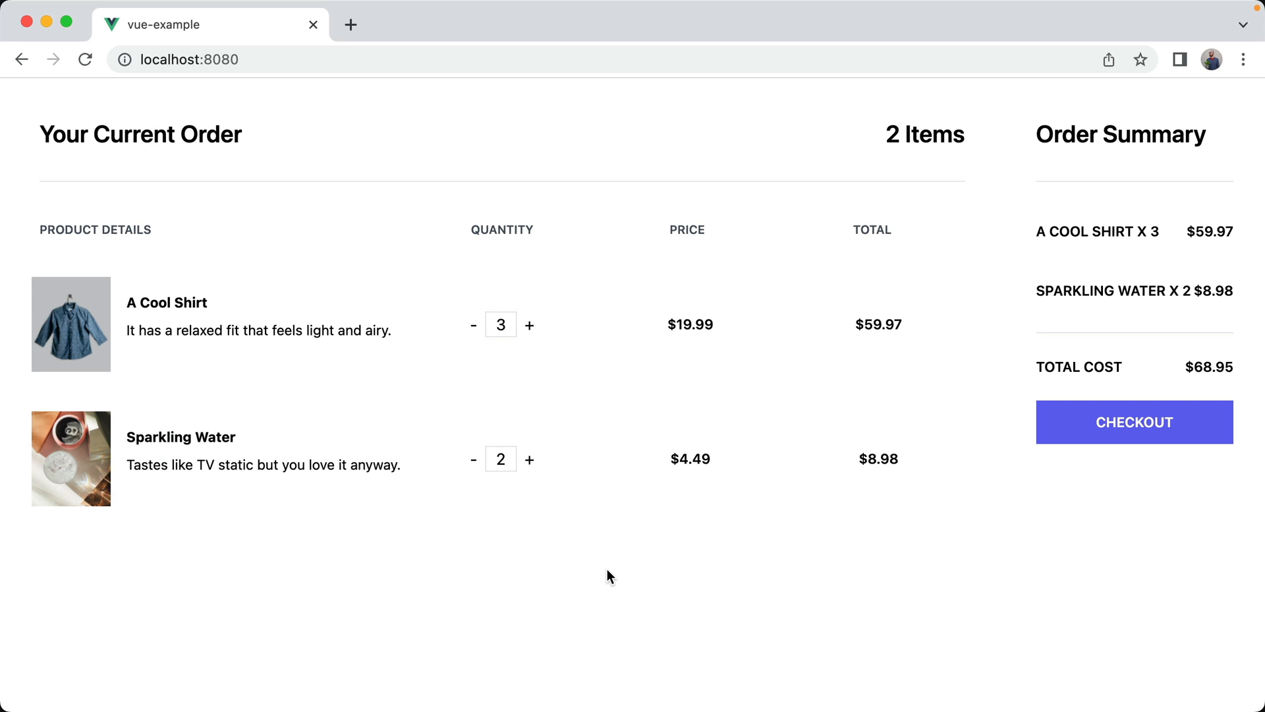
key("F12")
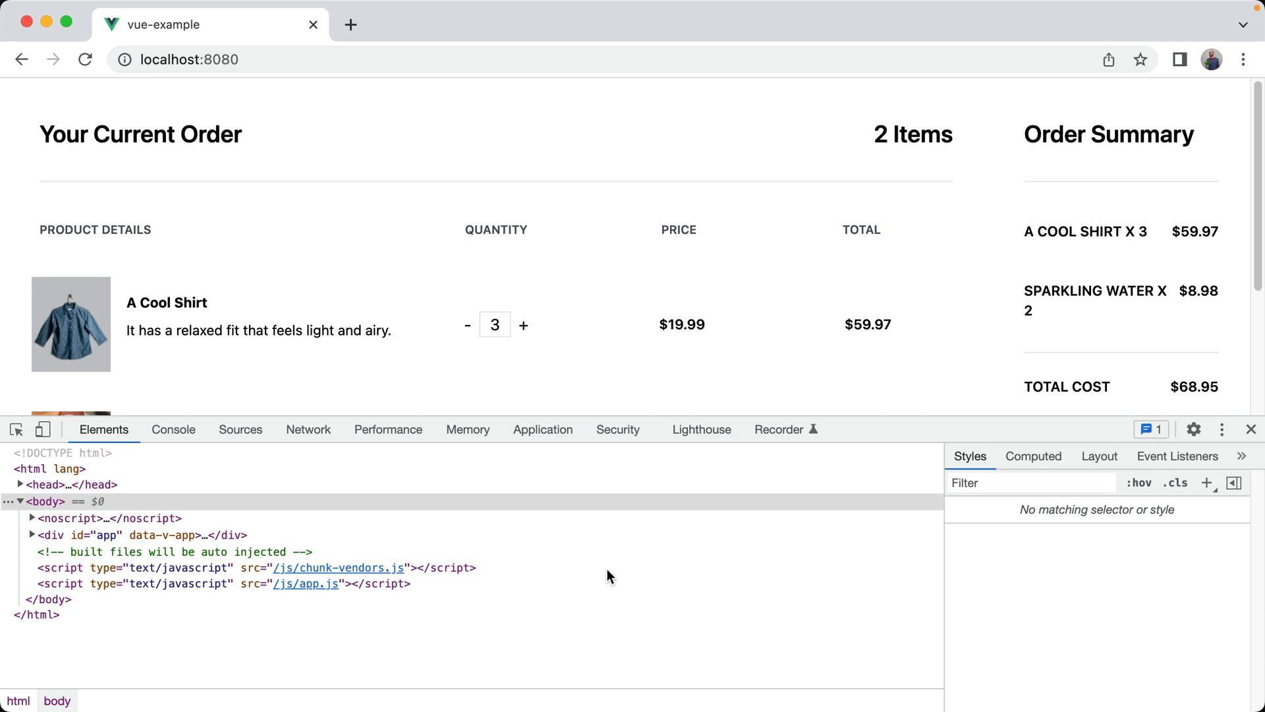
left_click(173, 429)
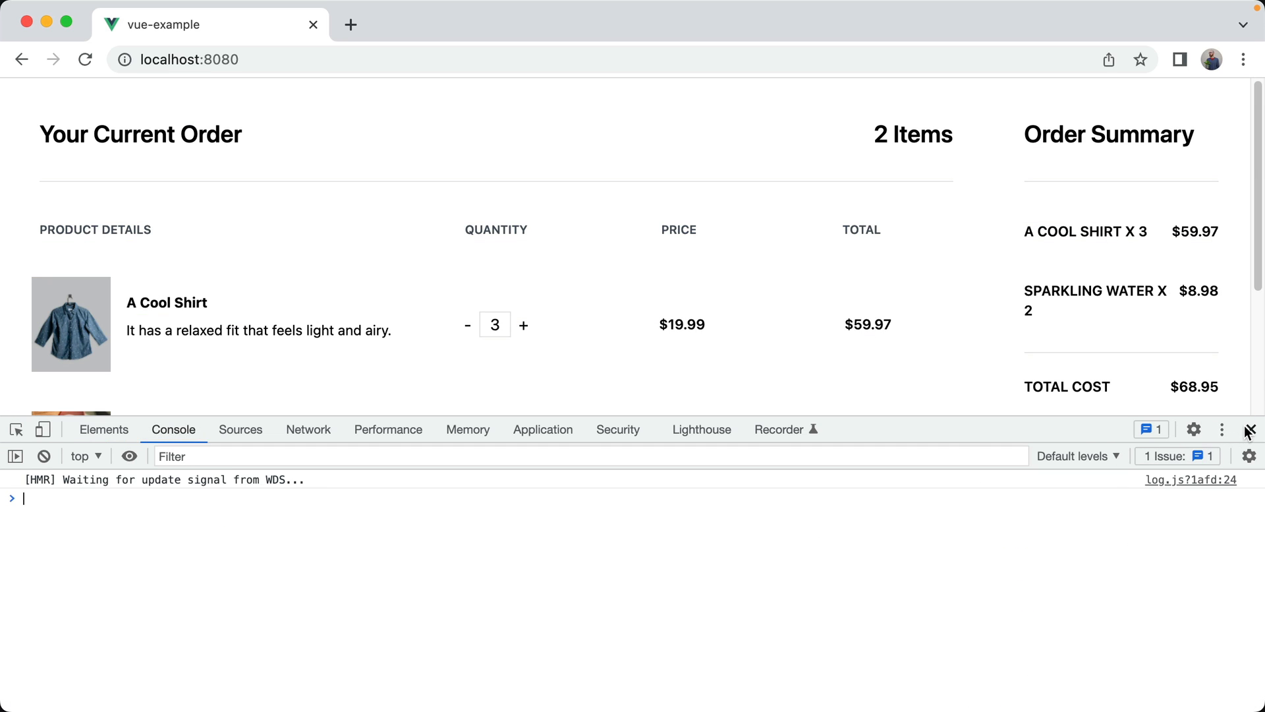
left_click(1247, 432)
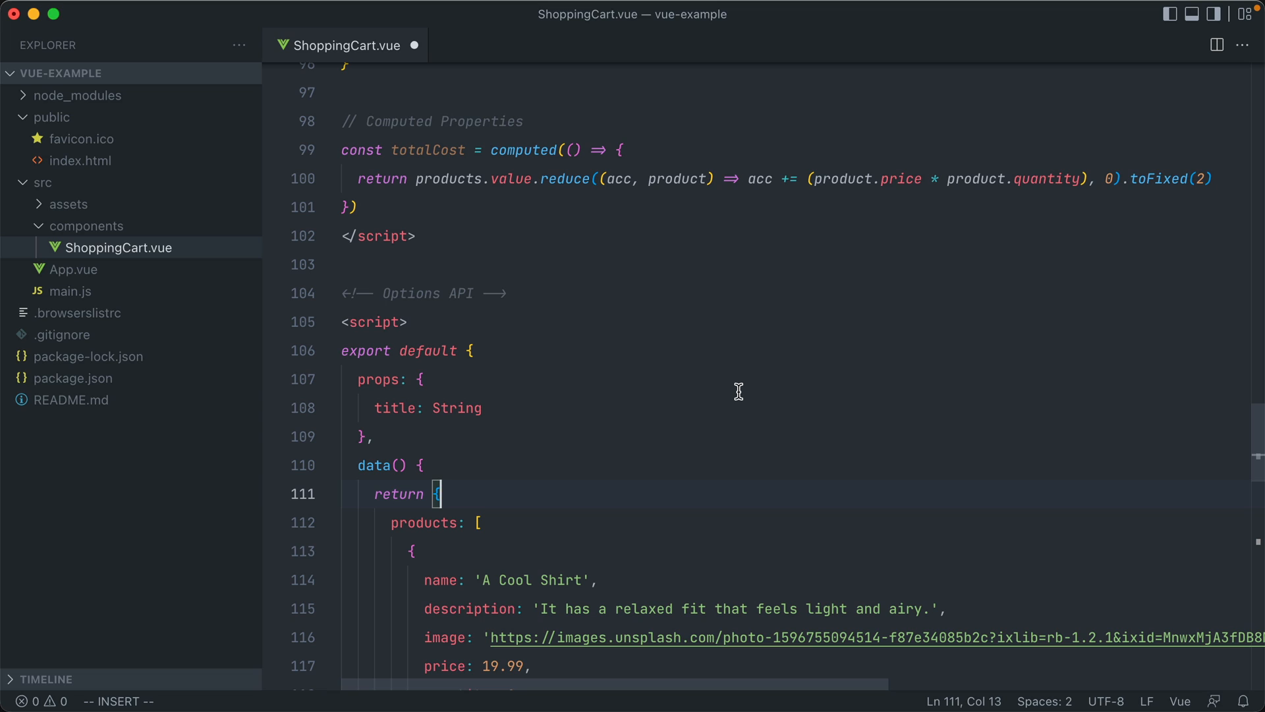
mouse_move(704, 429)
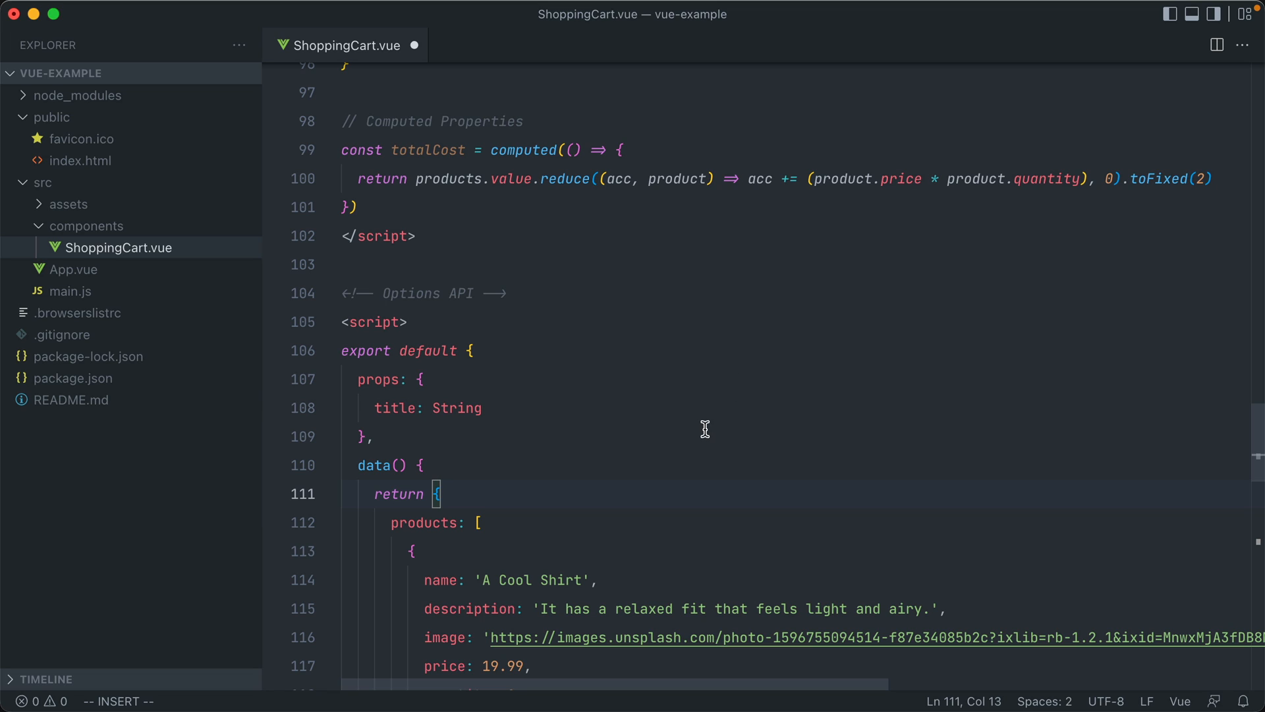
Scroll ShoppingCart.vue through the products array, quantity methods and totalCost.
scroll("down", 3)
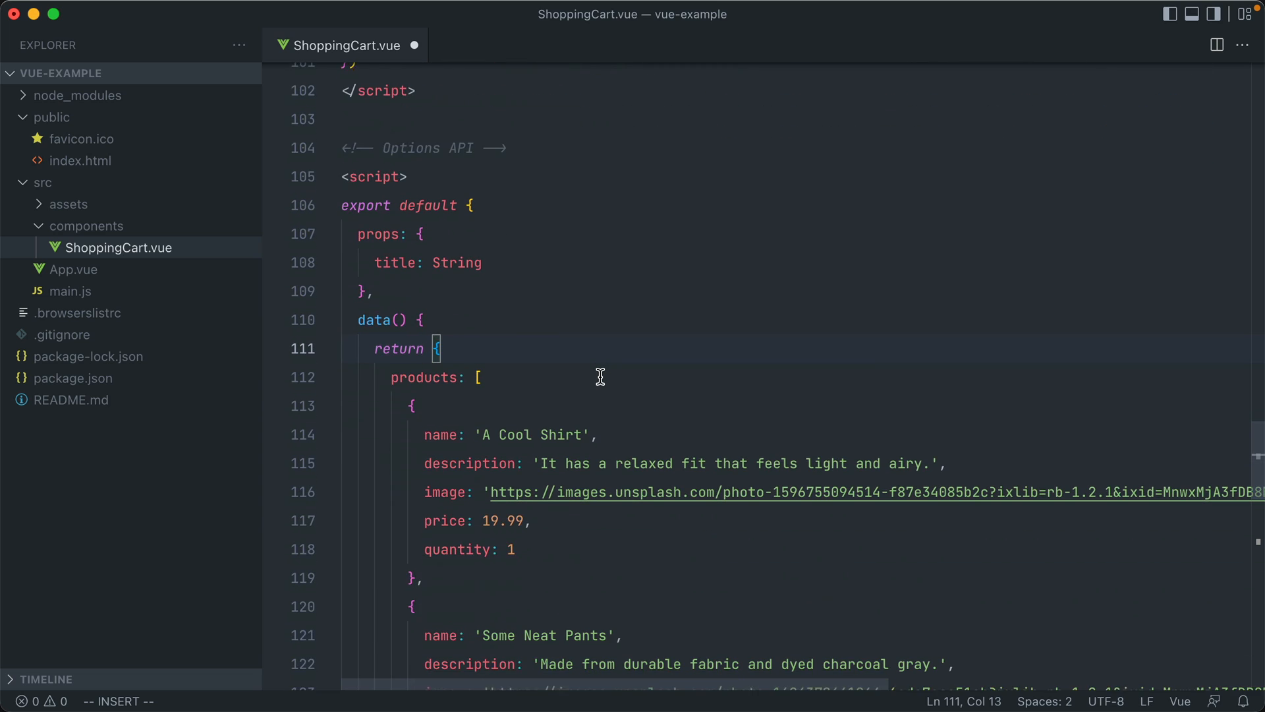
scroll("down", 3)
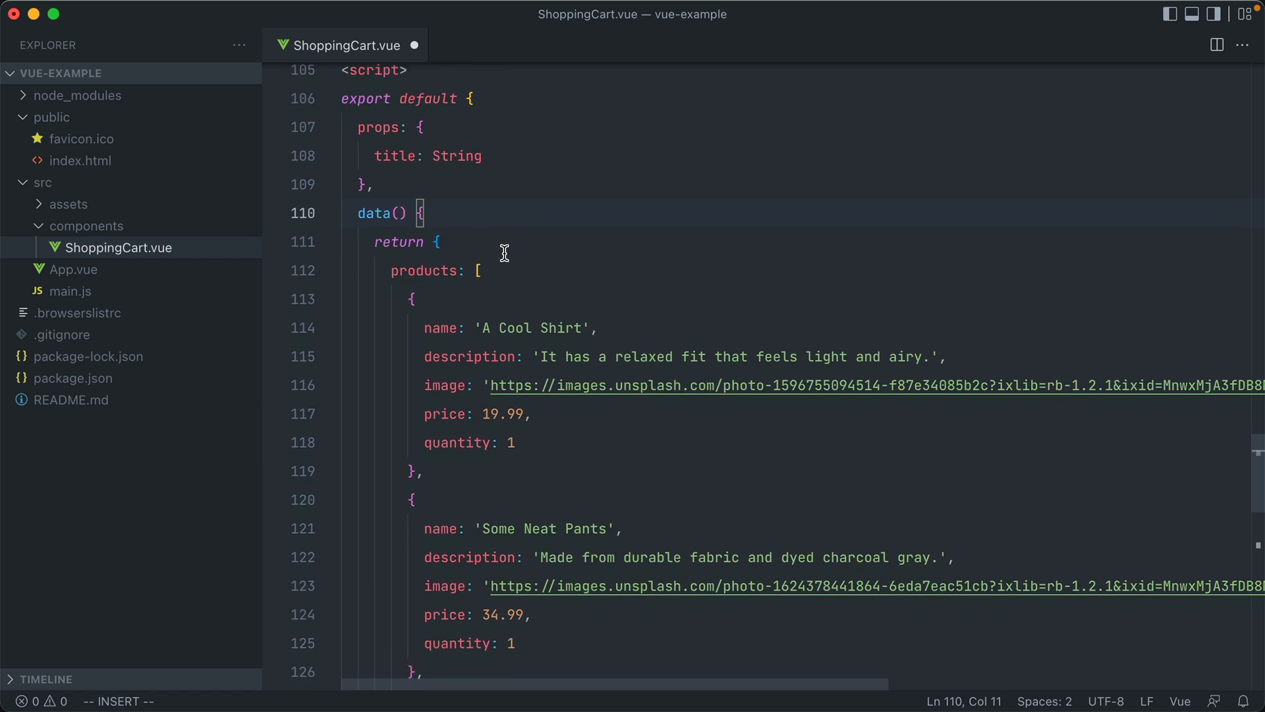
scroll("down", 3)
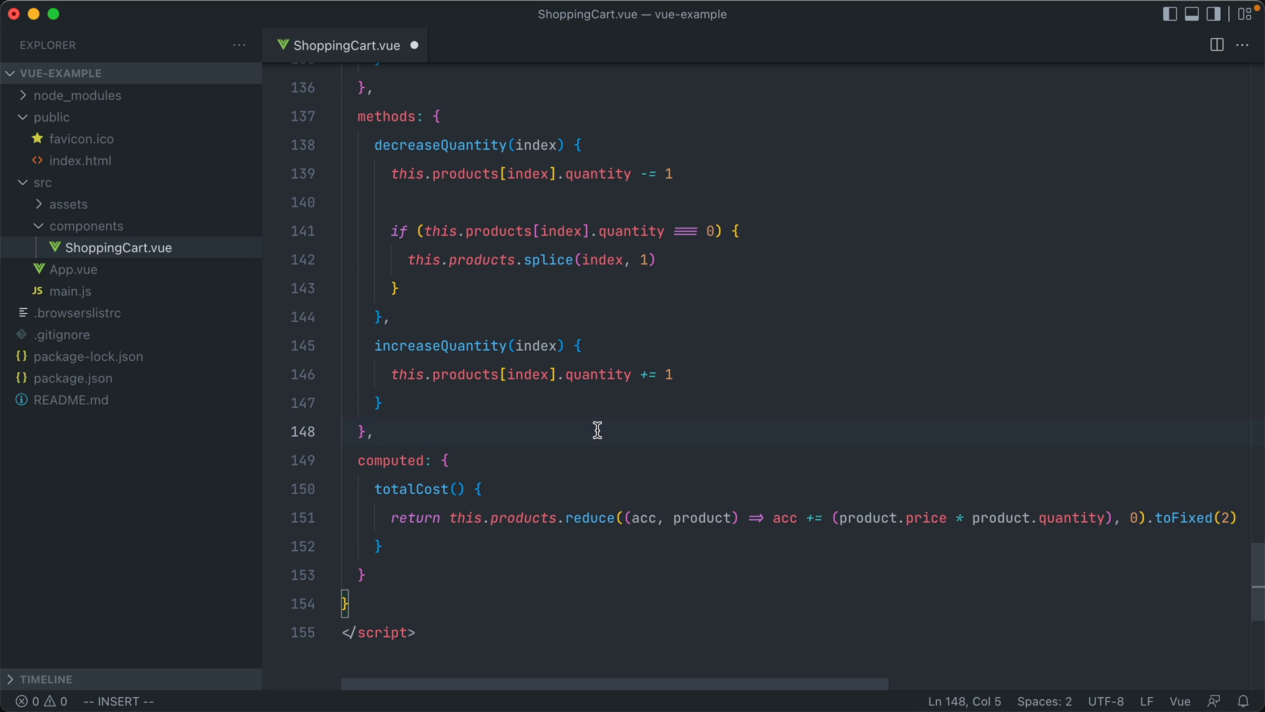
left_click(371, 431)
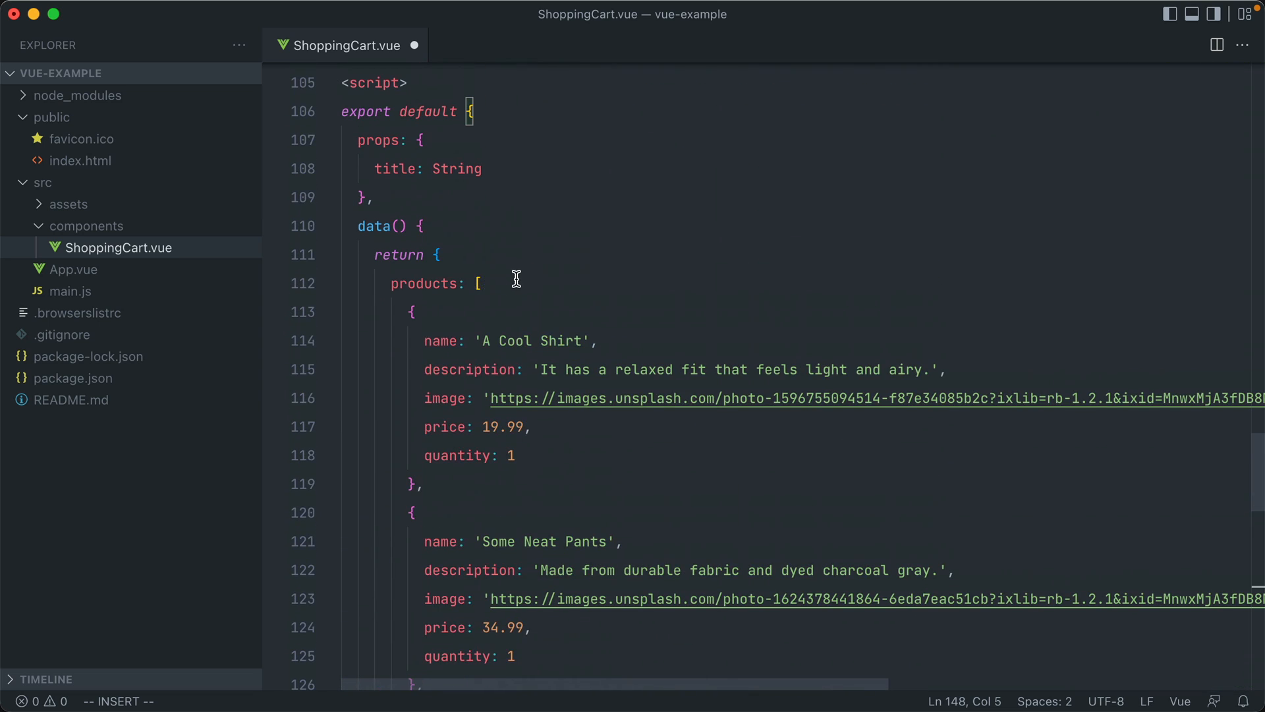
scroll("down", 3)
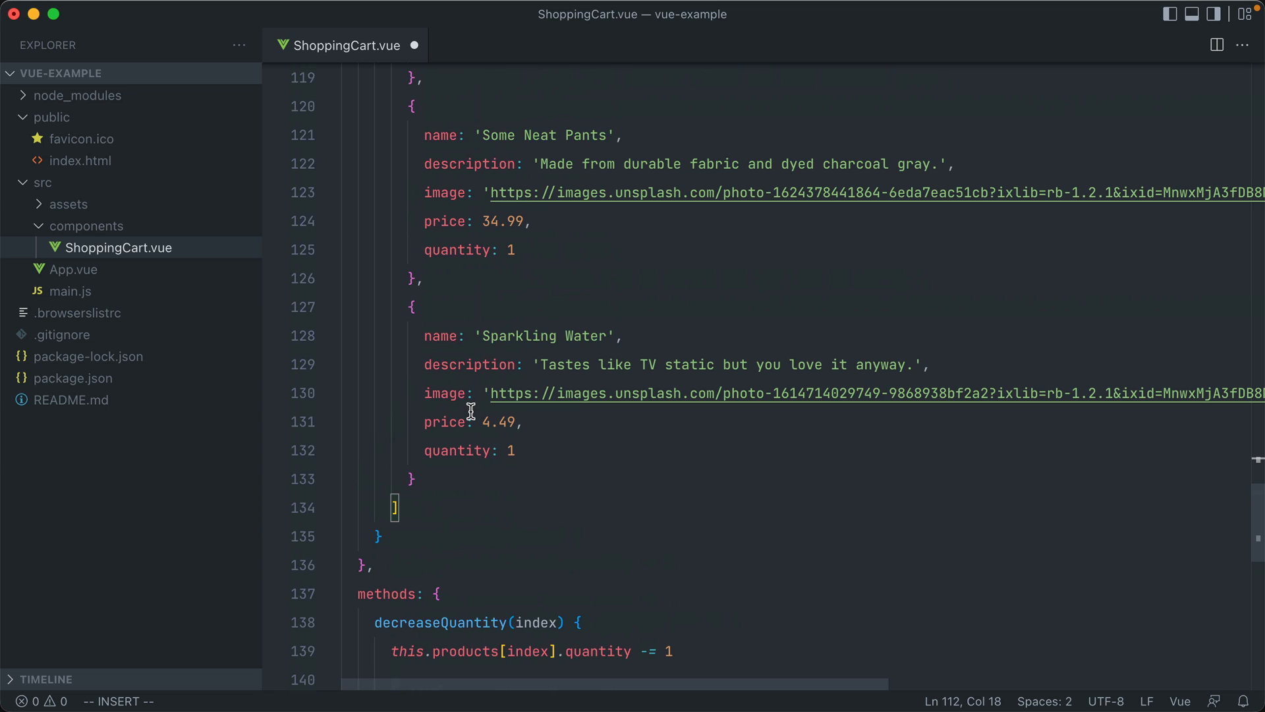
scroll("down", 3)
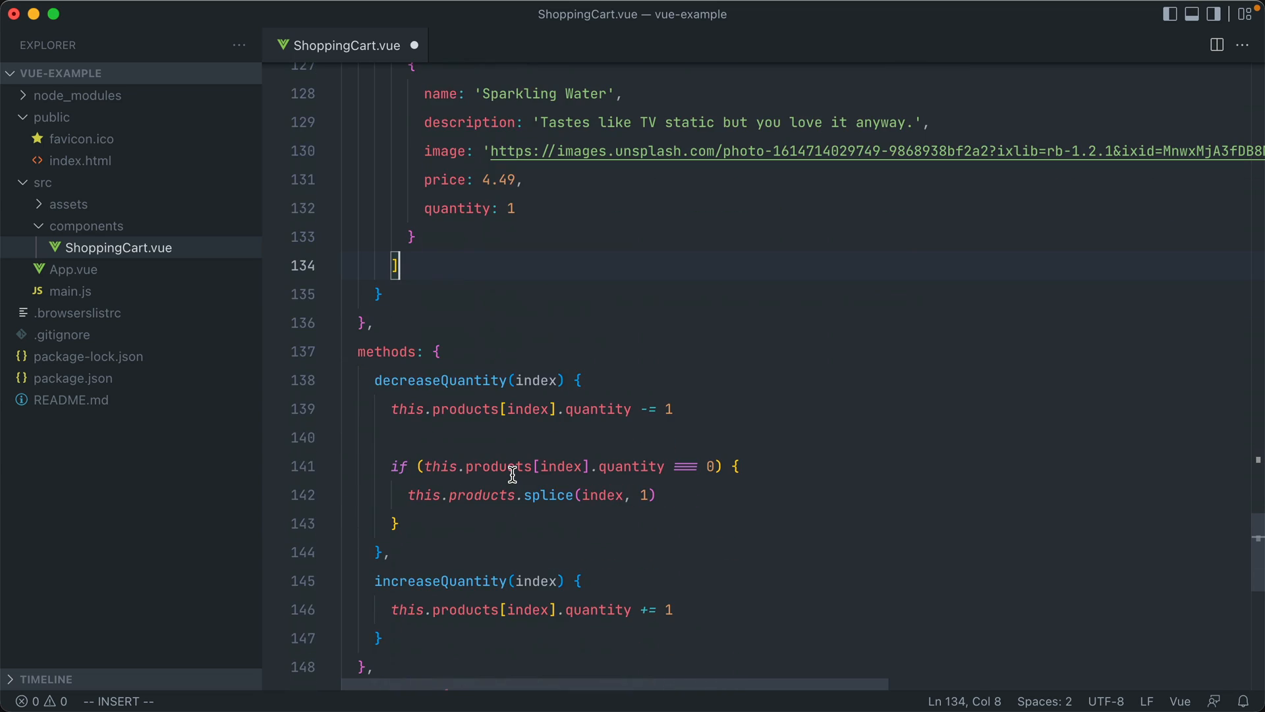
Add user: { name: '', email: '' } to the Options API data.
type("user: {}")
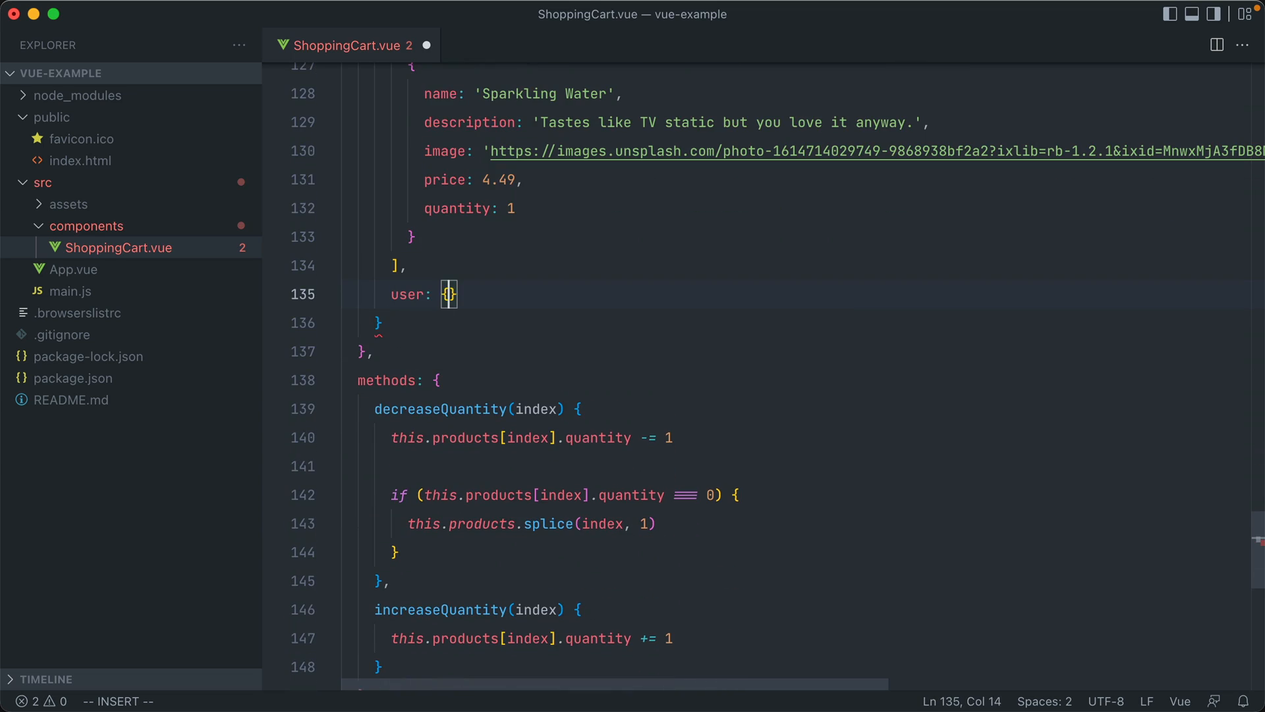
type("name: '',")
type("email: ''")
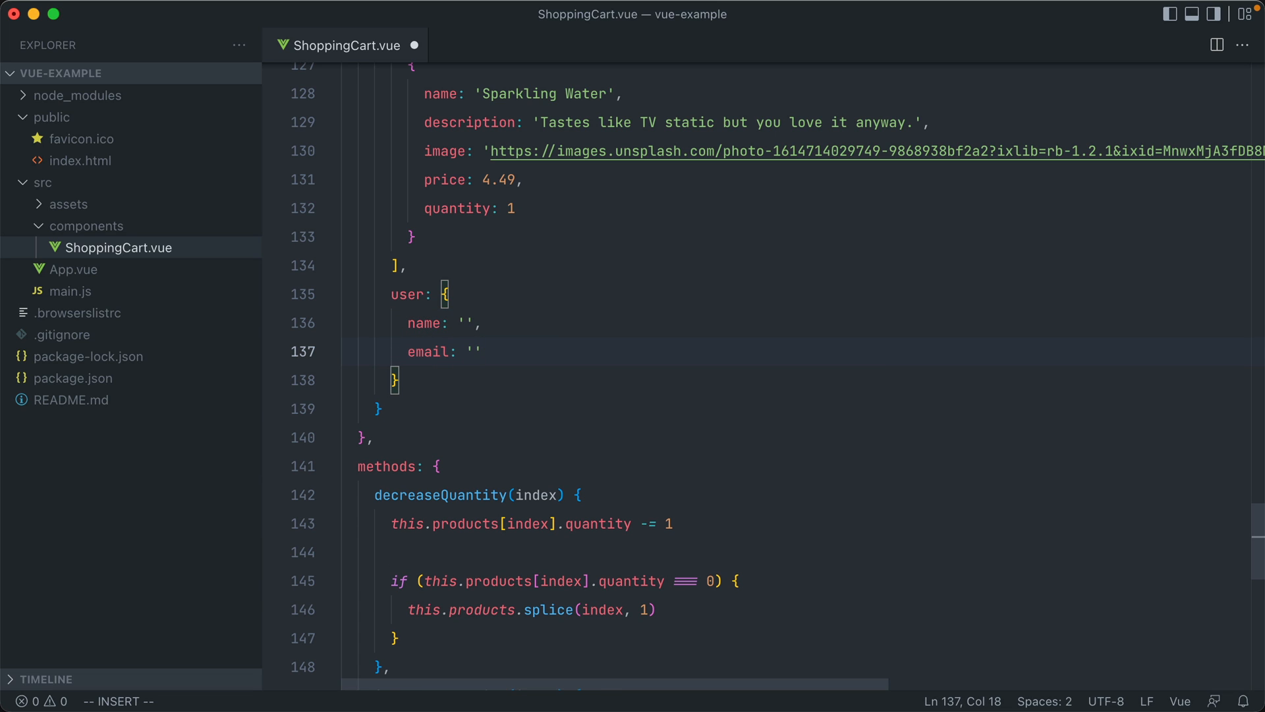
scroll("down", 3)
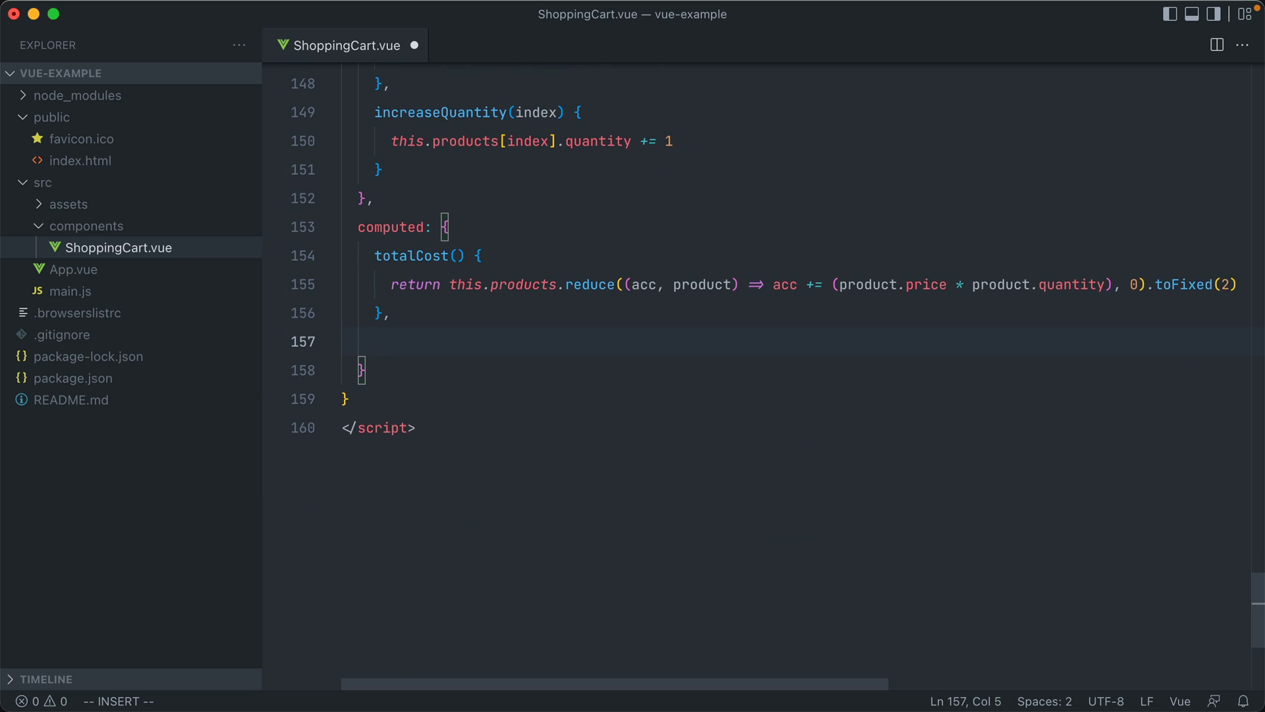
Add a userInfo computed returning this.user.name + ' ' + this.user.email.
type("userInfo() {")
type("return this.")
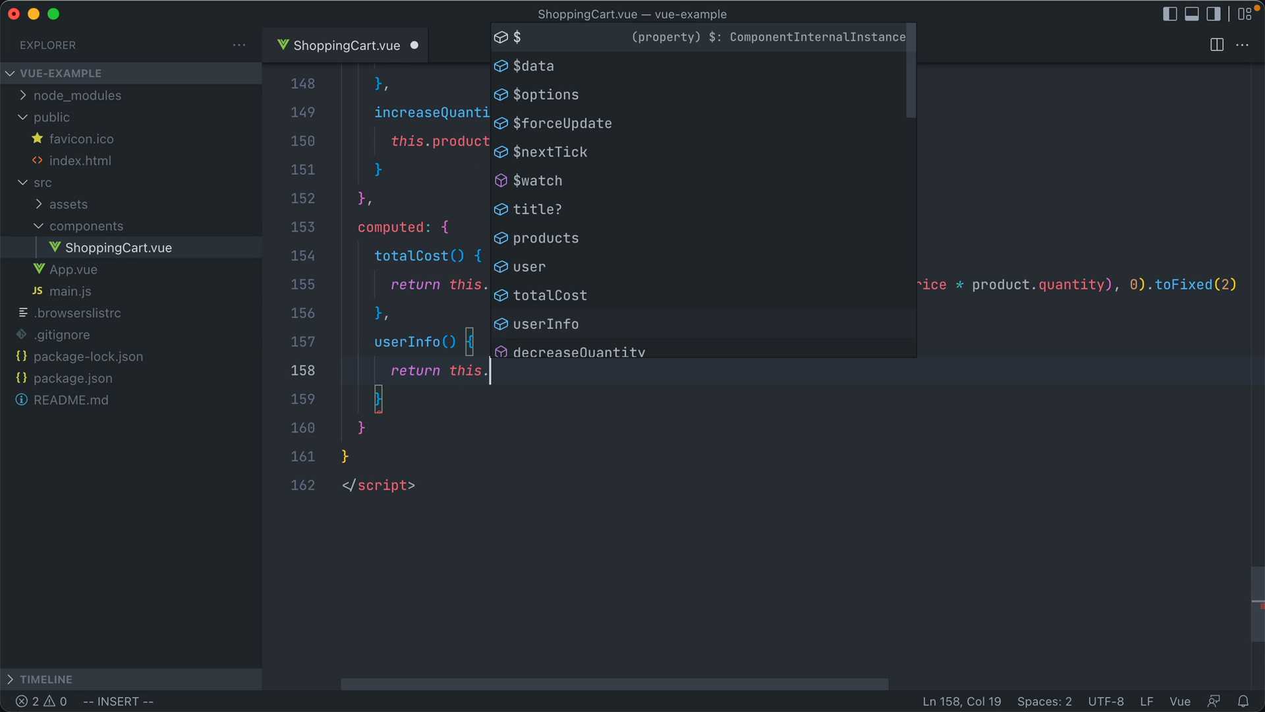
type("user.name + '")
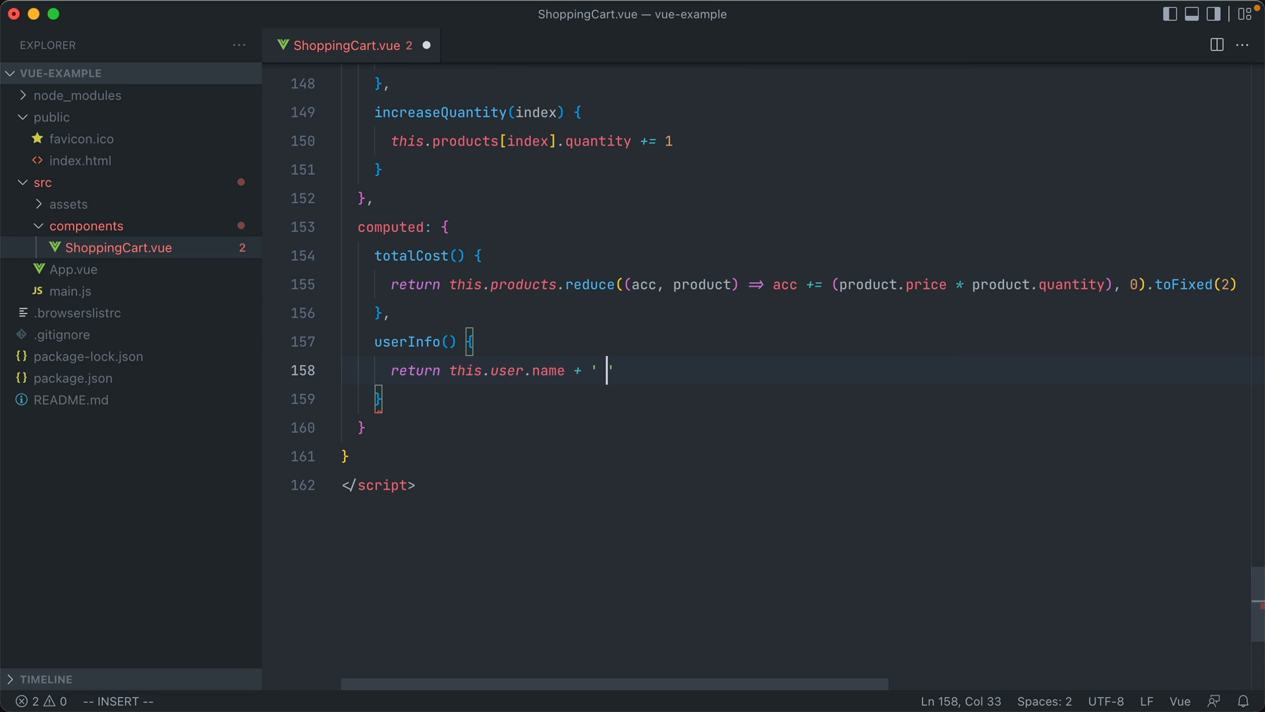
type("+ this.user.")
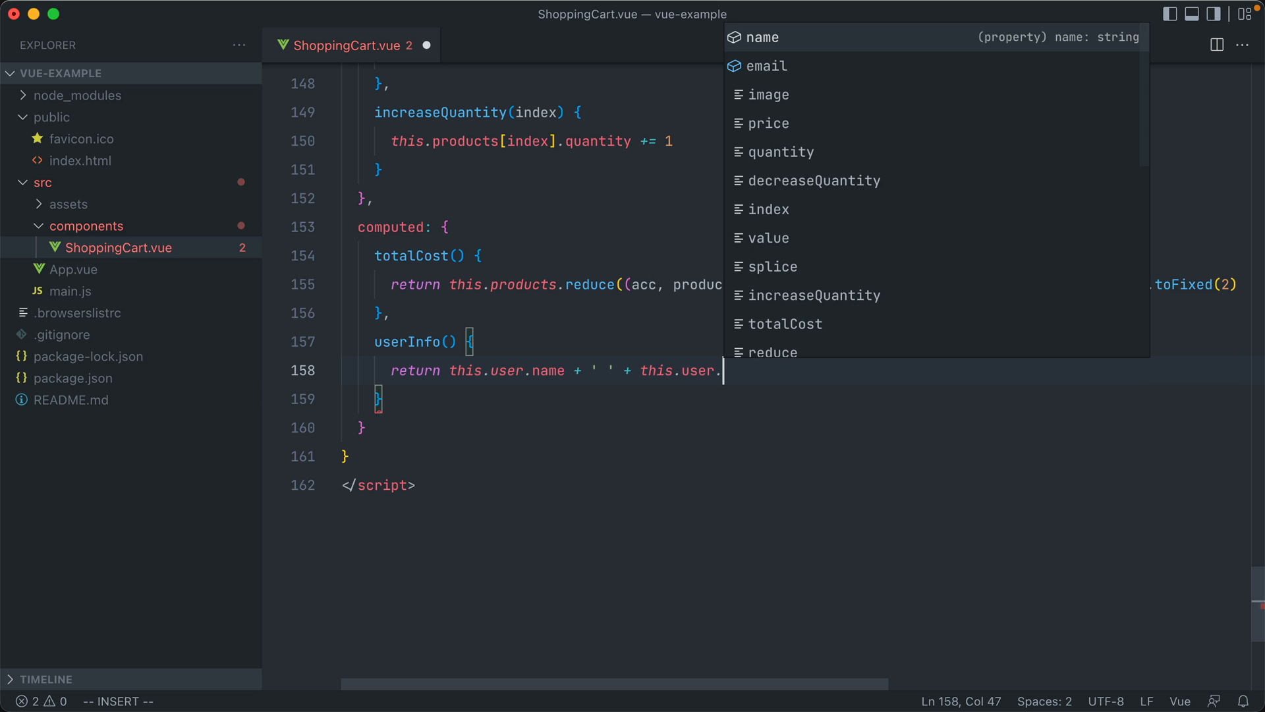
type("email;")
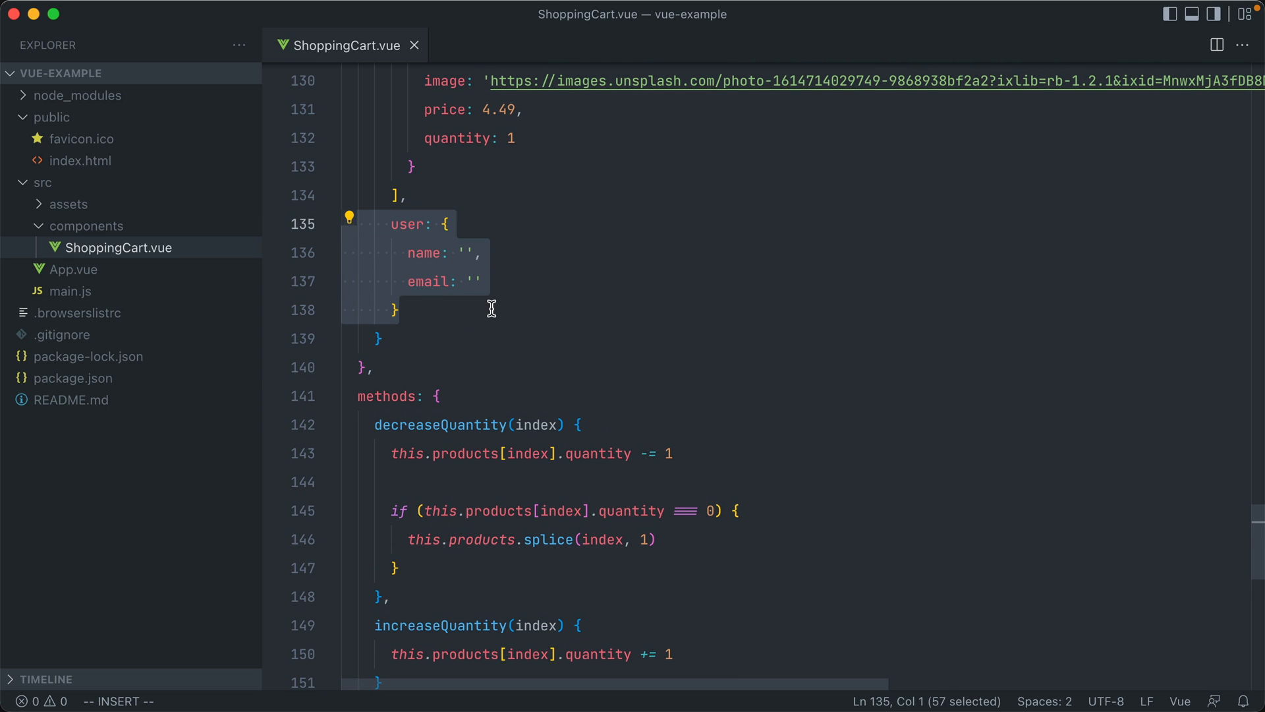
scroll("down", 3)
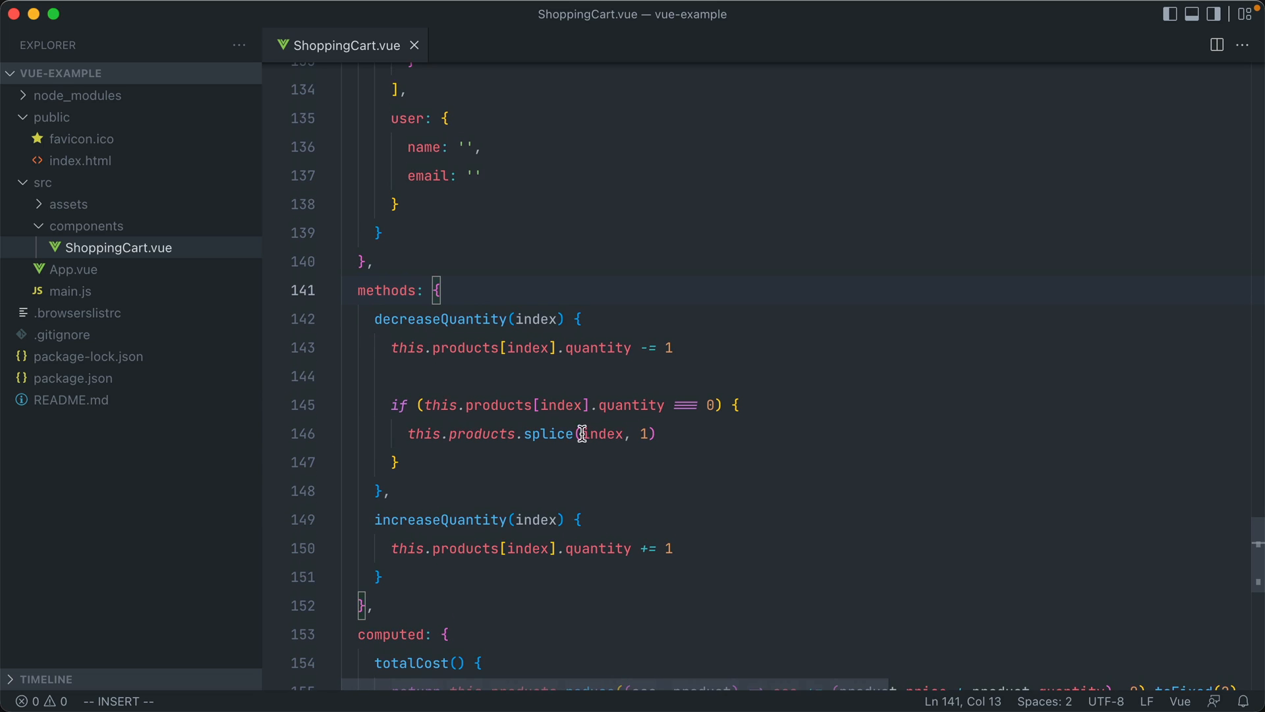
mouse_move(673, 387)
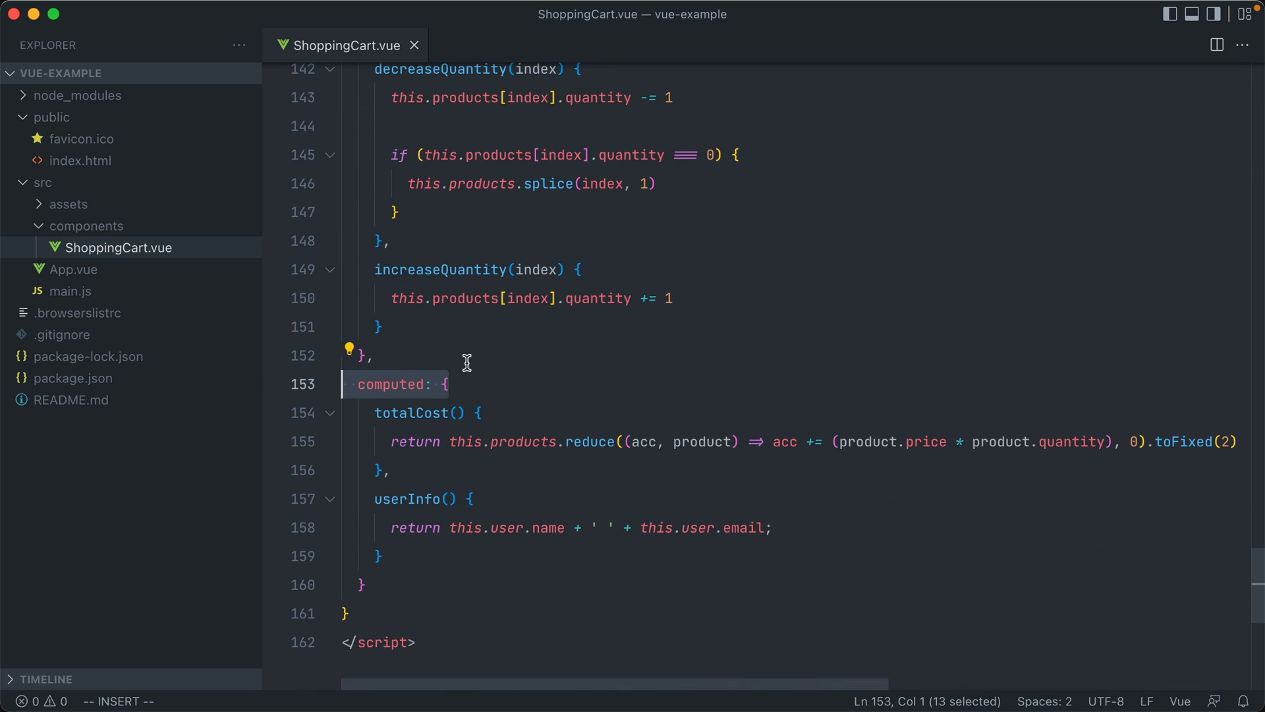
mouse_move(526, 356)
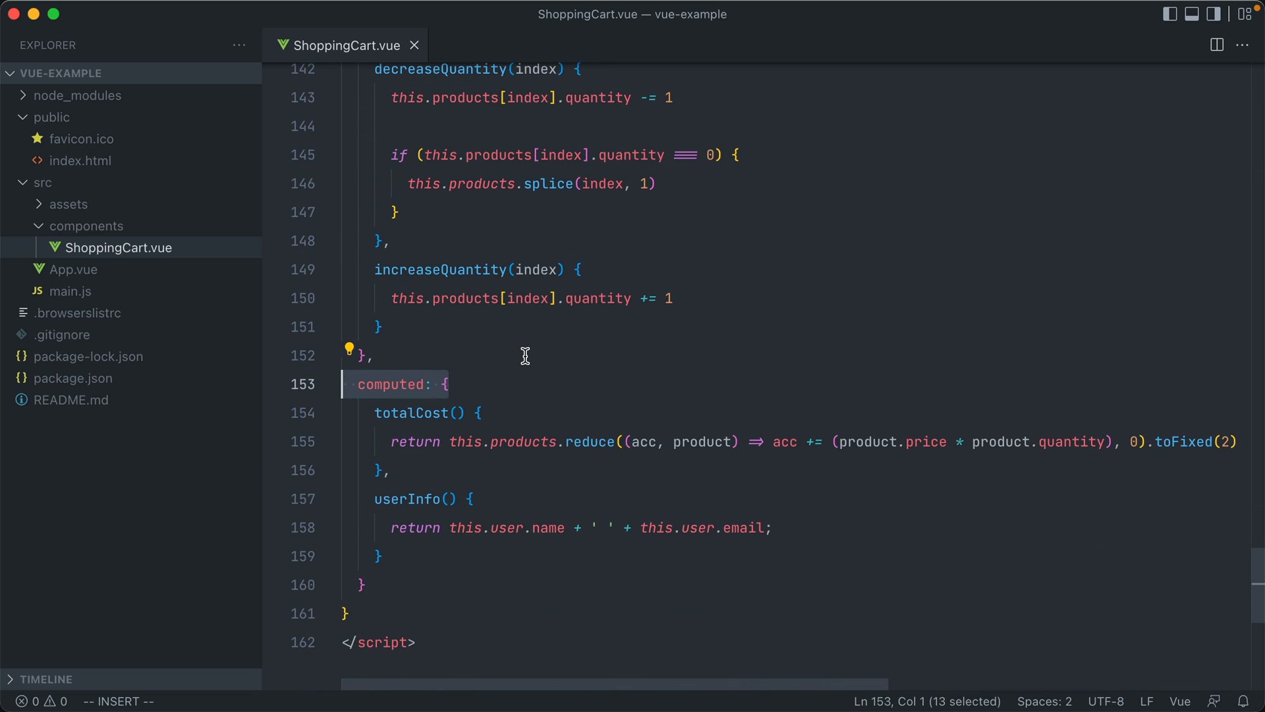
scroll("up", 3)
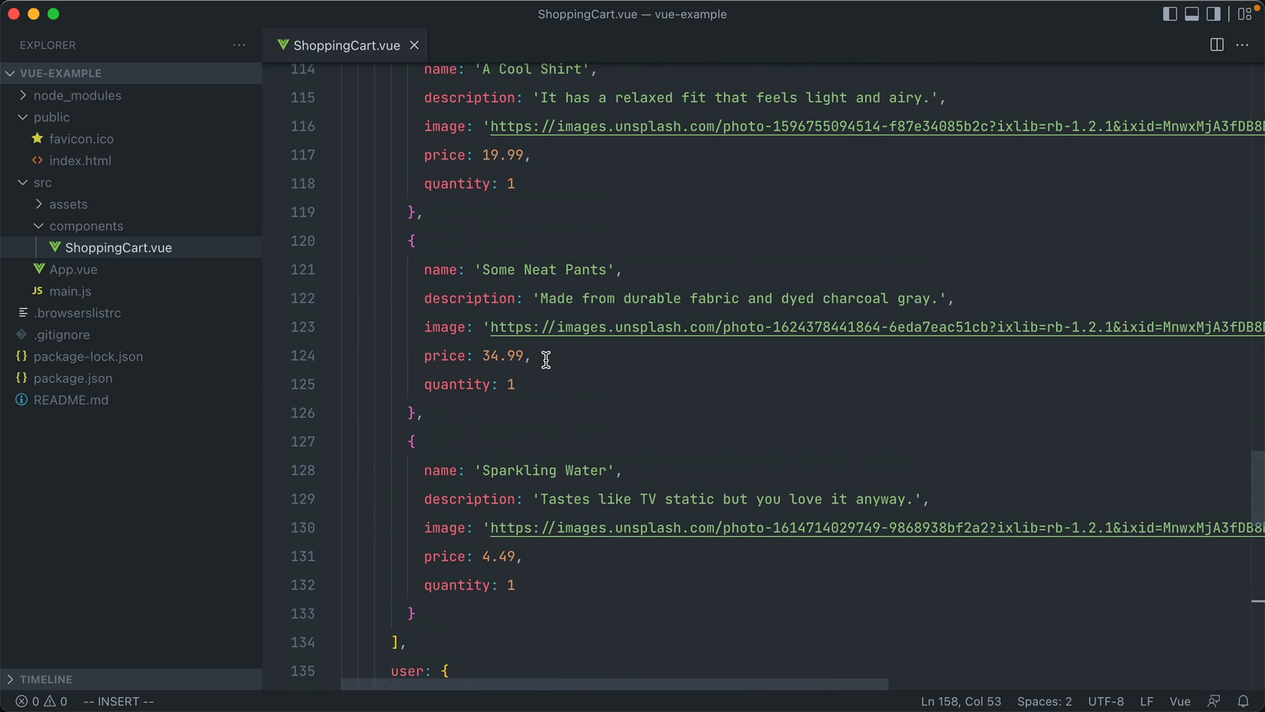
scroll("up", 3)
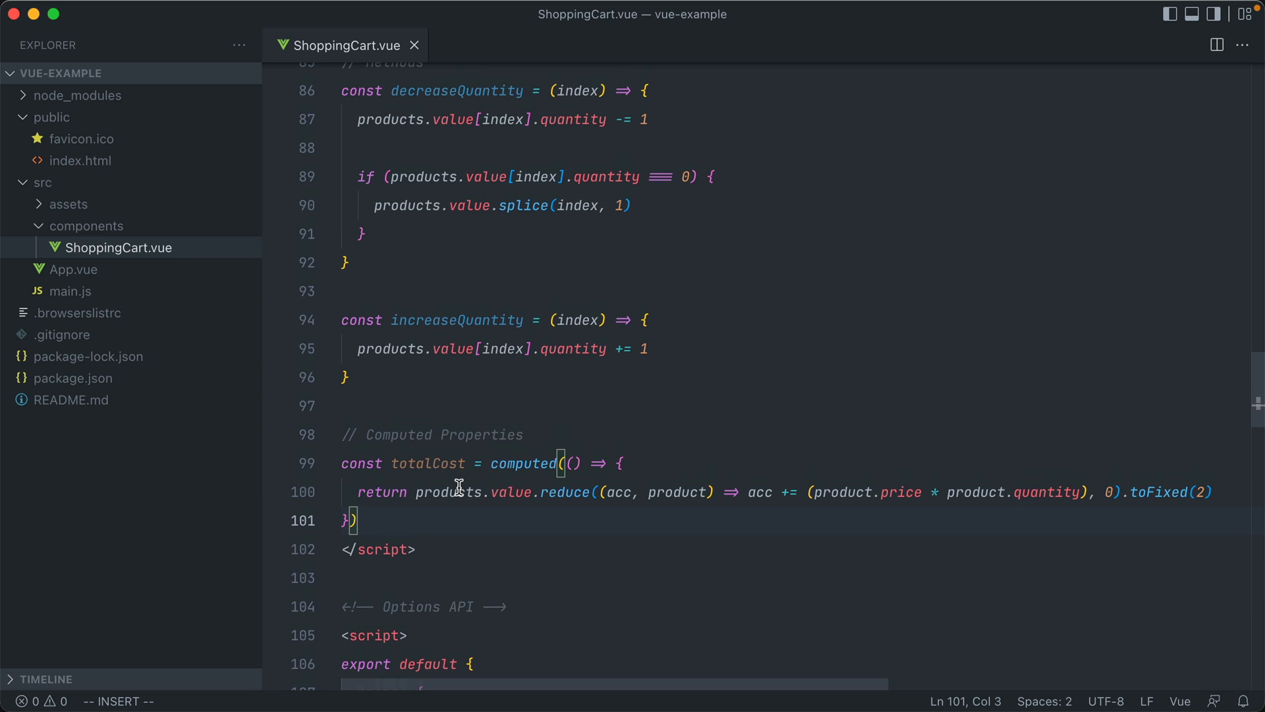
scroll("up", 3)
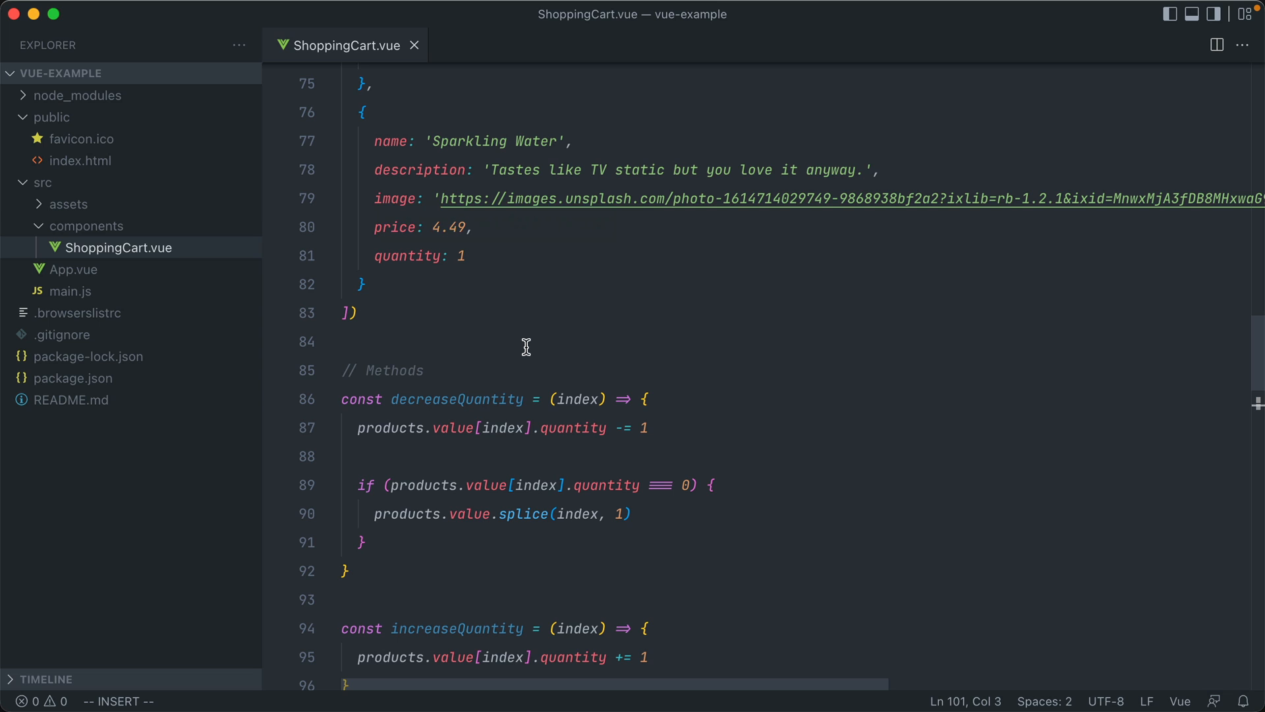
scroll("down", 3)
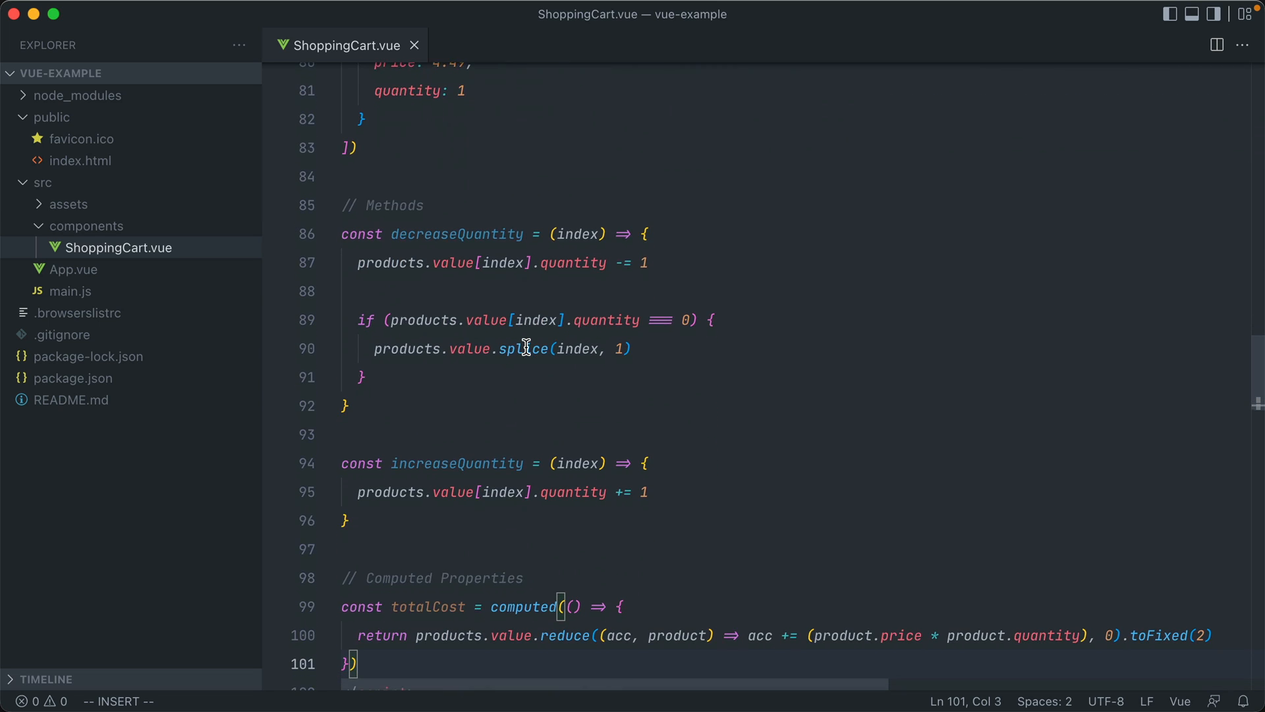
scroll("down", 3)
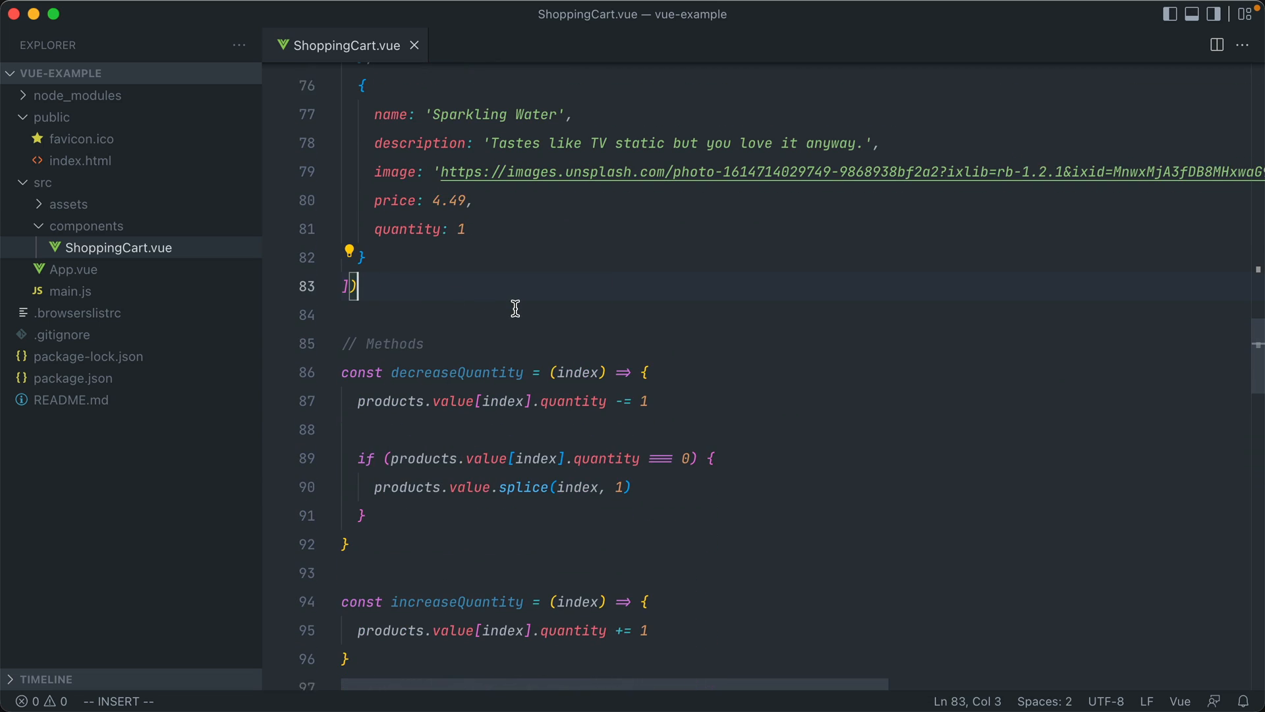
scroll("down", 3)
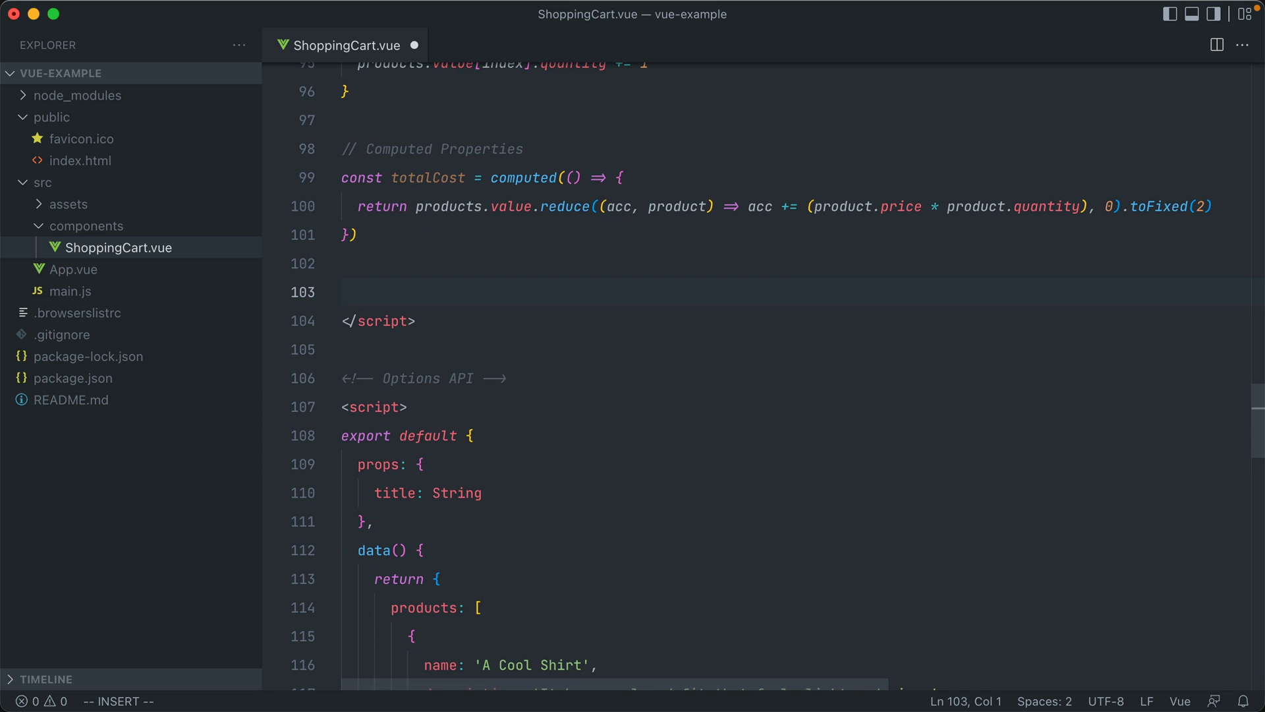
Add const user = reactive({ name: '', email: '' }) to script setup.
type("const user =")
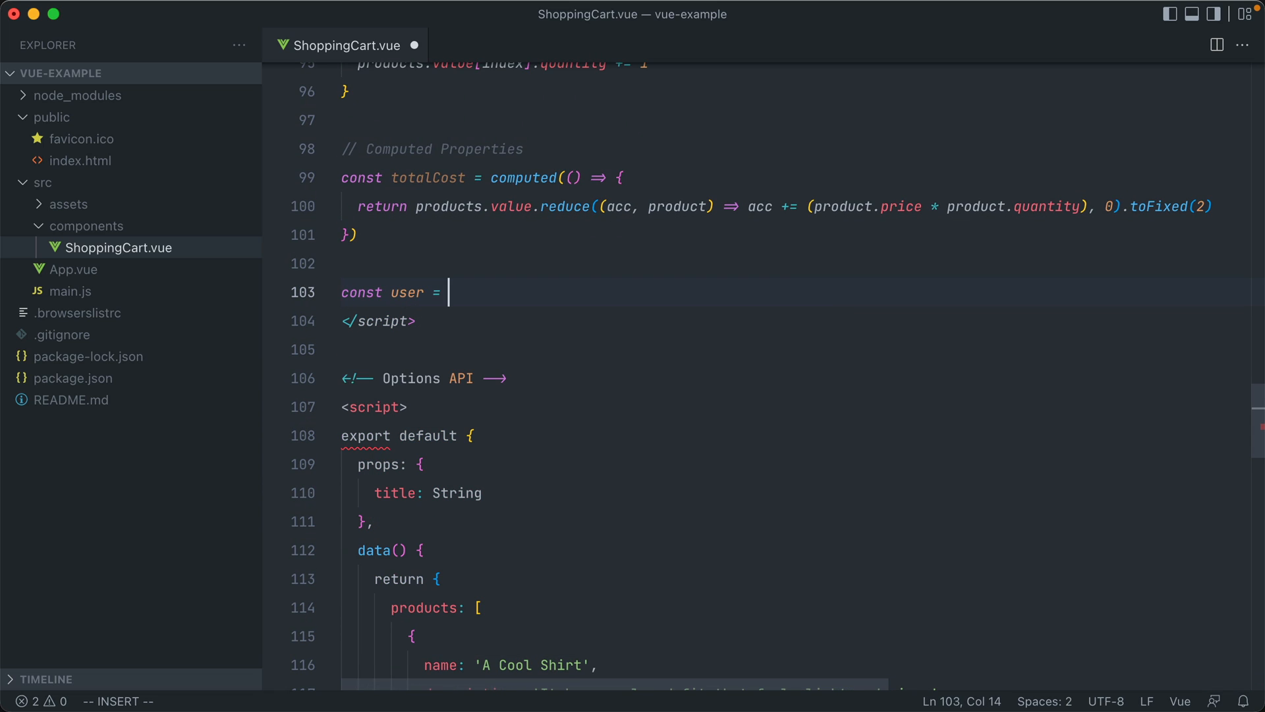
type("reactive({")
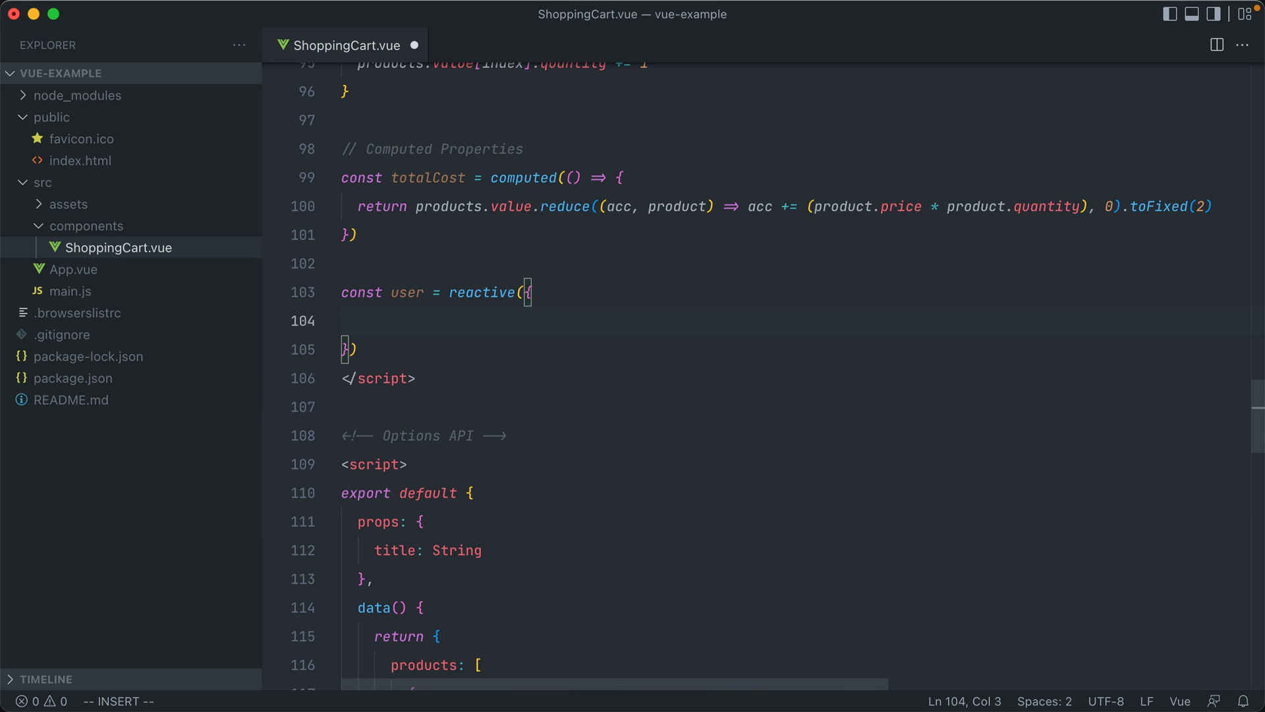
type("name: '',")
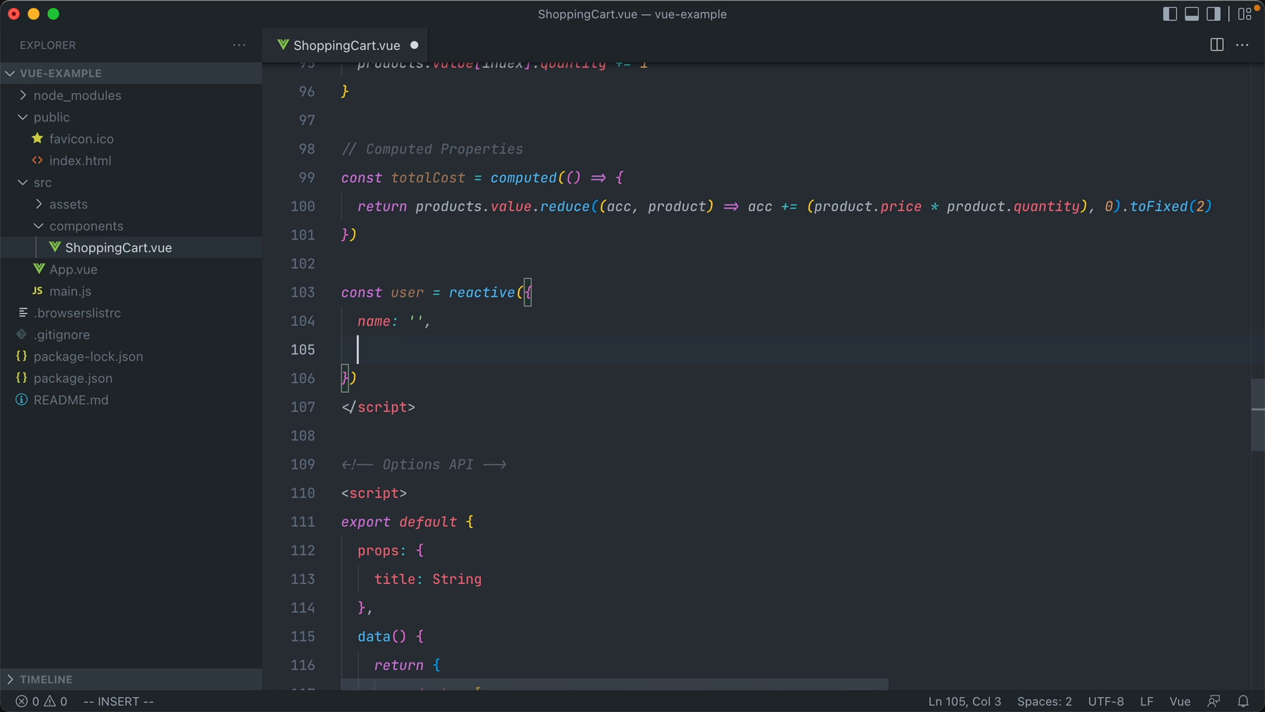
type("email: ''")
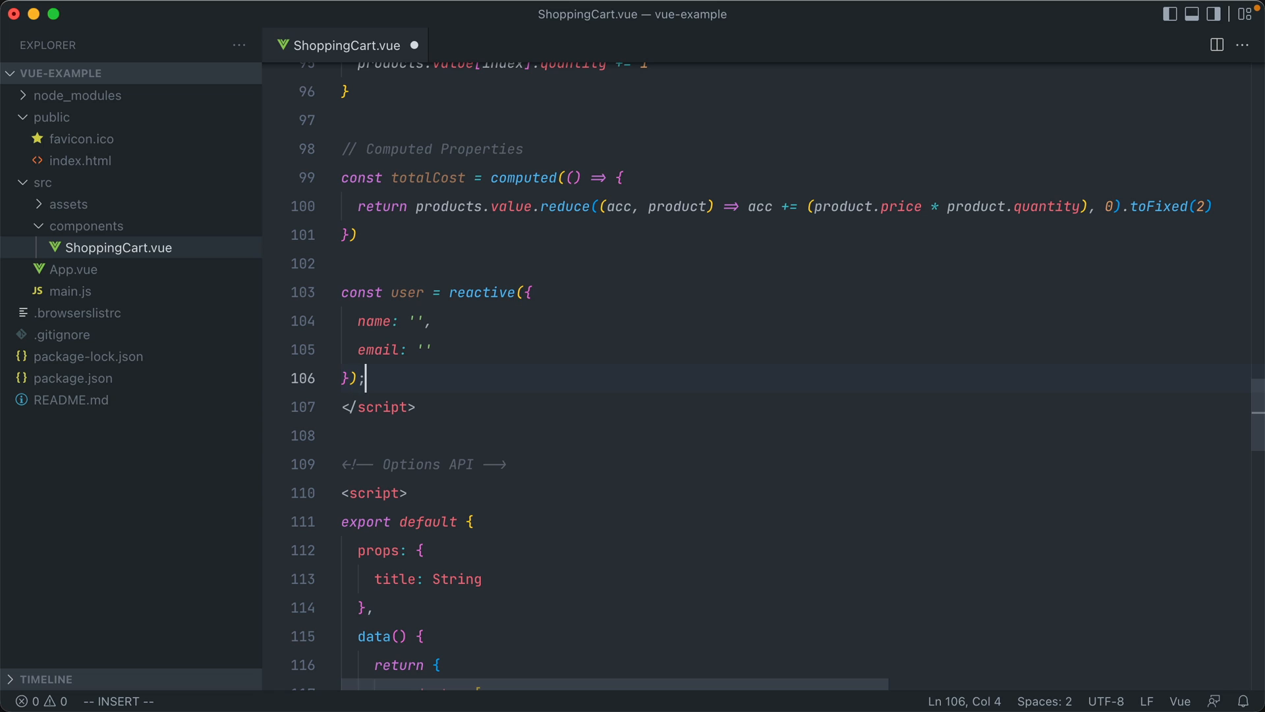
Add a userString computed returning user.name + ' ' + user.email.
type("const")
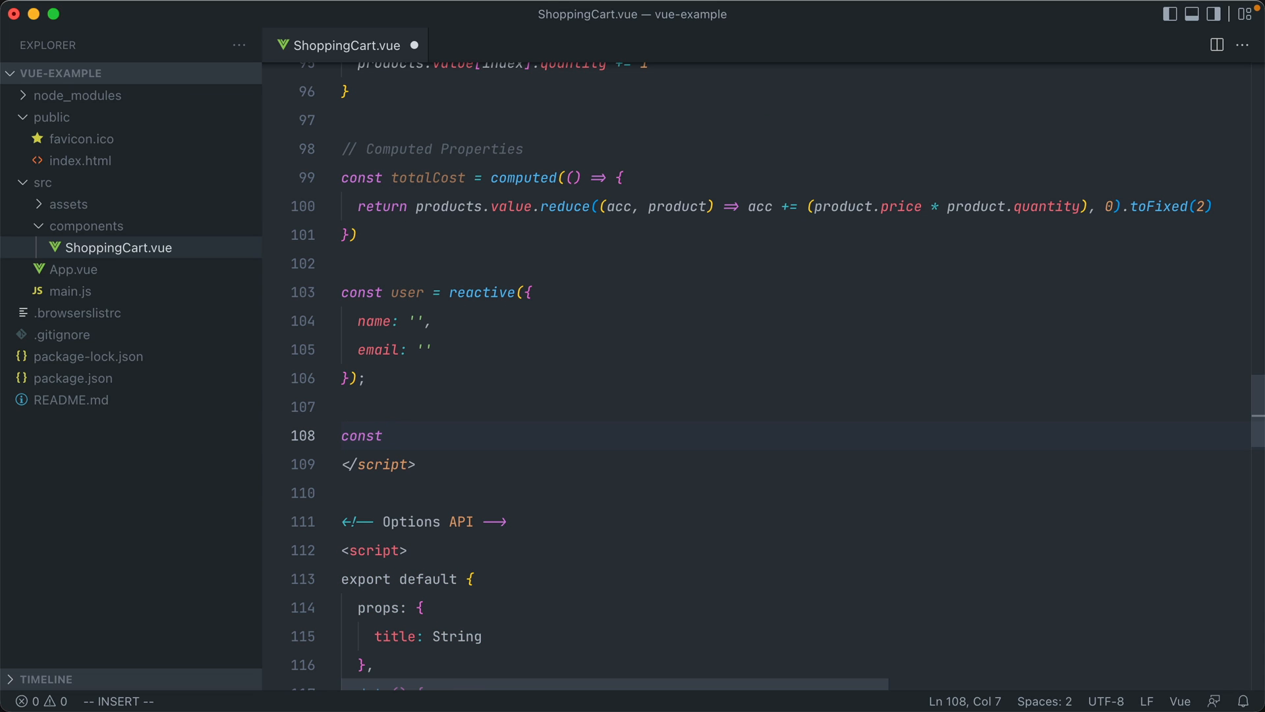
type("userString = computed(() => {")
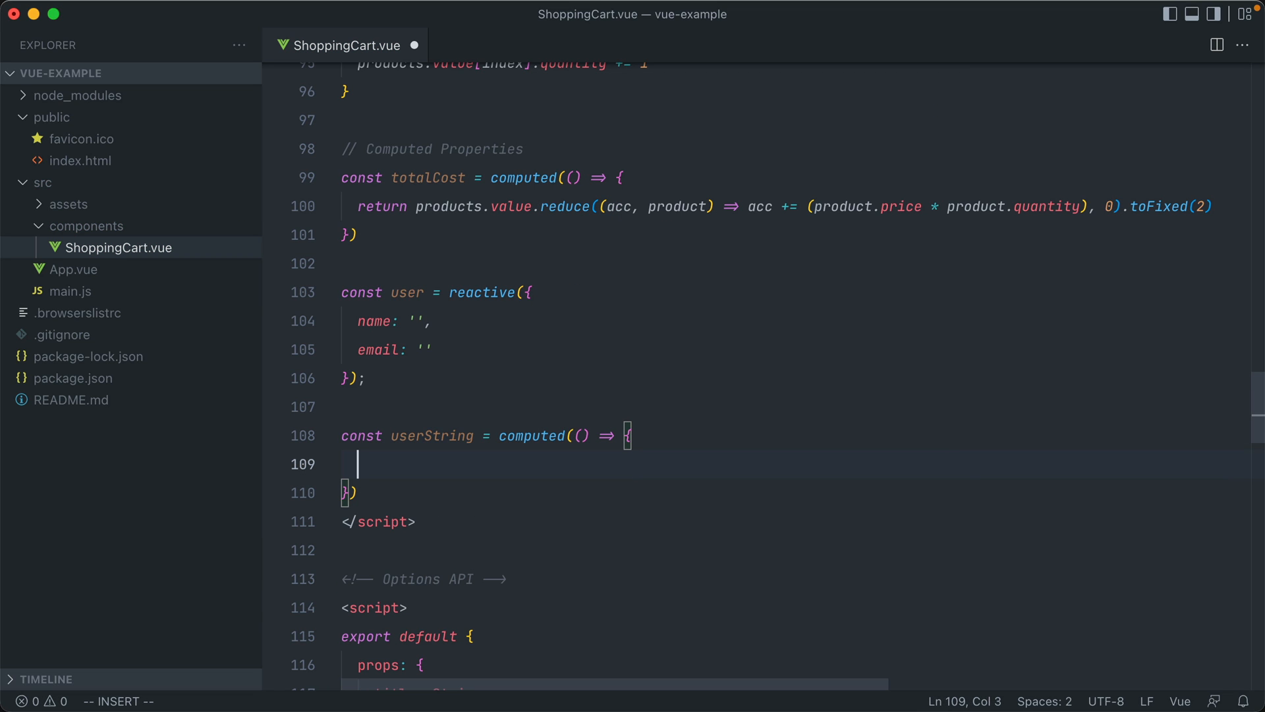
type("return")
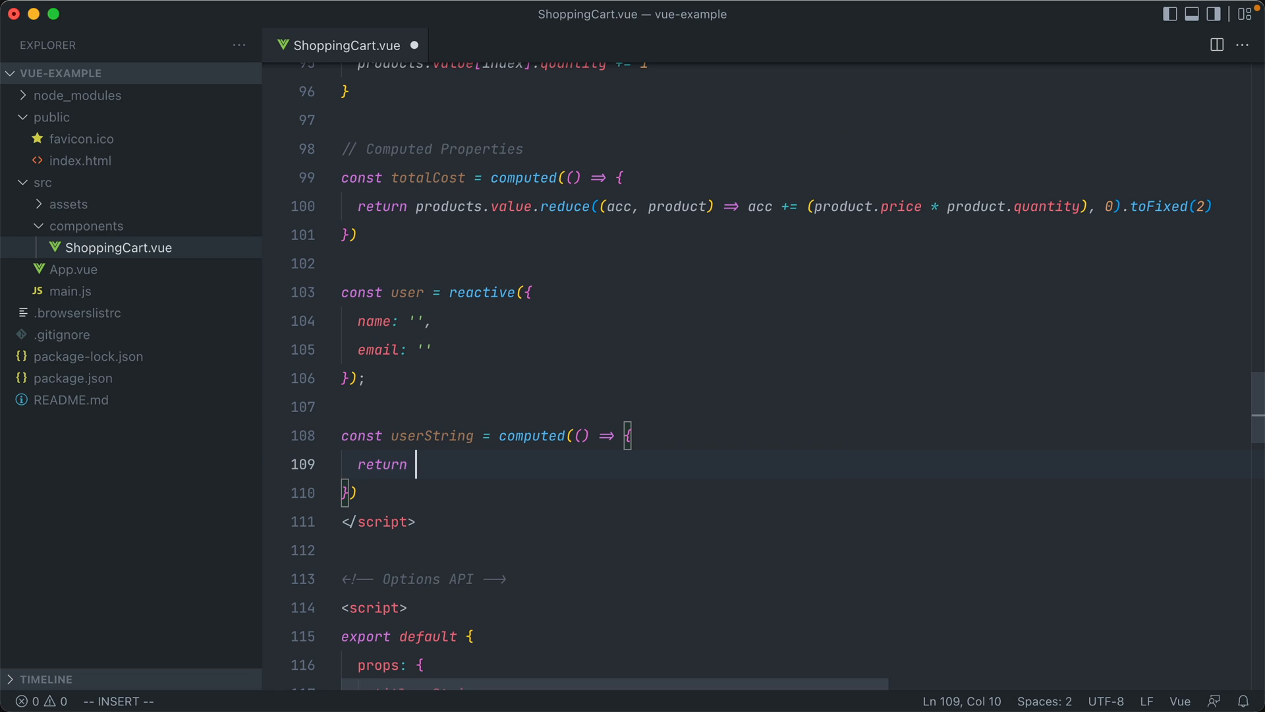
type("user.name +")
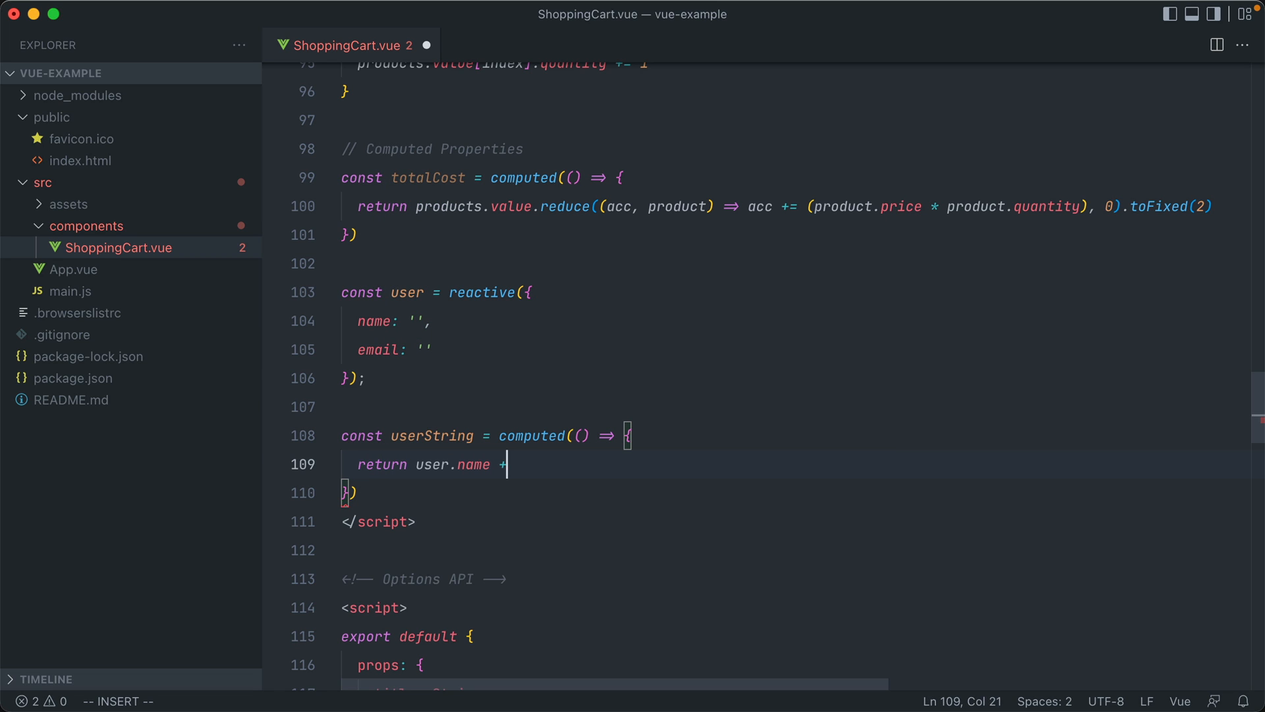
type("' ' + user.email")
type("// User Stuff")
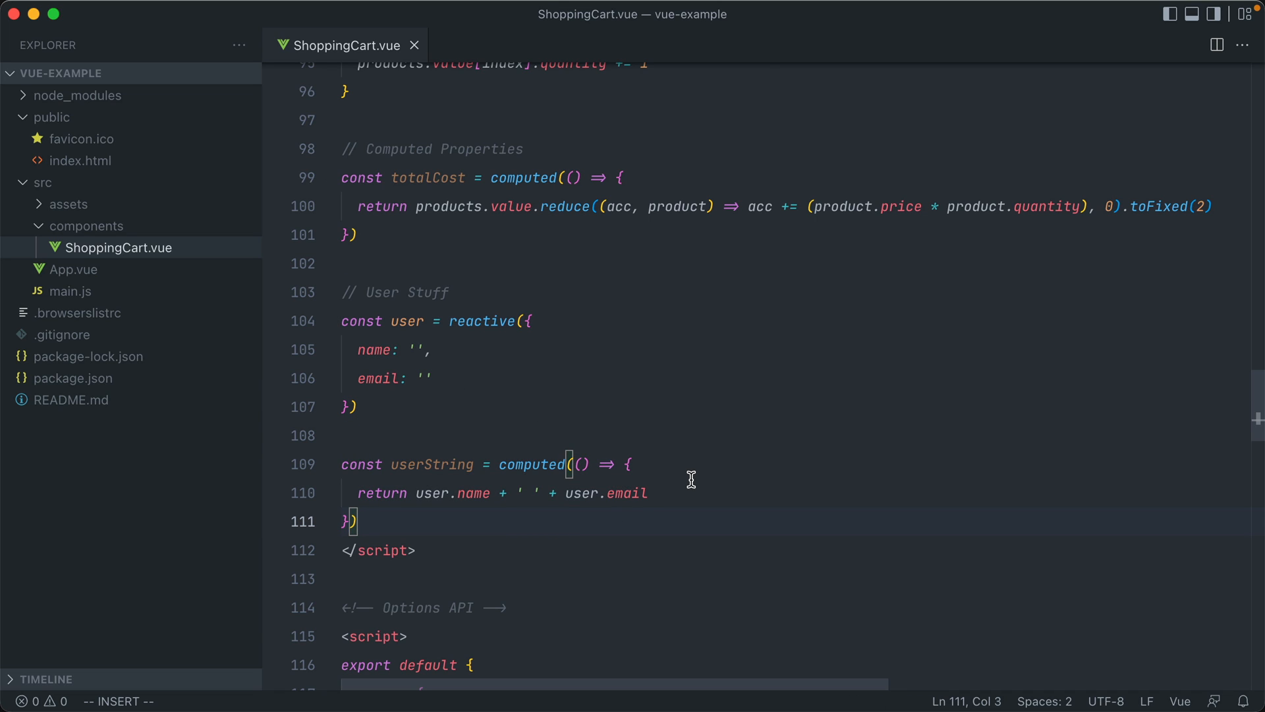
mouse_move(690, 478)
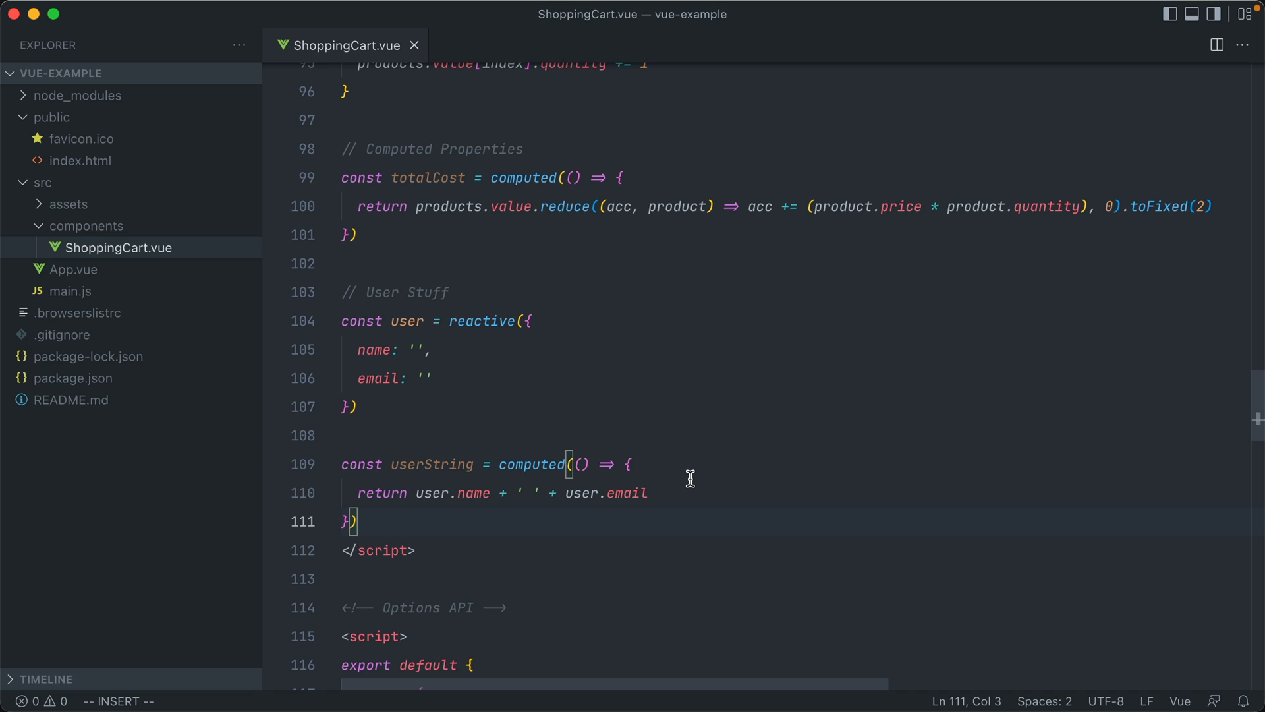
scroll("down", 3)
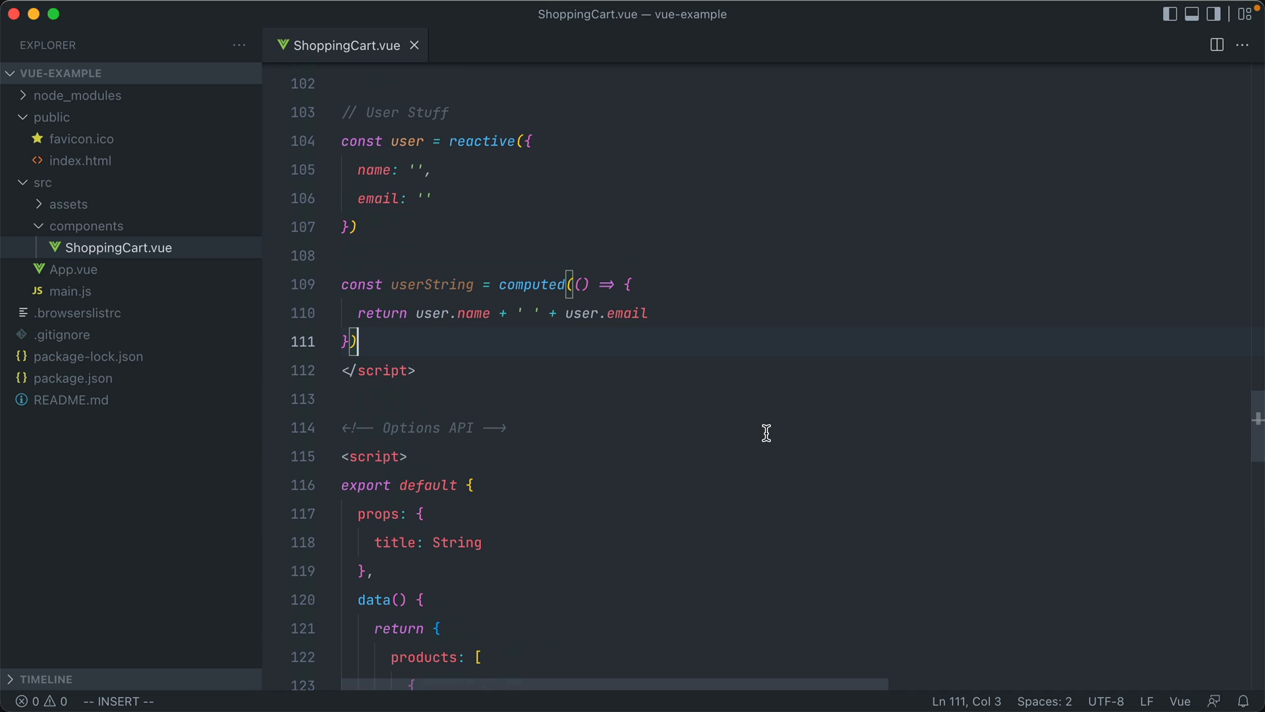
mouse_move(776, 419)
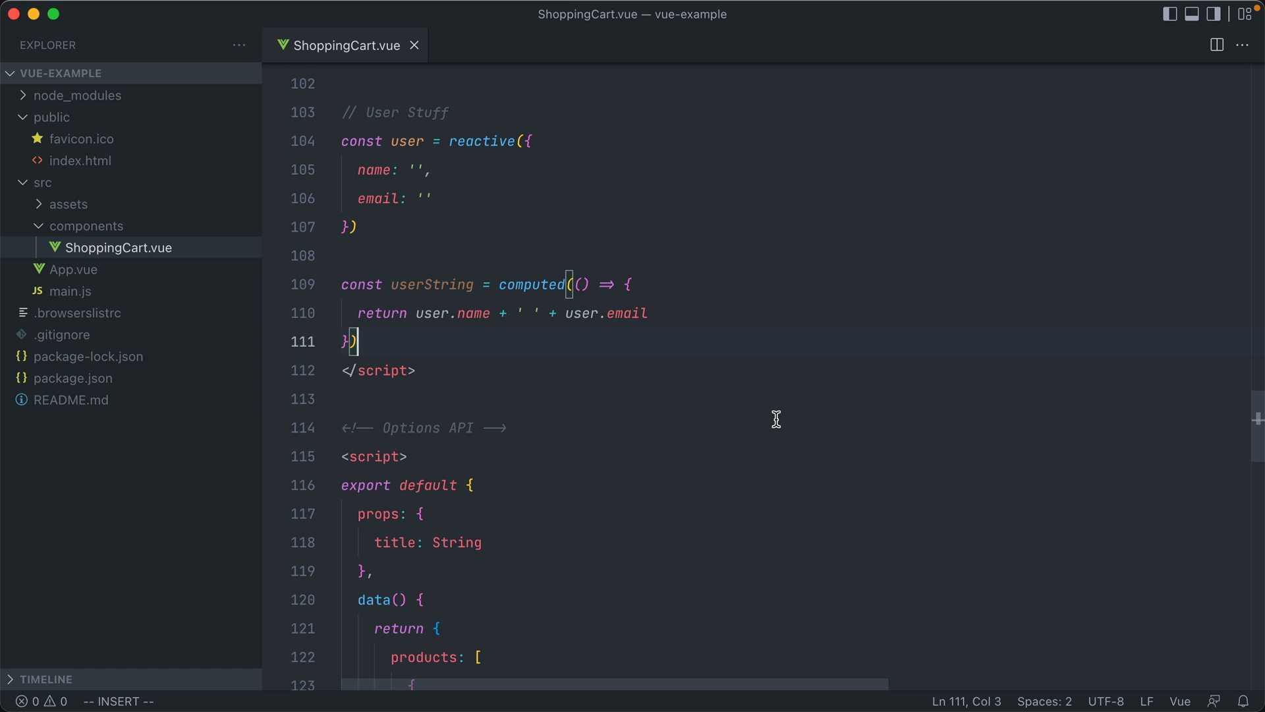
Scroll down to the Options API products data with its three product entries.
scroll("down", 3)
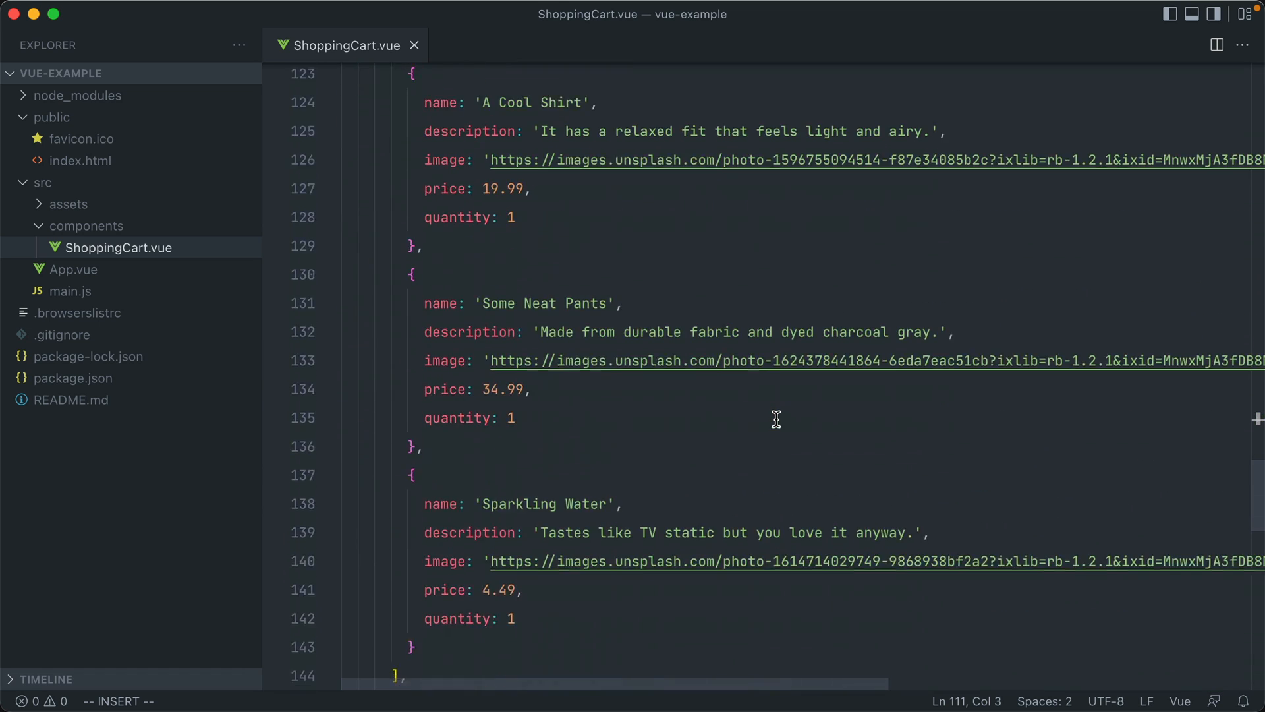